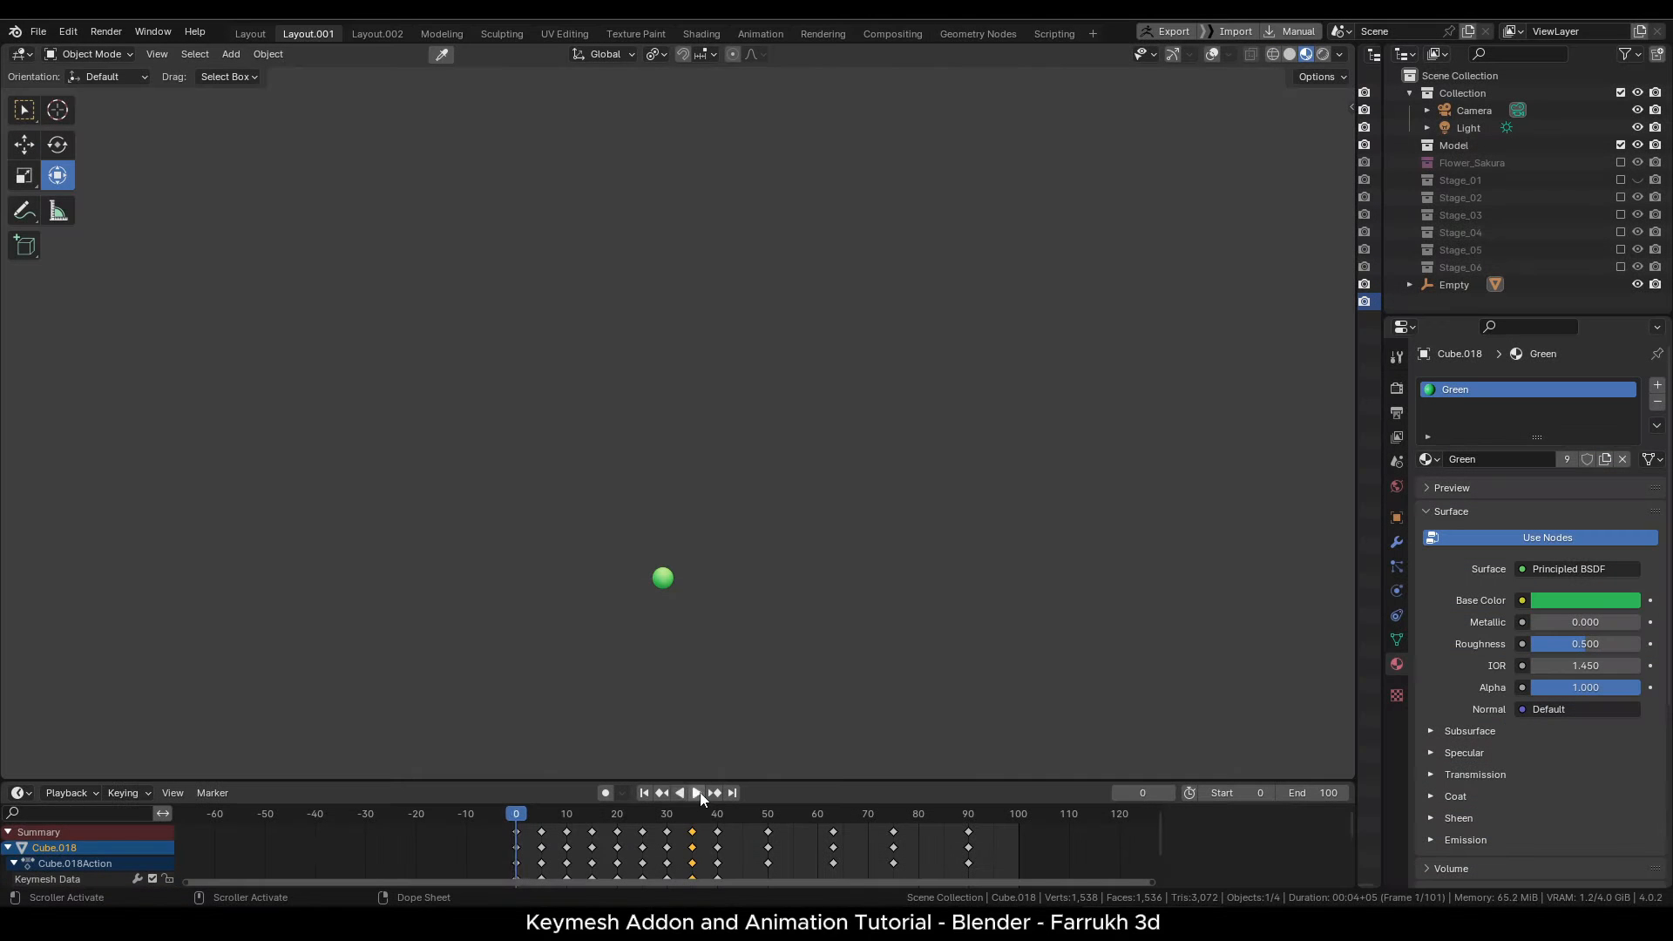
# Preview the flower stop-motion animation, then find the Keymesh add-on in Preferences.
pyautogui.click(695, 792)
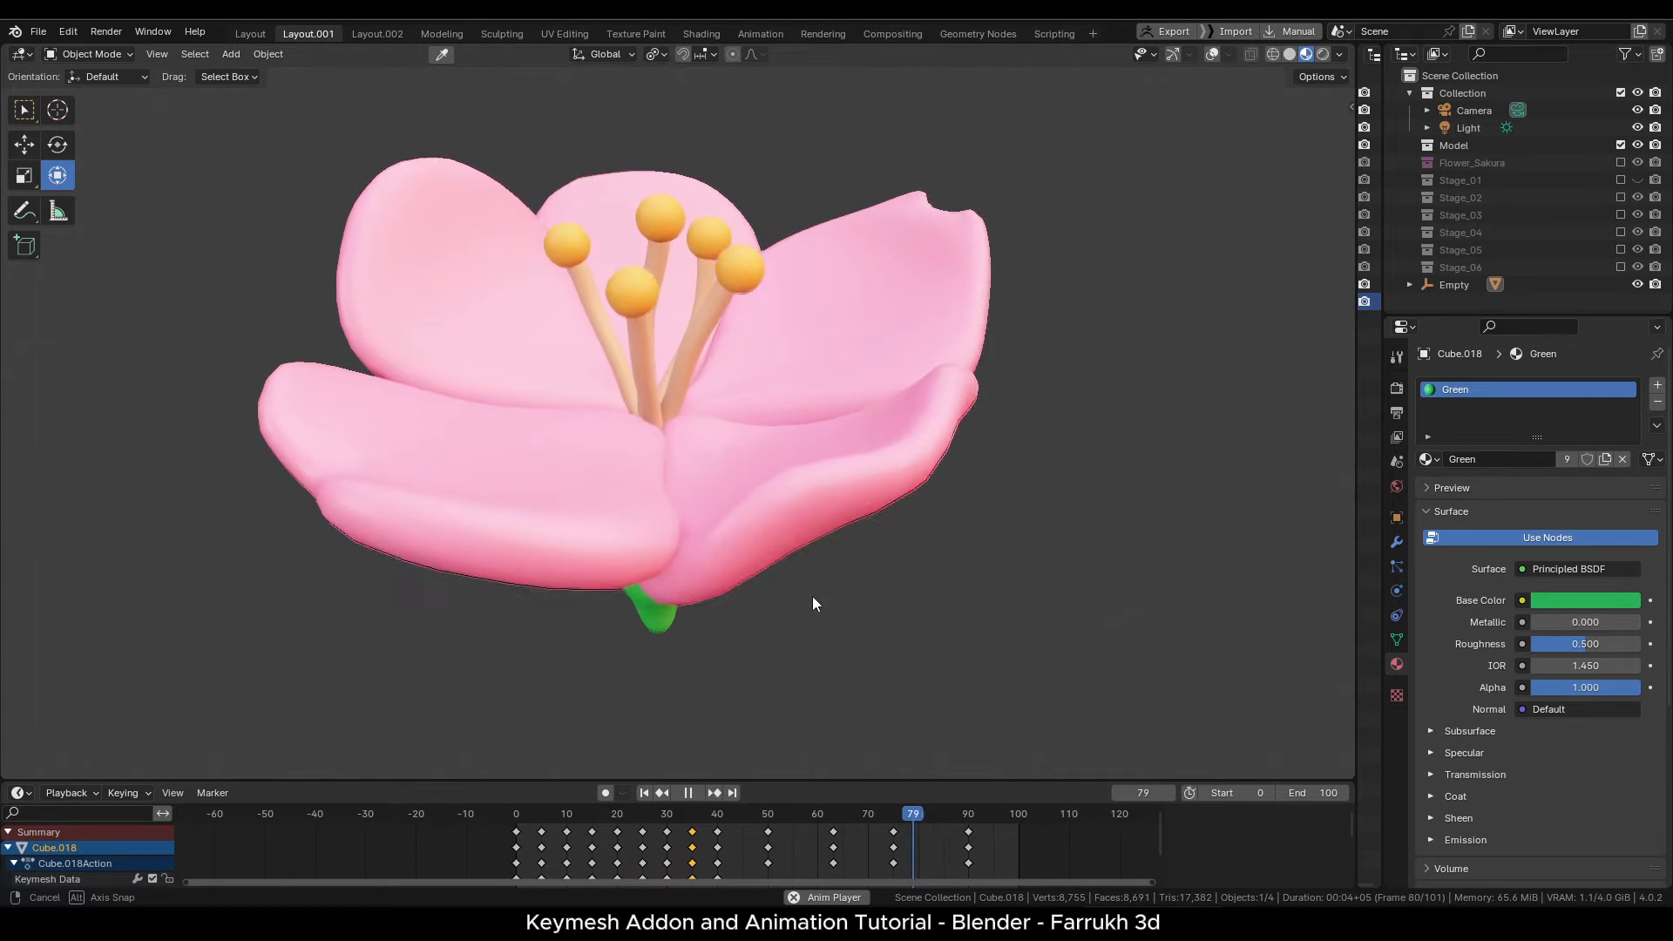
pyautogui.moveTo(912, 812); pyautogui.dragTo(651, 813)
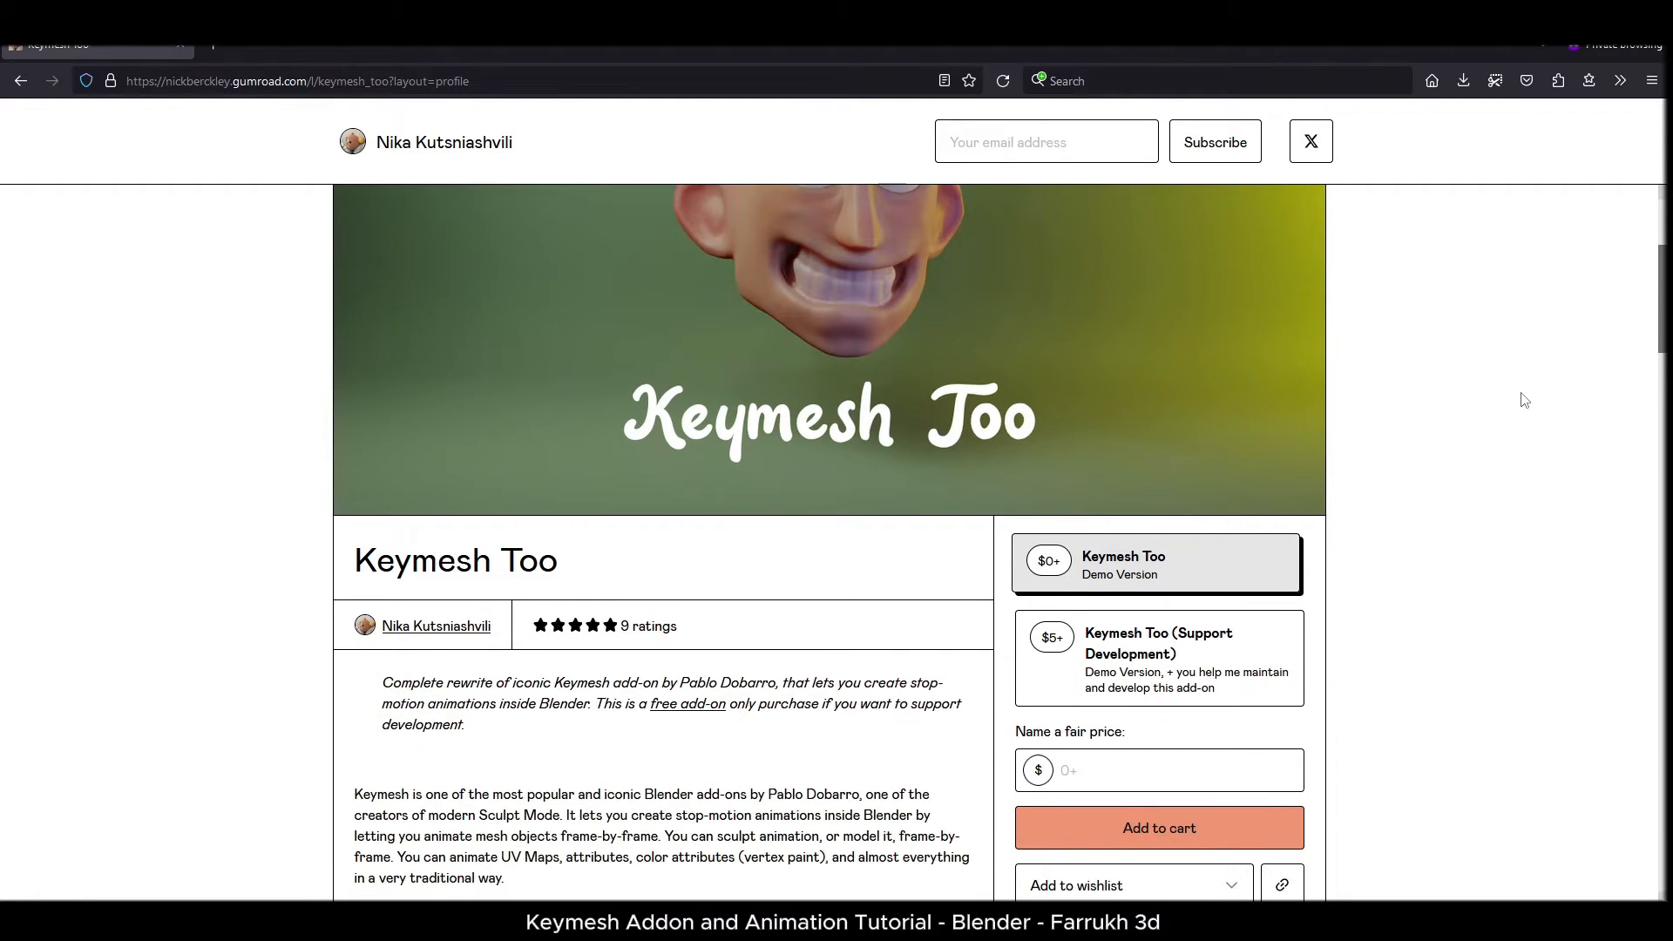
pyautogui.scroll(-3)
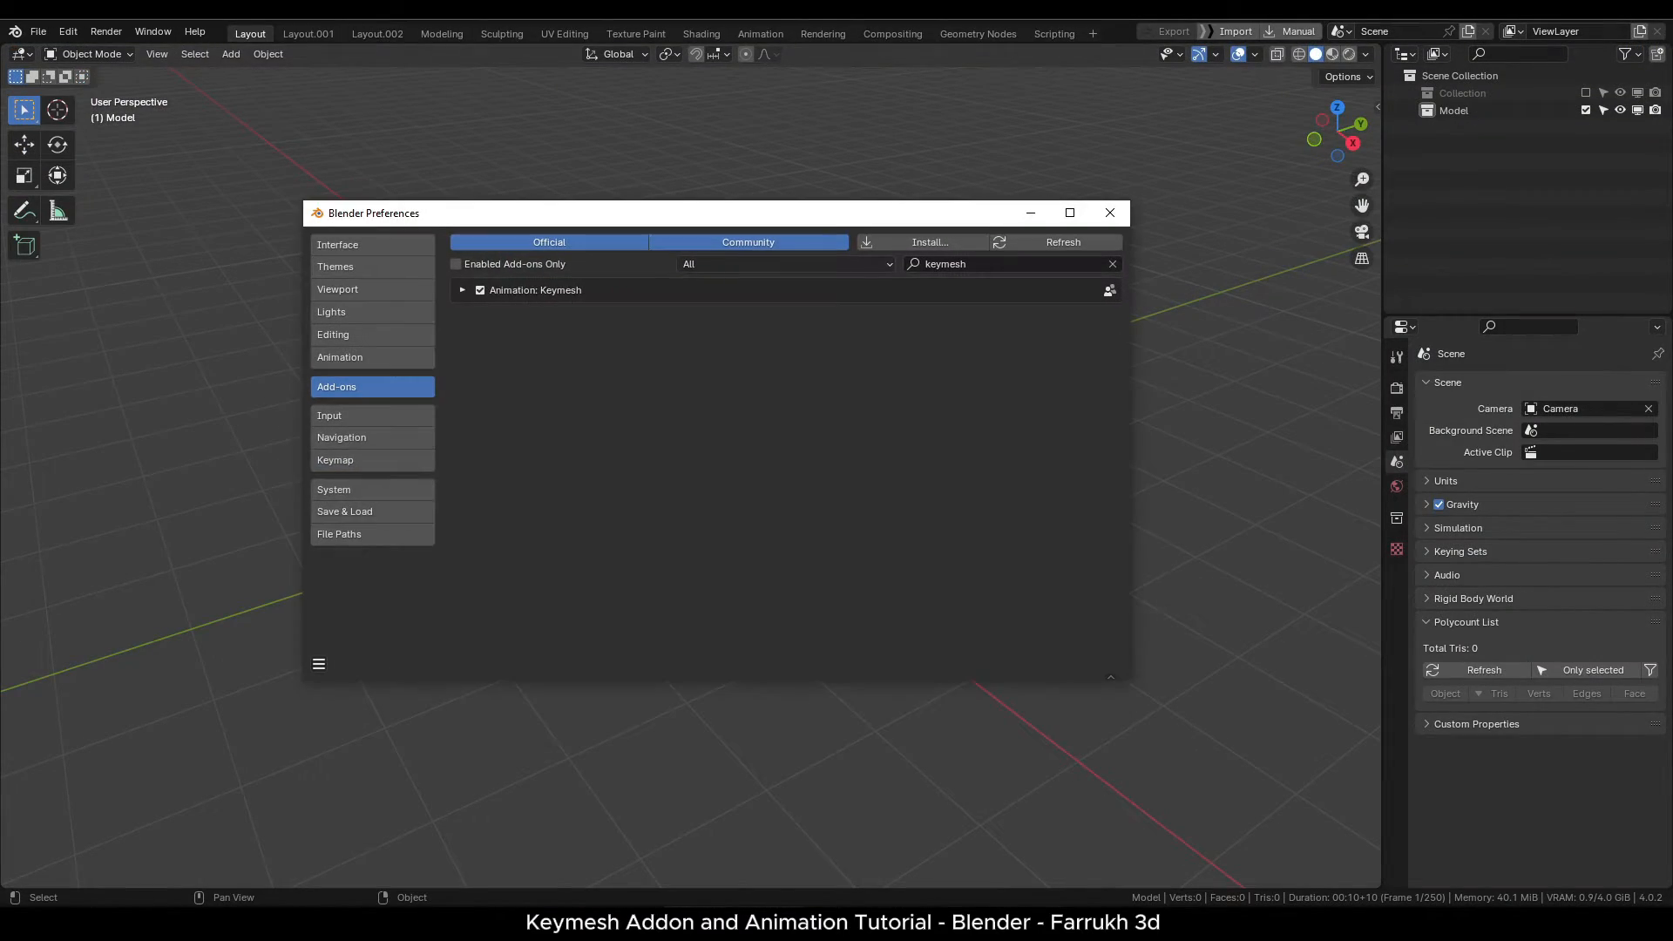
# Expand the Animation: Keymesh add-on entry to read its details, then close Preferences.
pyautogui.click(462, 289)
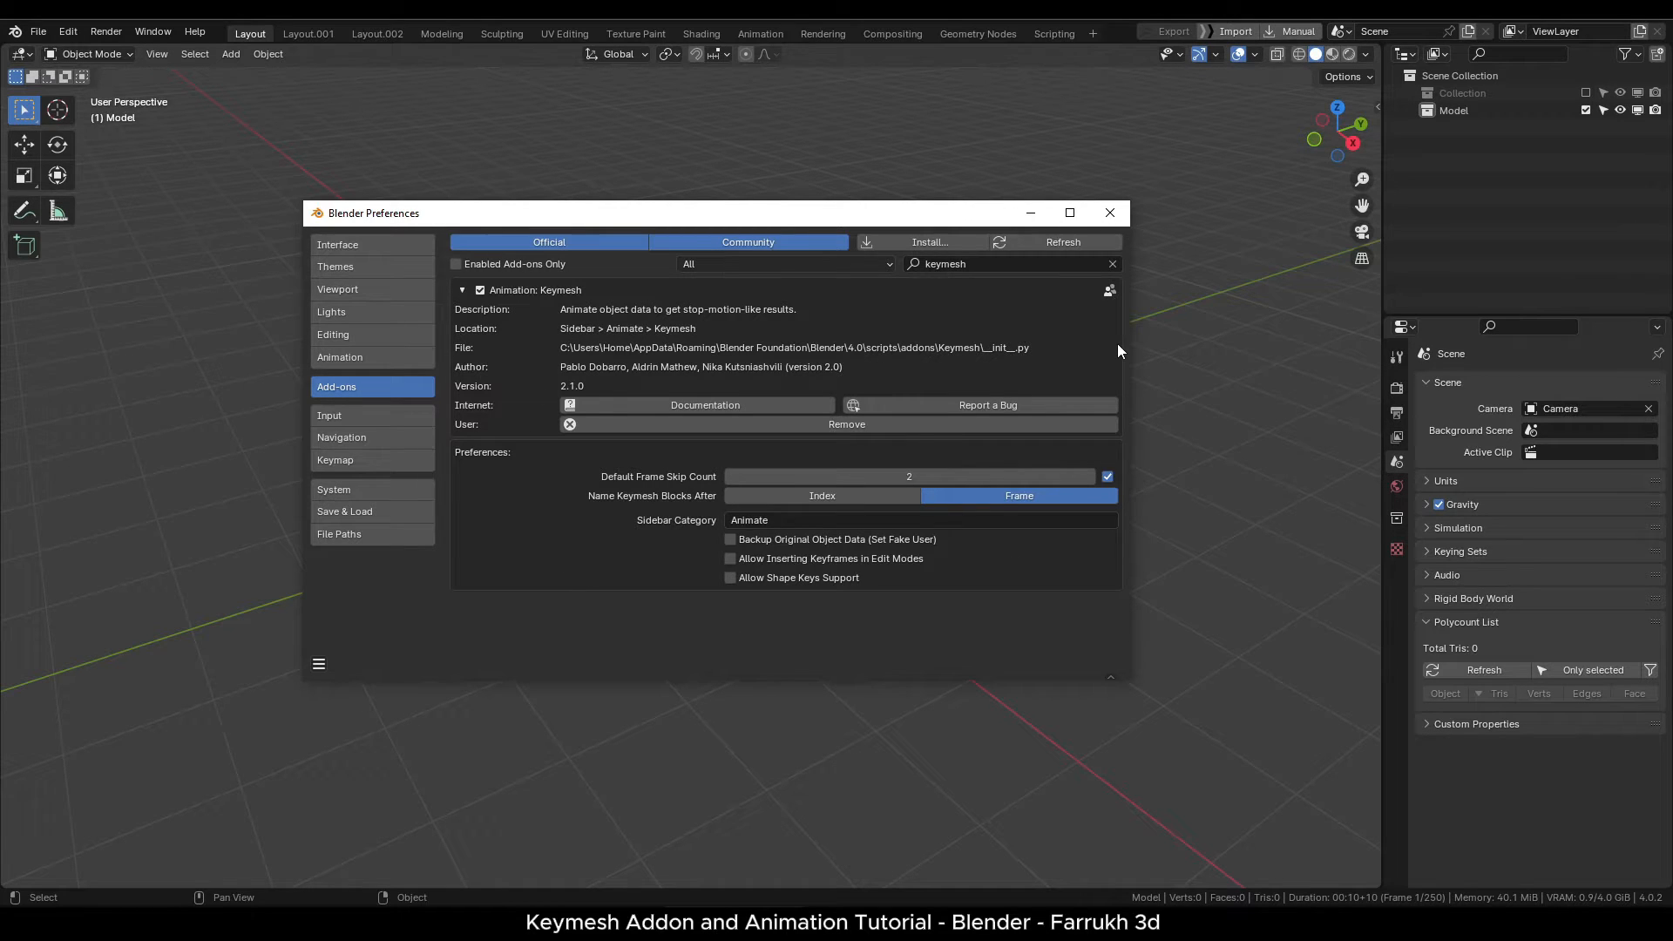
pyautogui.click(1107, 213)
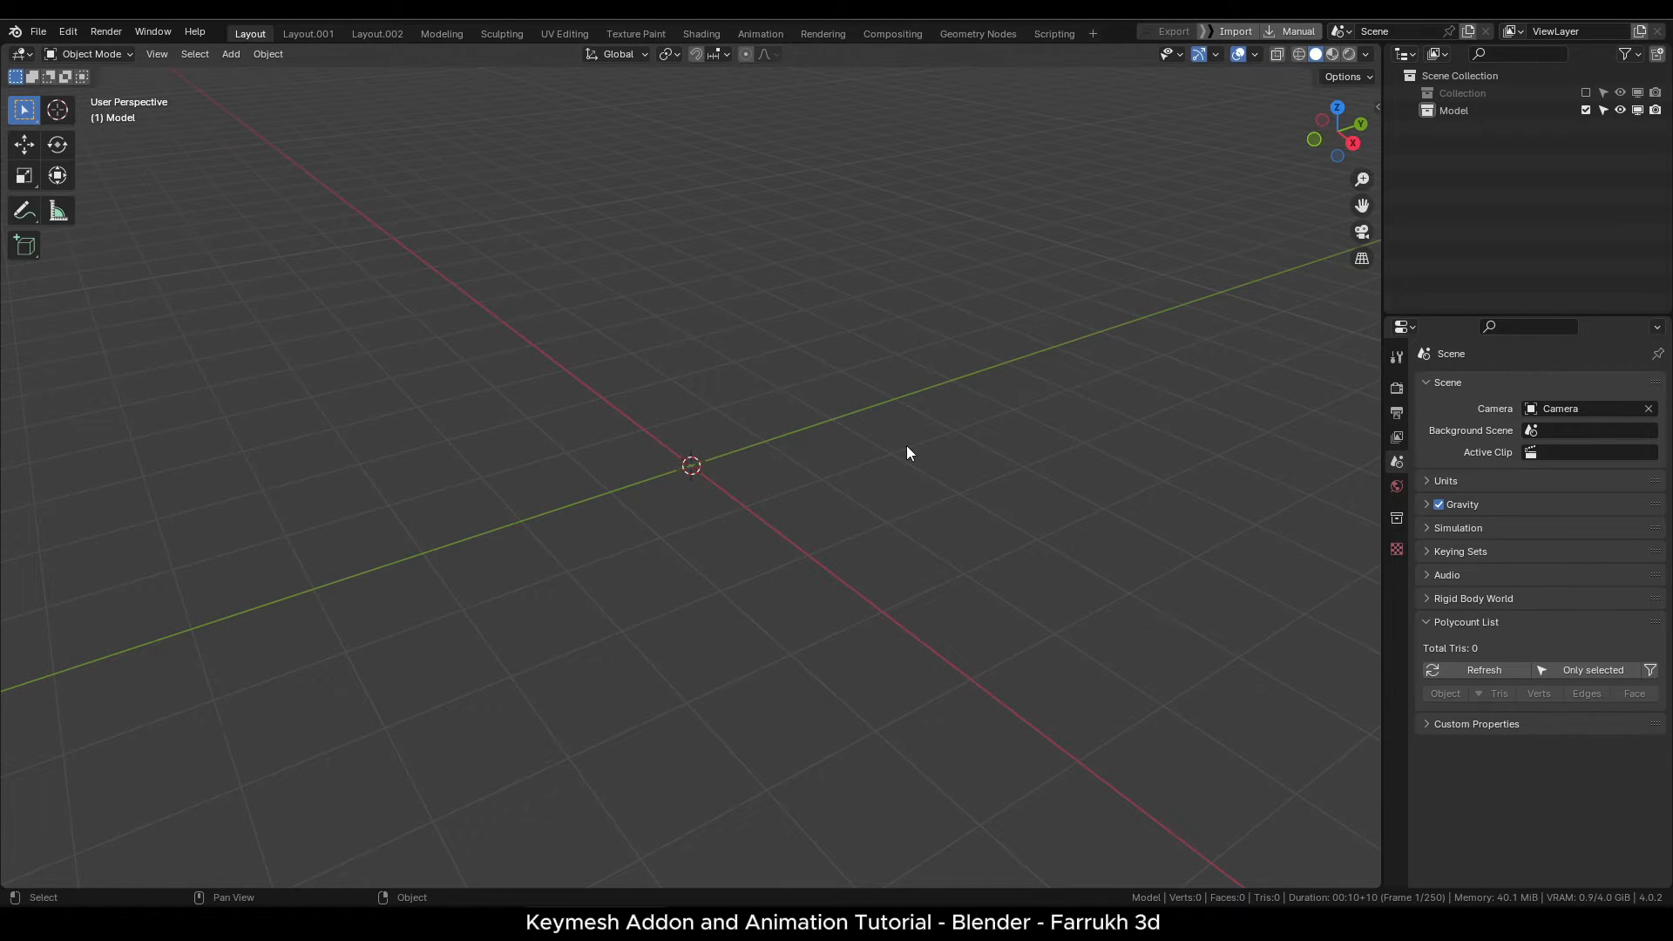
# Add a UV sphere and show the Keymesh panel in the sidebar's Animate tab.
pyautogui.press('shift+a')
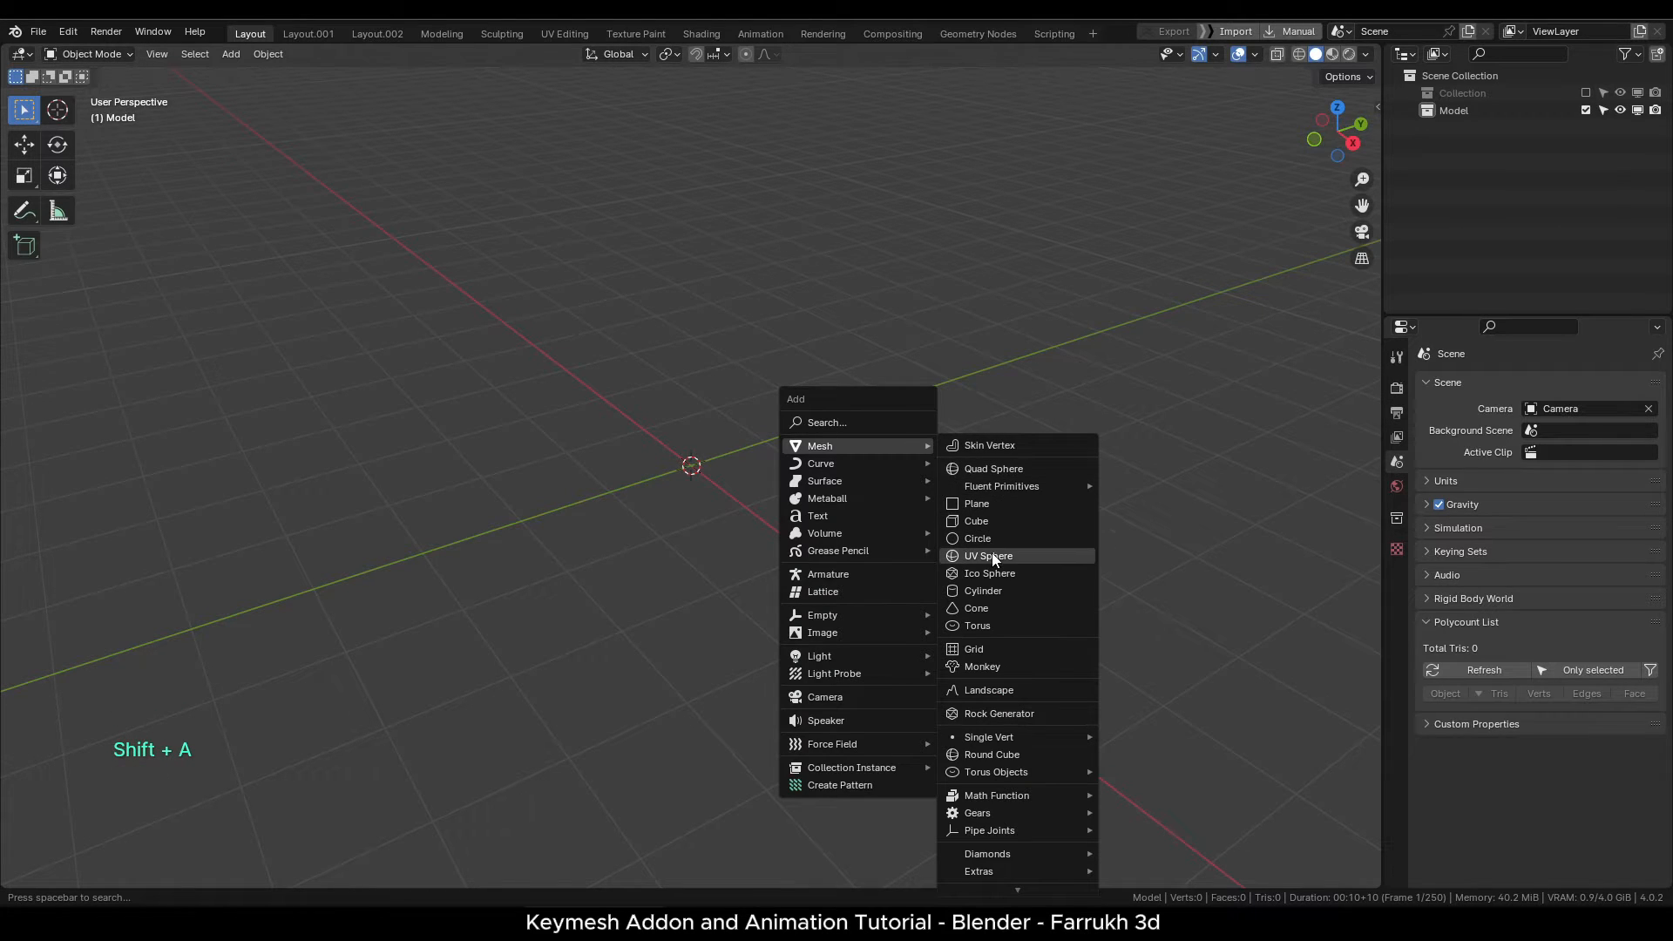
pyautogui.click(987, 555)
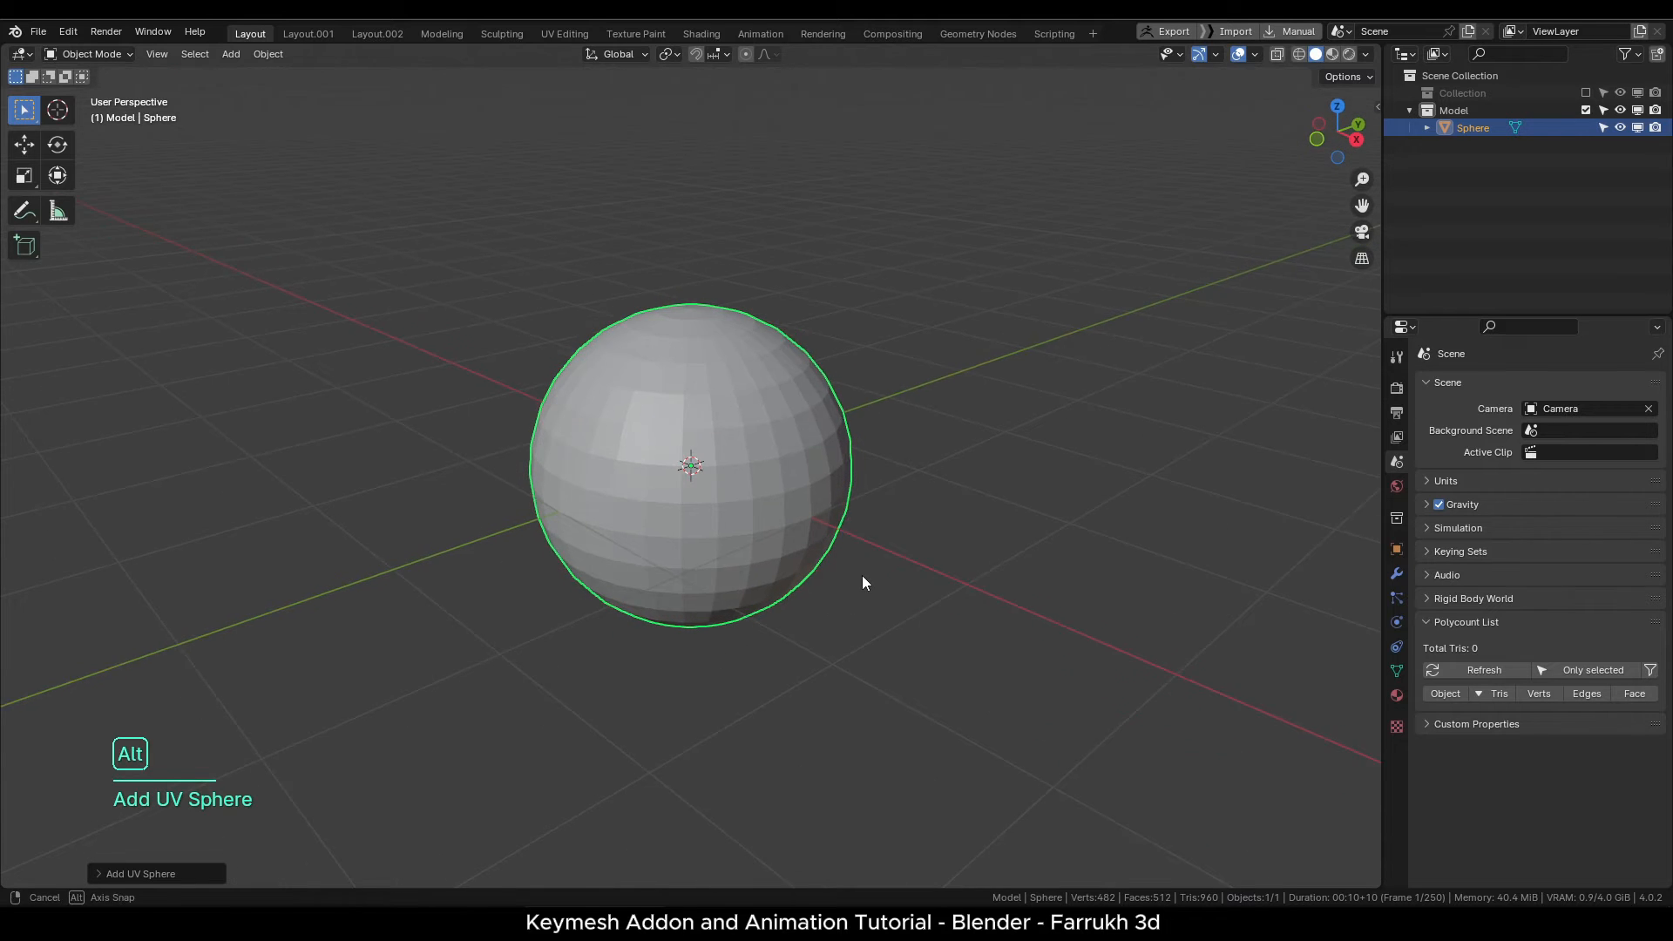
pyautogui.press('g')
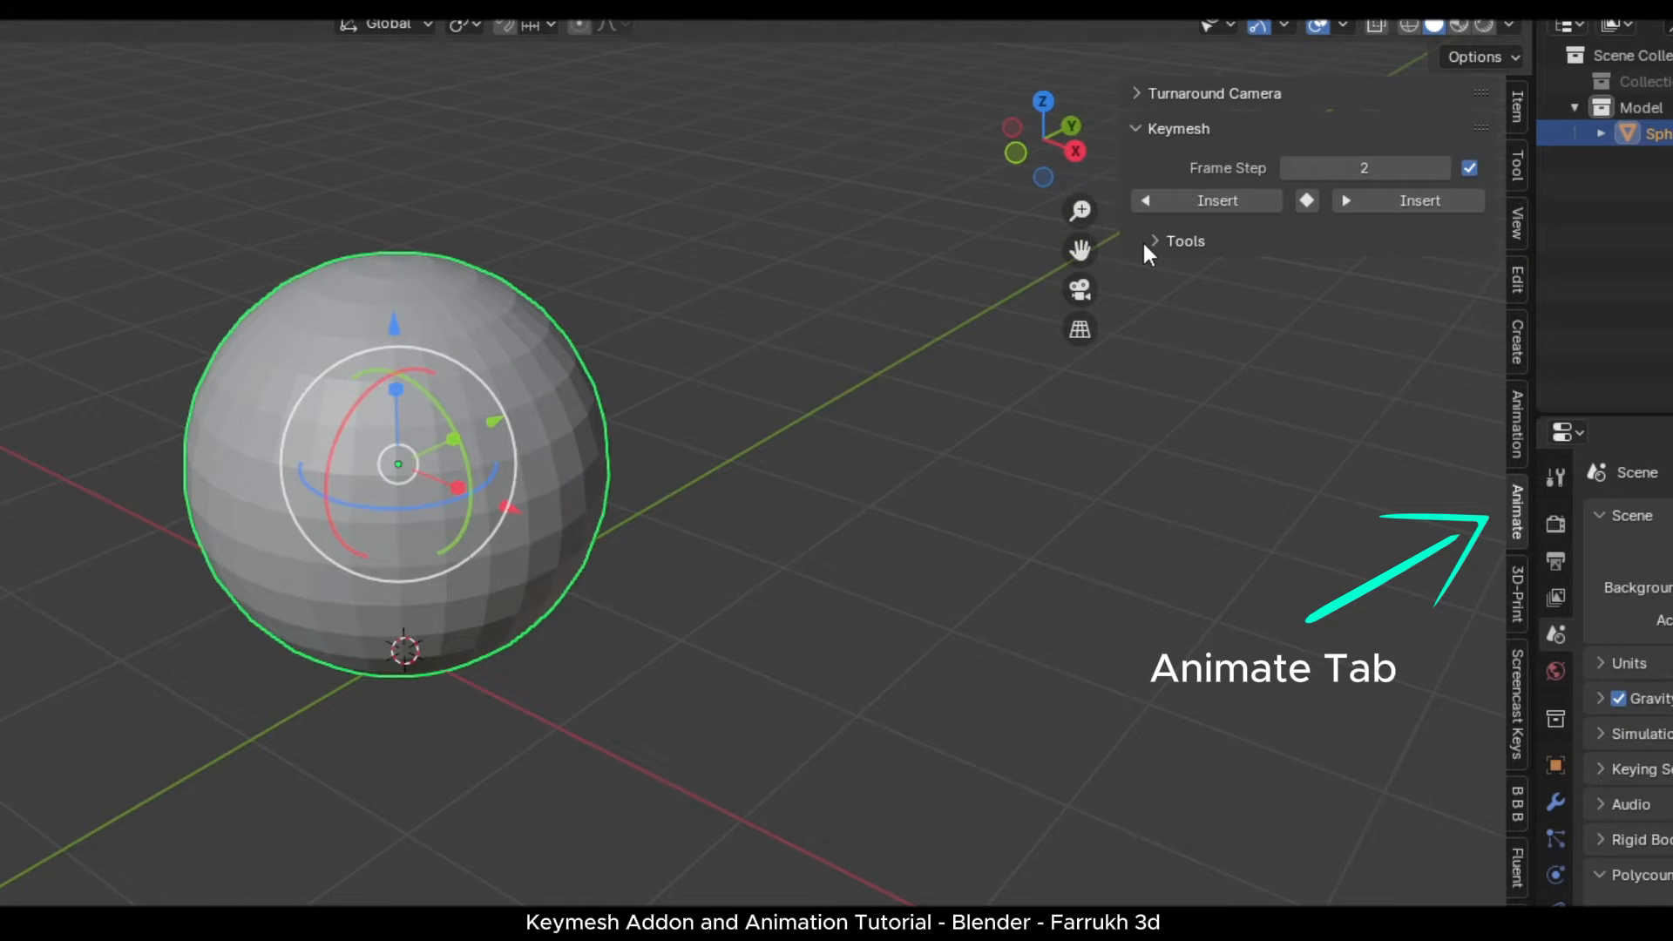
# Expand Keymesh Tools and raise the Frame Step value to 5.
pyautogui.click(1184, 240)
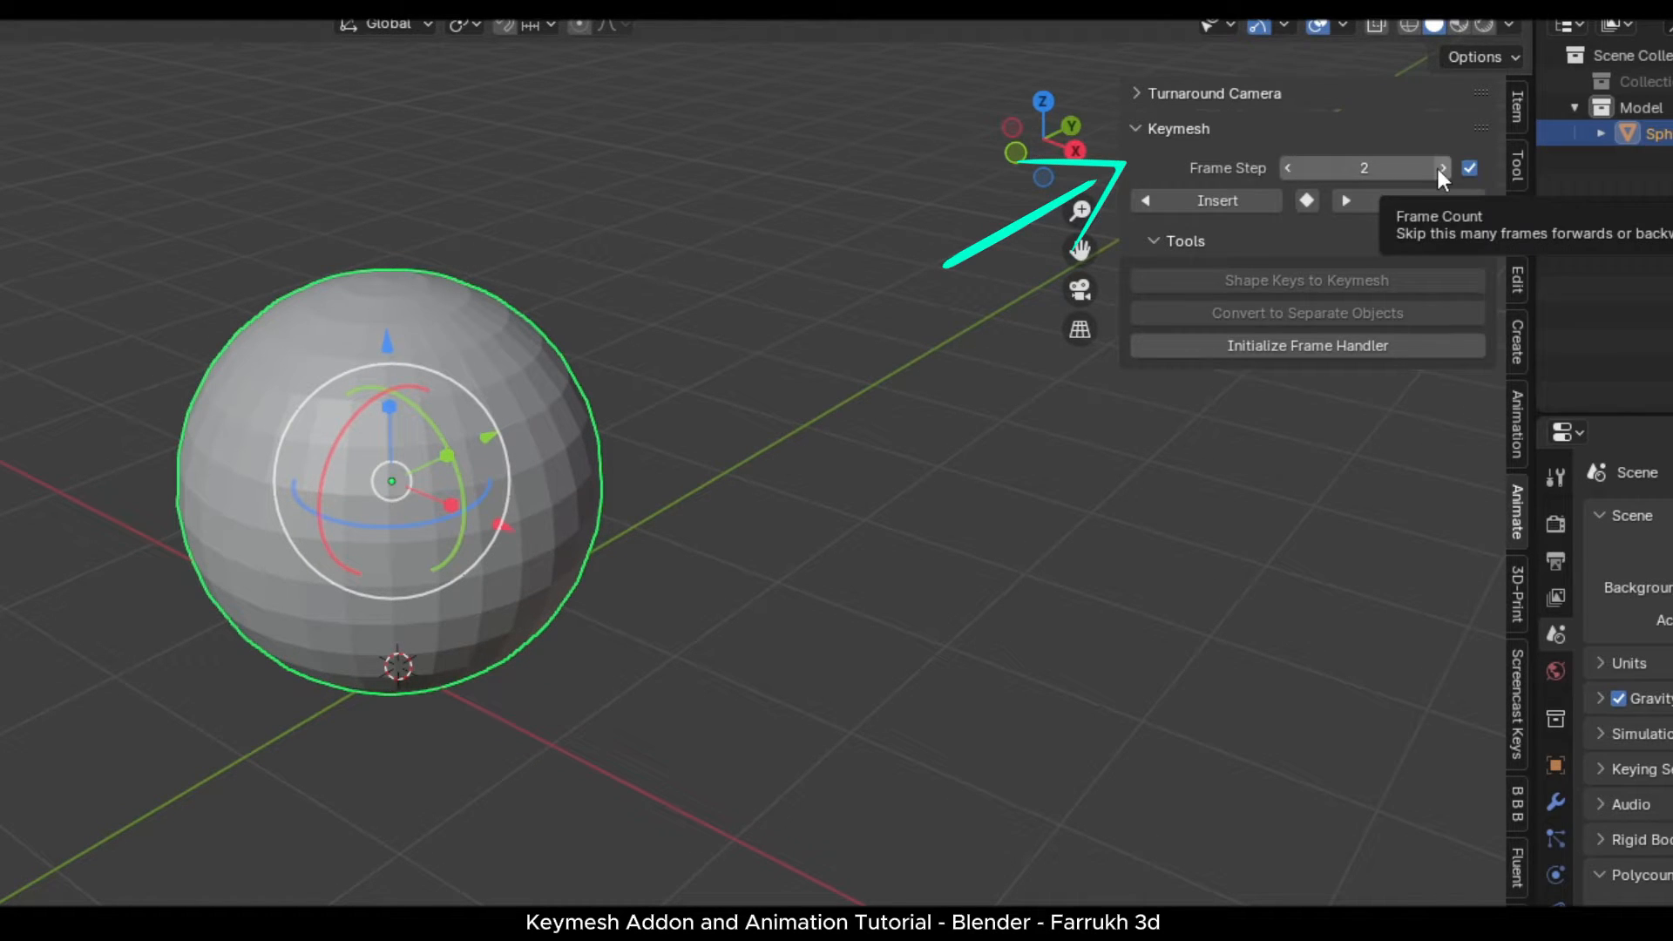
pyautogui.click(1440, 167)
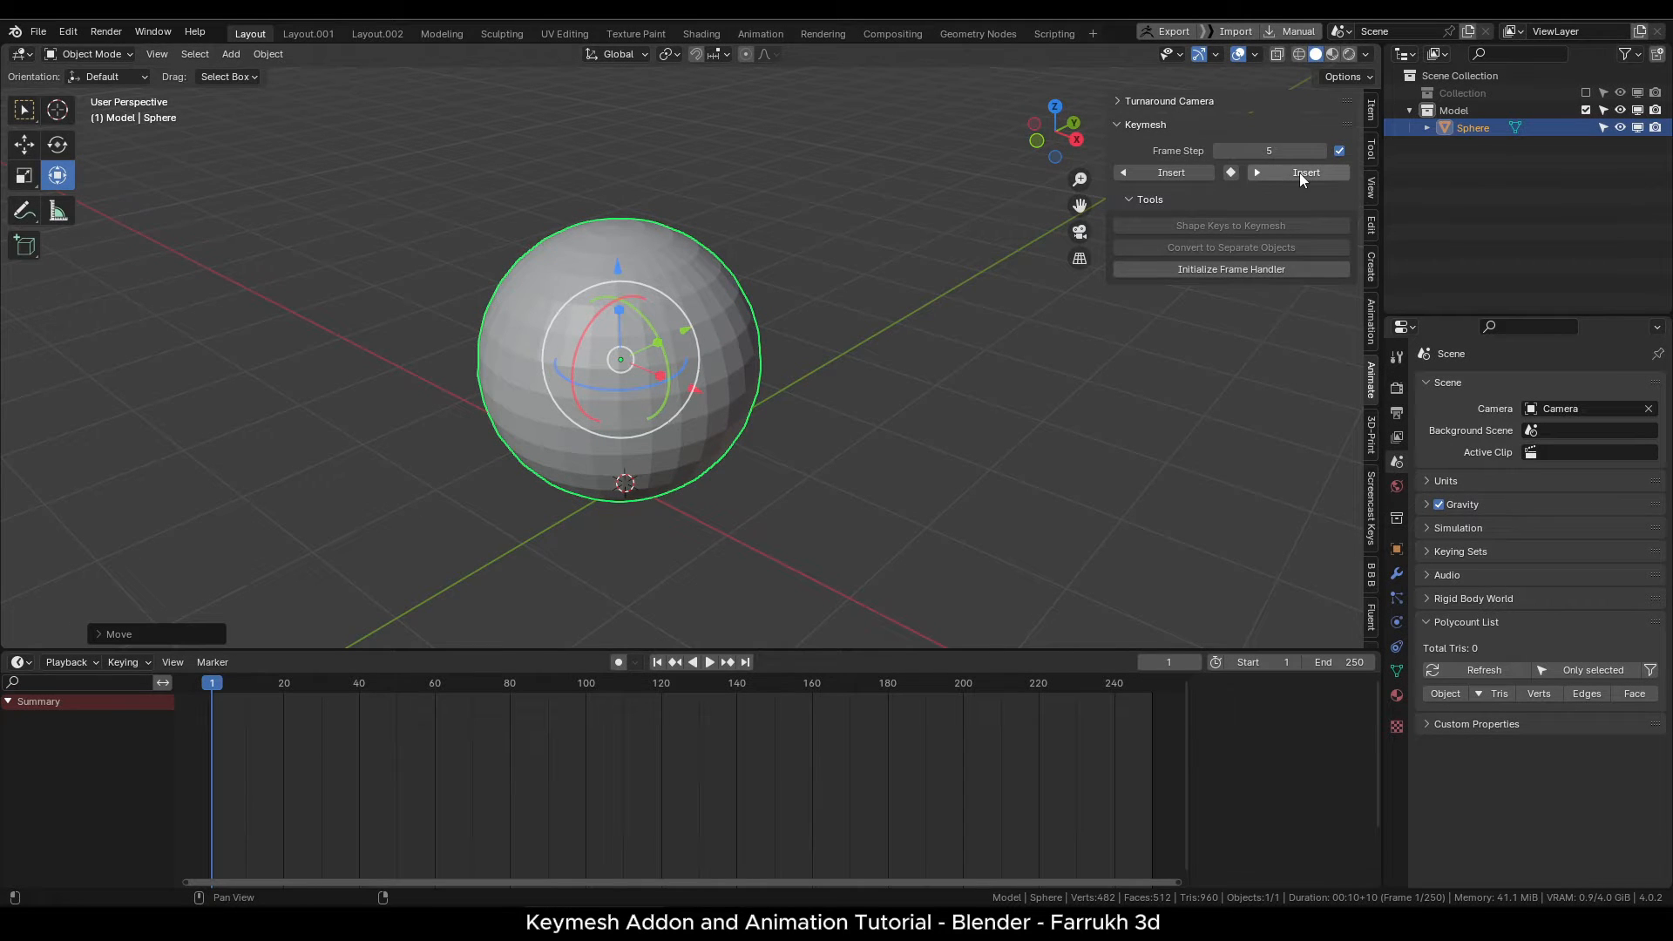
# Insert a Keymesh frame at frame 1, then insert forward to frame 6.
pyautogui.click(1305, 171)
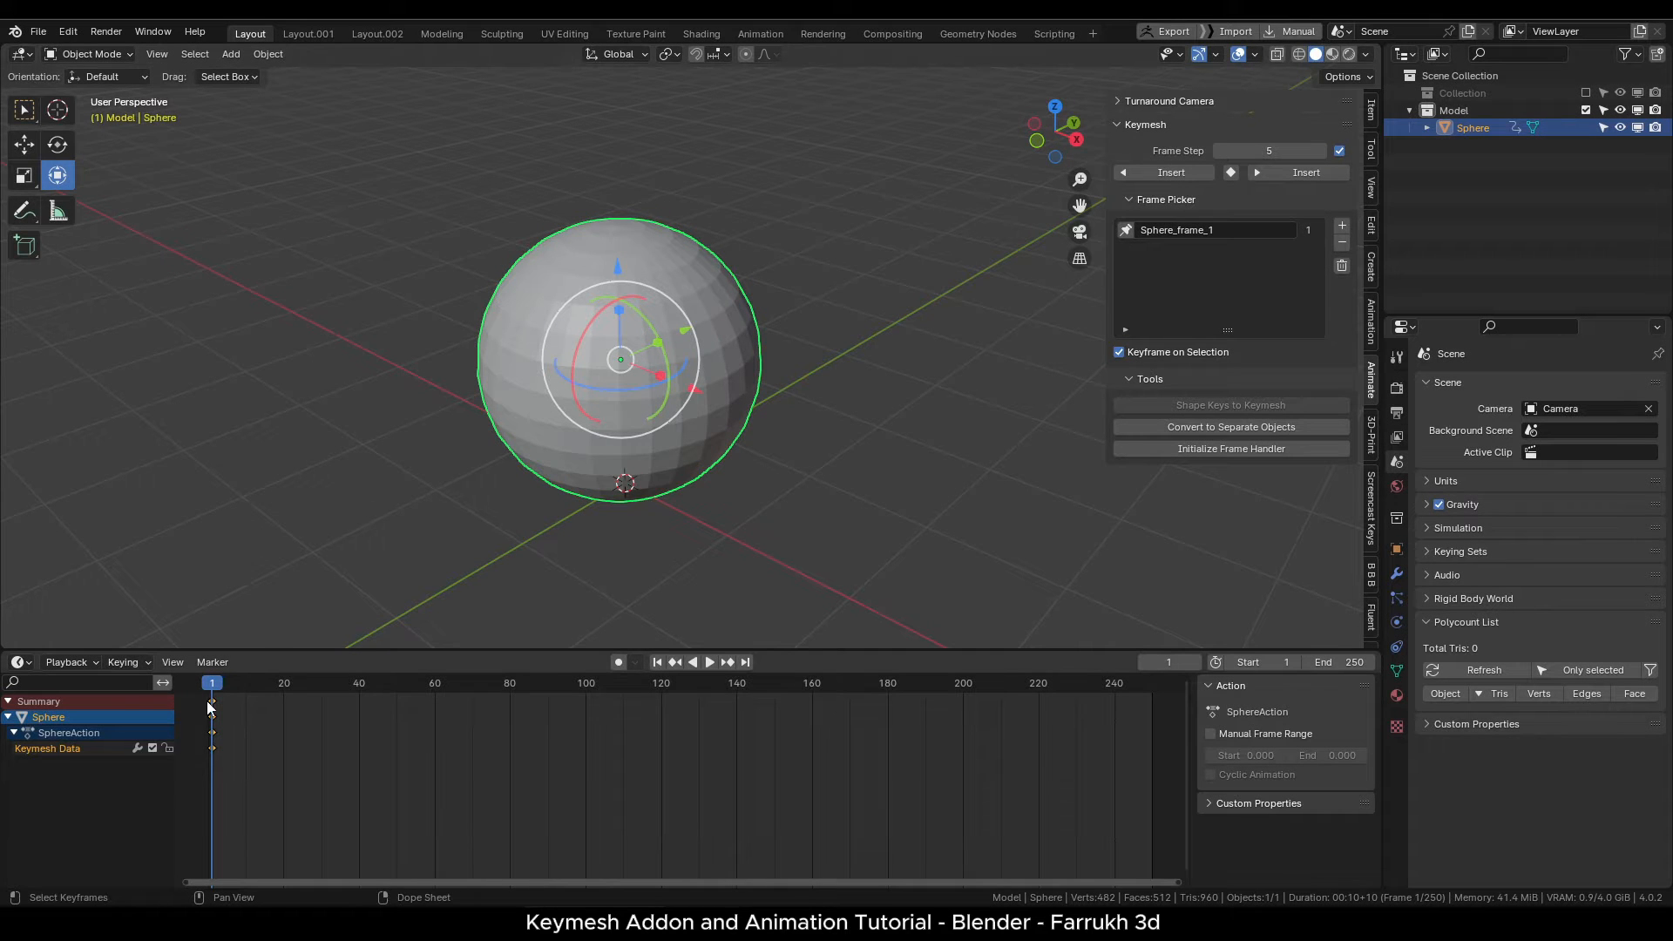
pyautogui.moveTo(789, 381)
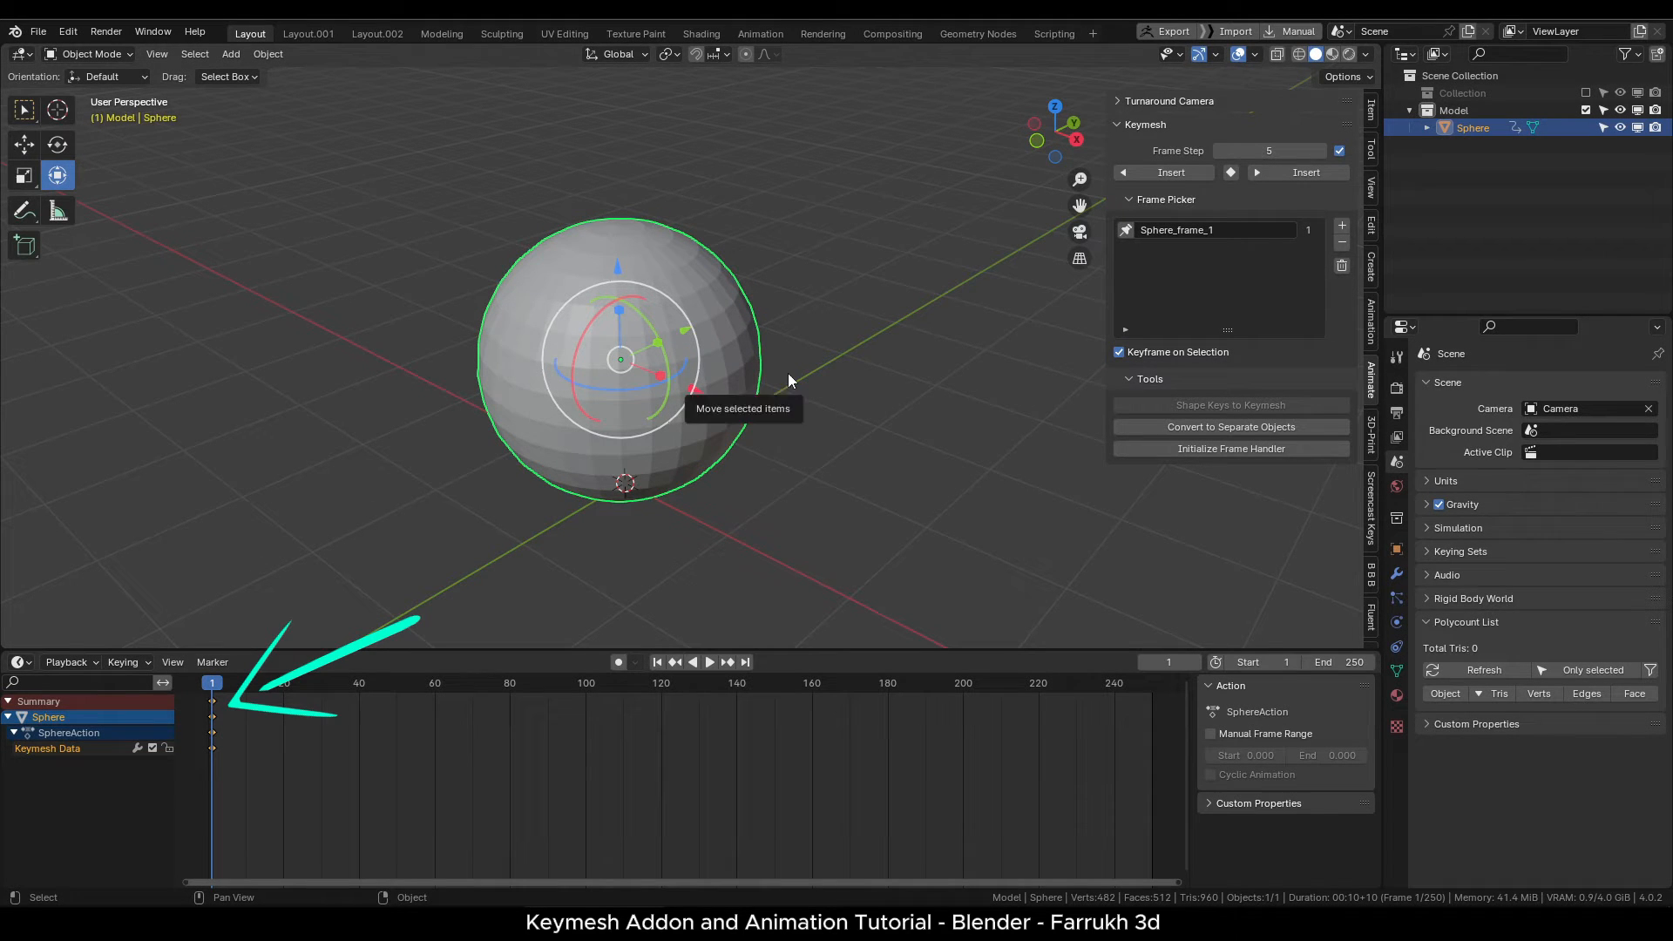
pyautogui.moveTo(1306, 172)
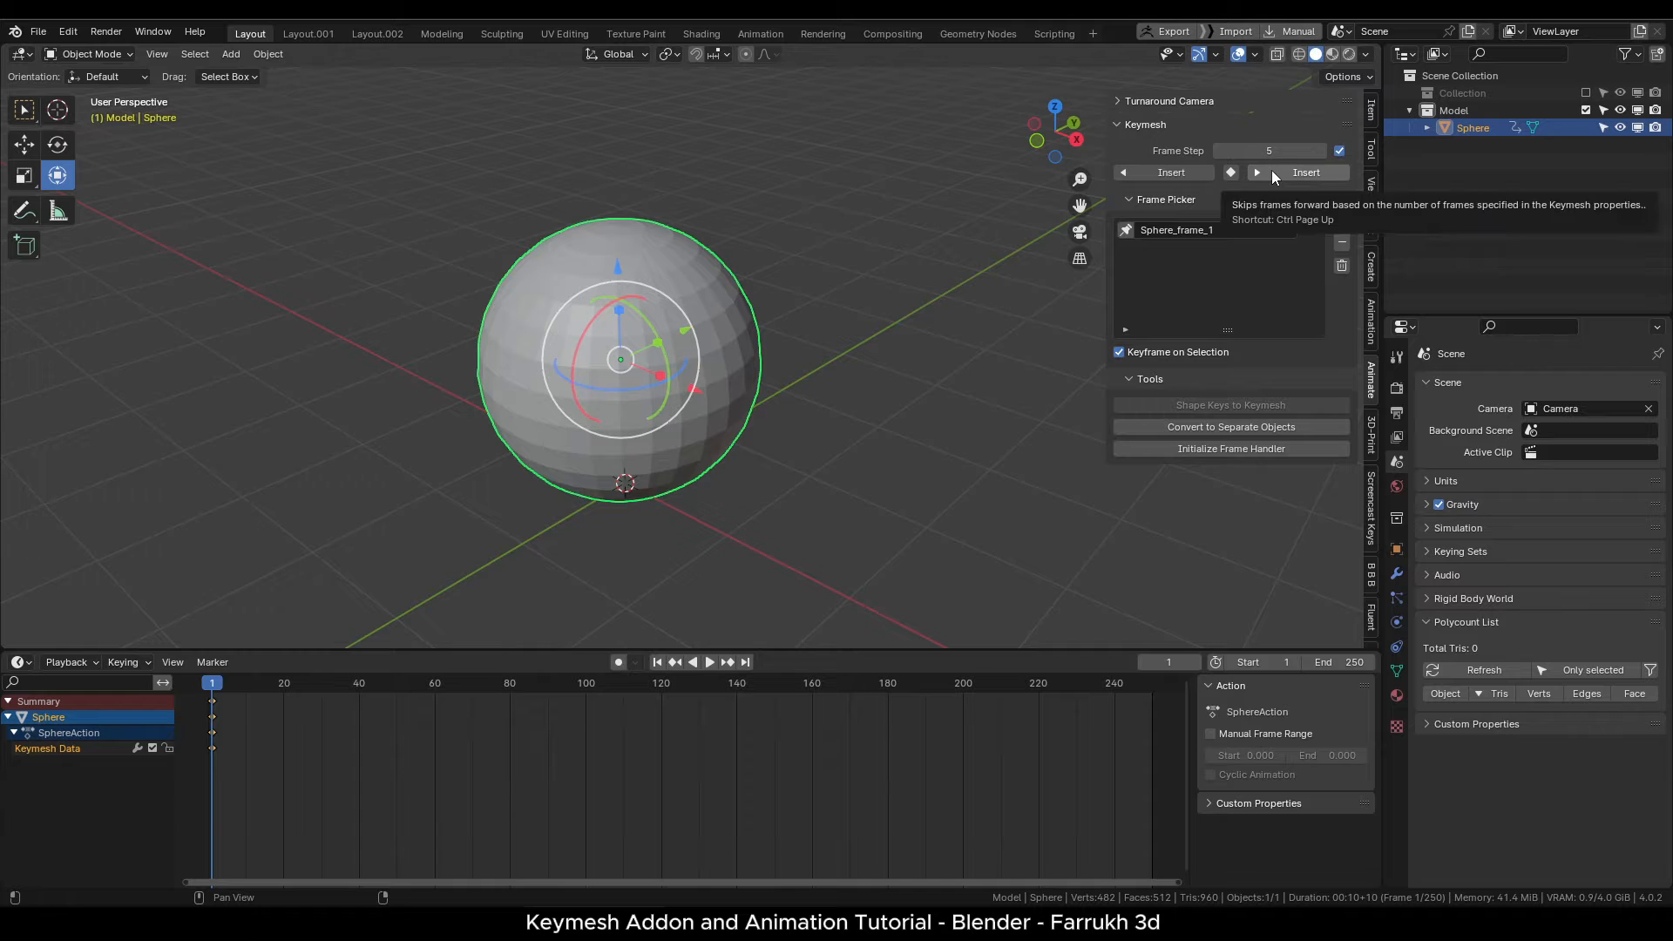
pyautogui.click(1306, 171)
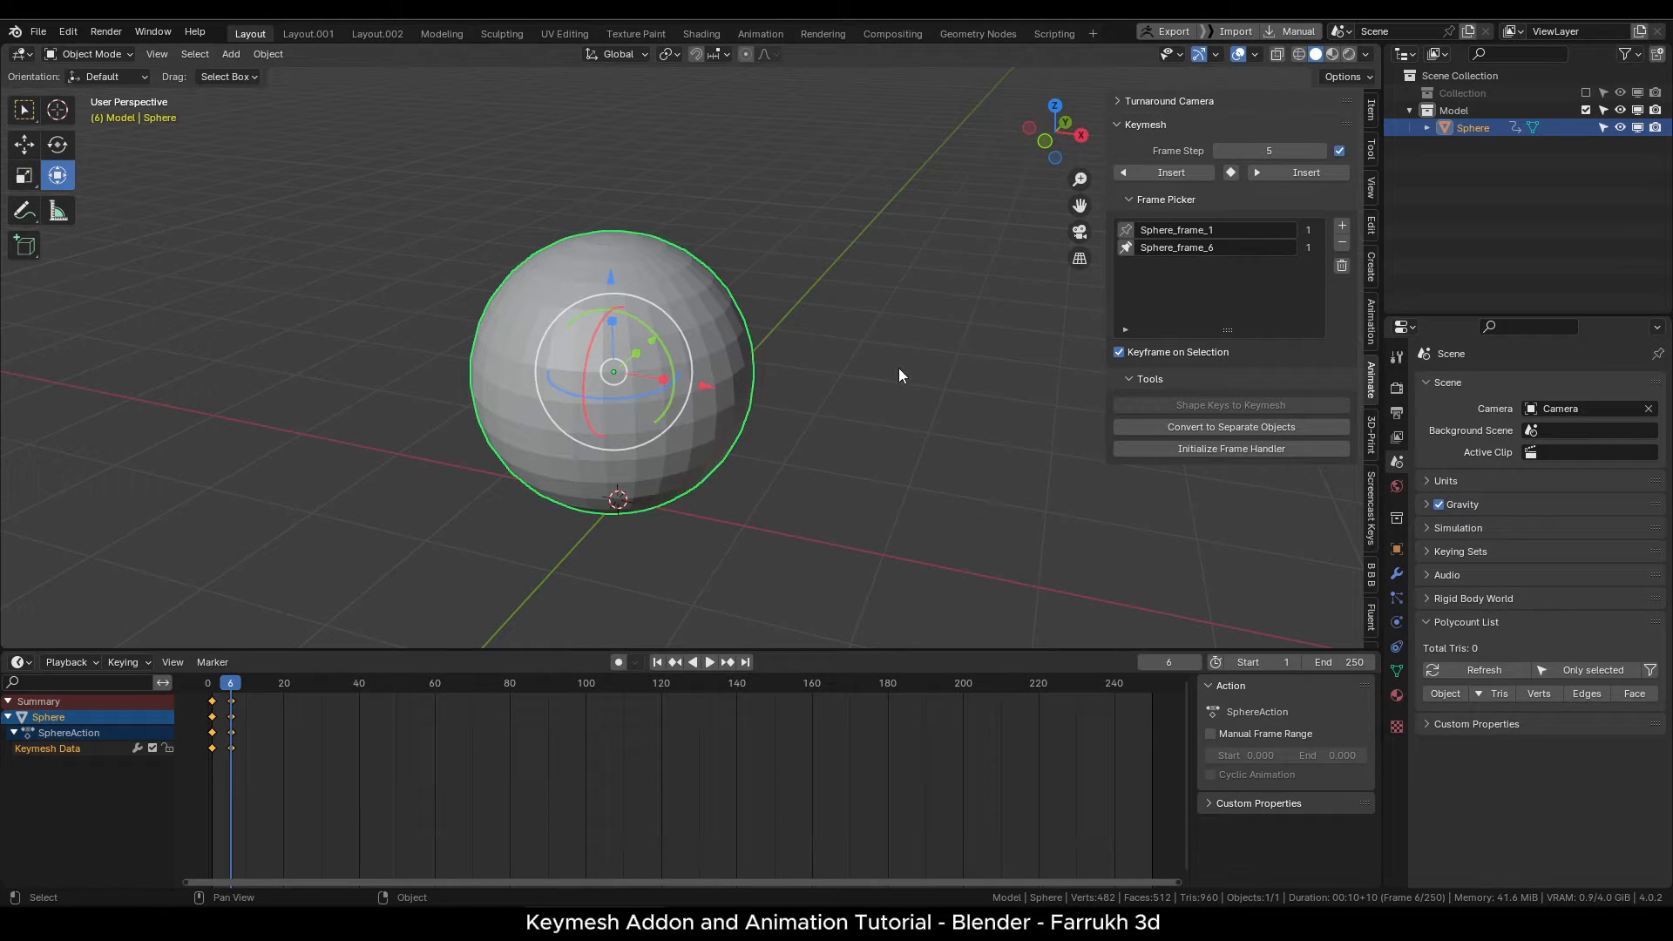
# Scale all sphere vertices flat along Z at frame 6, then compare frames 1 and 7.
pyautogui.press('Tab')
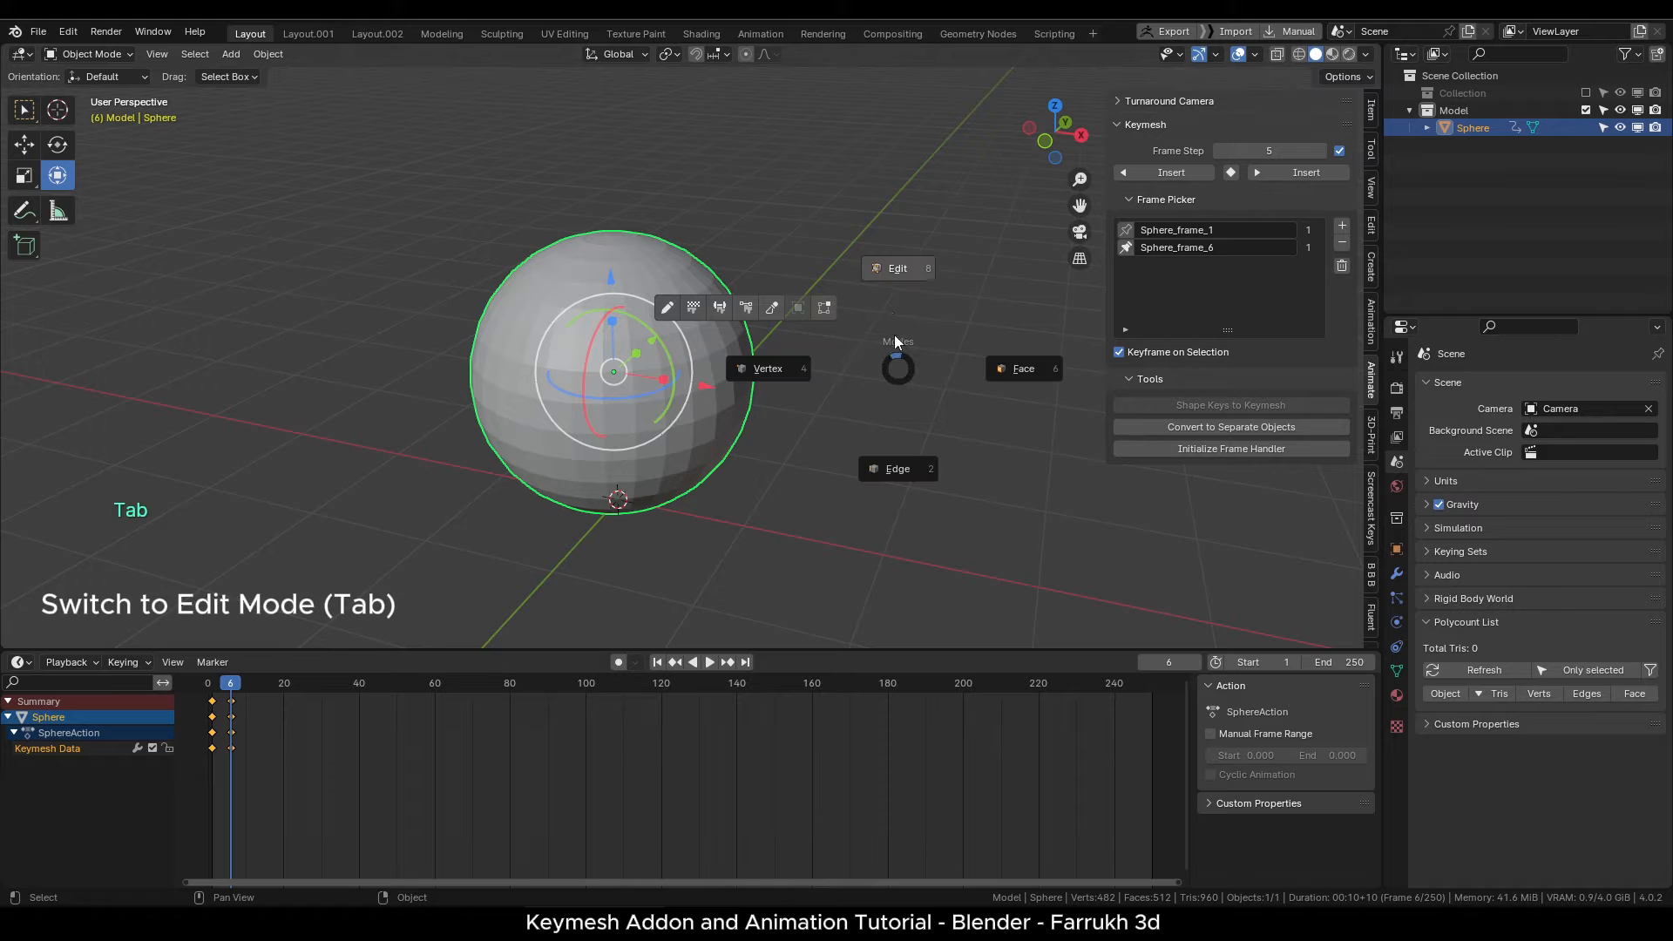
pyautogui.press('Tab')
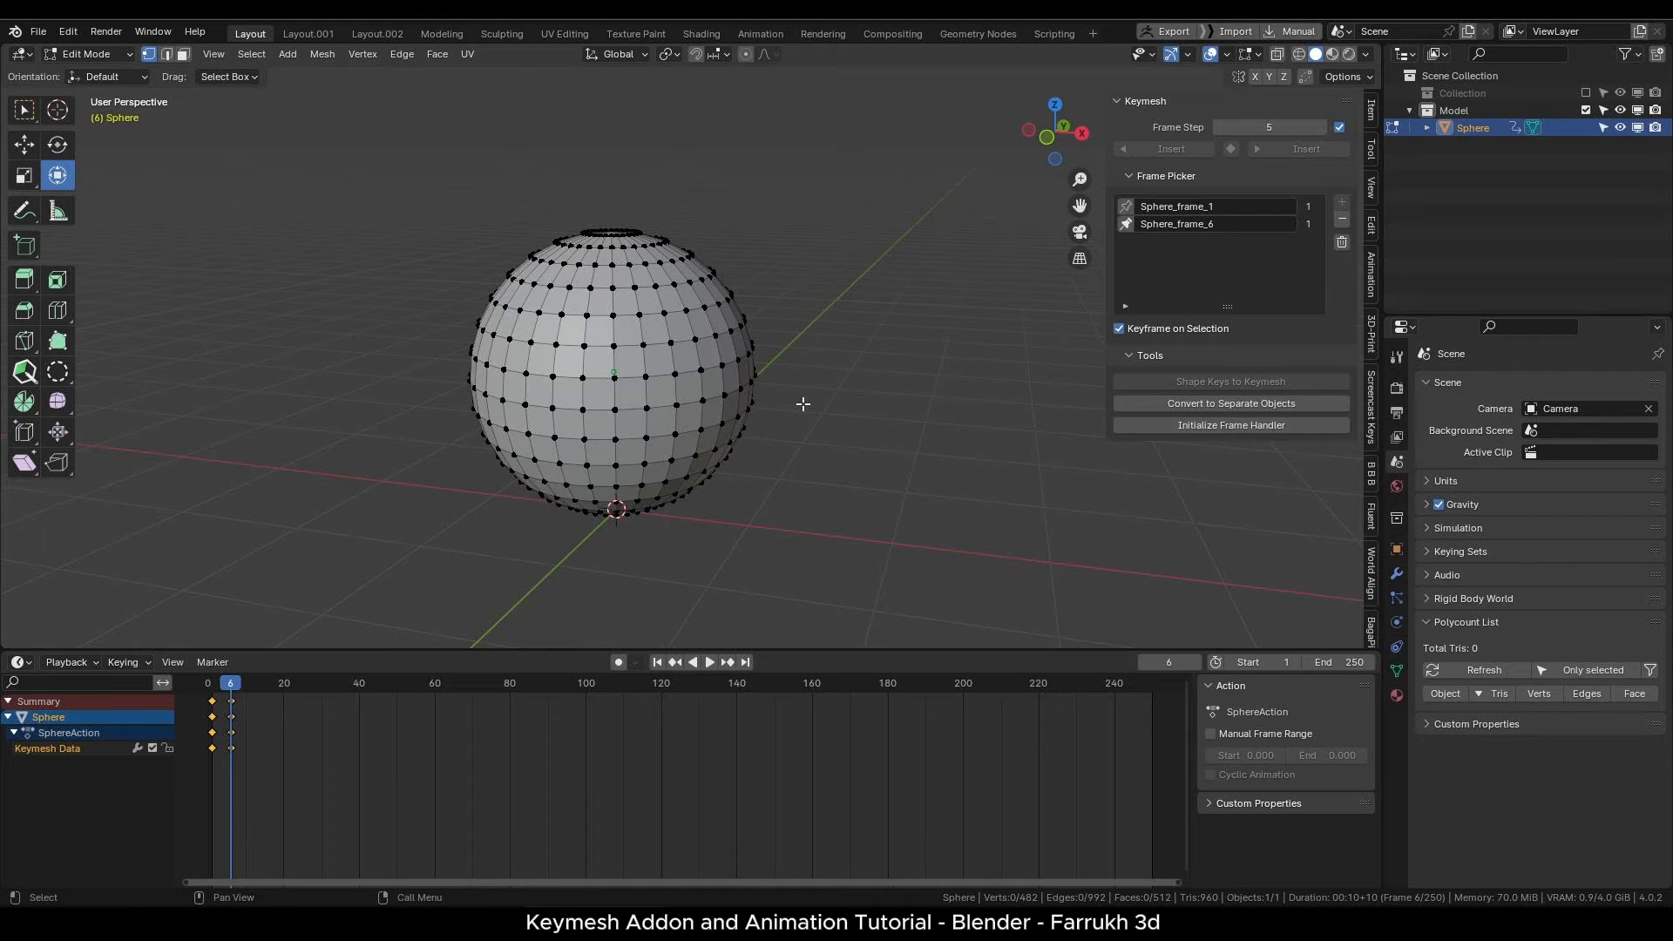
pyautogui.press('a')
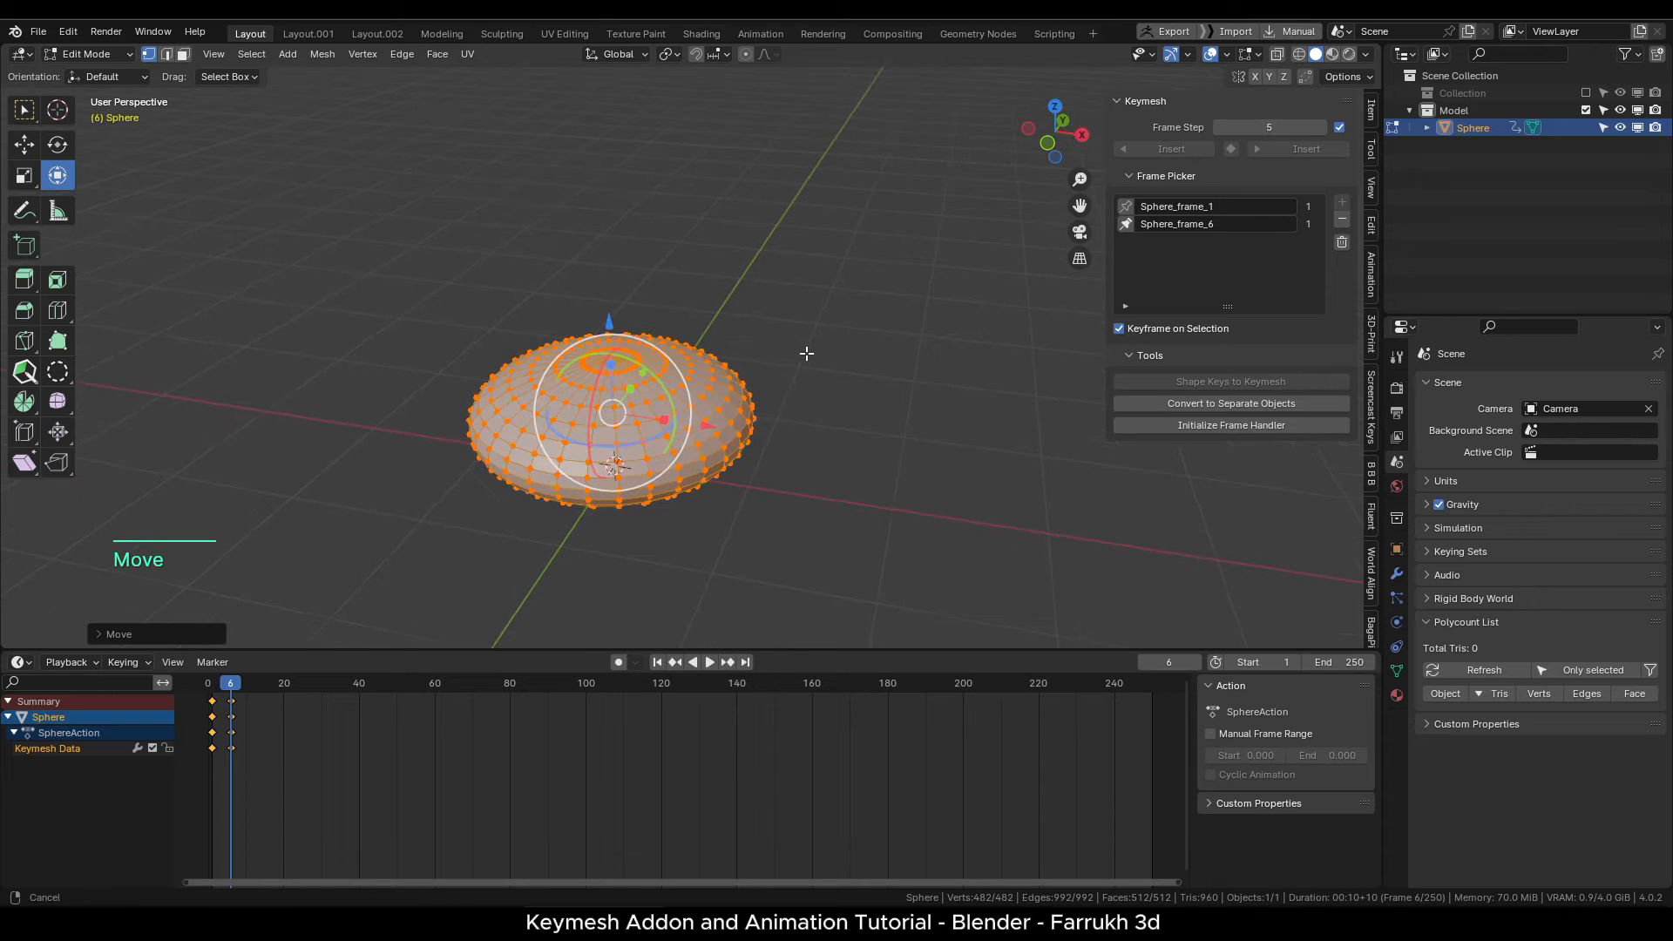
pyautogui.press('Tab')
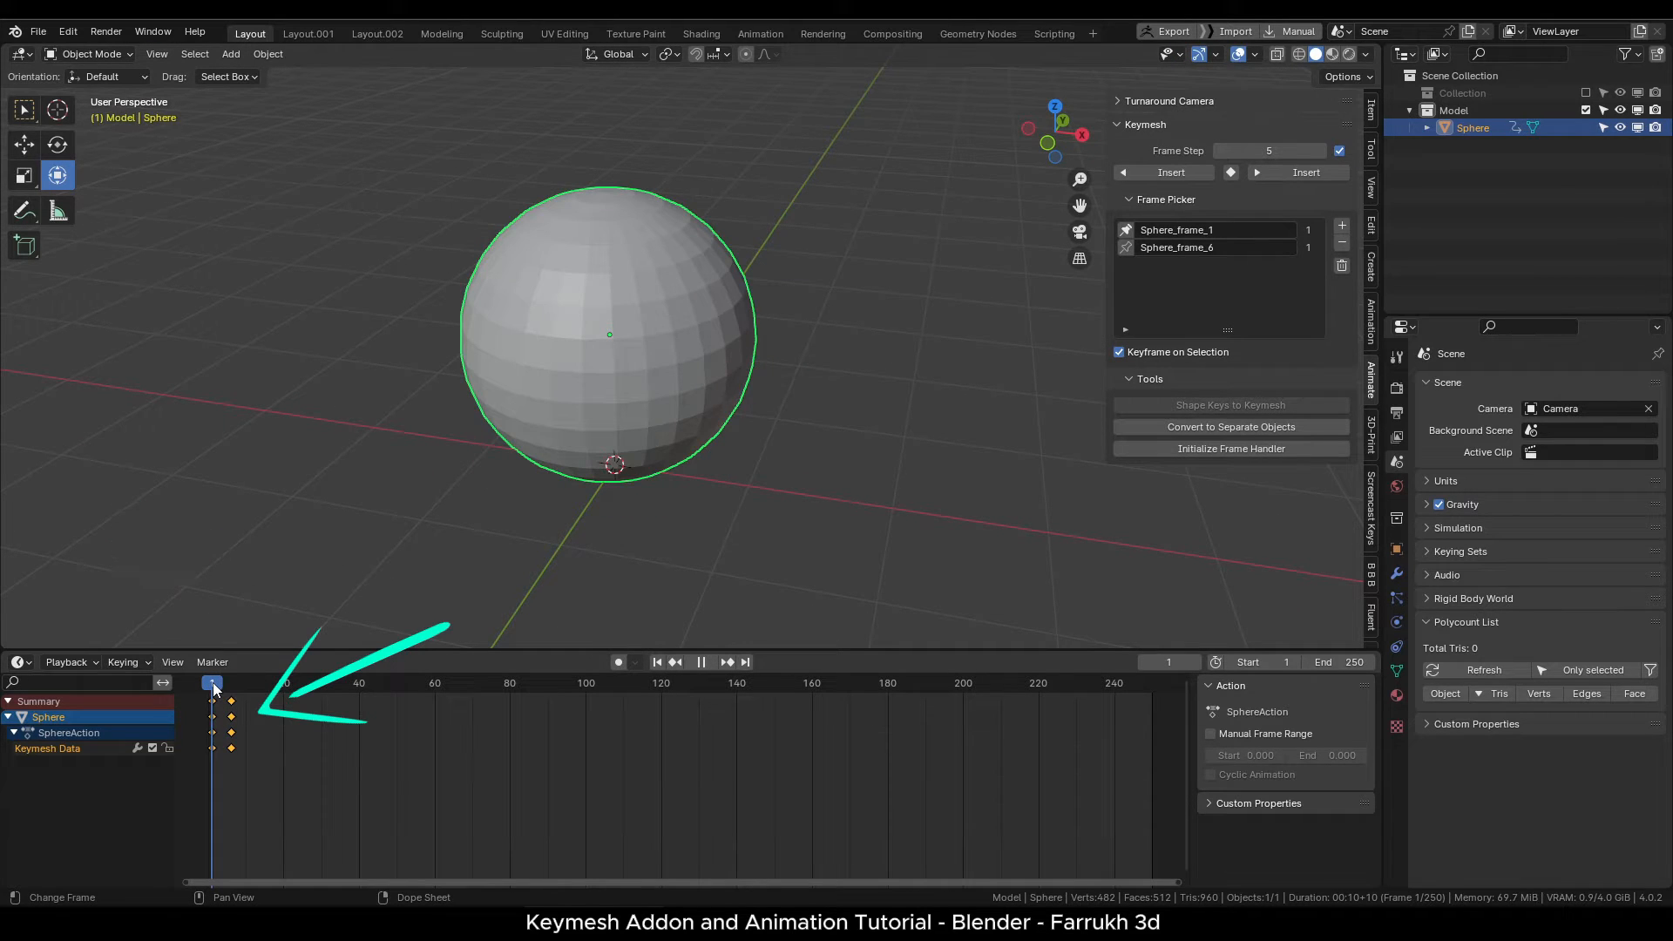
pyautogui.click(233, 683)
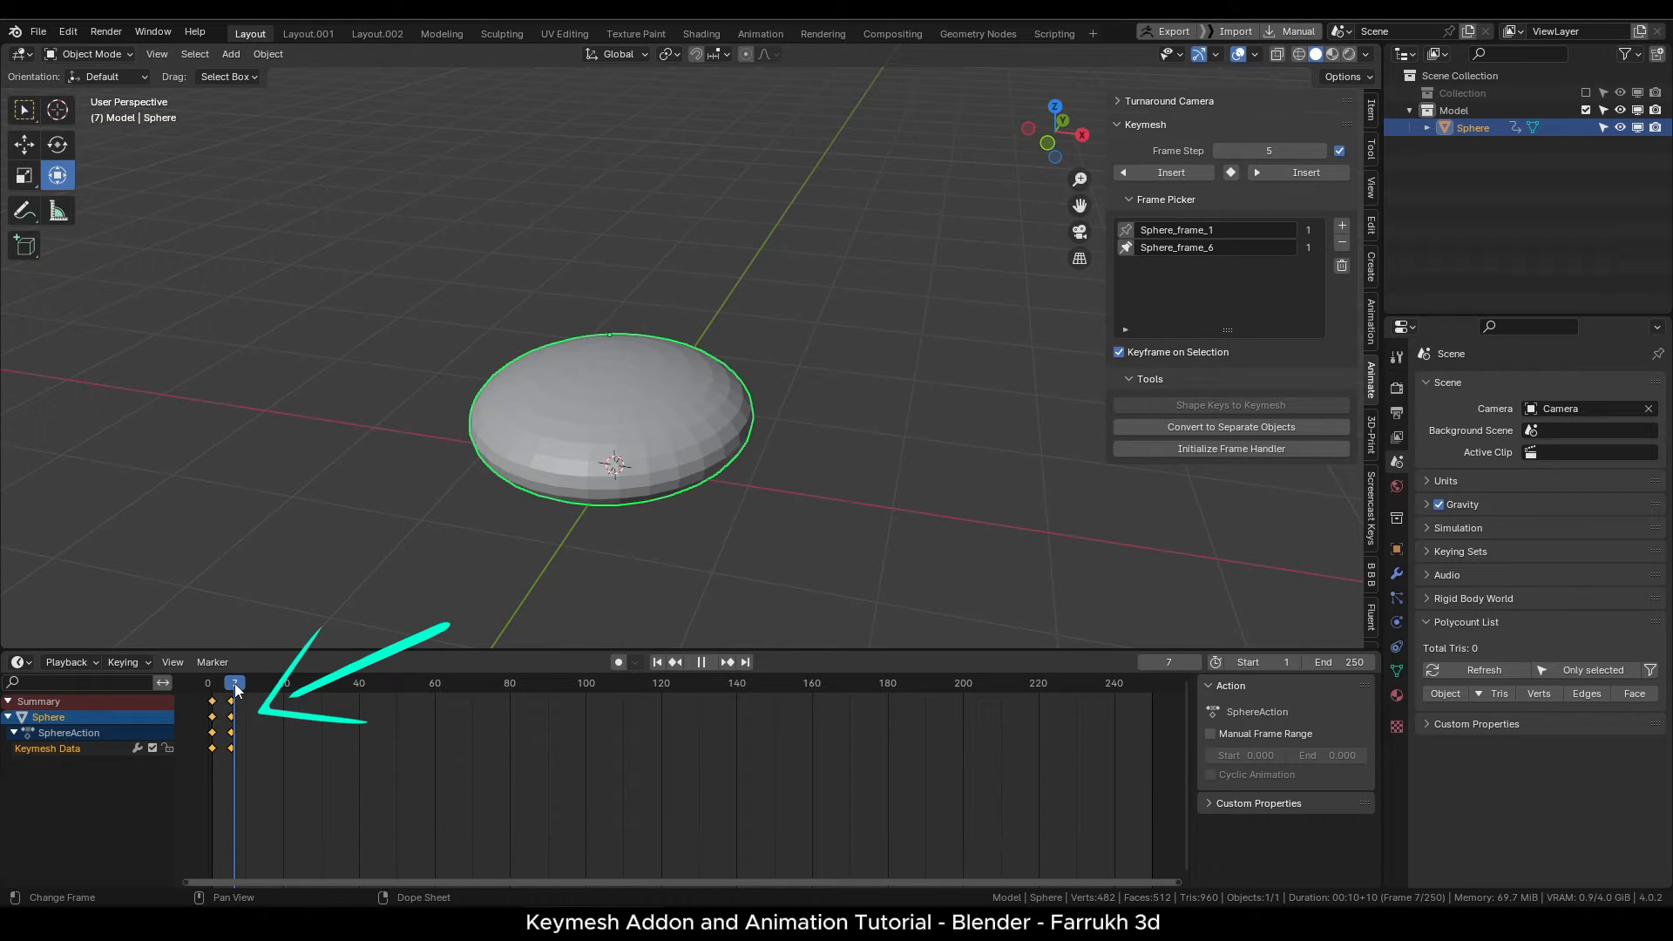
pyautogui.click(230, 683)
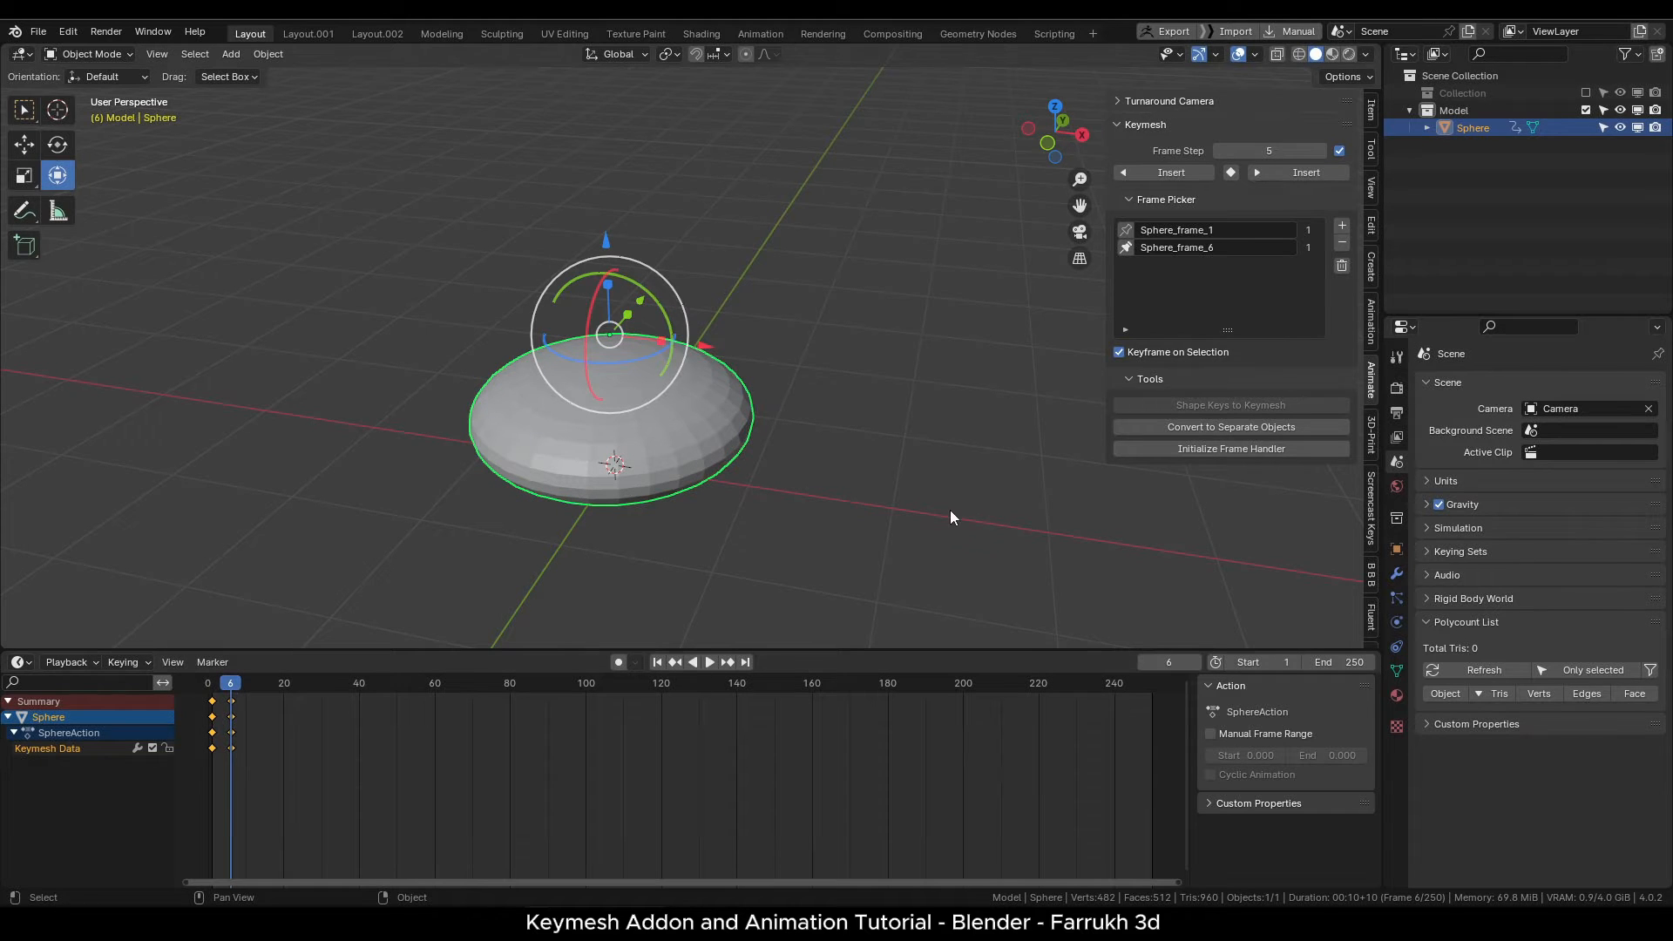
# Insert frame 11 with an even flatter disc, then add frame 16 for editing.
pyautogui.click(1304, 171)
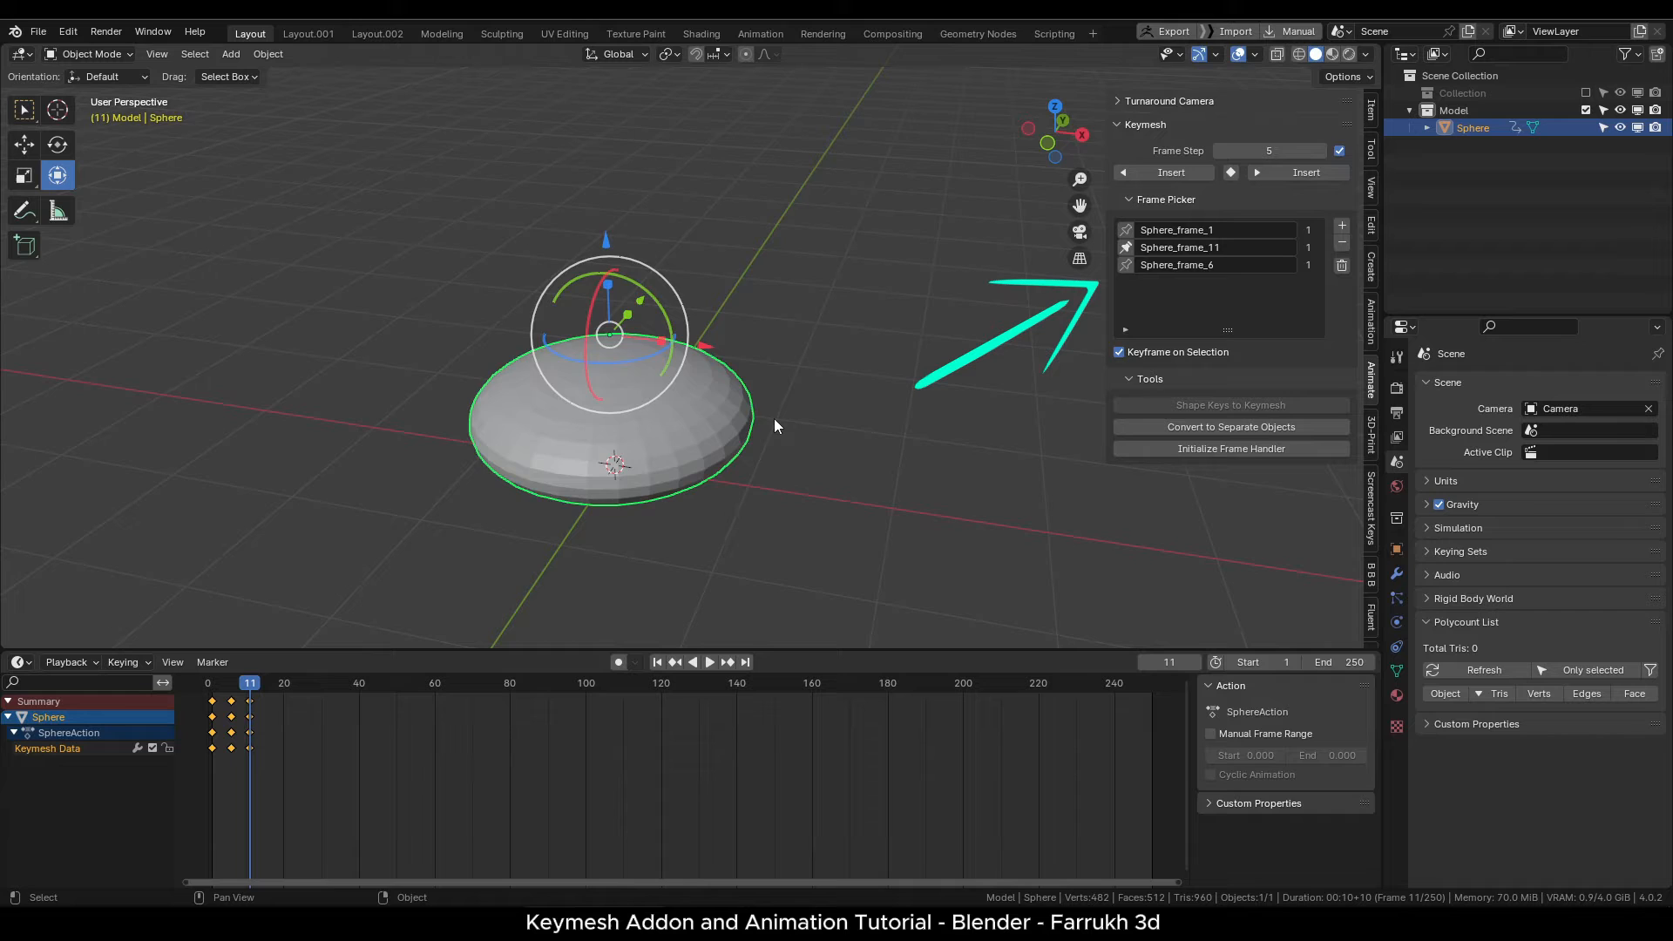
pyautogui.press('Tab')
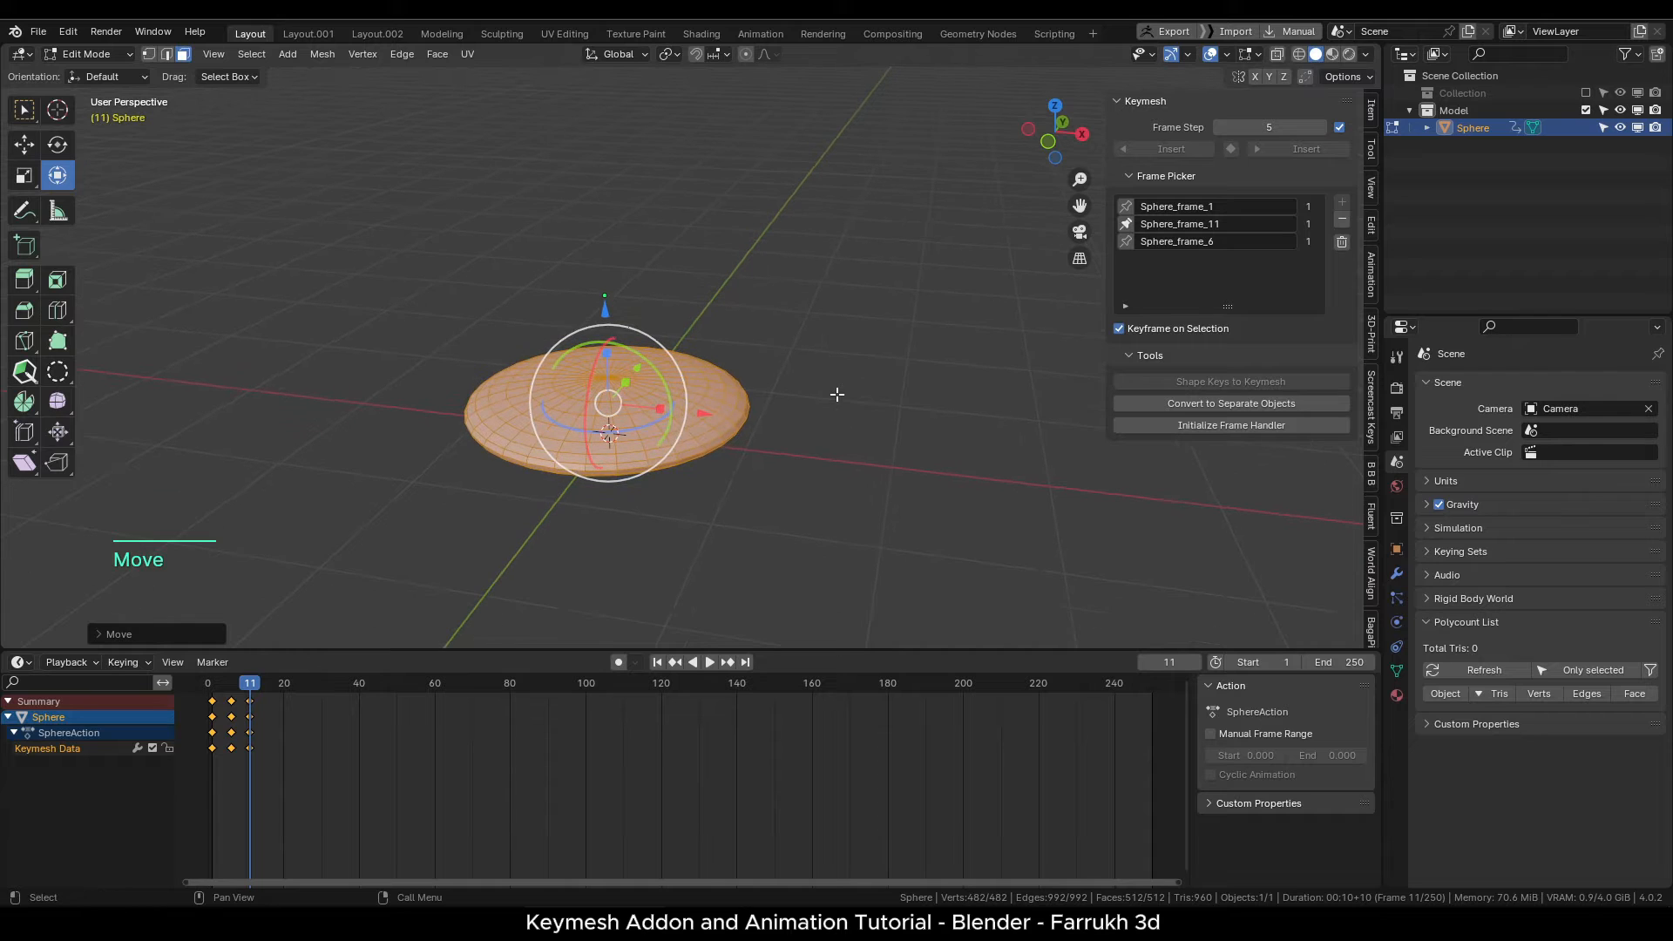
pyautogui.press('Tab')
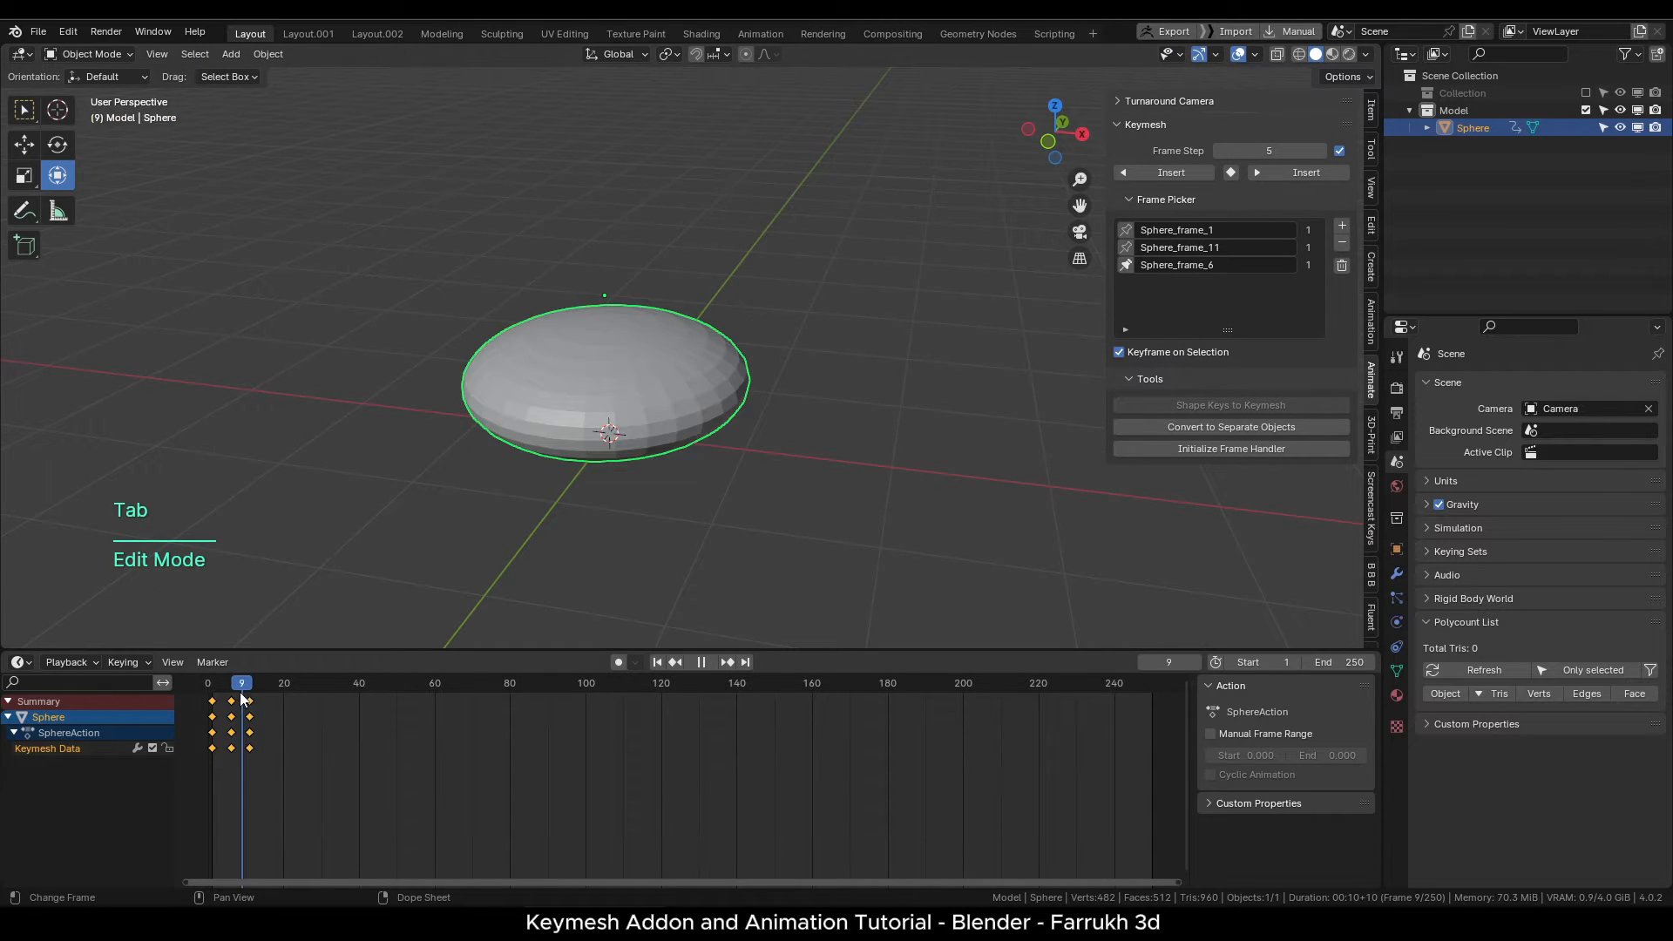
pyautogui.click(247, 683)
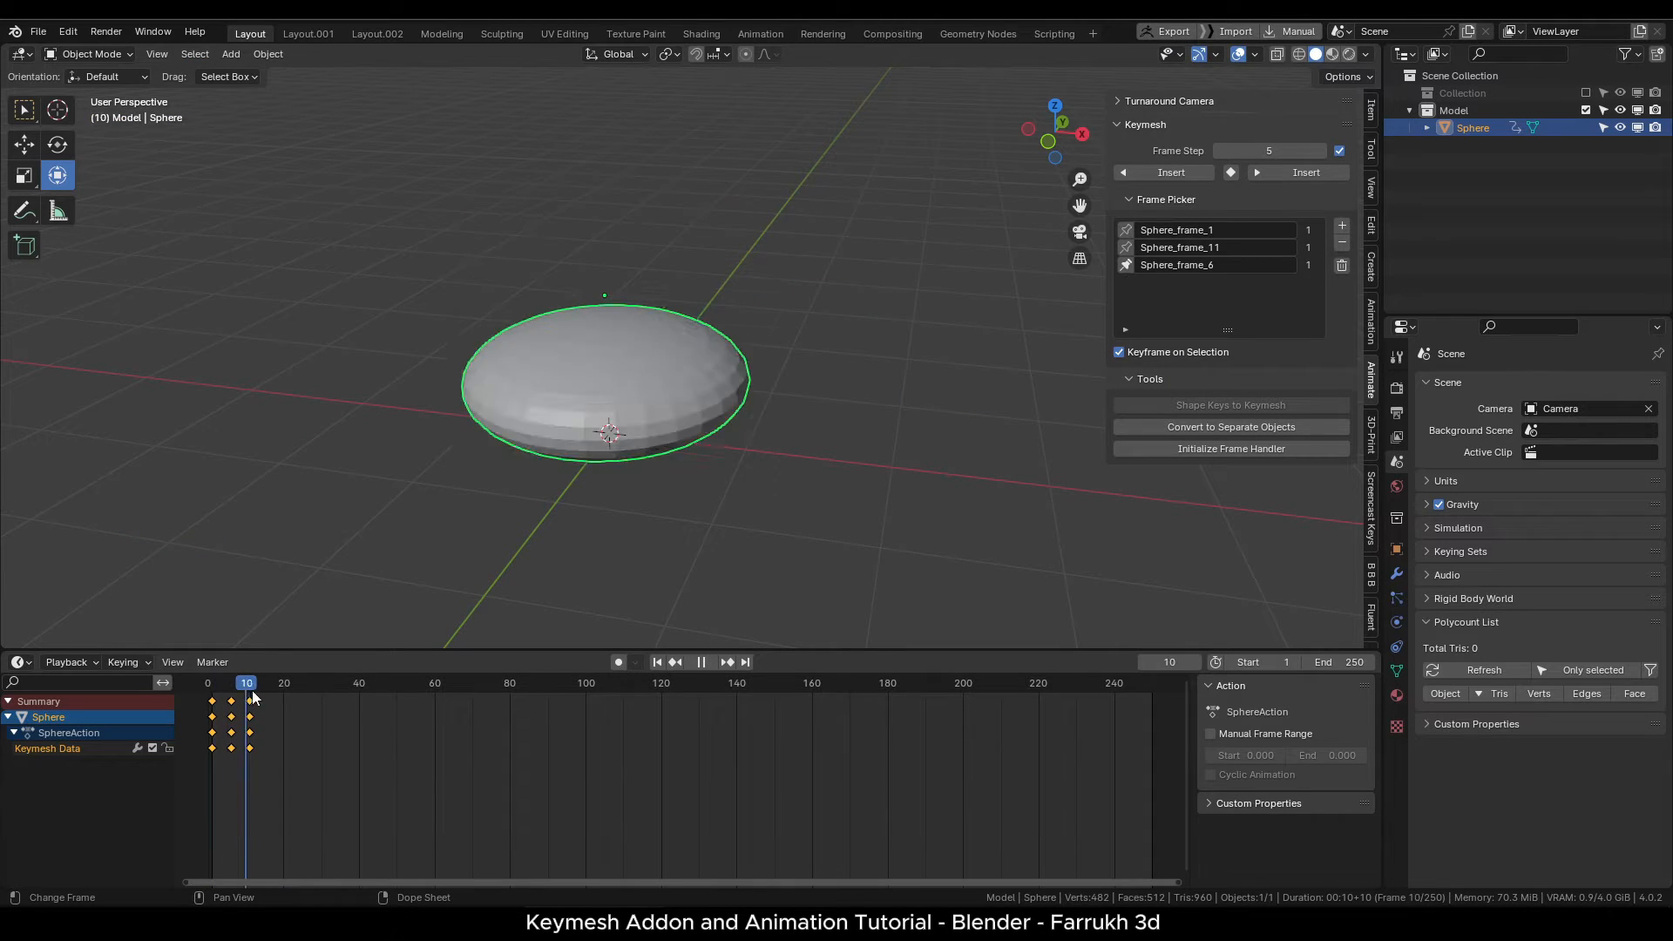
pyautogui.click(1306, 172)
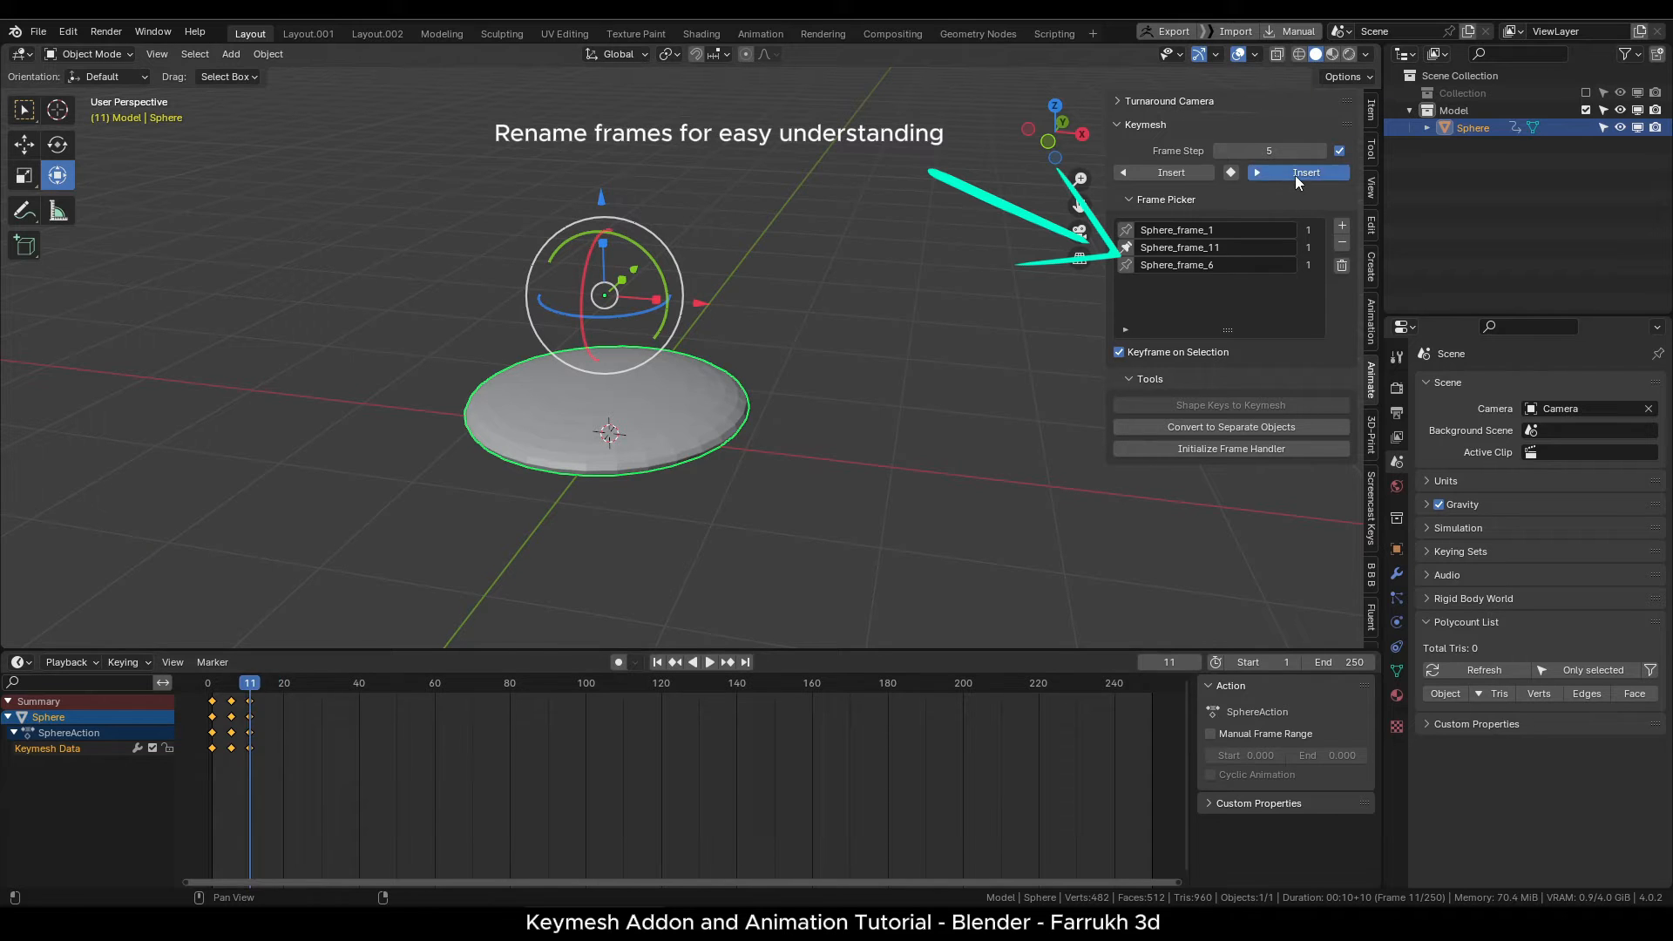
pyautogui.click(1305, 171)
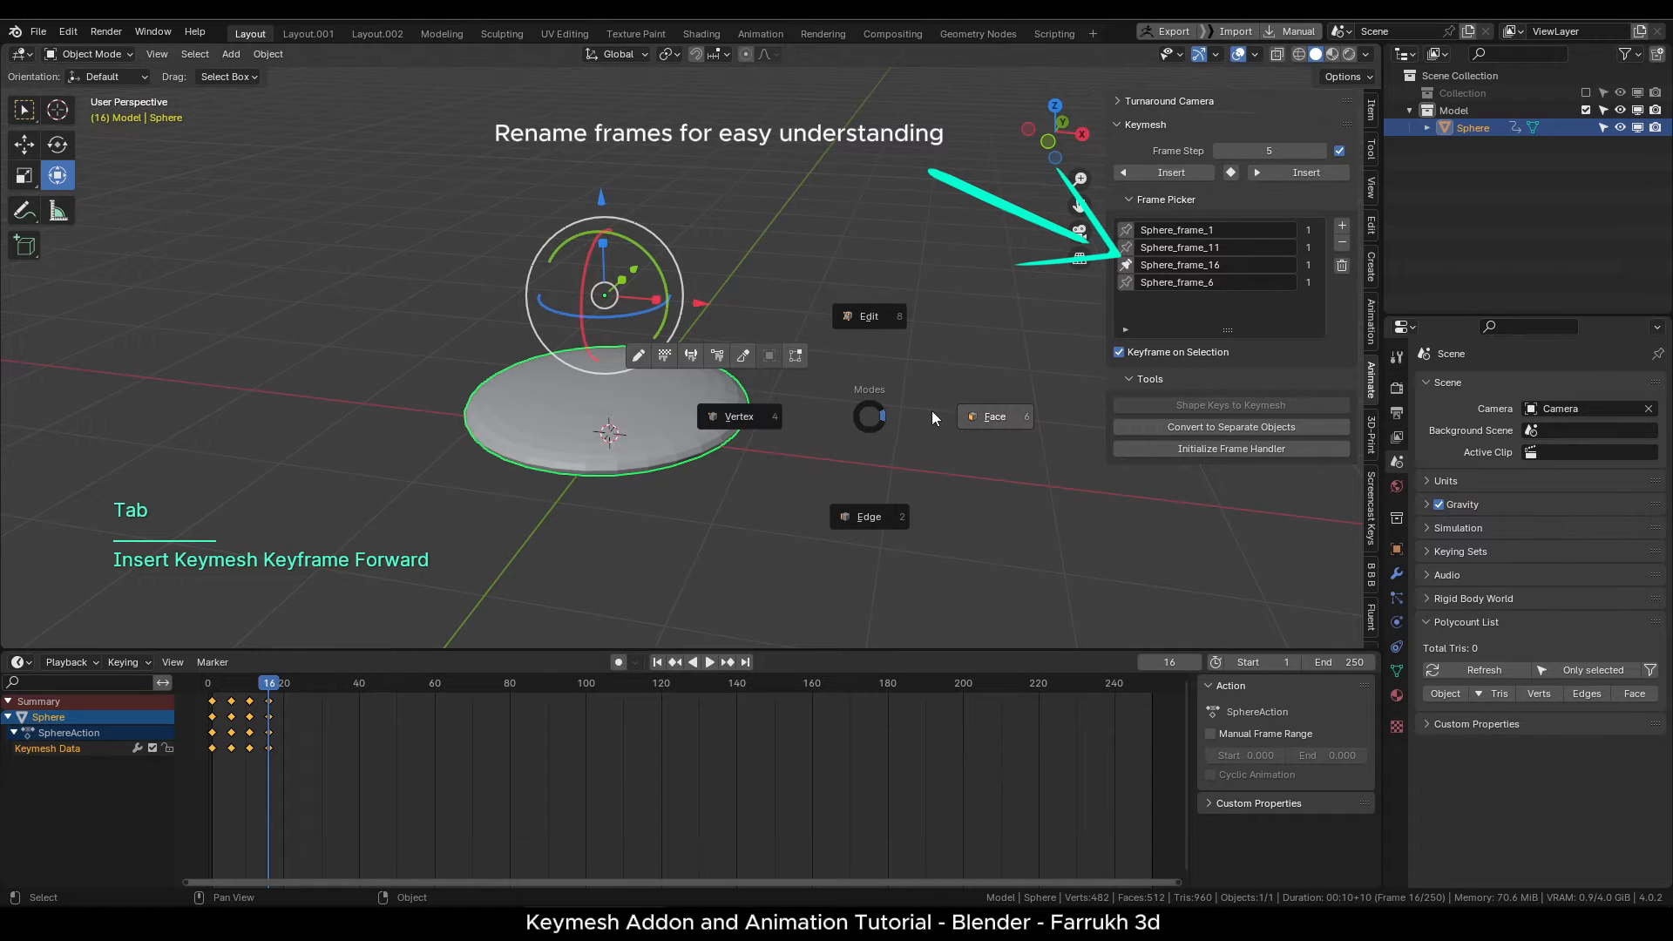
pyautogui.press('Tab')
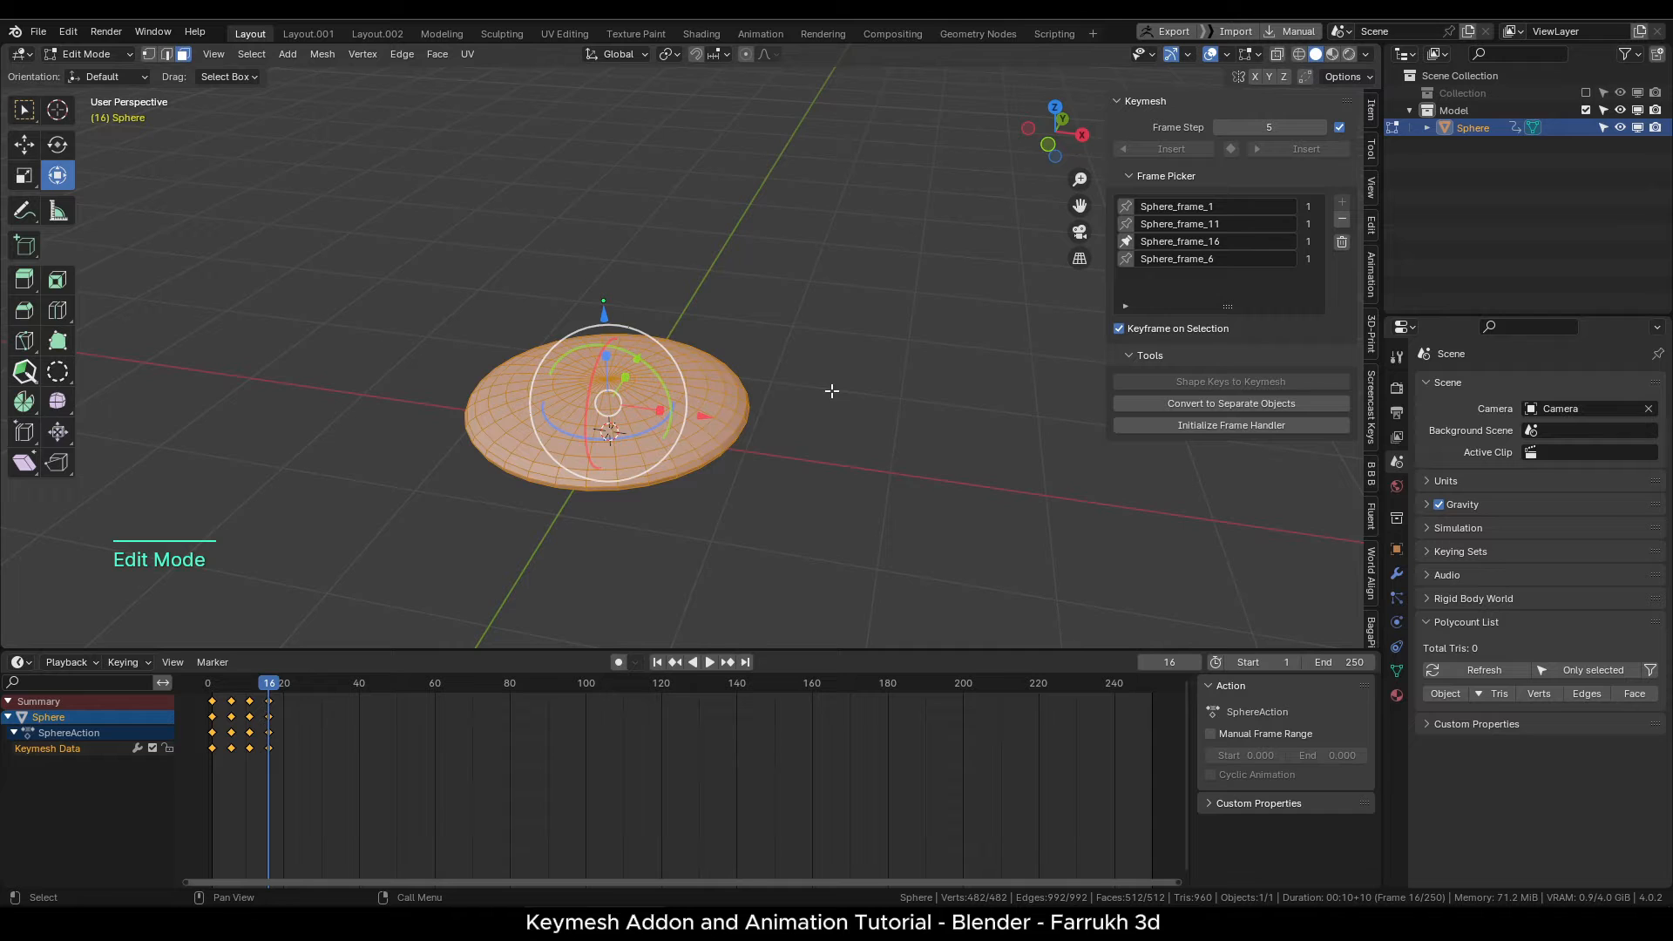
# Leave Sculpt Mode and scrub frames 15–18 comparing the splash shape, returning to 16.
pyautogui.press('Tab')
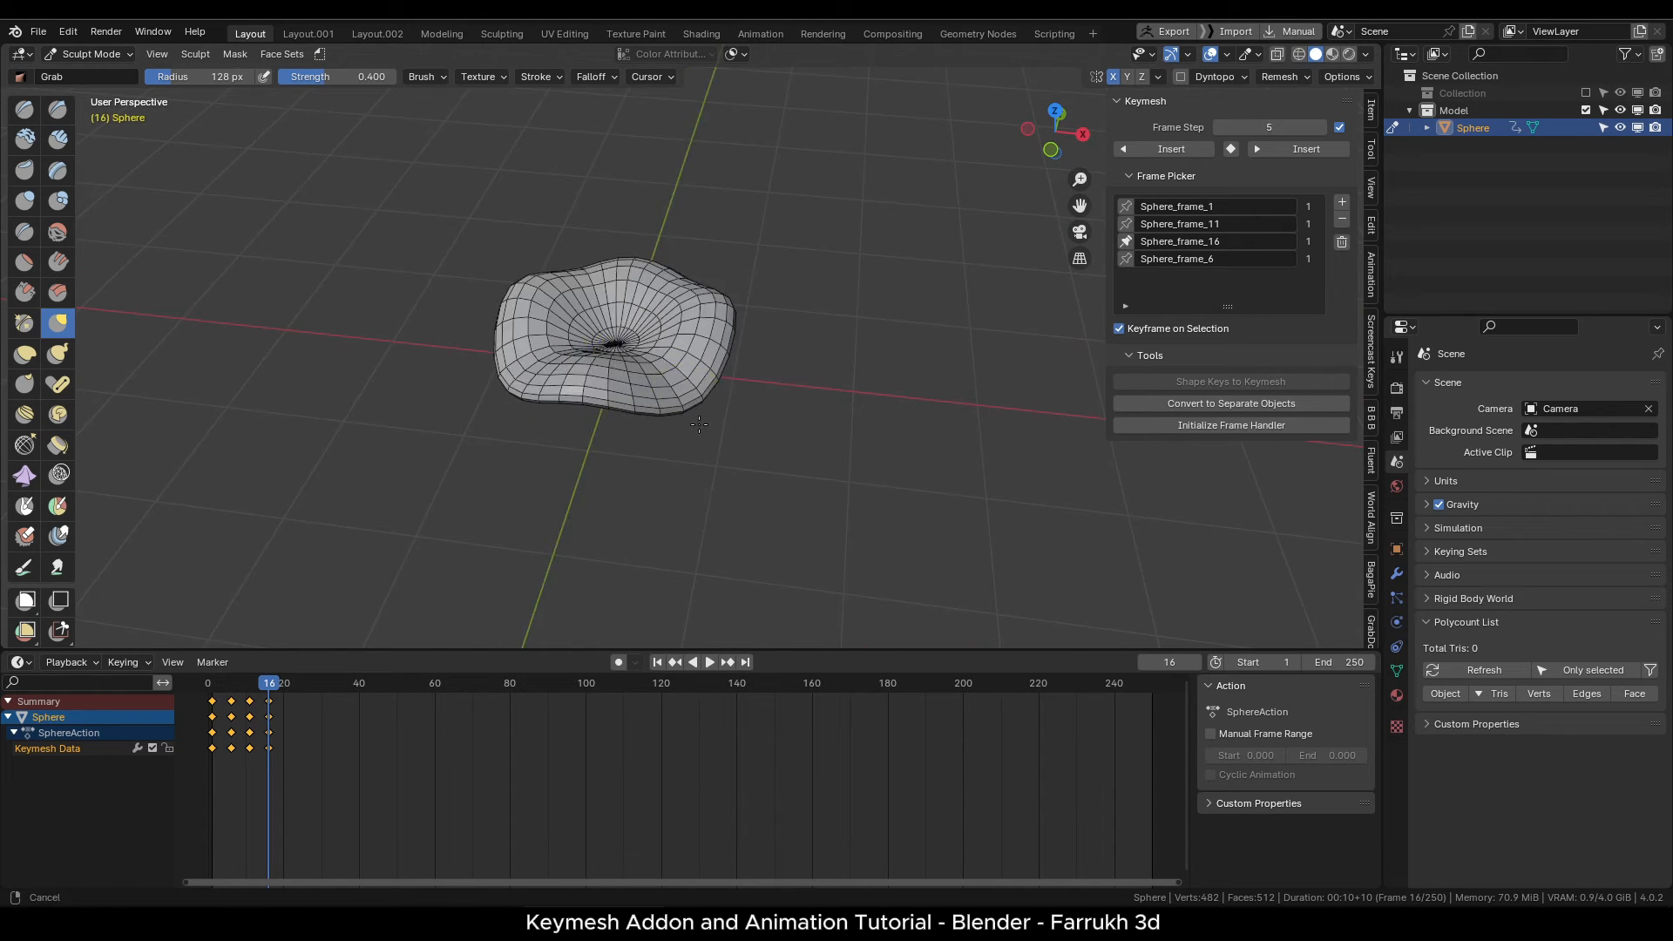
pyautogui.press('tab')
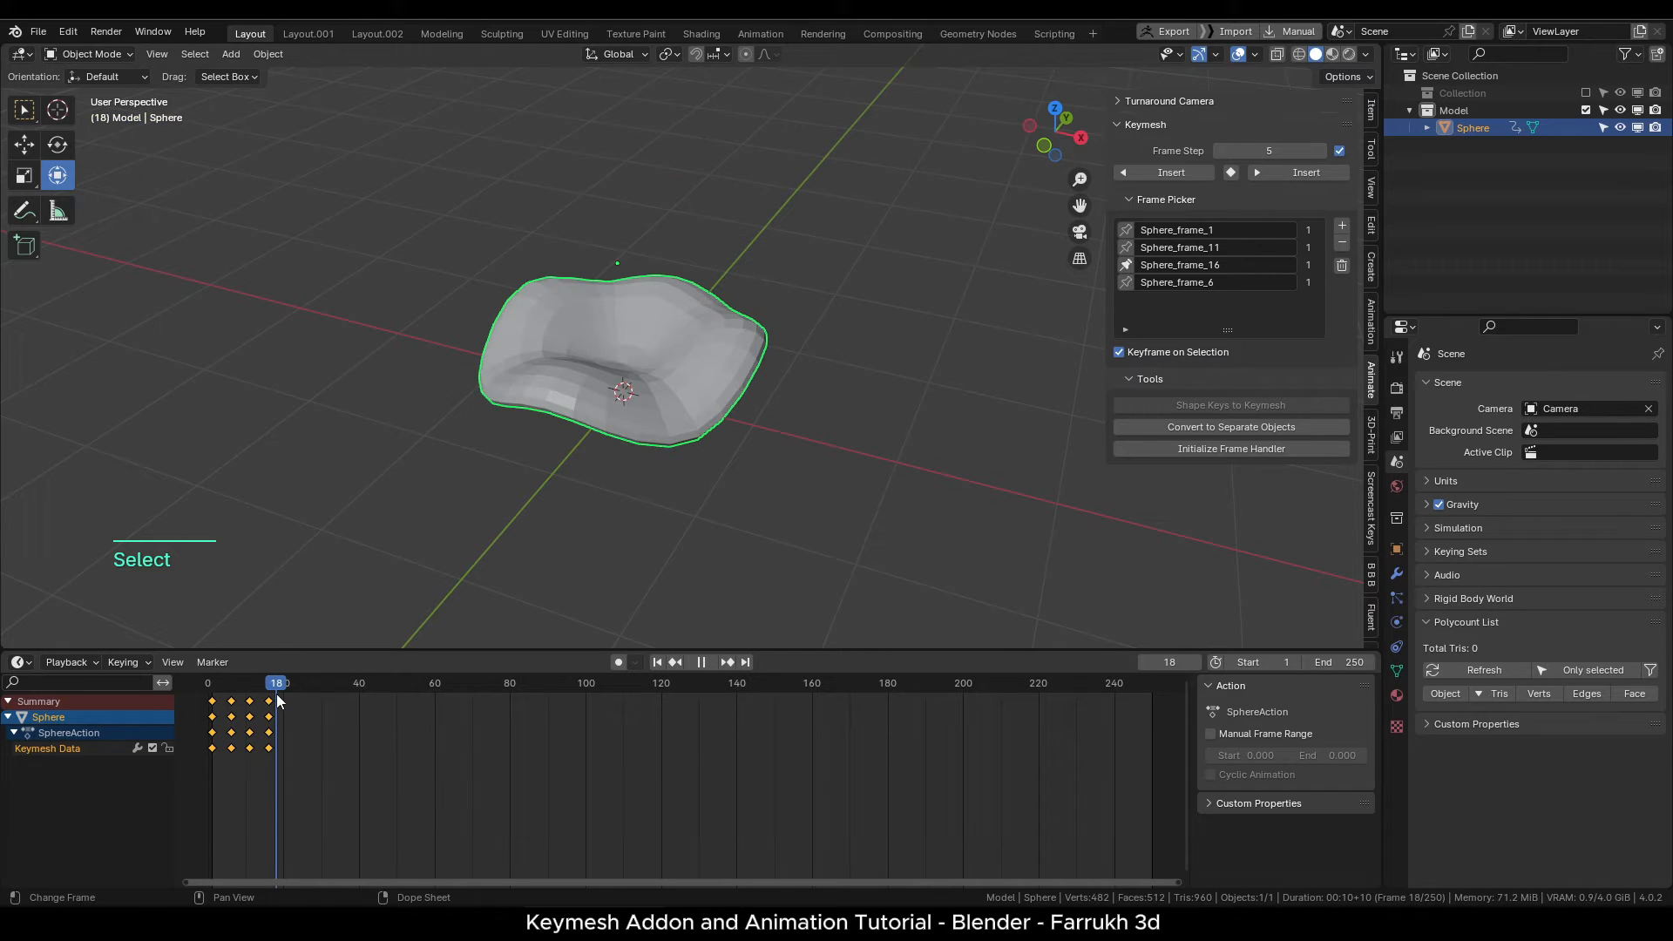
pyautogui.moveTo(275, 683); pyautogui.dragTo(263, 683)
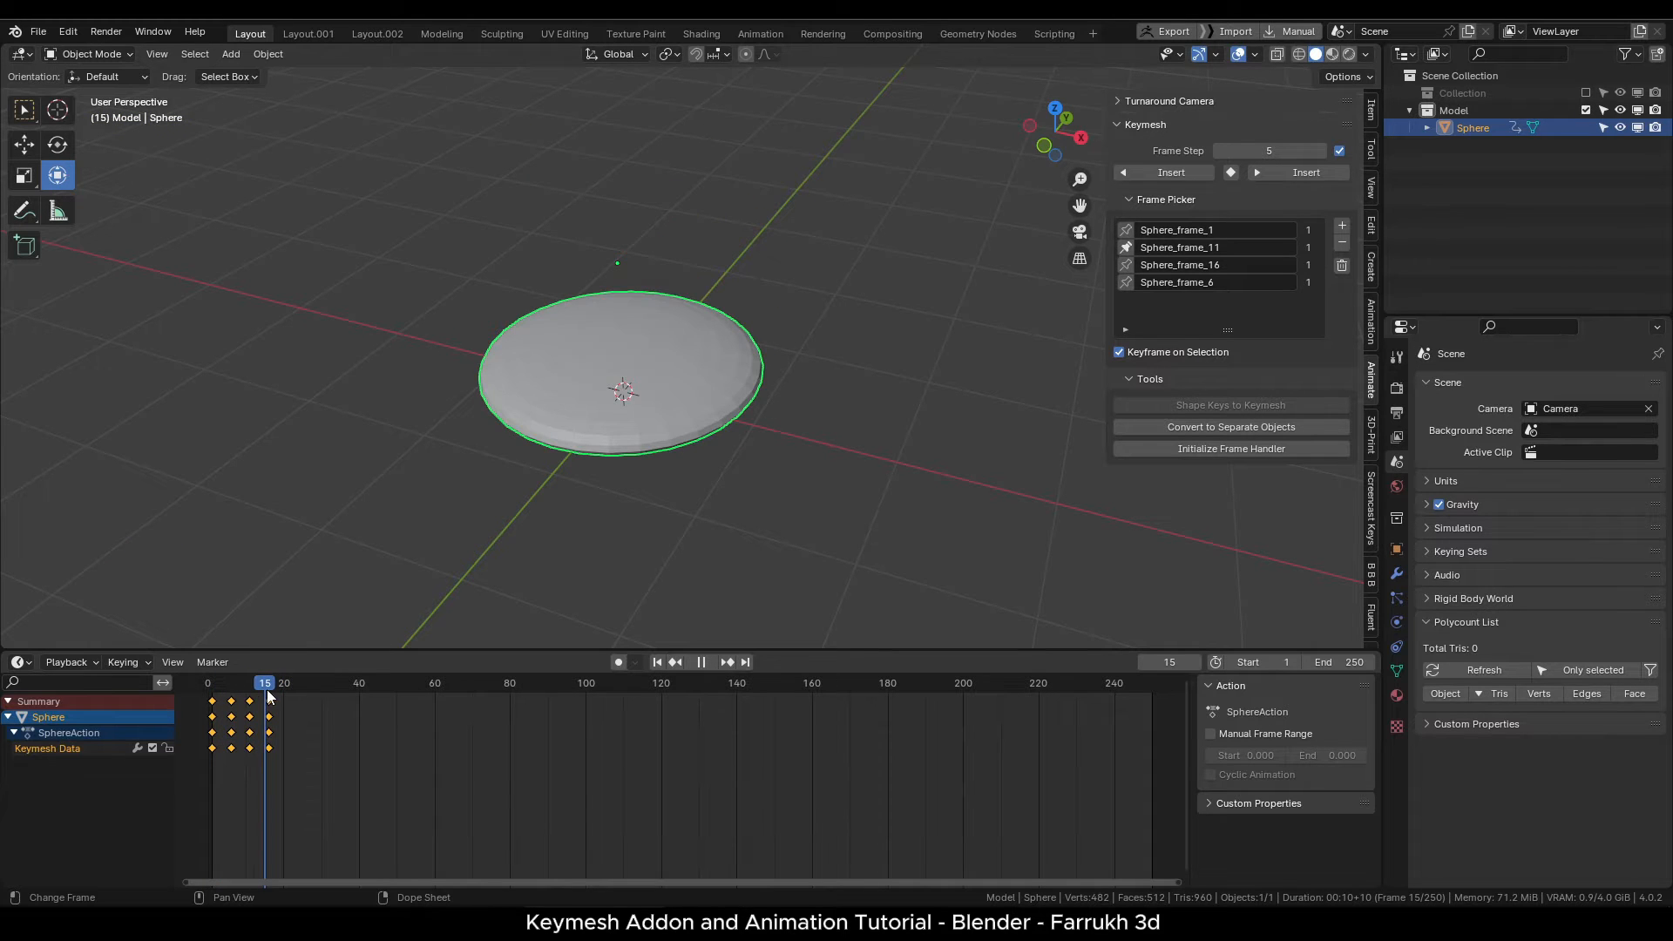
pyautogui.click(269, 682)
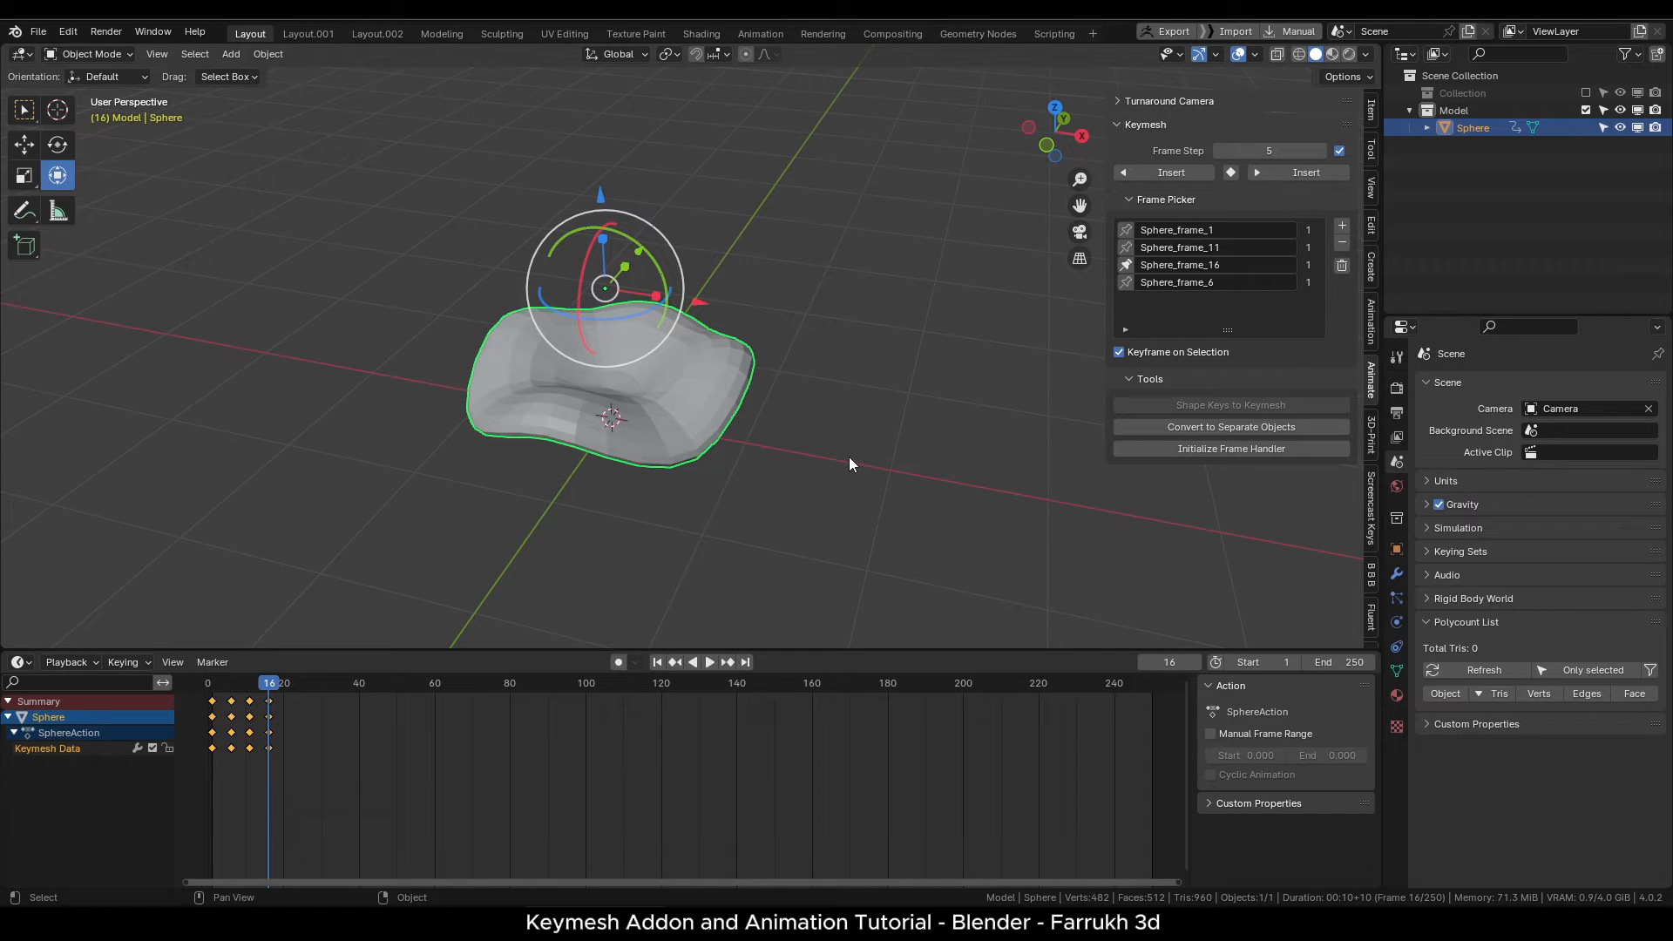
# Insert Keymesh frame 21 and join a new cylinder onto the splash shape.
pyautogui.click(1306, 171)
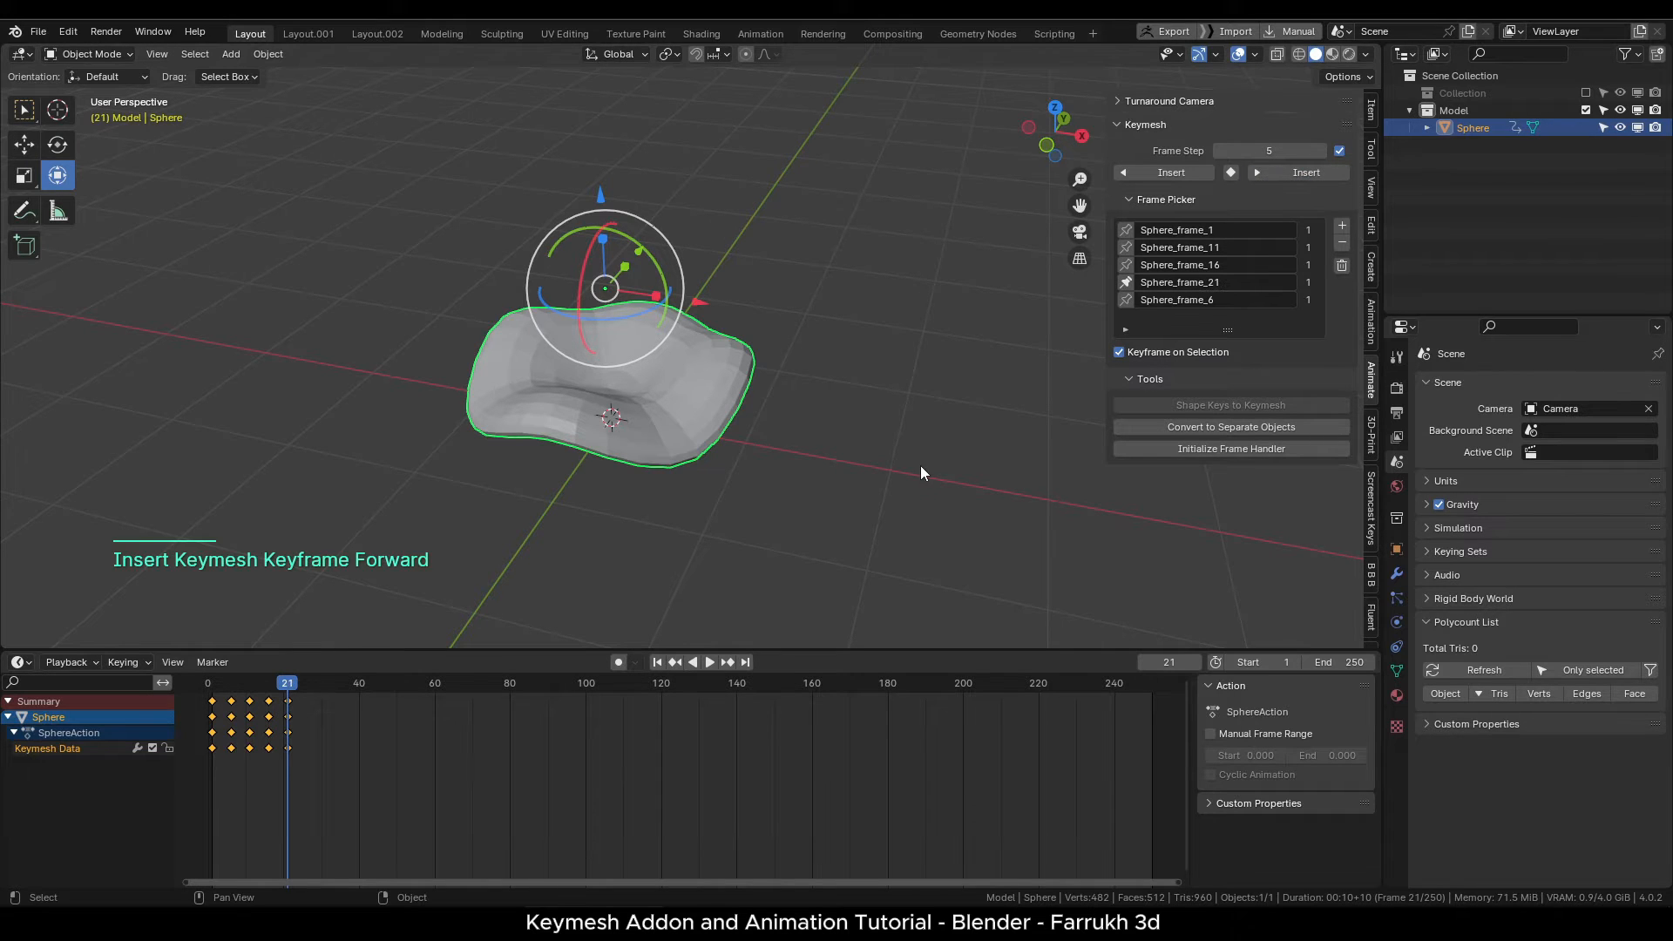
pyautogui.press('shift+a')
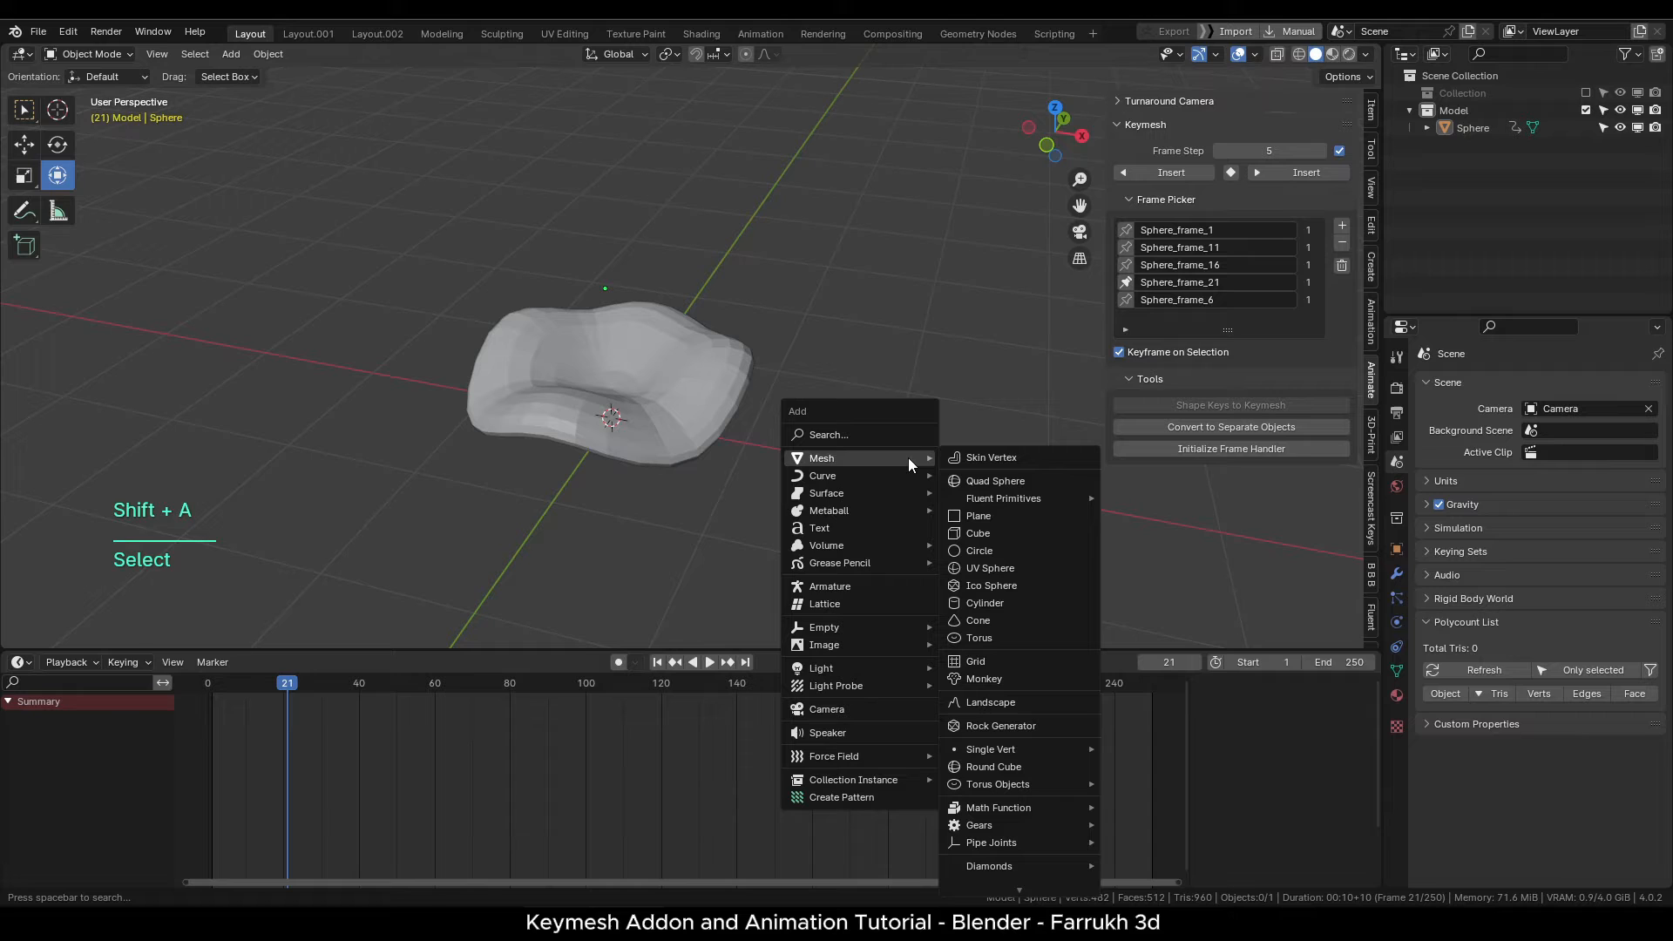
pyautogui.moveTo(983, 602)
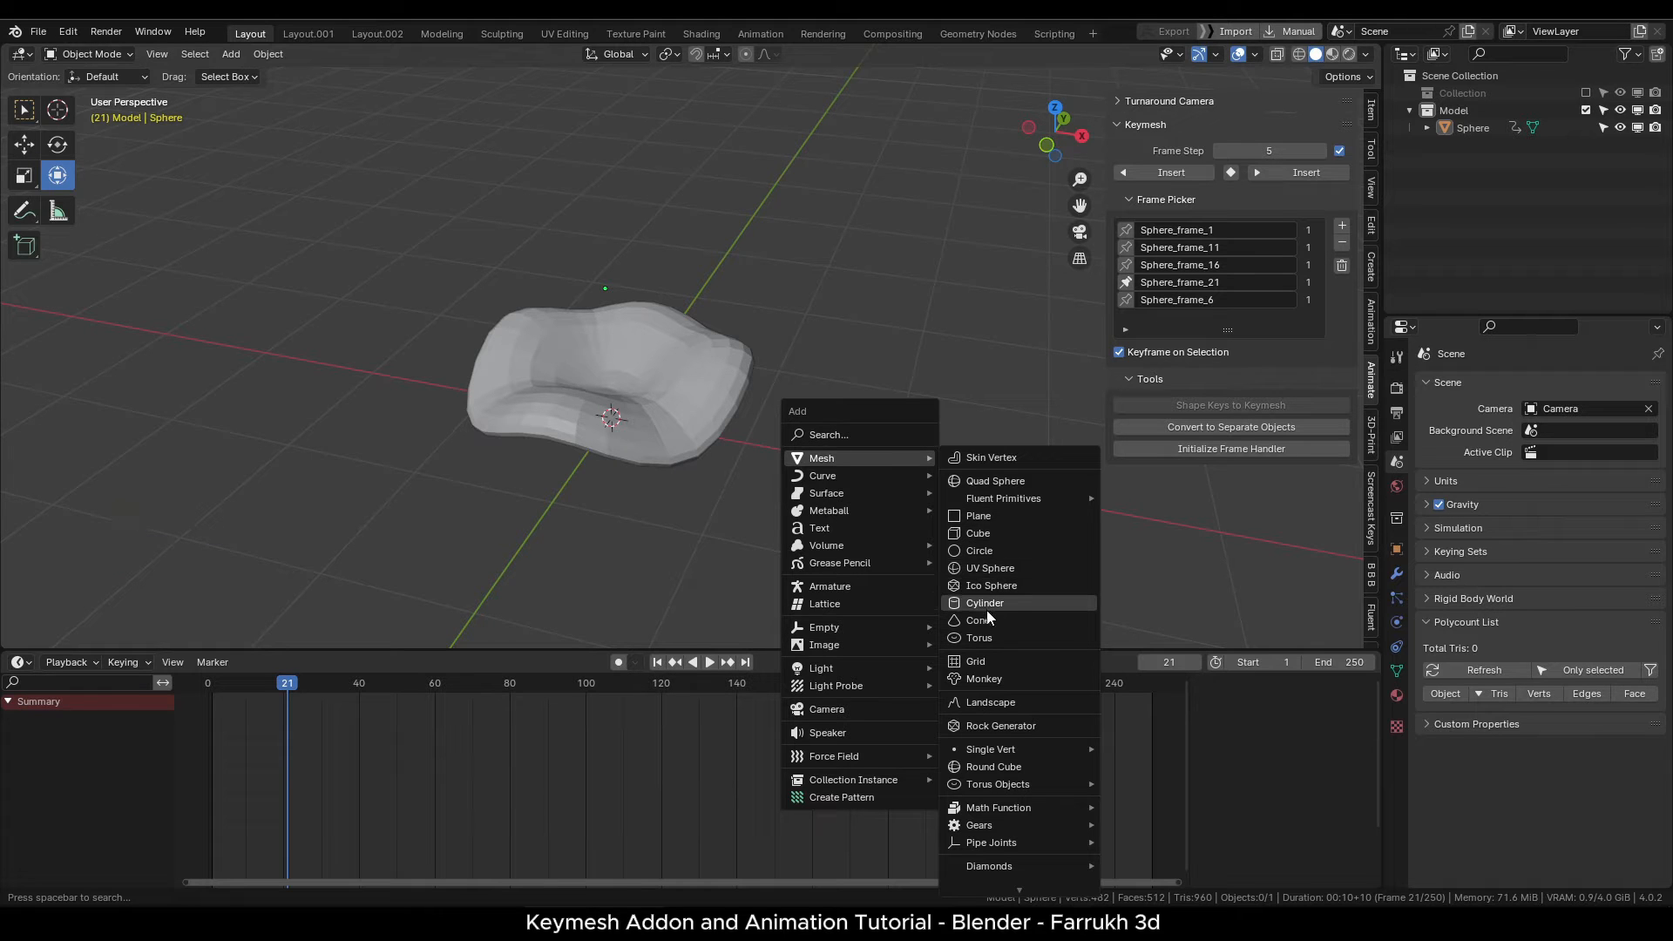
pyautogui.moveTo(983, 603)
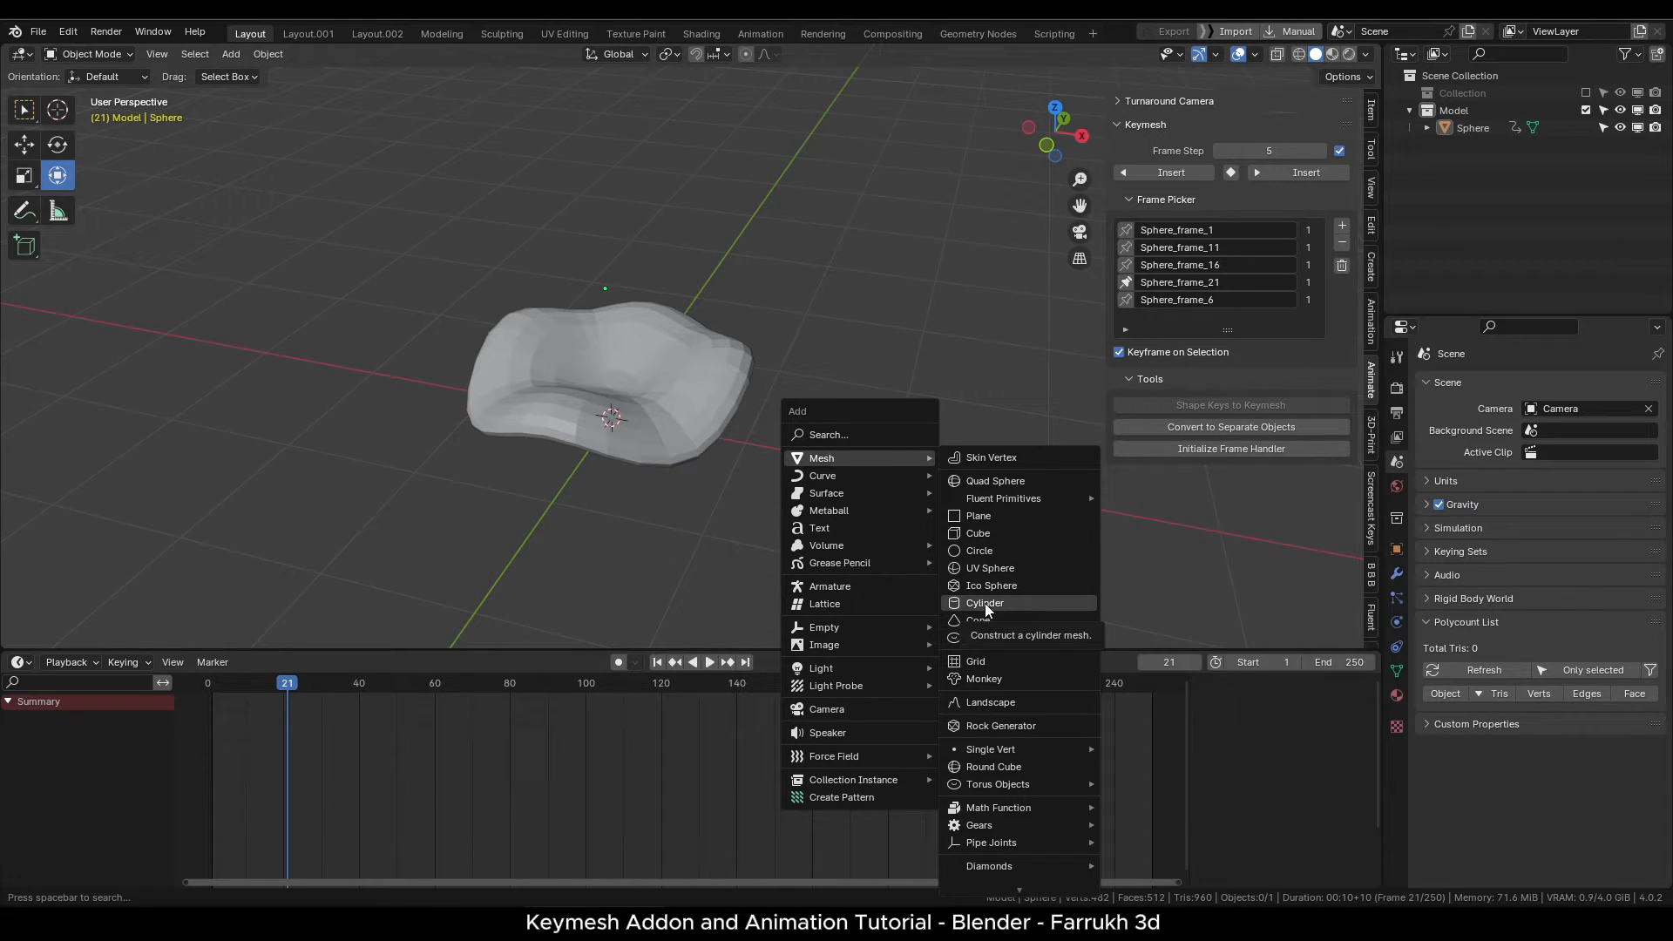
pyautogui.click(984, 603)
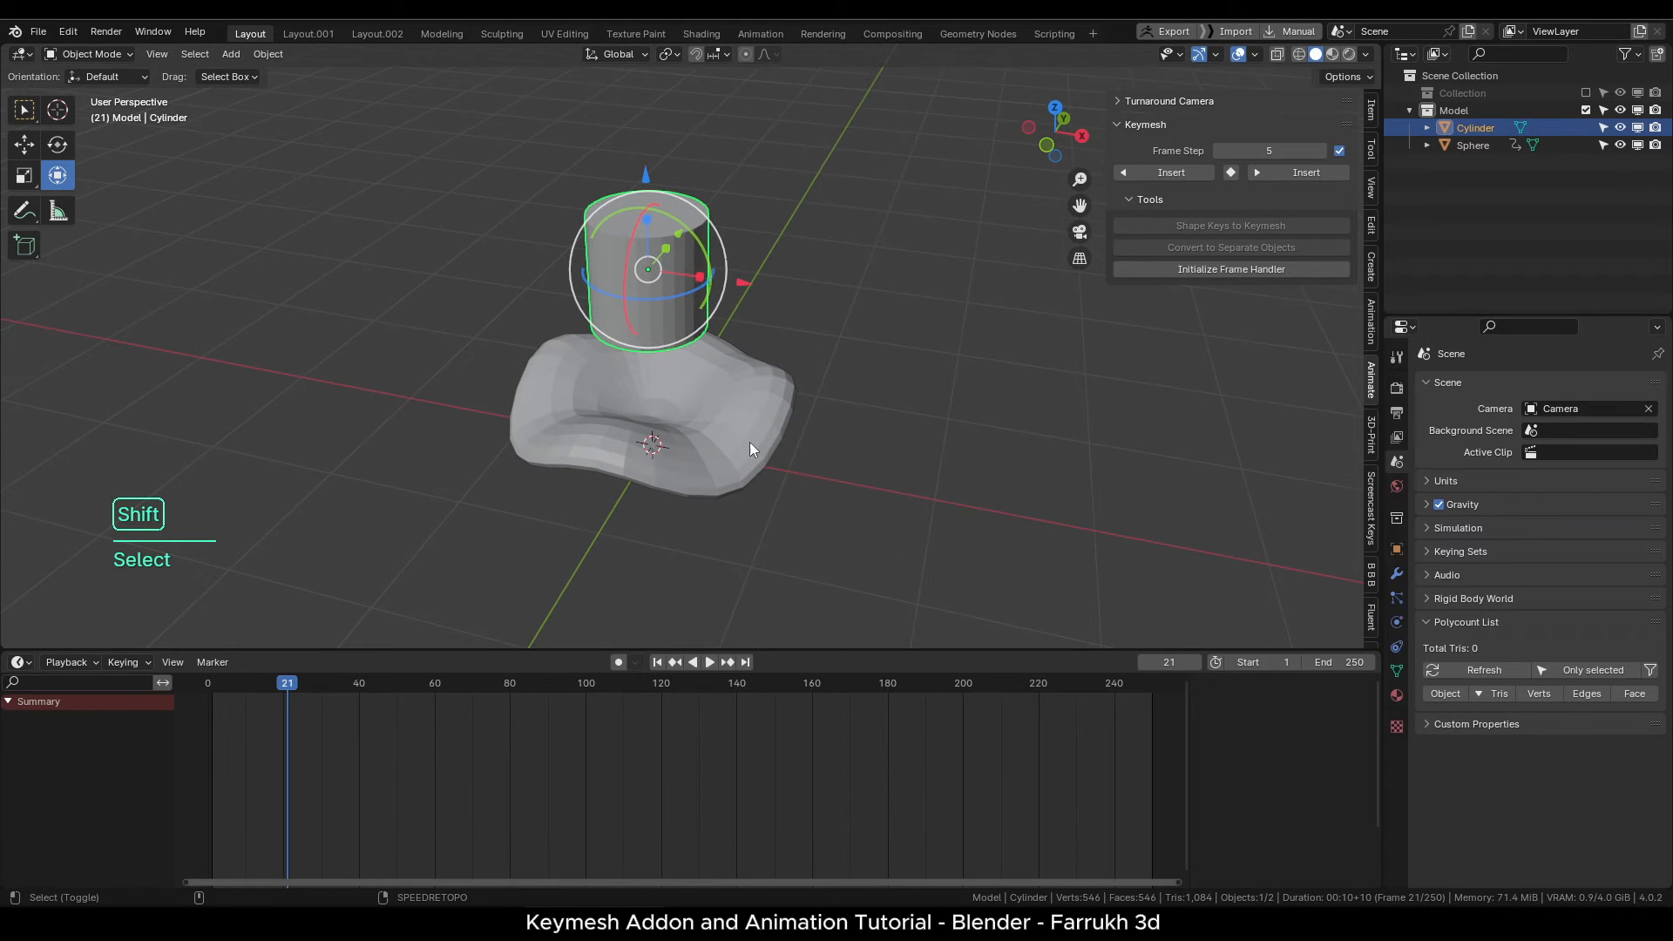
pyautogui.rightClick(693, 427)
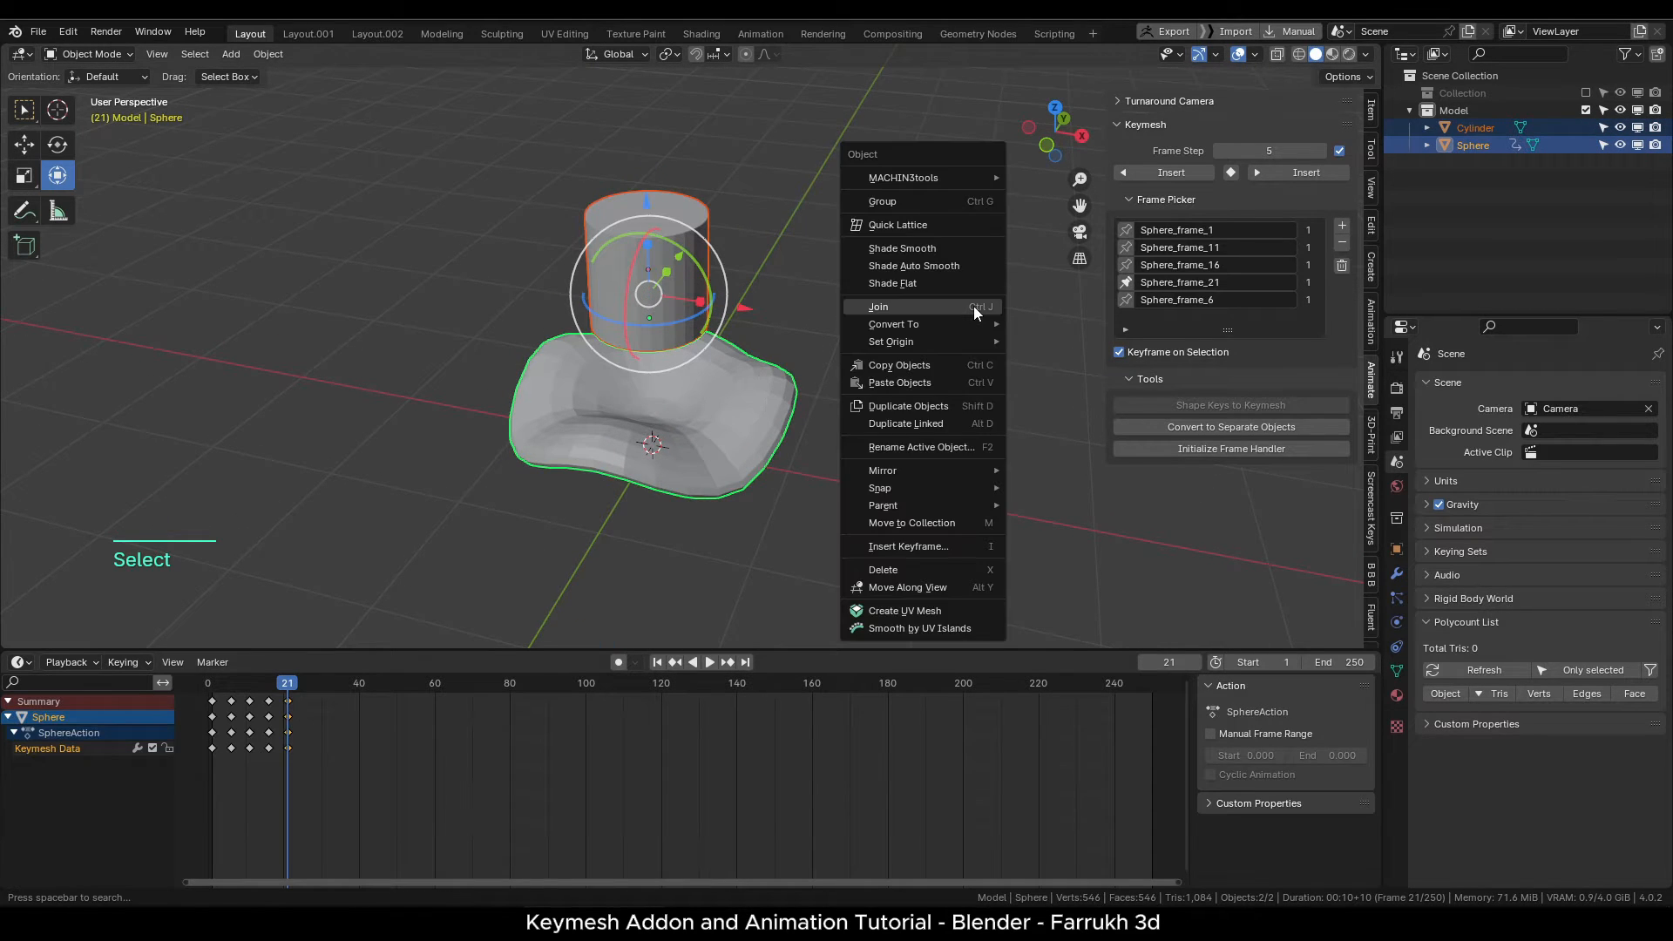
pyautogui.click(877, 306)
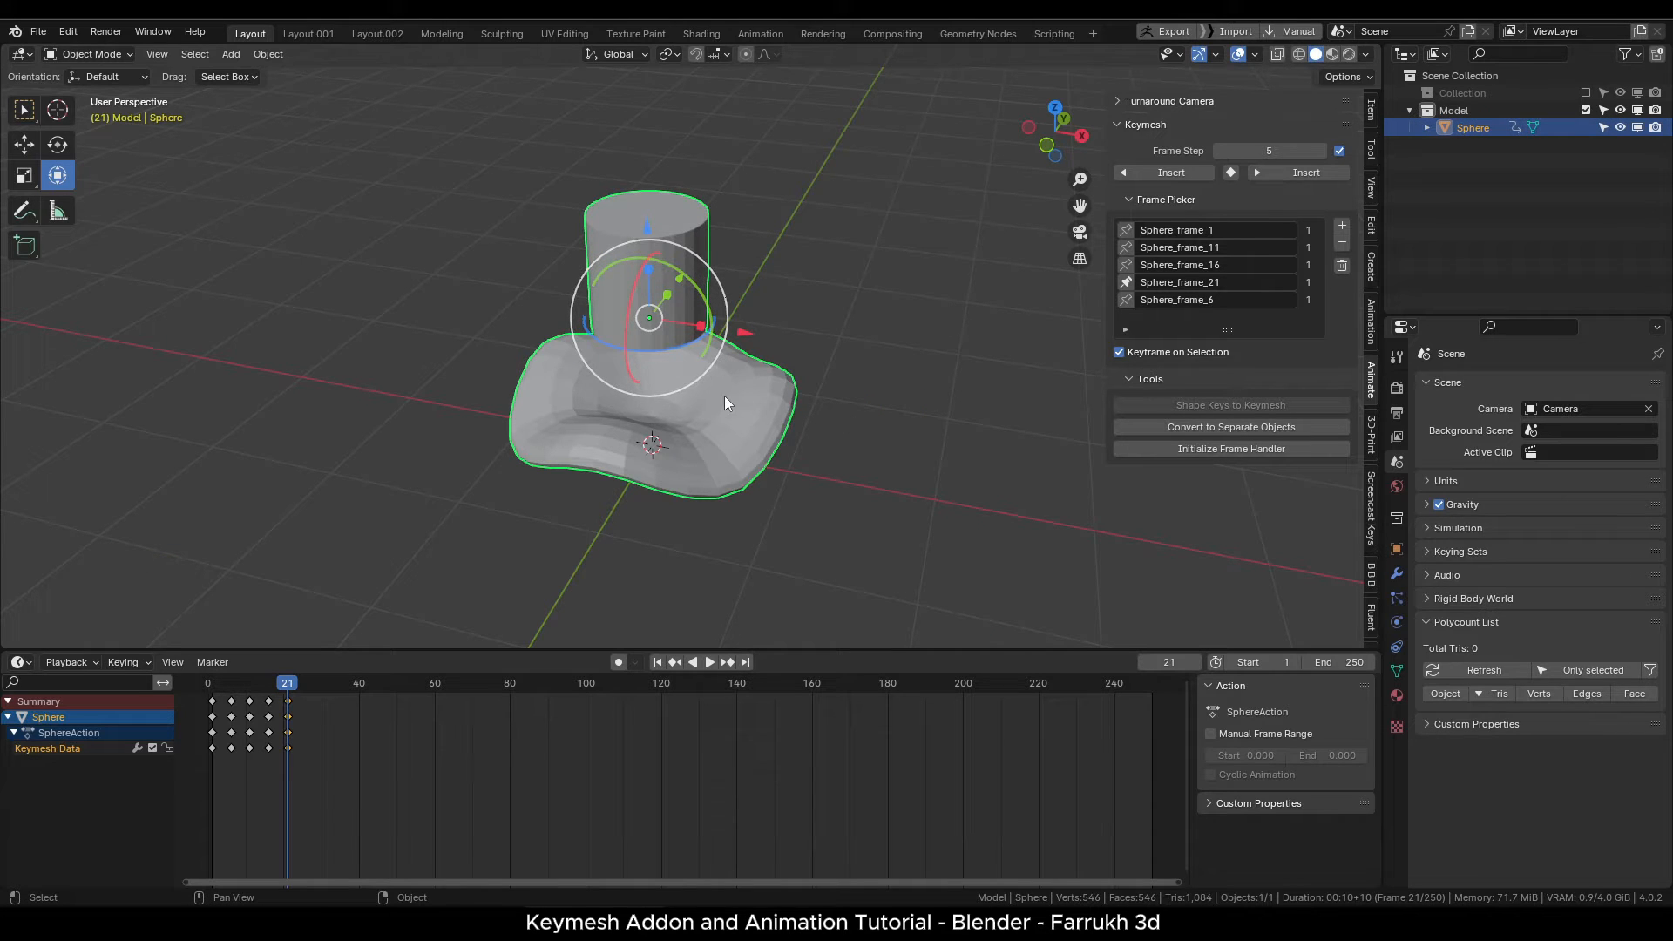
# At frame 26, shrink the cylinder above a wider, flatter base.
pyautogui.click(709, 662)
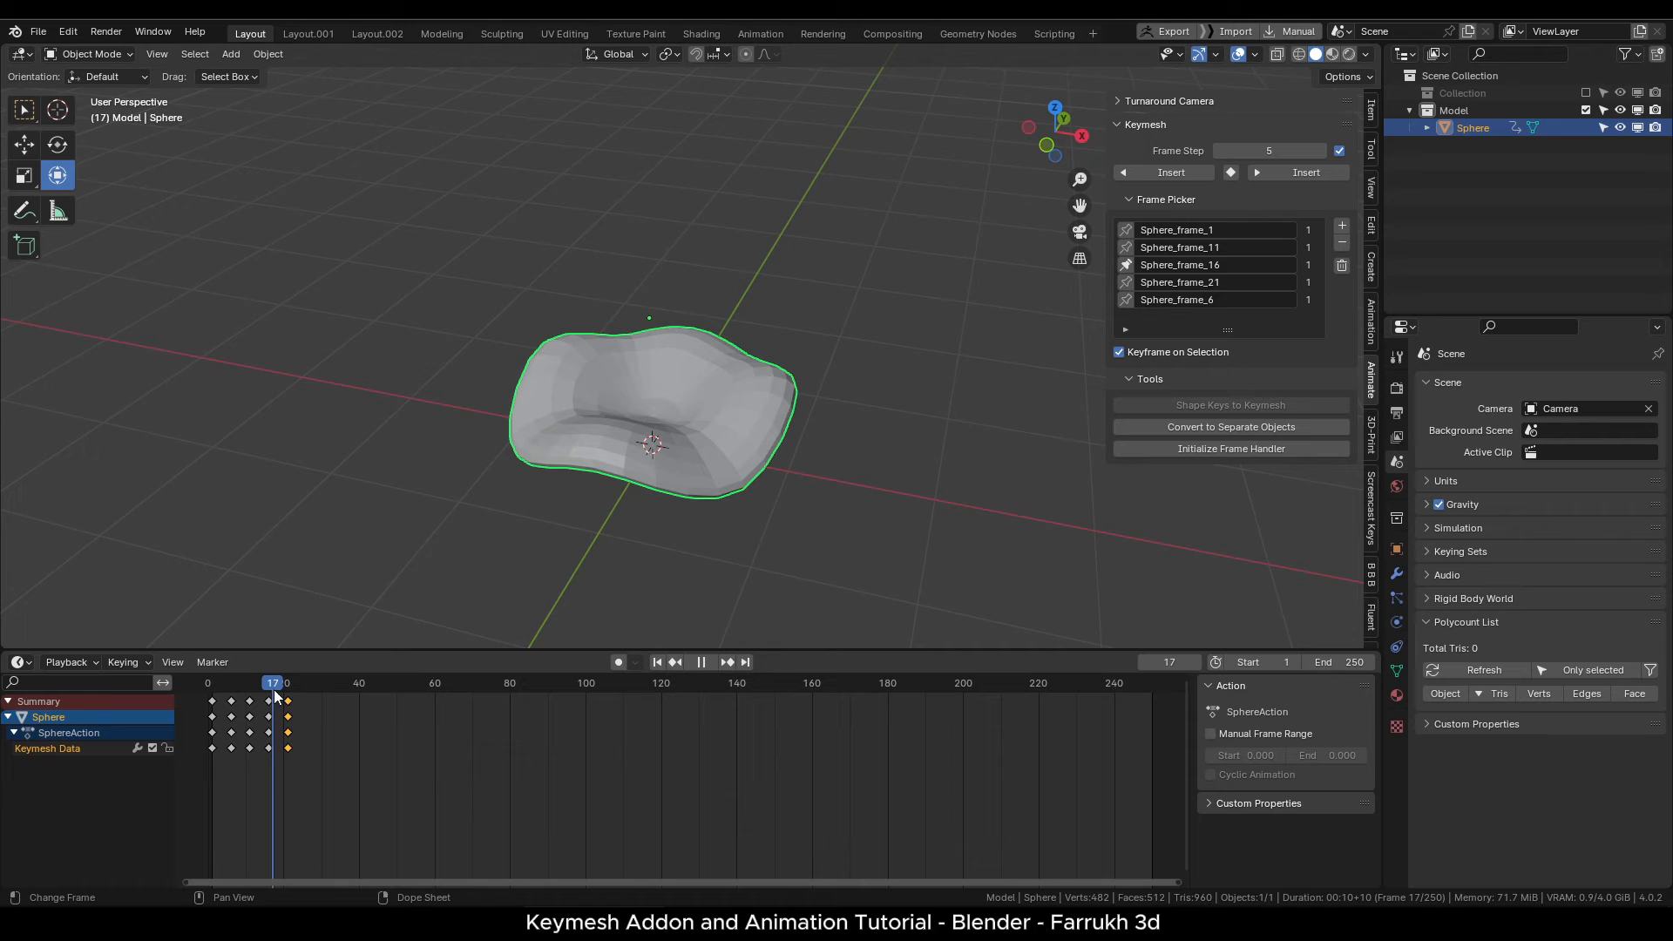
pyautogui.click(285, 683)
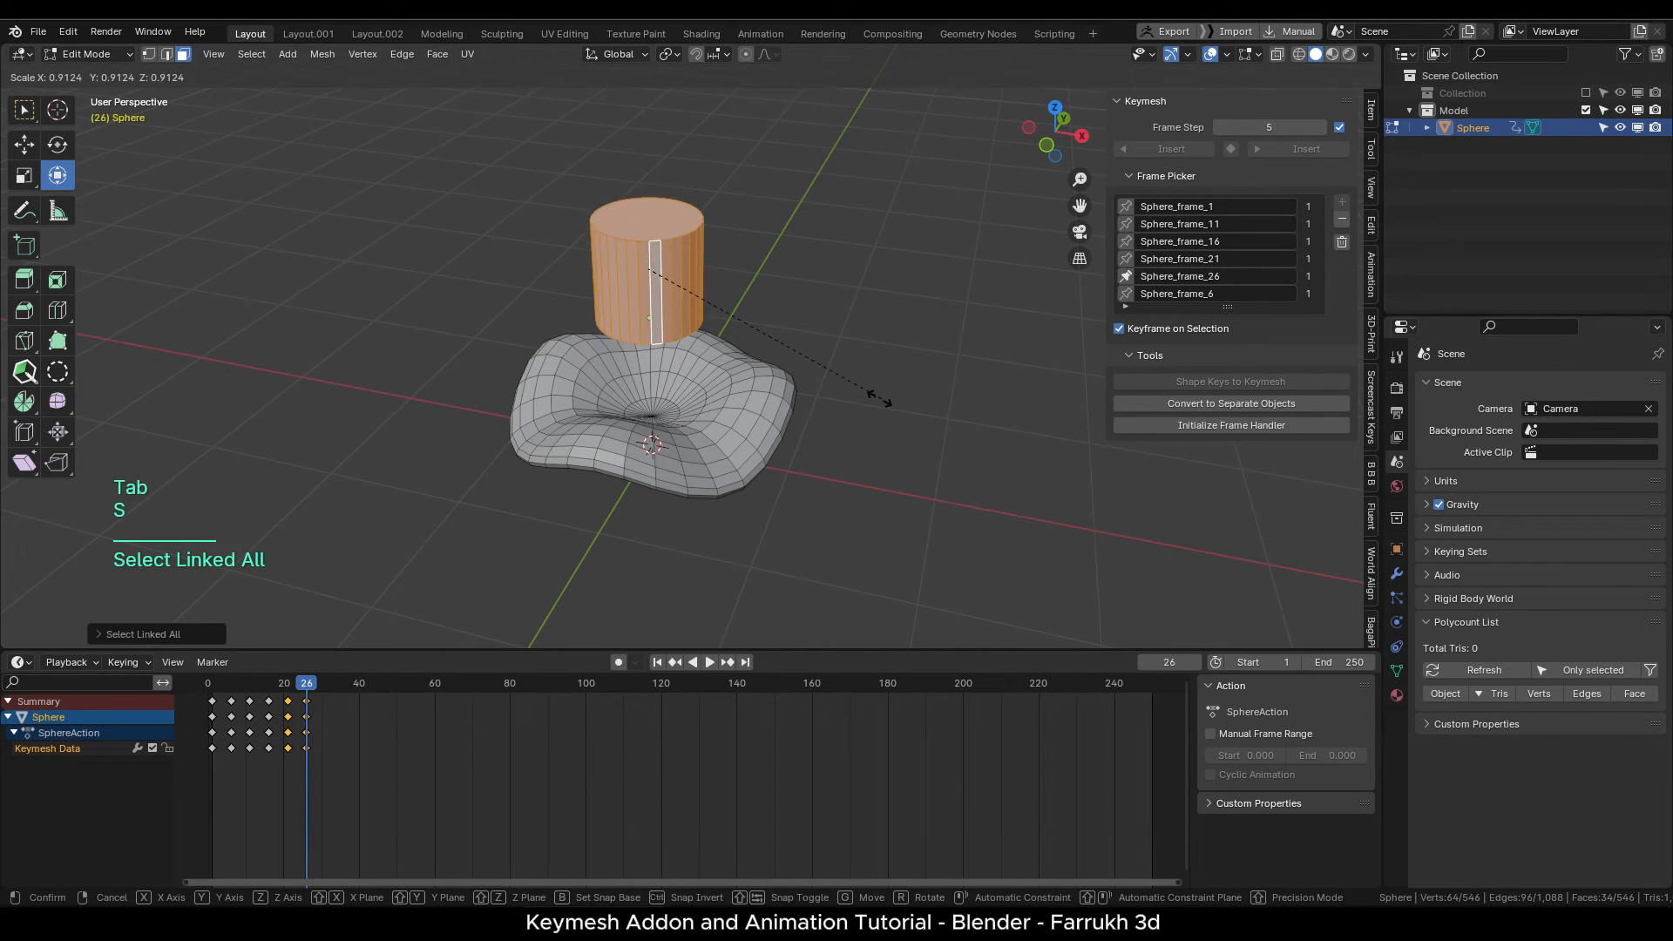
pyautogui.press('Tab')
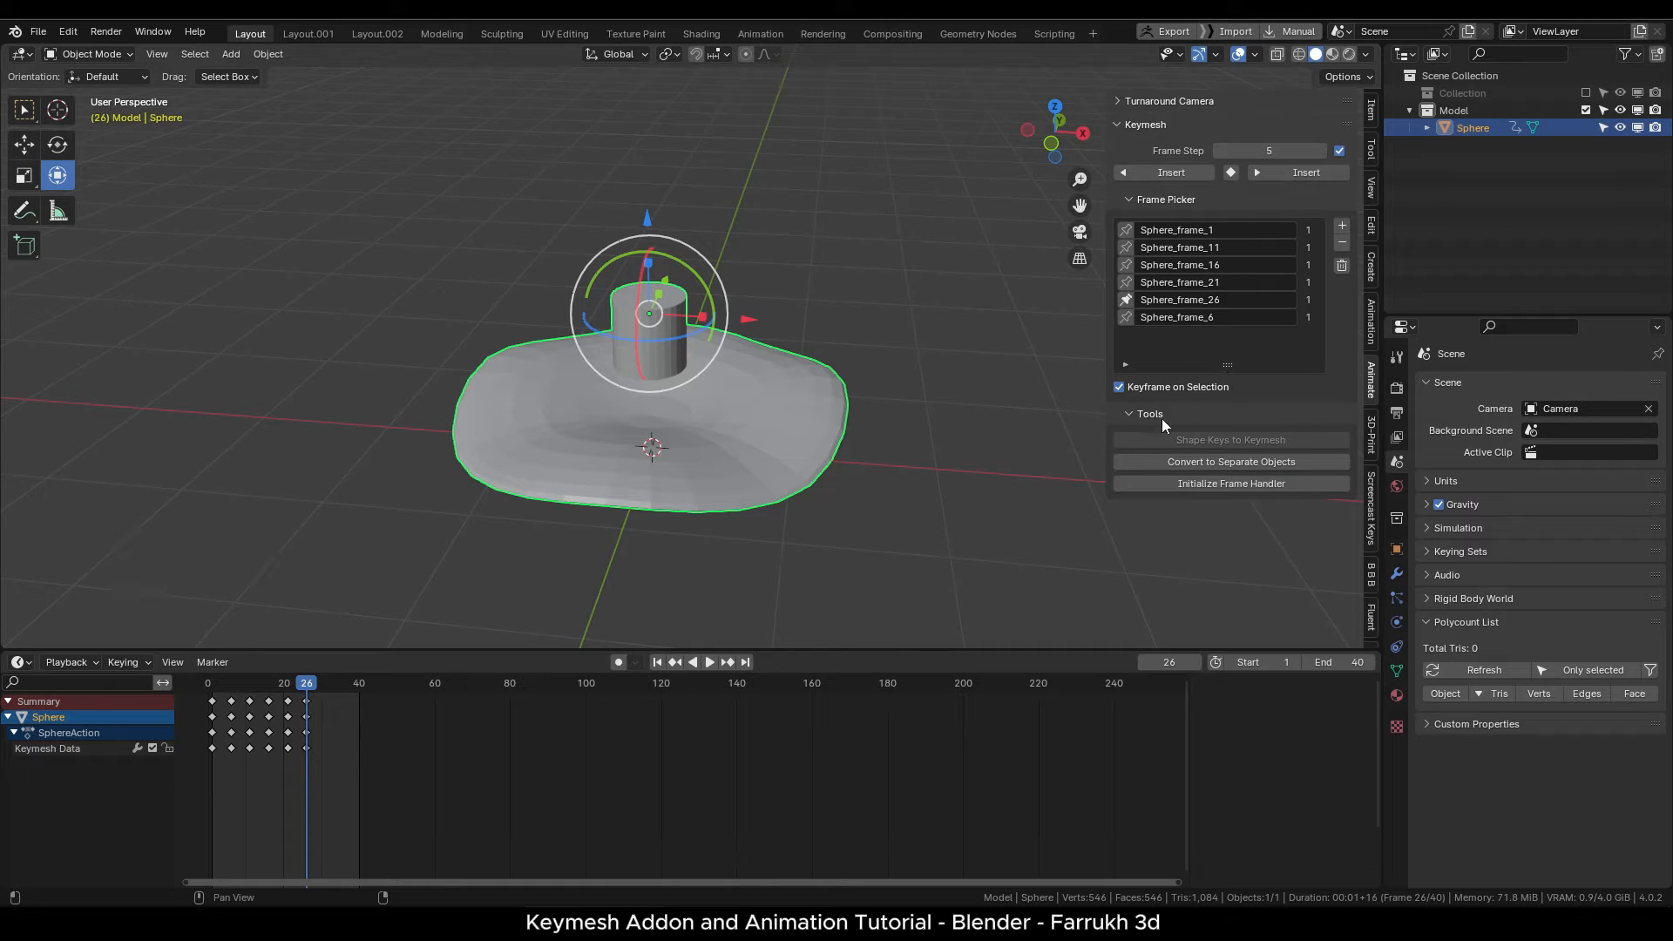
# Insert frames 31, 36, 41 reusing the frame 16 blob, frame 11 disc, frame 1 sphere.
pyautogui.click(1306, 171)
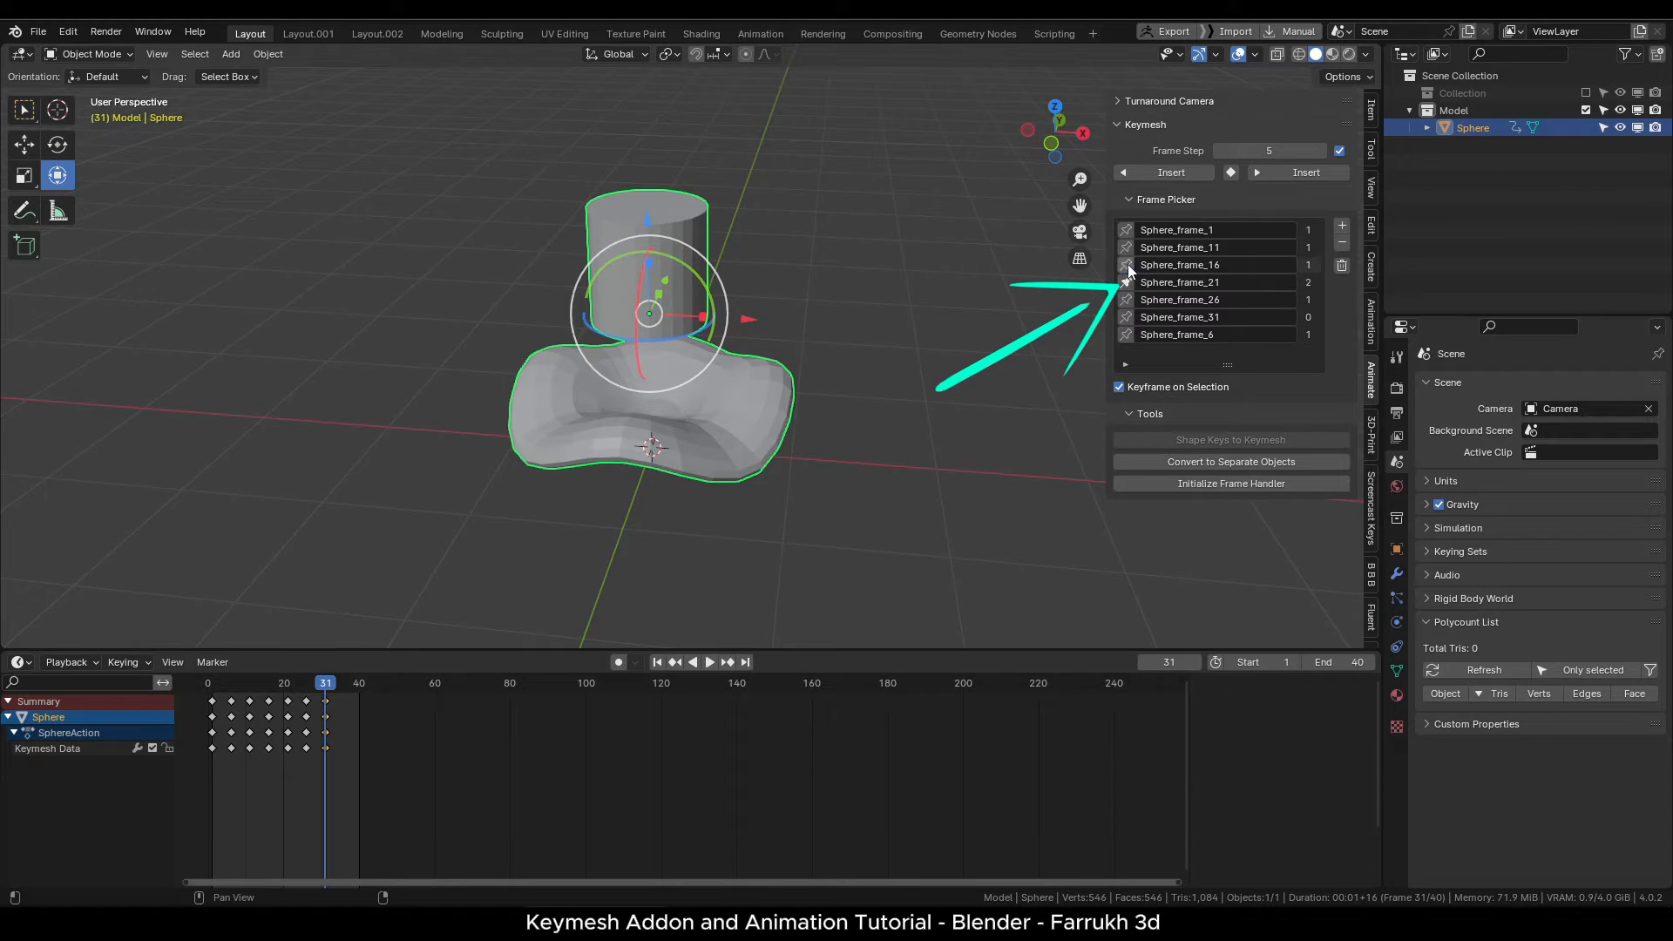
pyautogui.click(1178, 247)
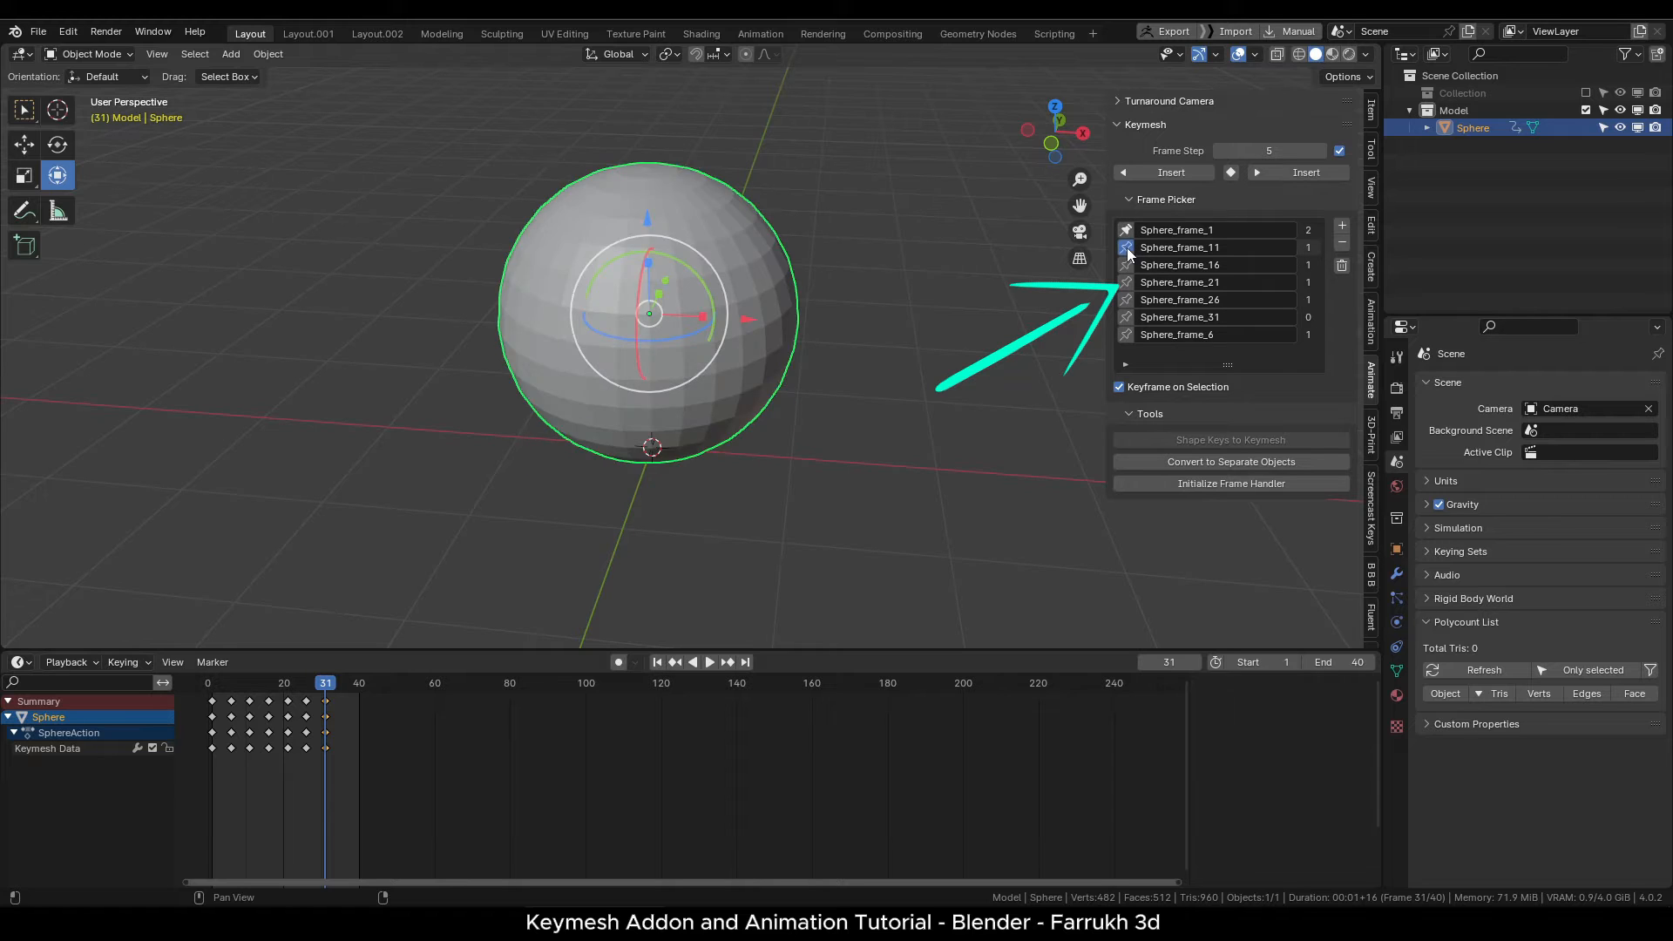
pyautogui.click(1180, 263)
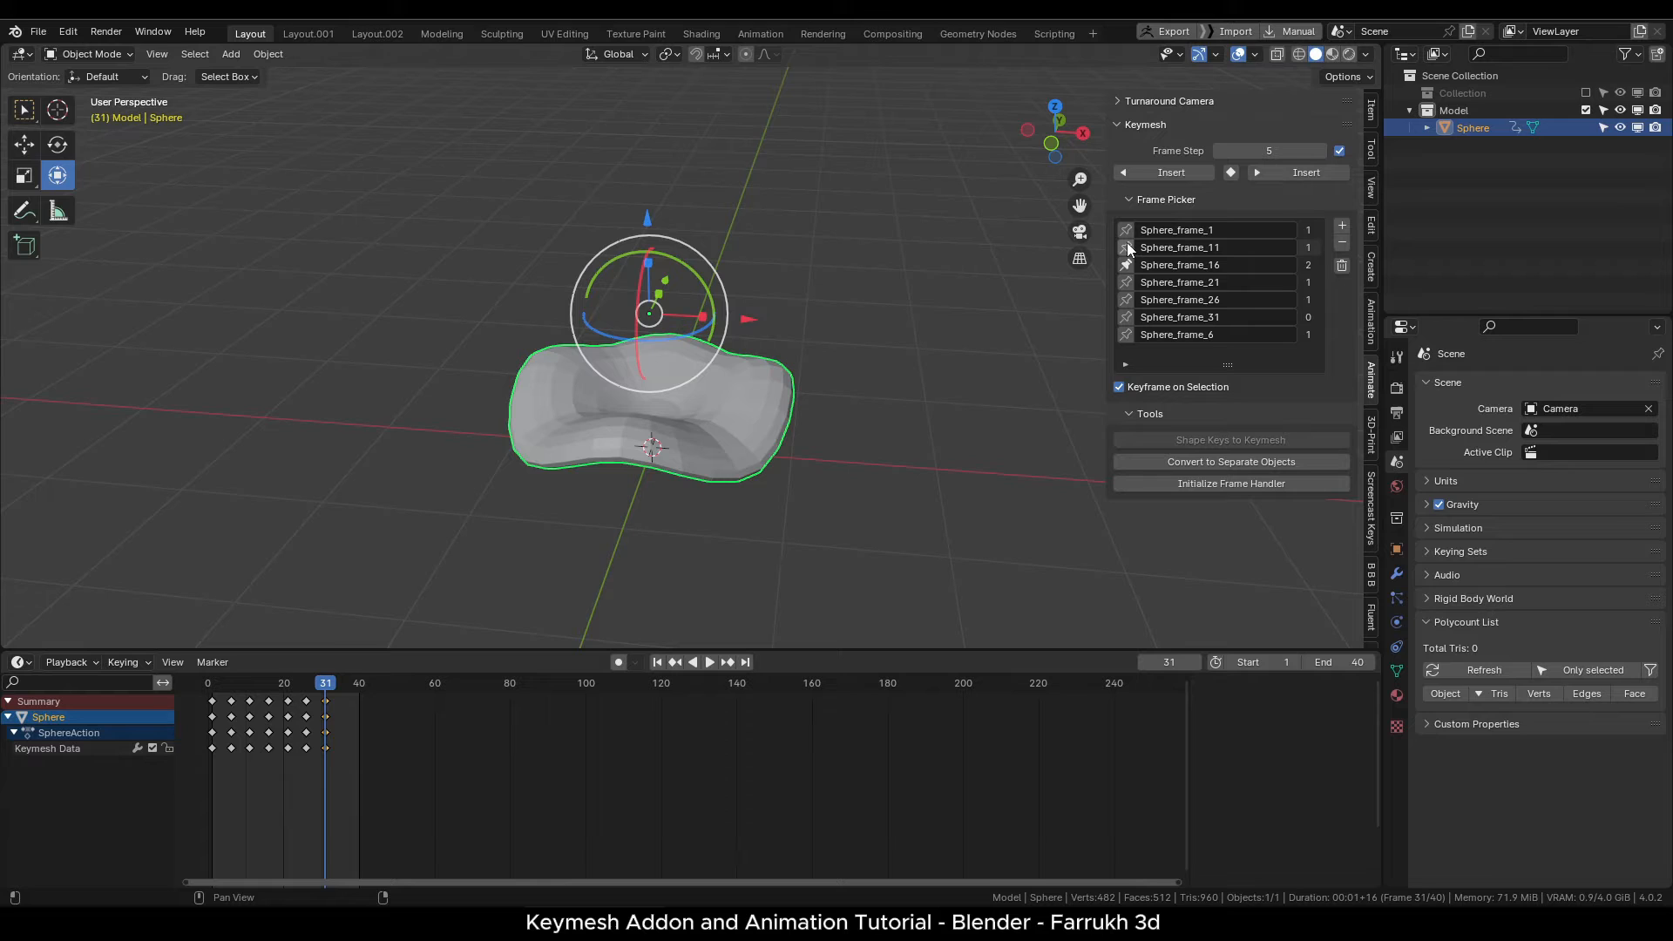
pyautogui.click(1306, 171)
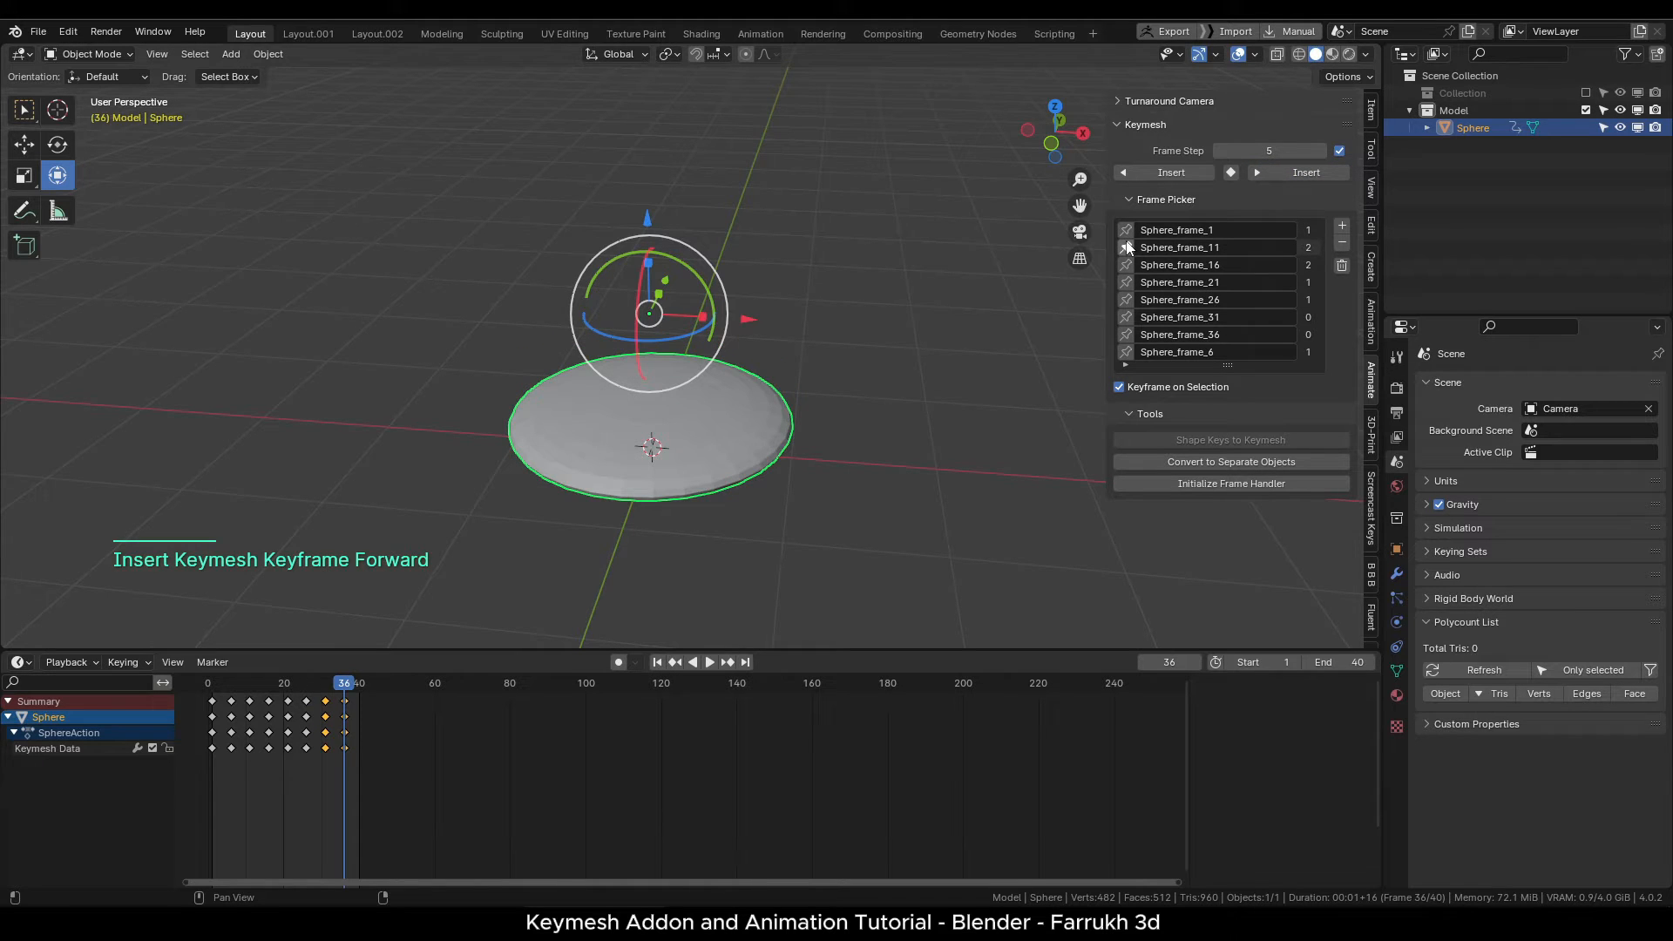
pyautogui.click(1305, 172)
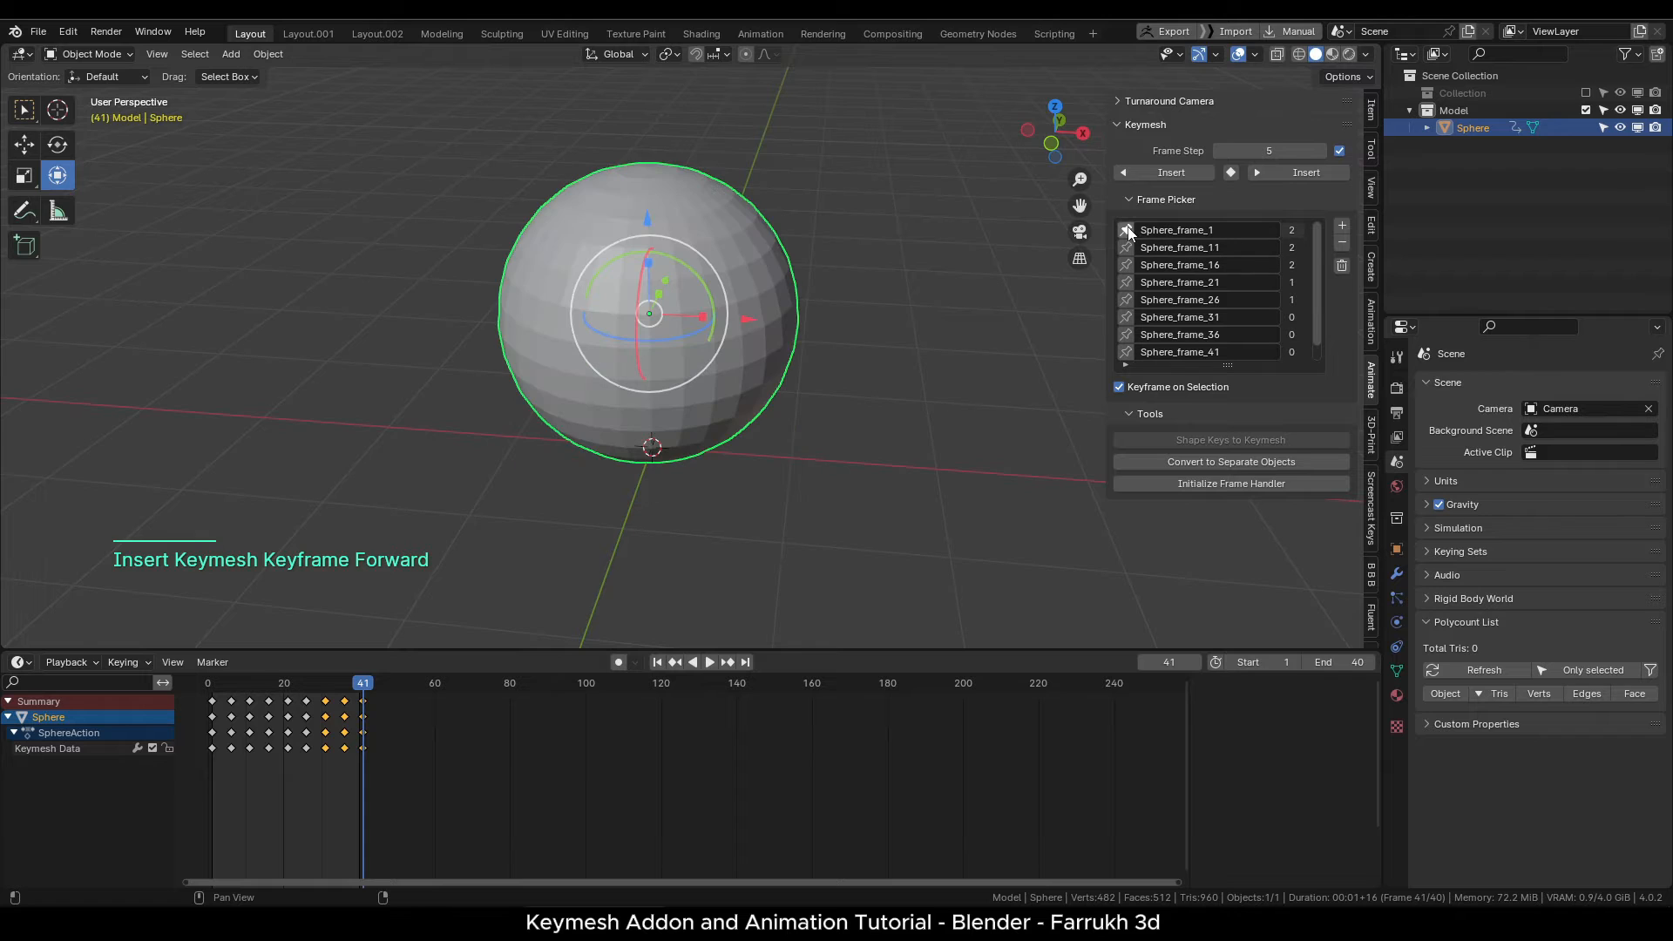
pyautogui.click(1316, 662)
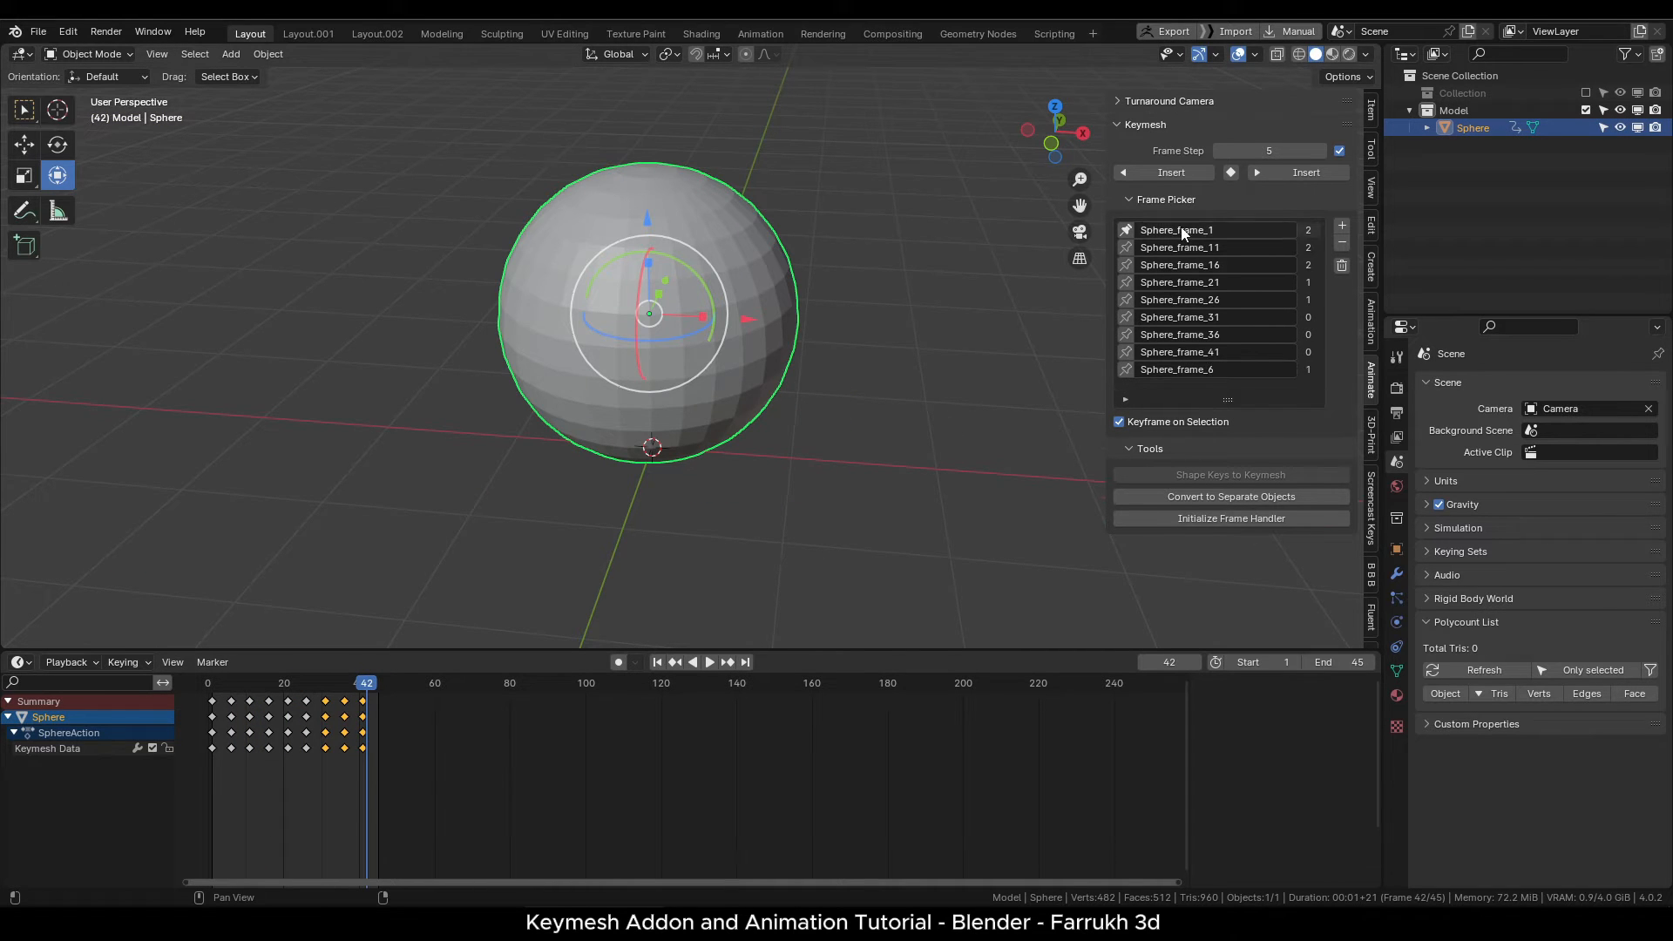
pyautogui.moveTo(1179, 229)
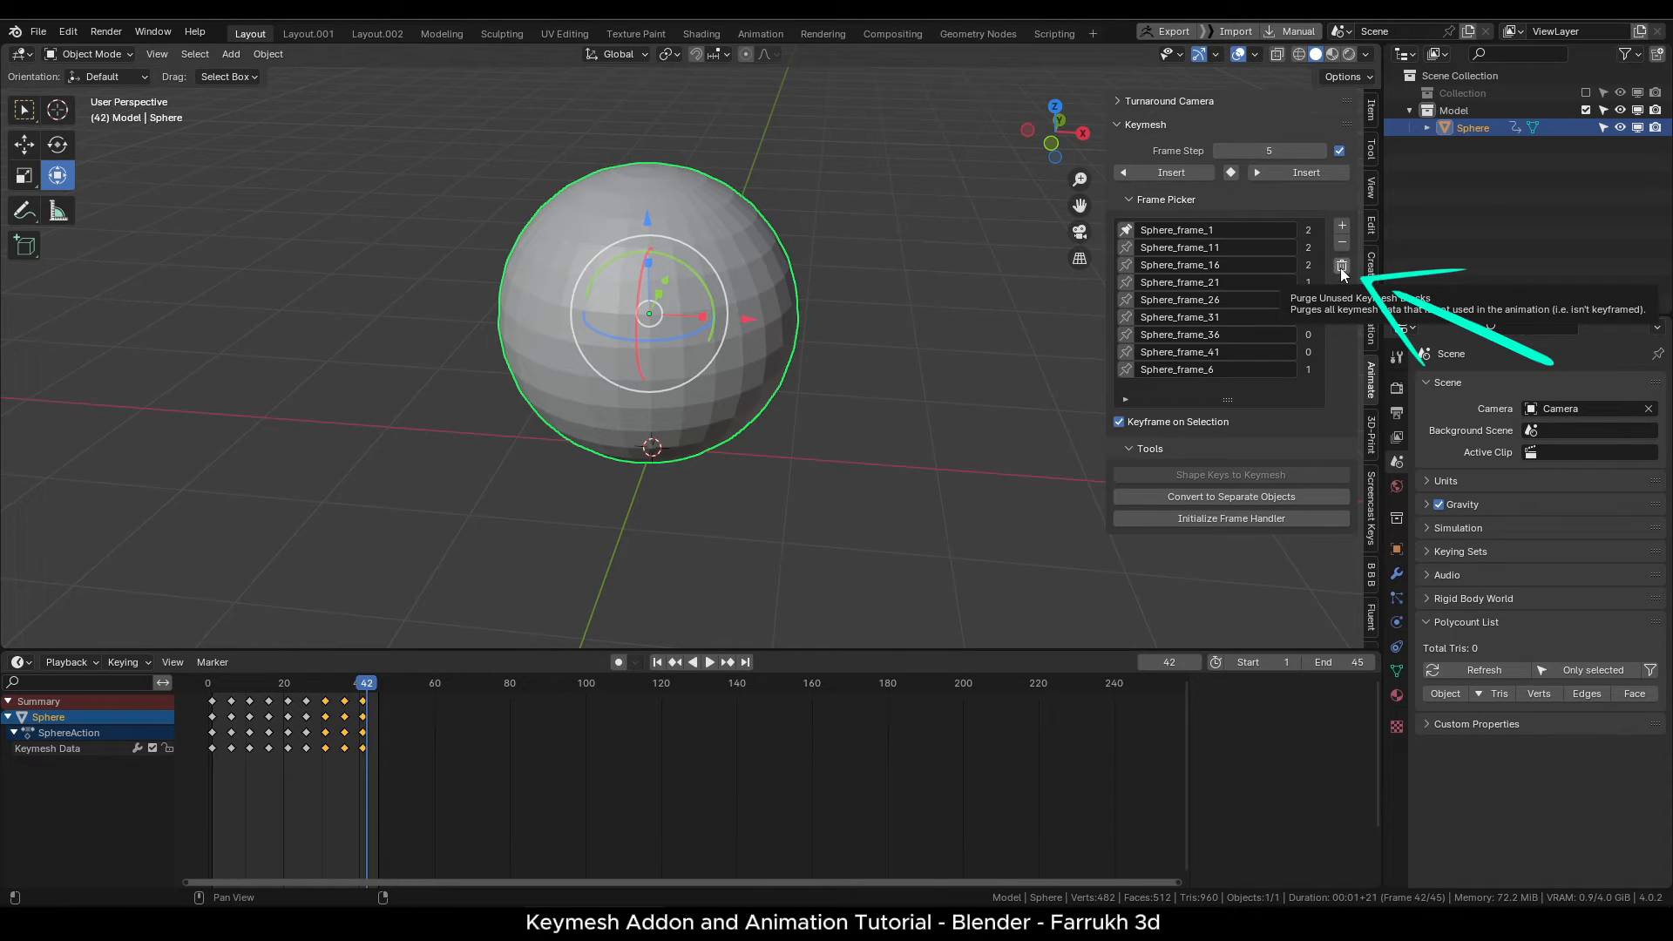
# Purge the unused keymesh shapes from frames 31, 36 and 41, then return to frame 1.
pyautogui.click(1340, 265)
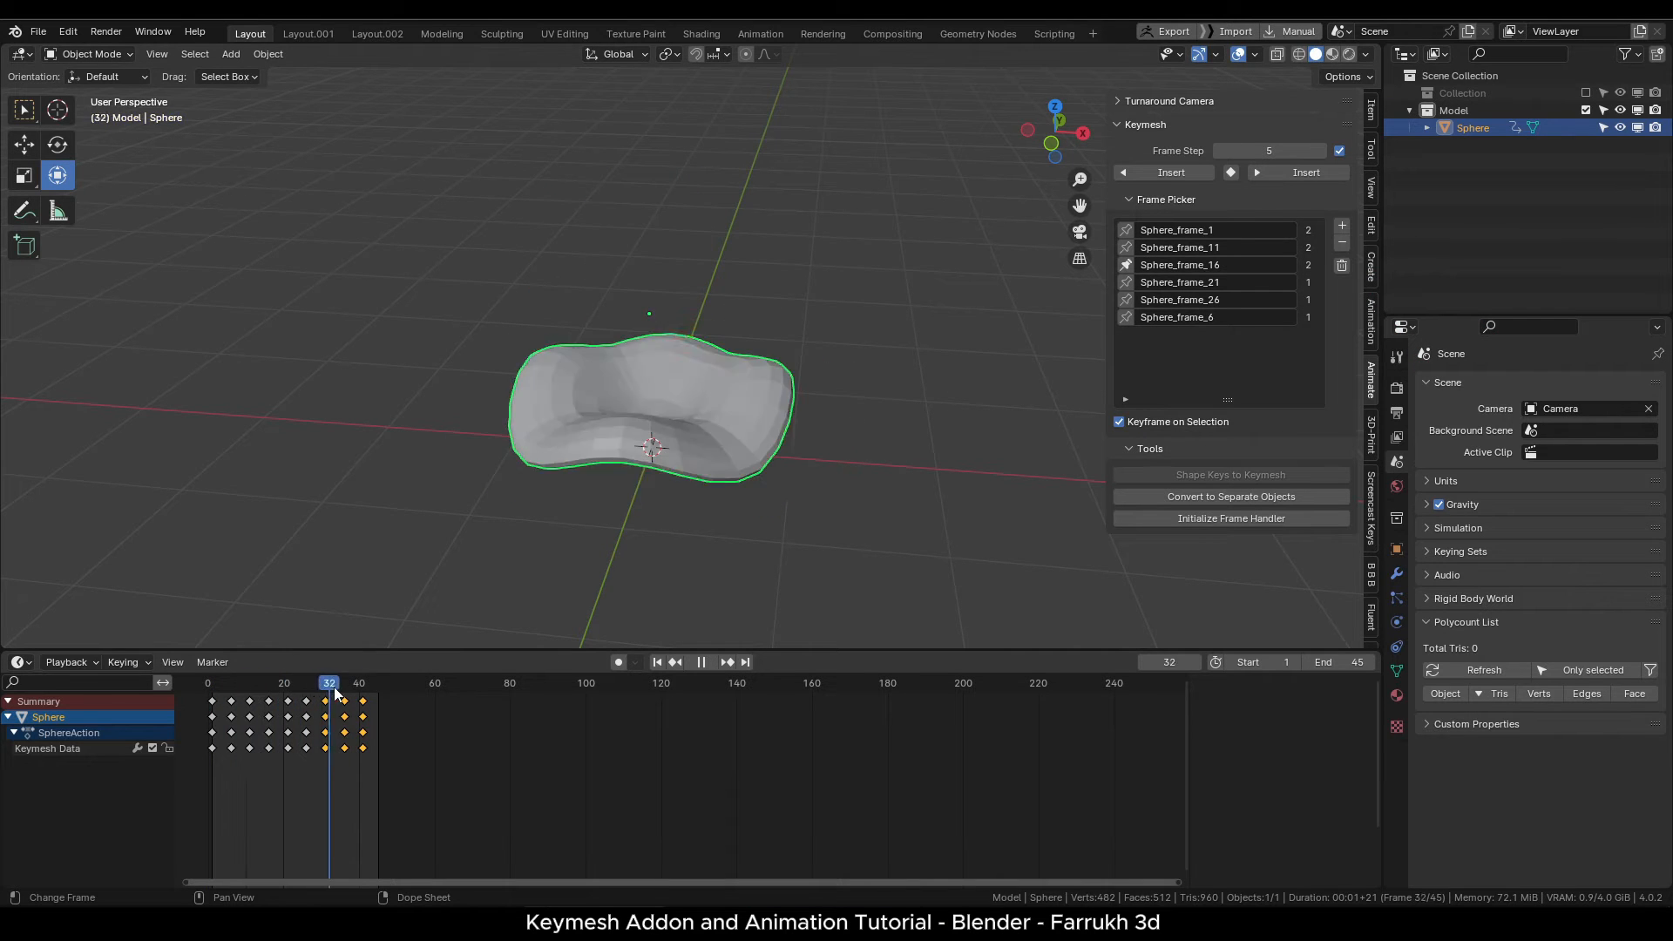
pyautogui.click(657, 661)
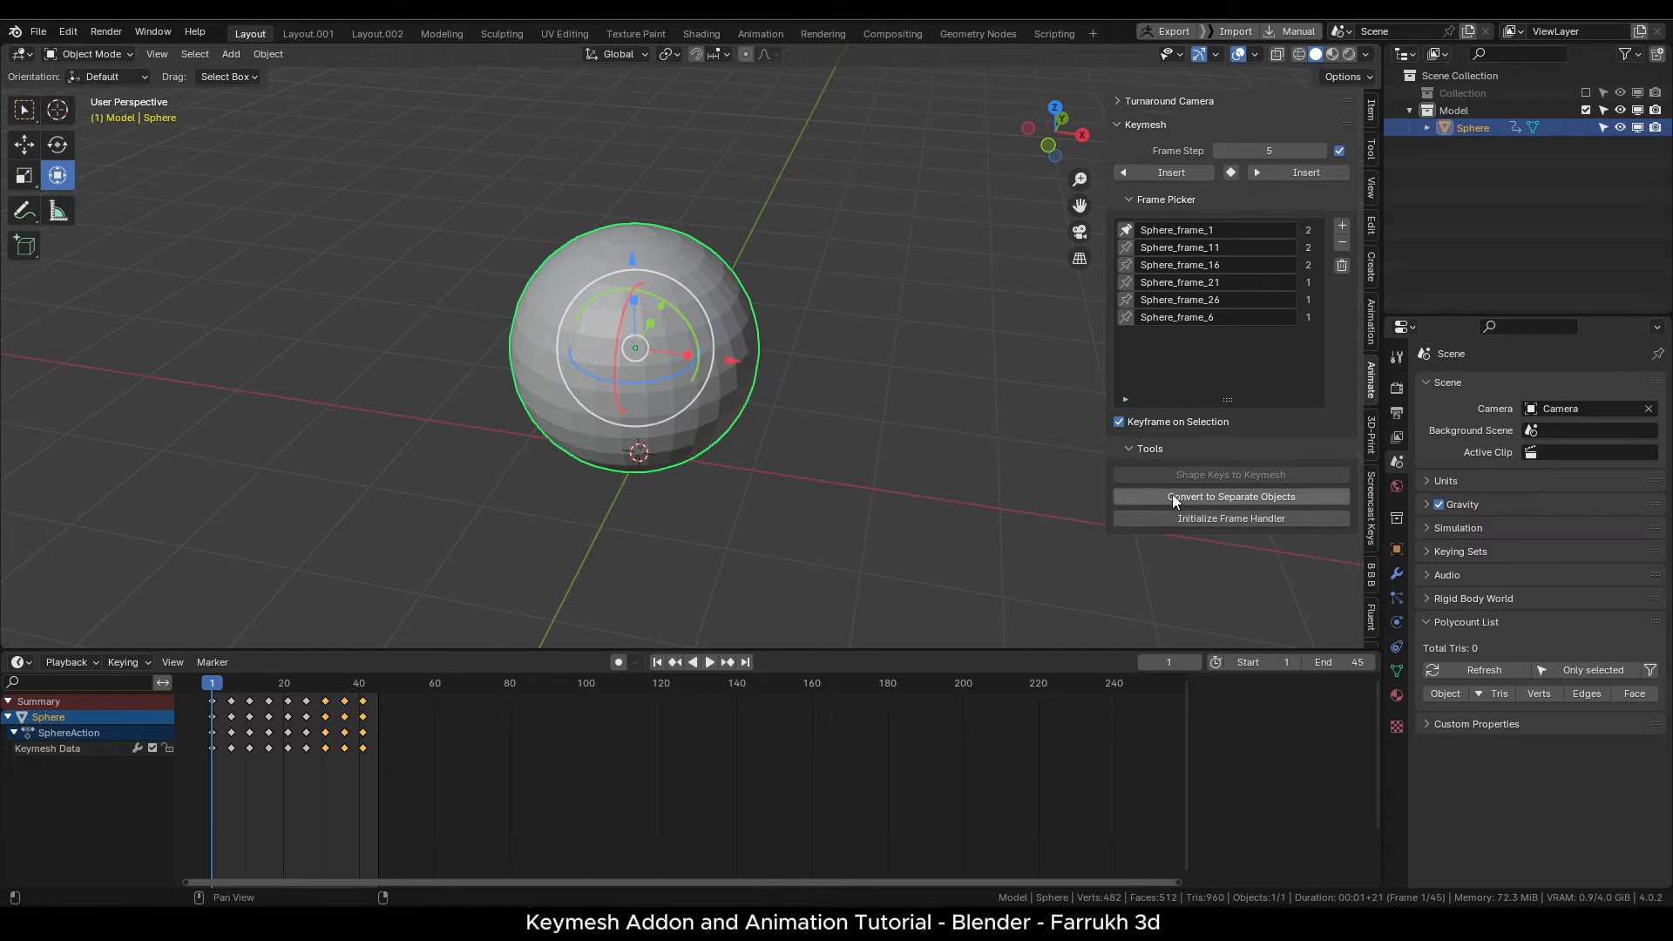
# Split the keymesh frames into separate shape objects and inspect the copies.
pyautogui.click(1229, 495)
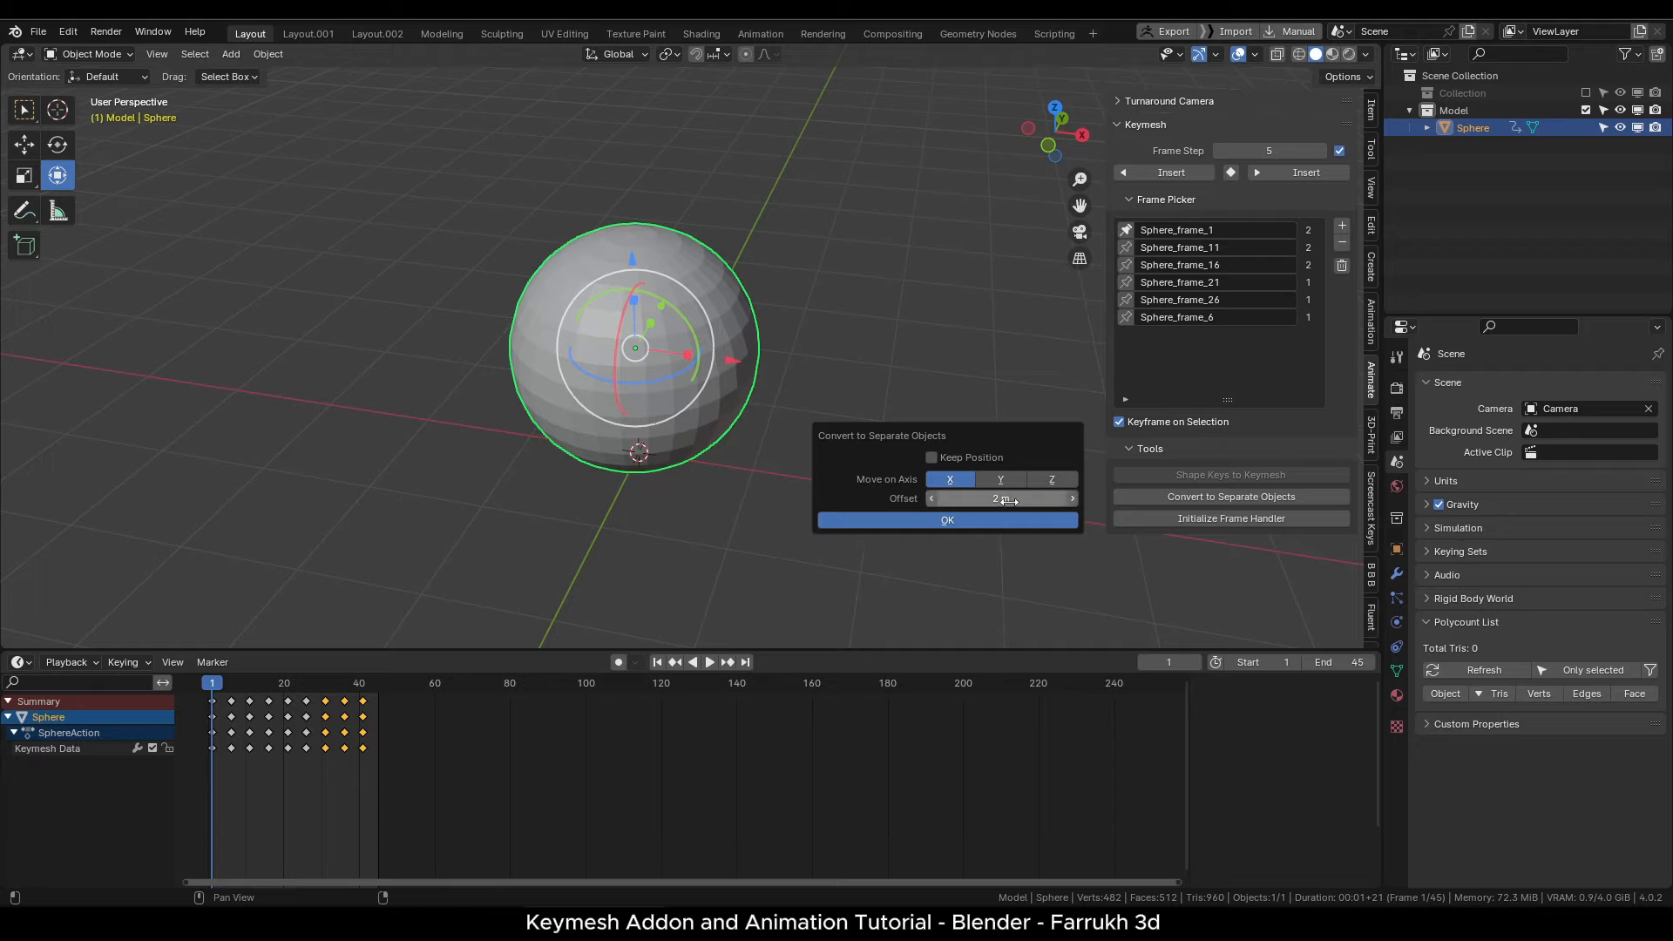
pyautogui.click(945, 519)
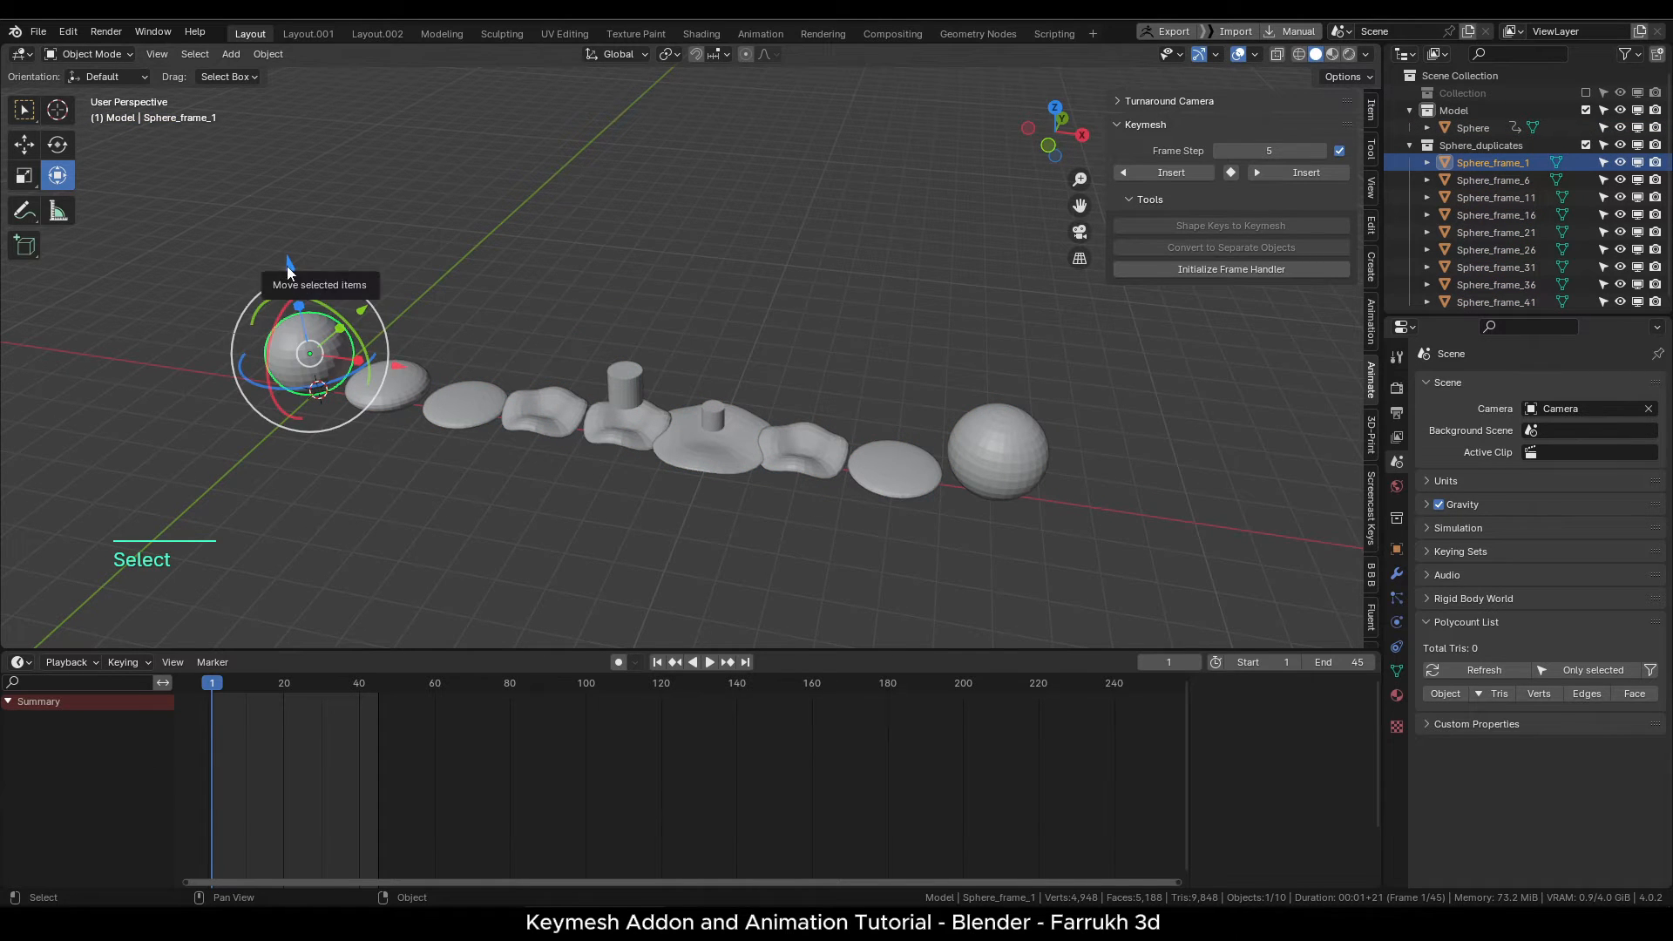
pyautogui.moveTo(309, 352); pyautogui.dragTo(290, 280)
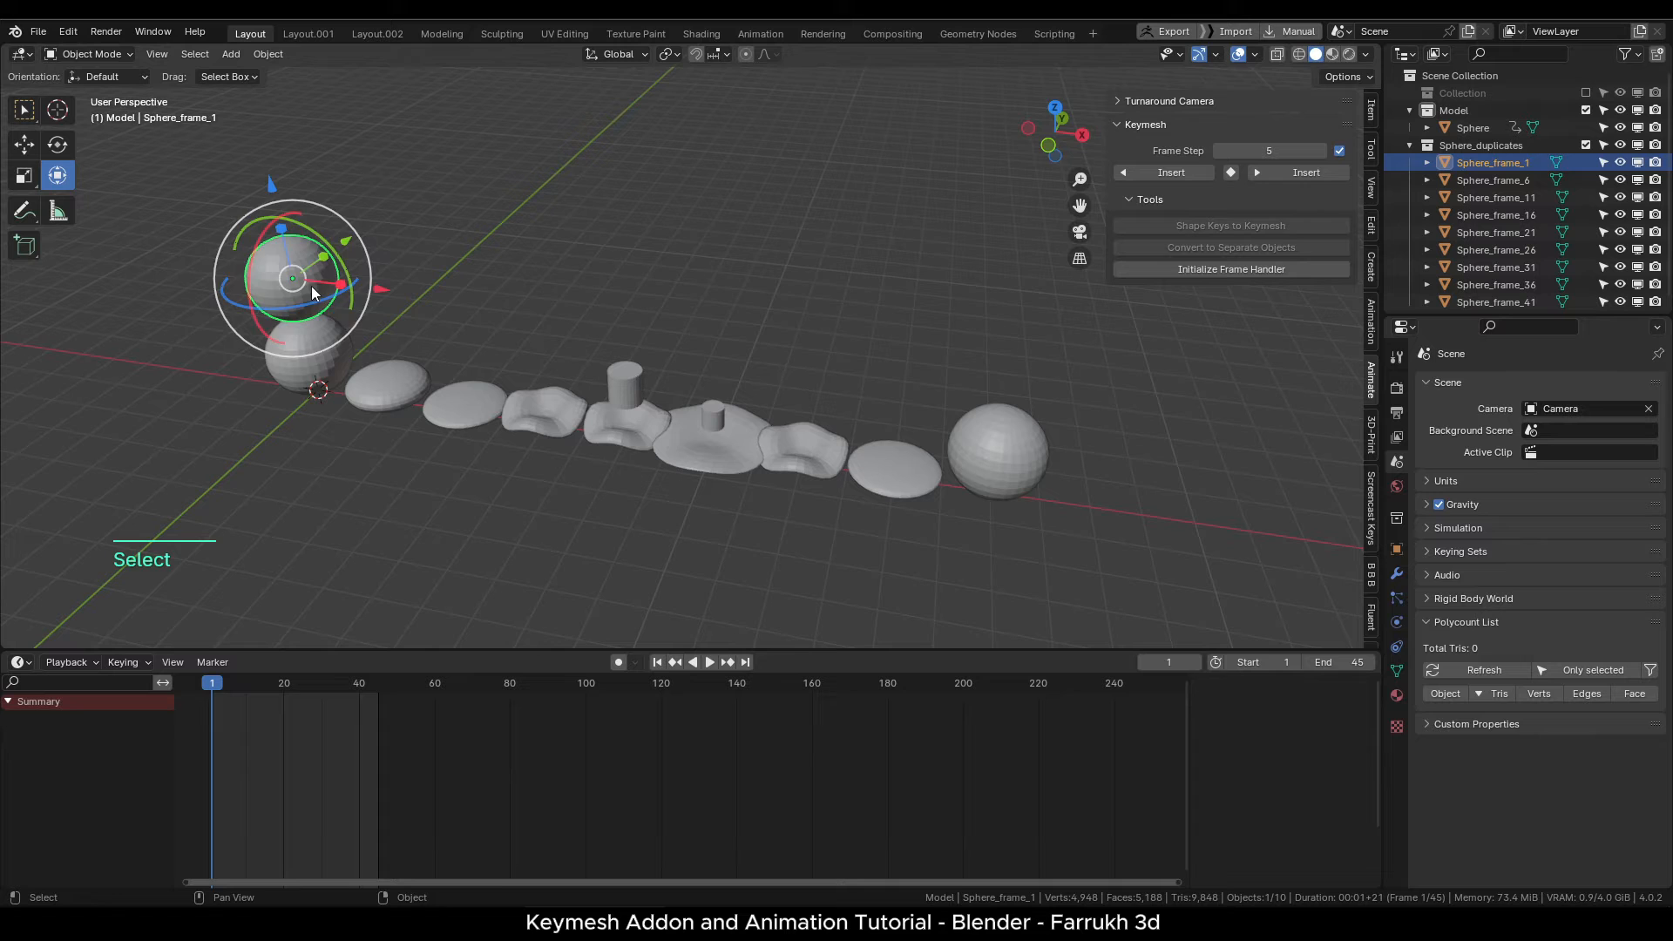
pyautogui.click(1495, 180)
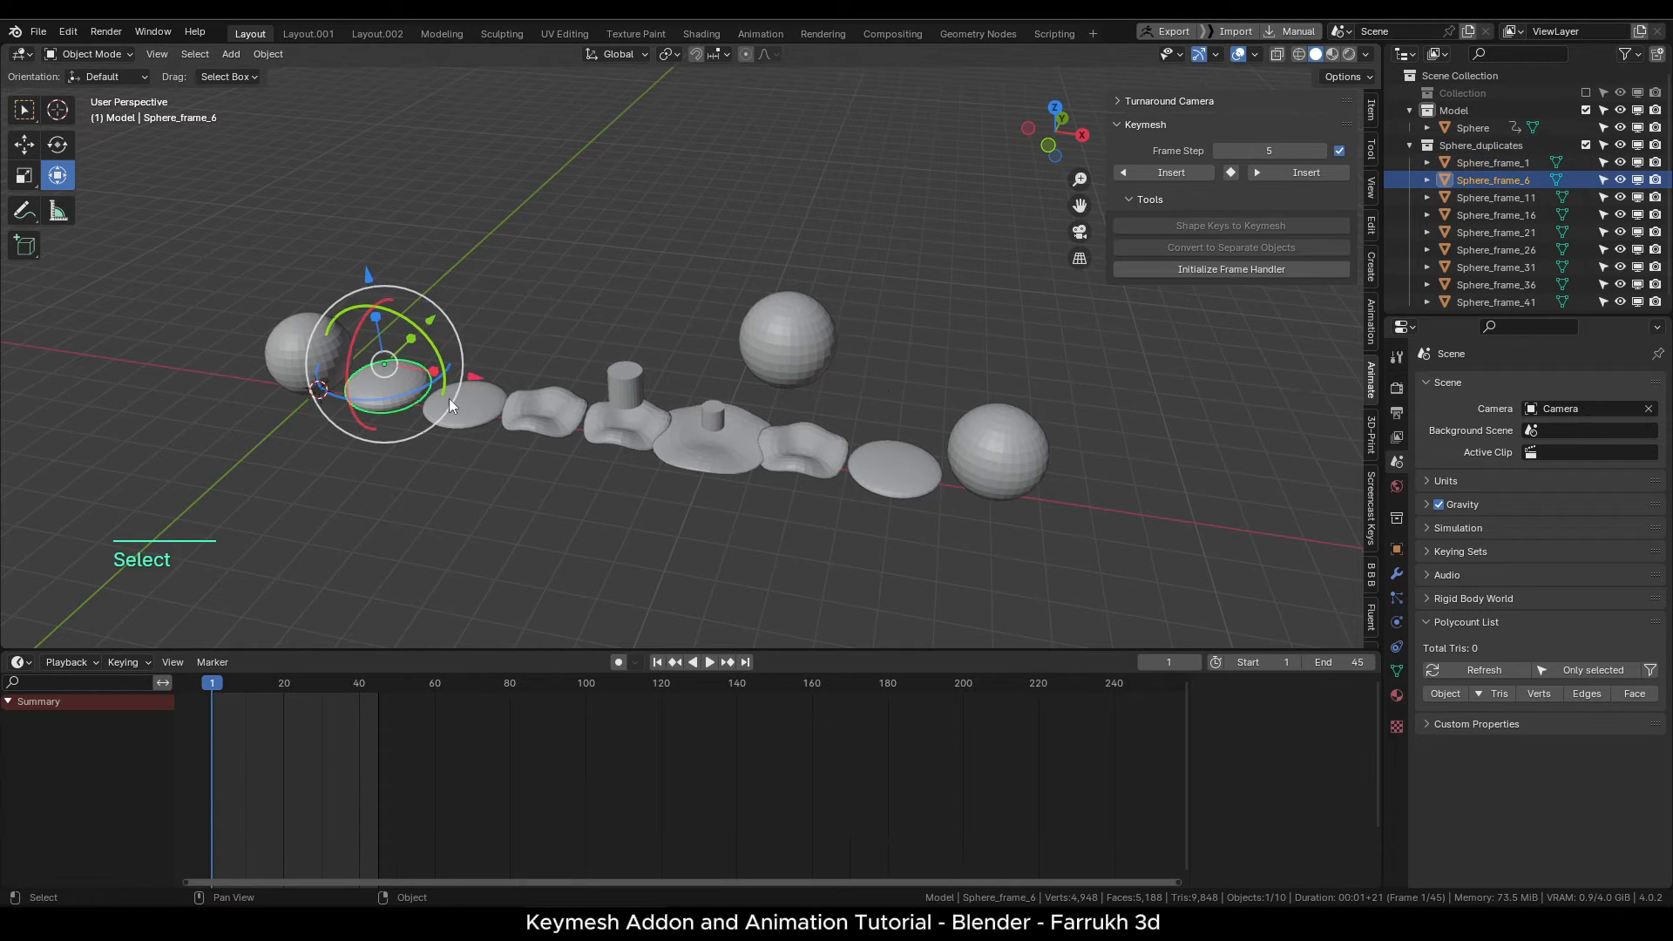
pyautogui.click(1494, 284)
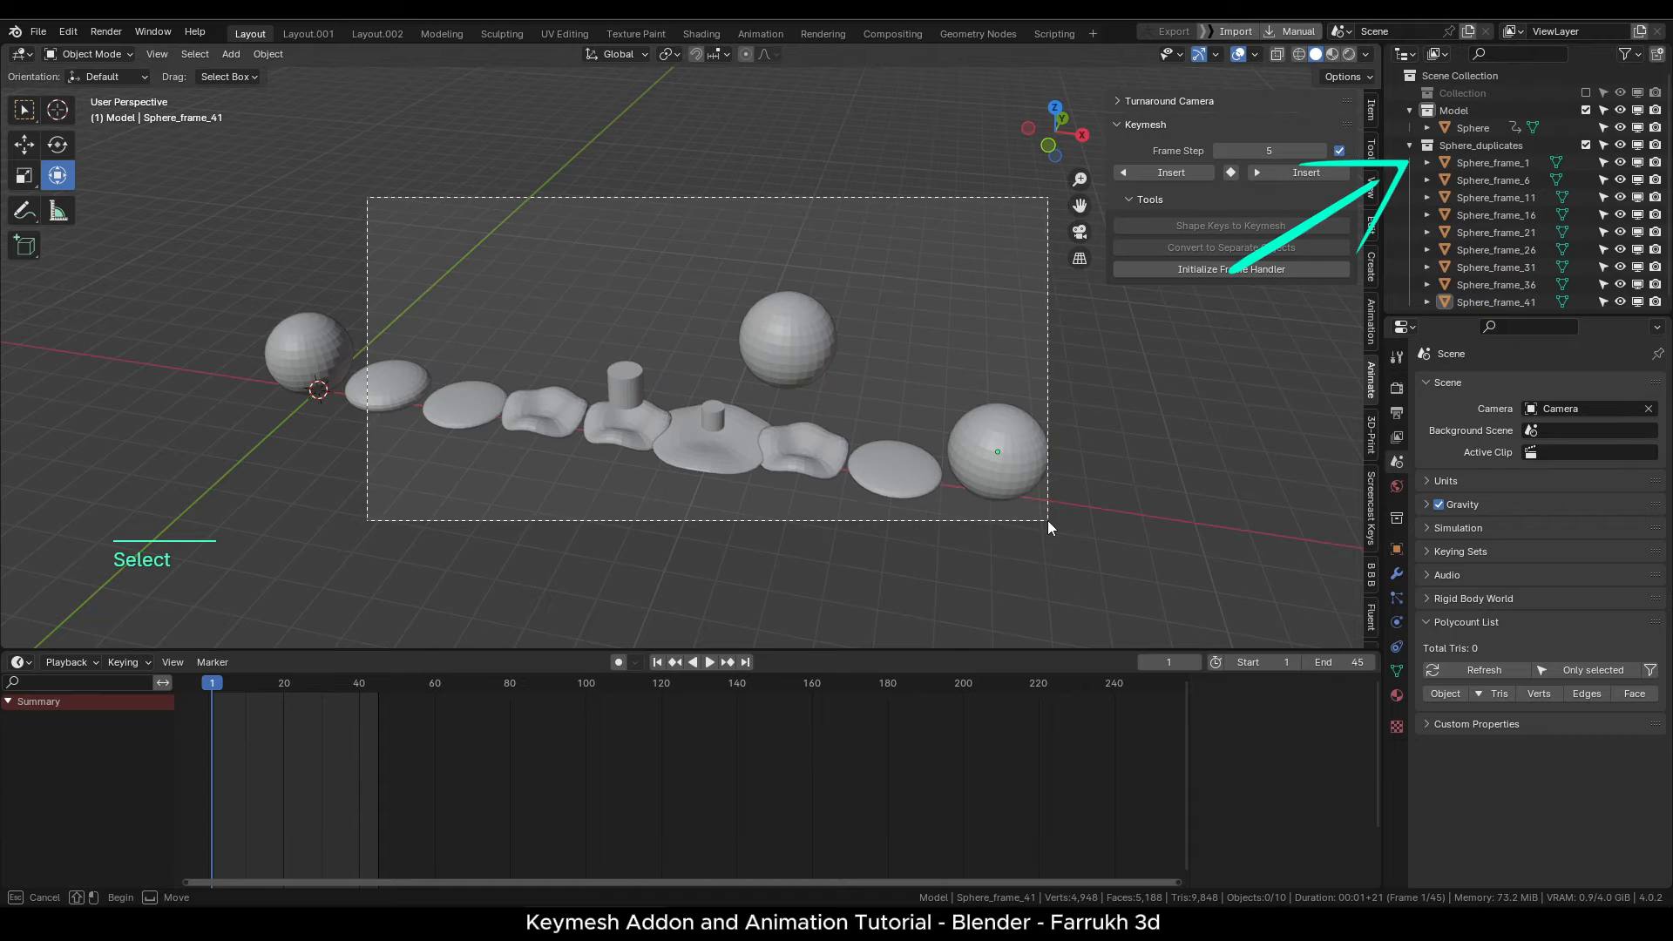
# Delete the separated frame copies and reselect the original Sphere.
pyautogui.moveTo(367, 198); pyautogui.dragTo(1051, 528)
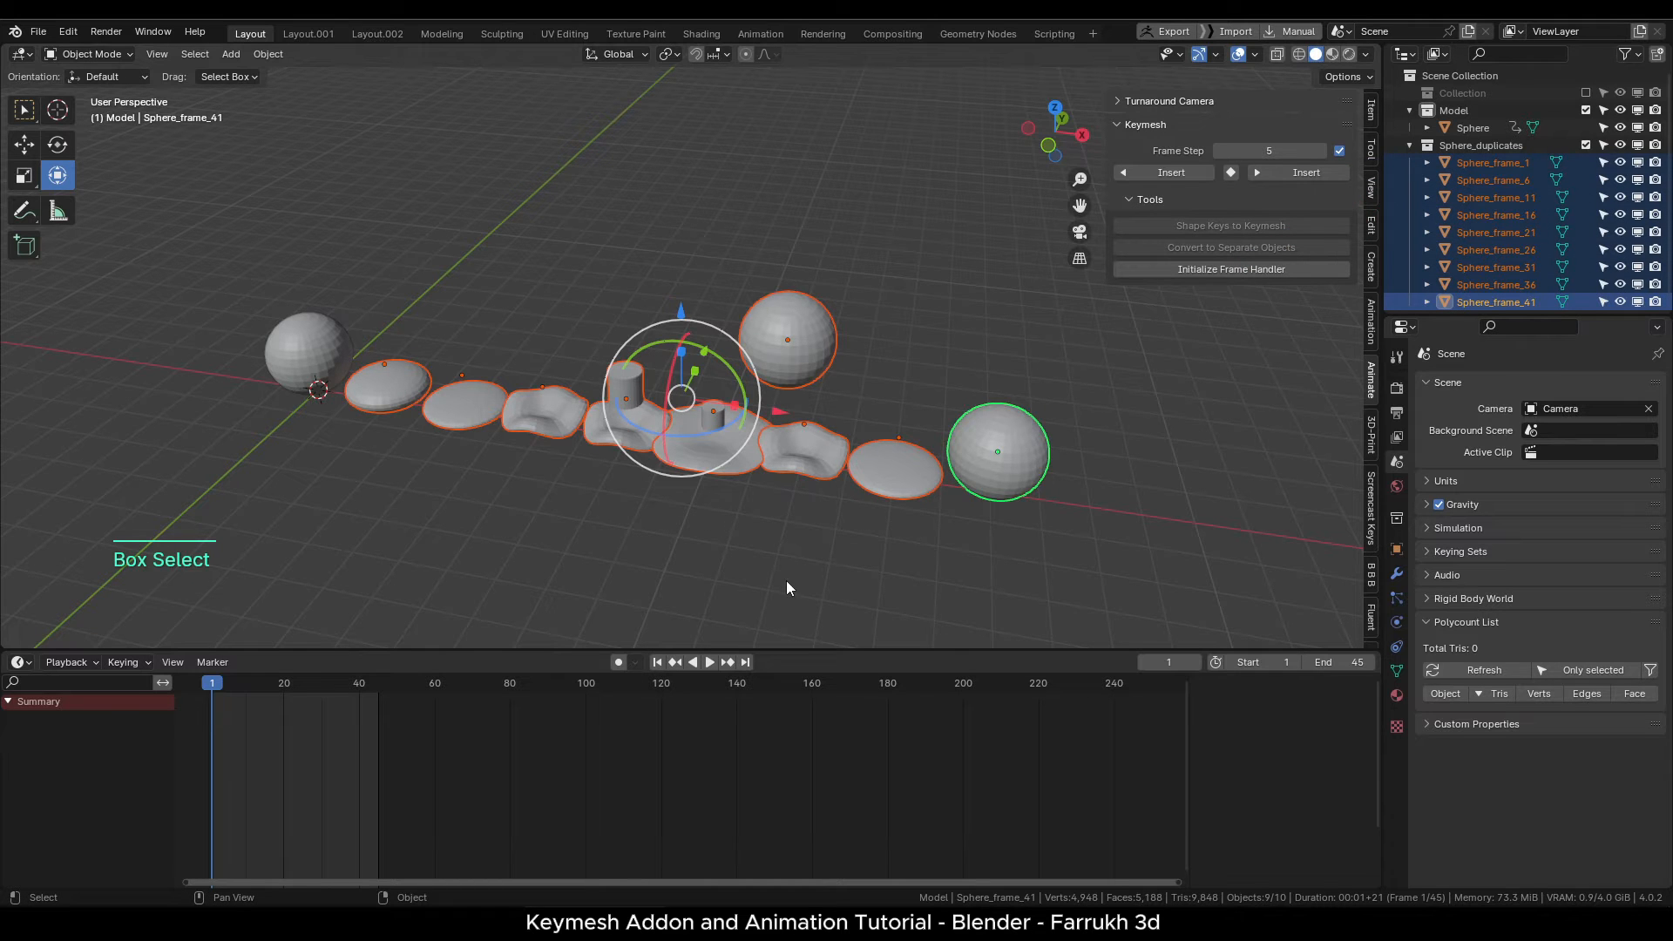
pyautogui.press('x')
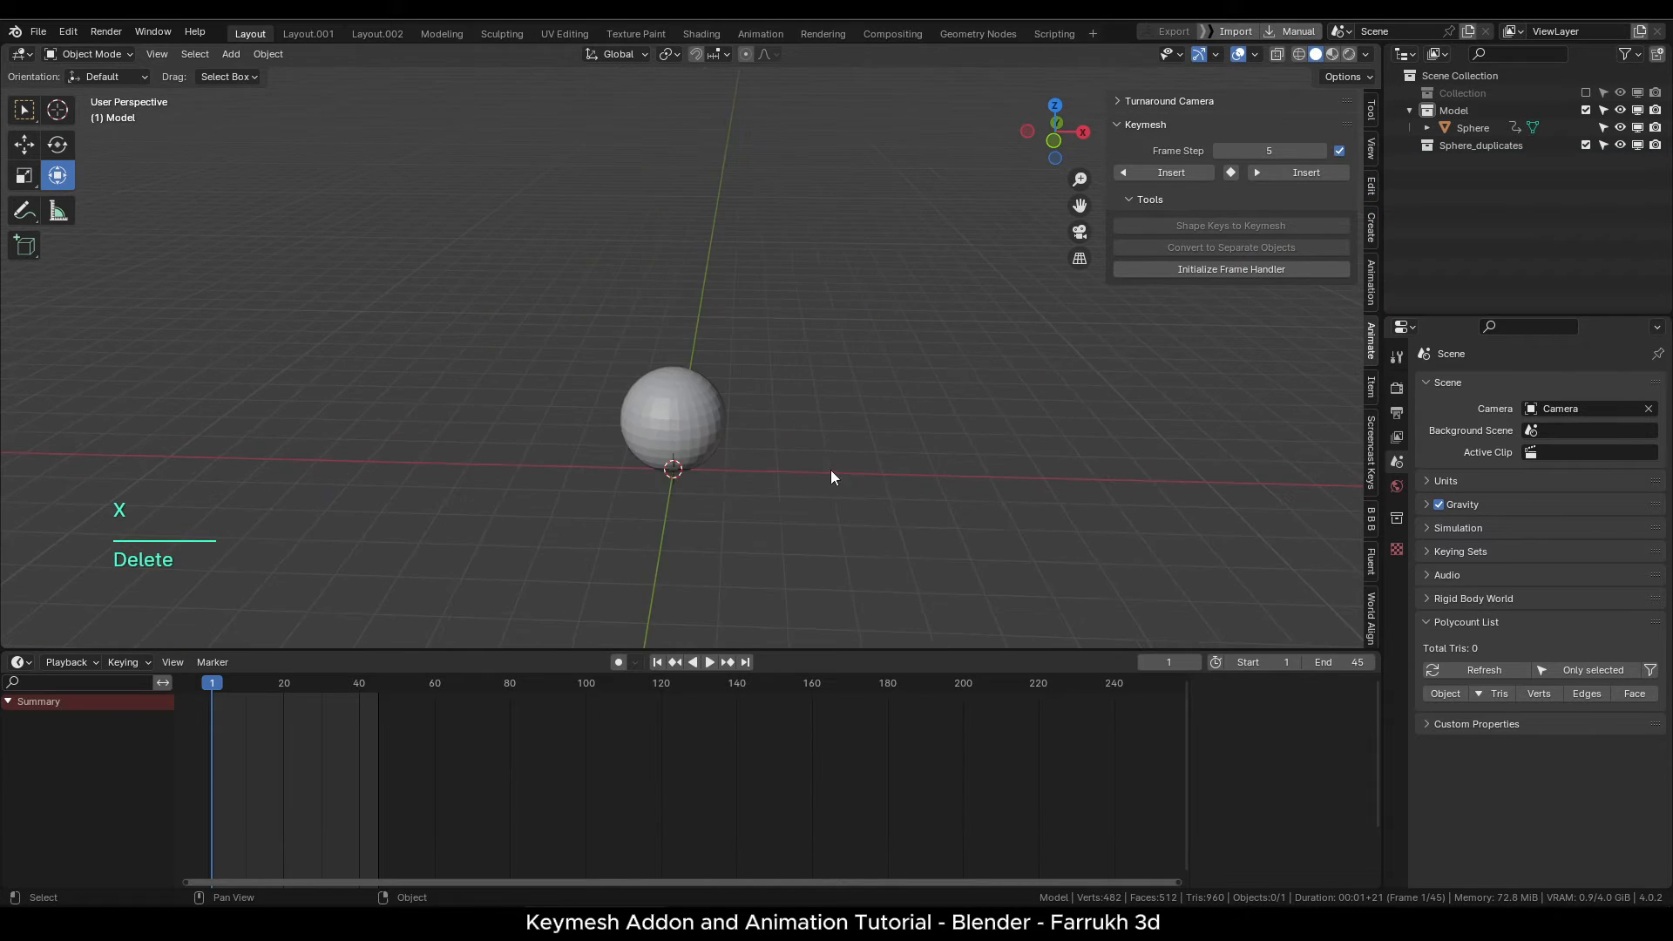
pyautogui.click(672, 410)
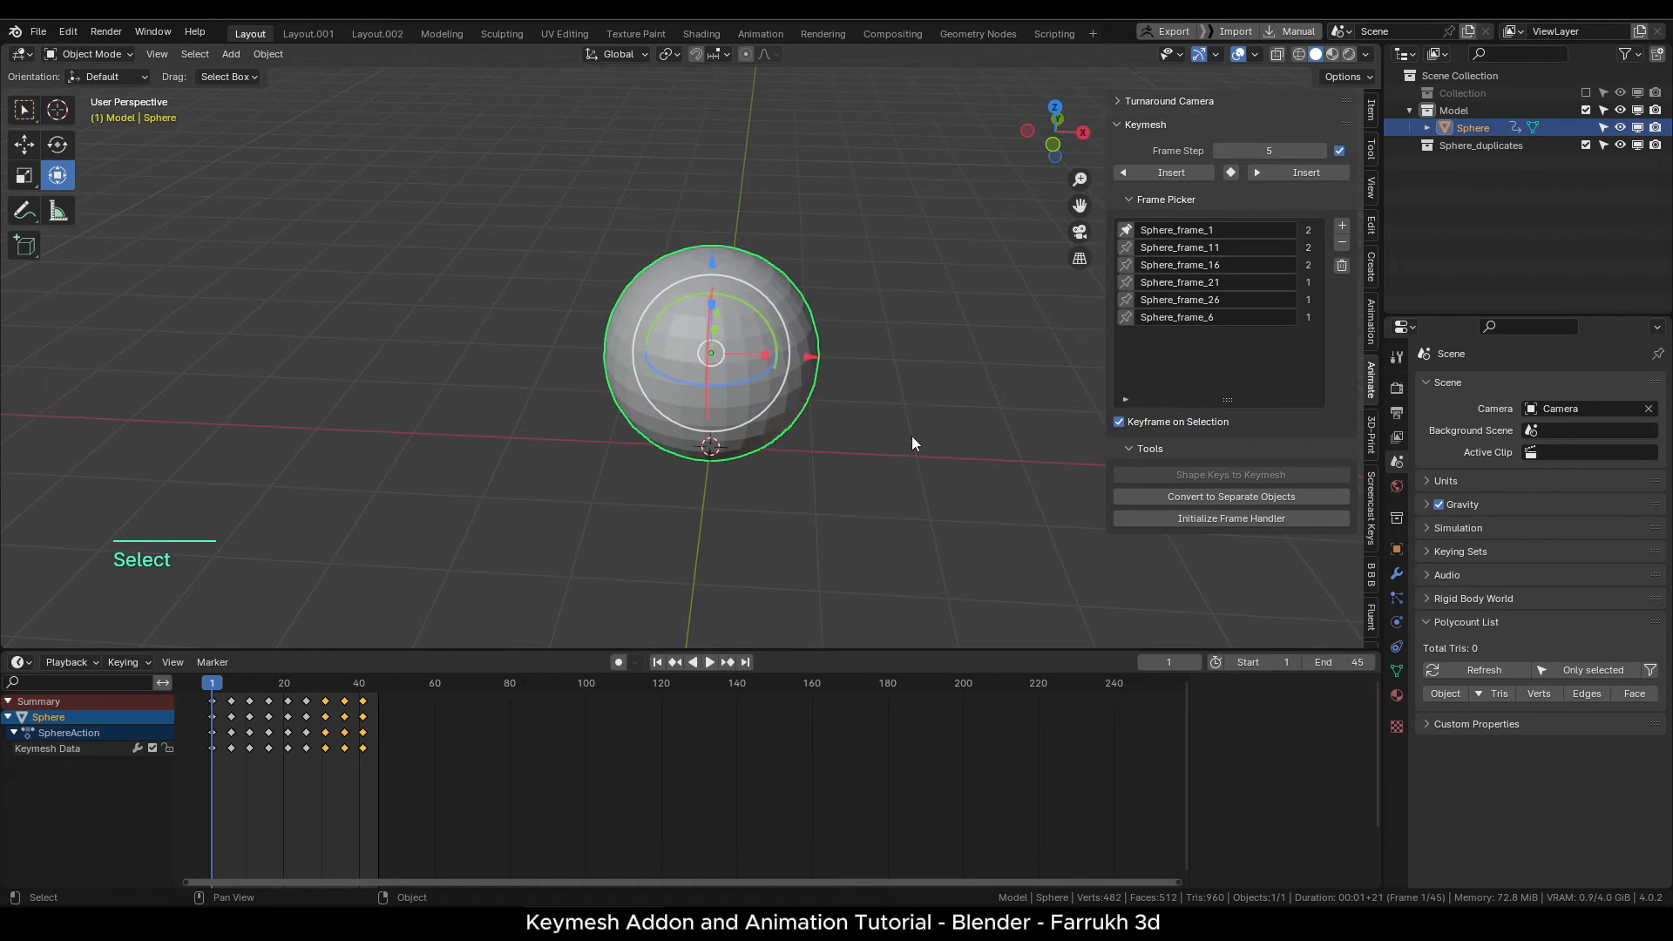
# Duplicate the keymeshed sphere as Sphere.001, move it aside, and view frame 21.
pyautogui.press('shift+d')
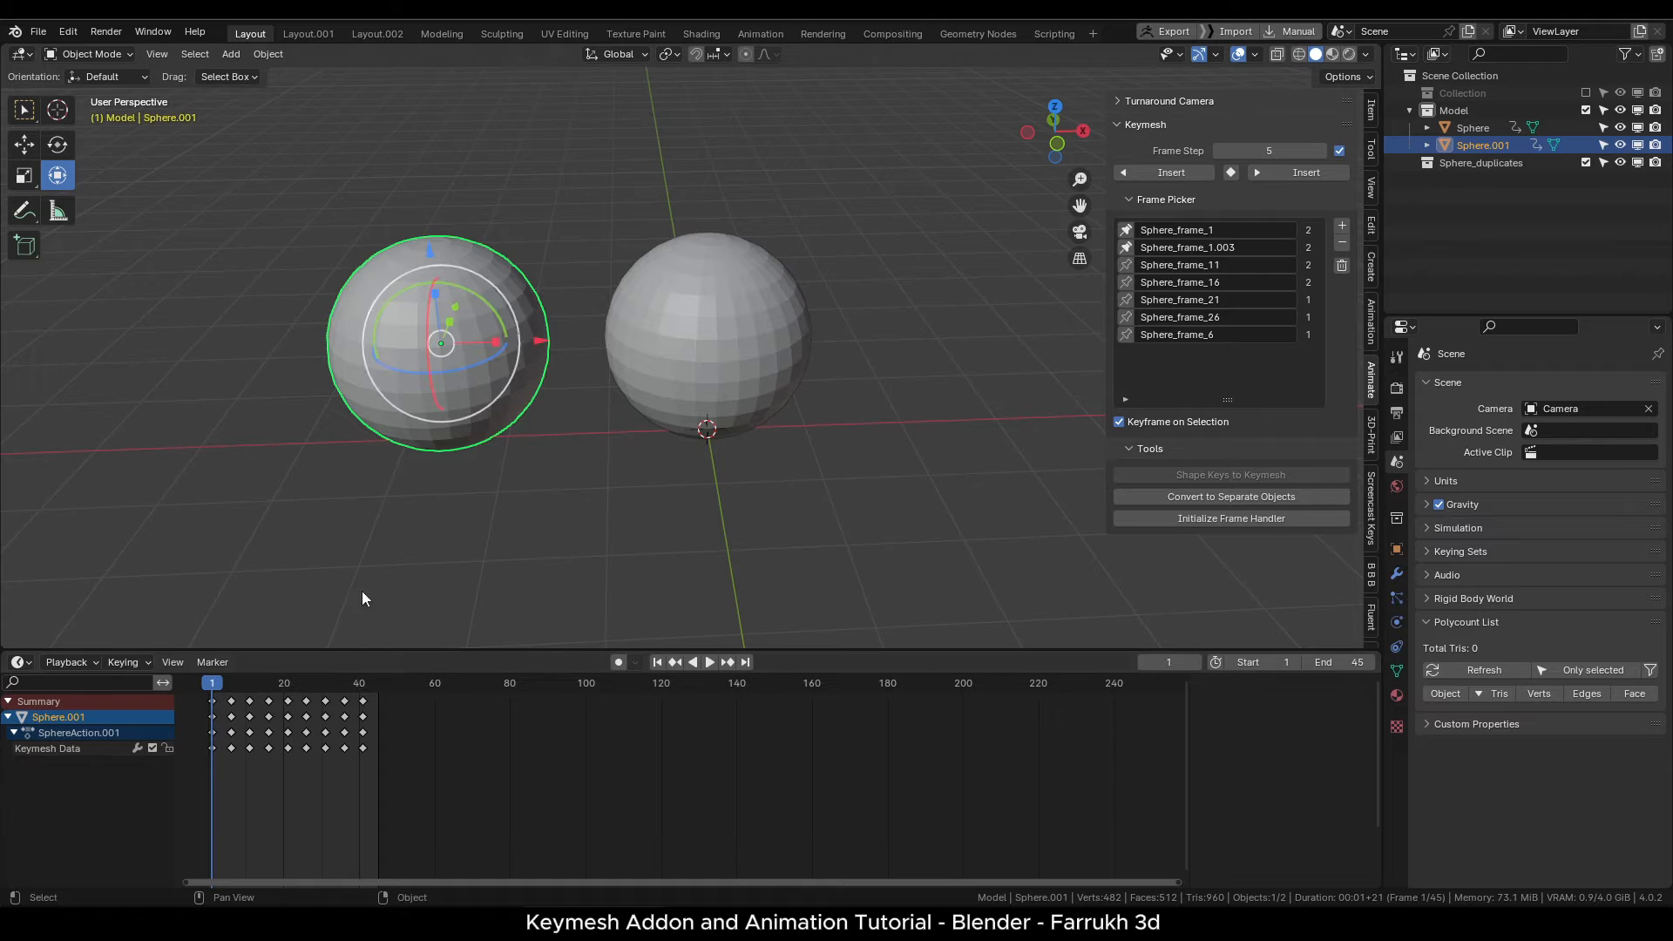
pyautogui.moveTo(218, 693); pyautogui.dragTo(374, 757)
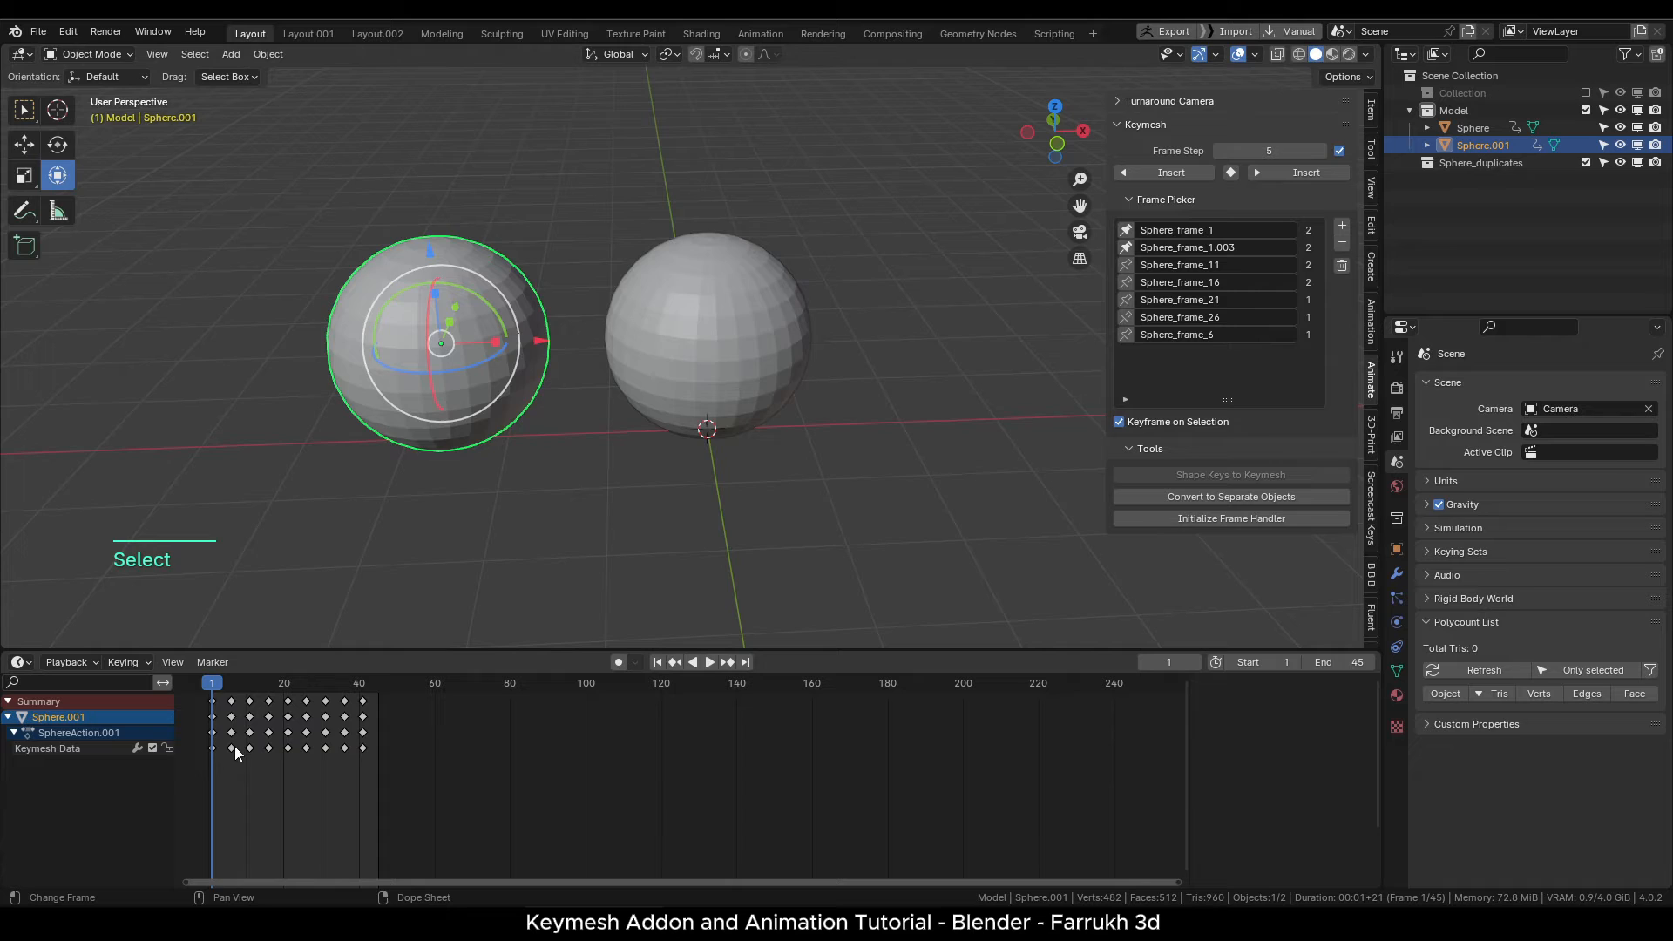
pyautogui.click(229, 683)
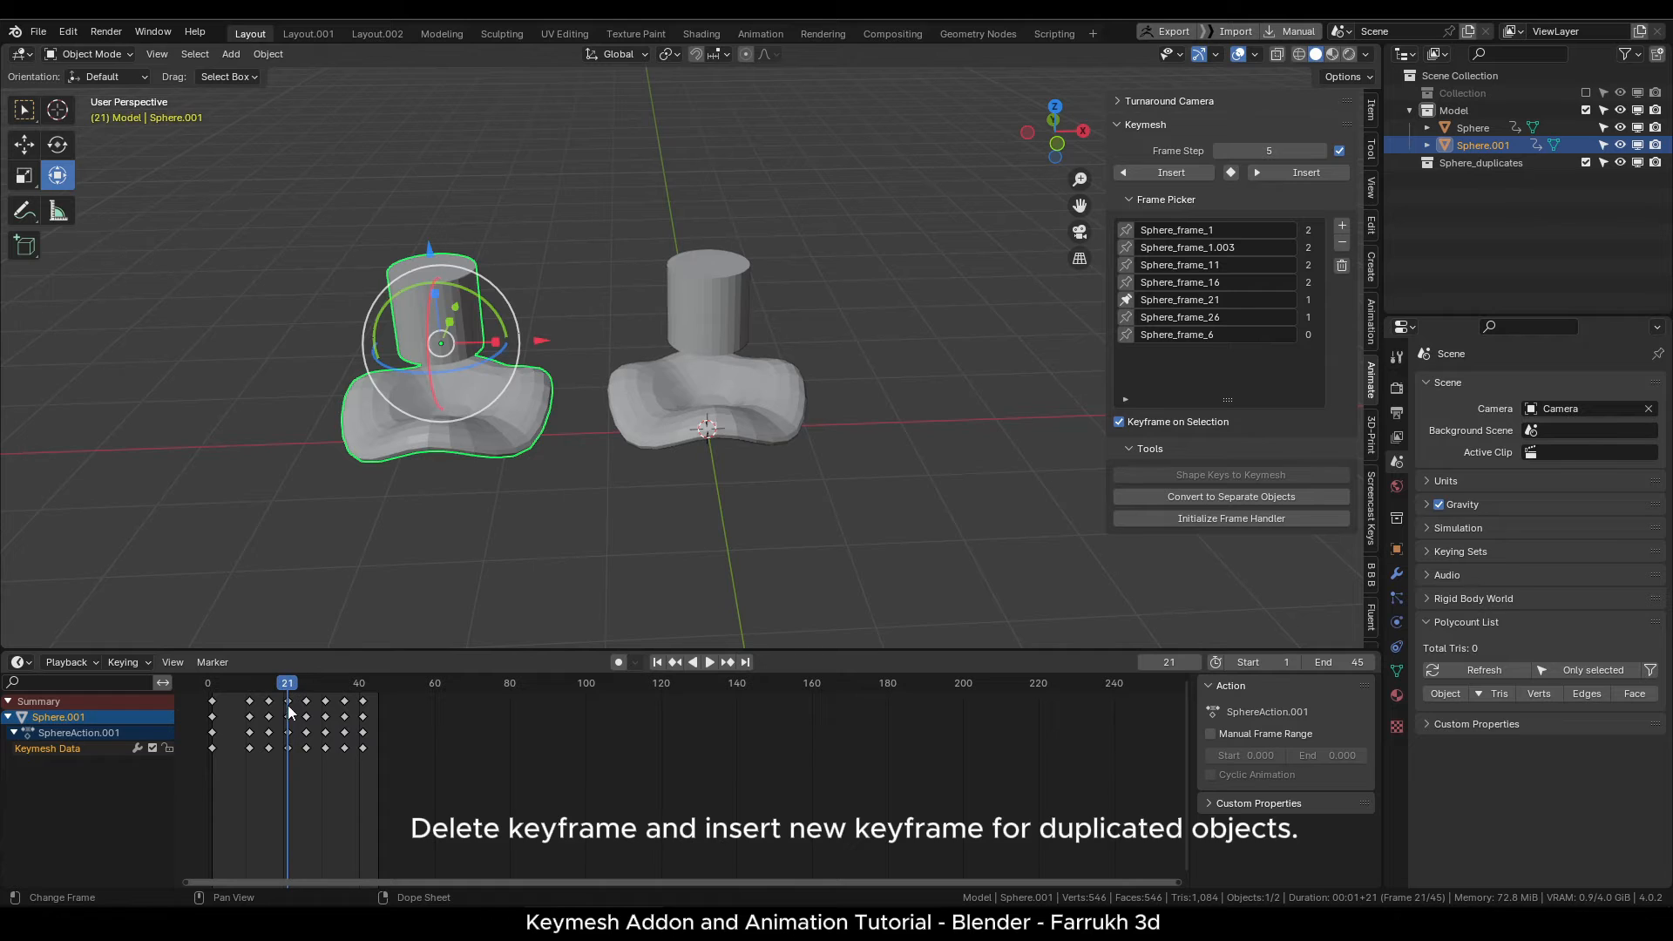
# On Sphere.001, delete the frame 21 key and add a taller-scaled keymesh frame at 16.
pyautogui.press('x')
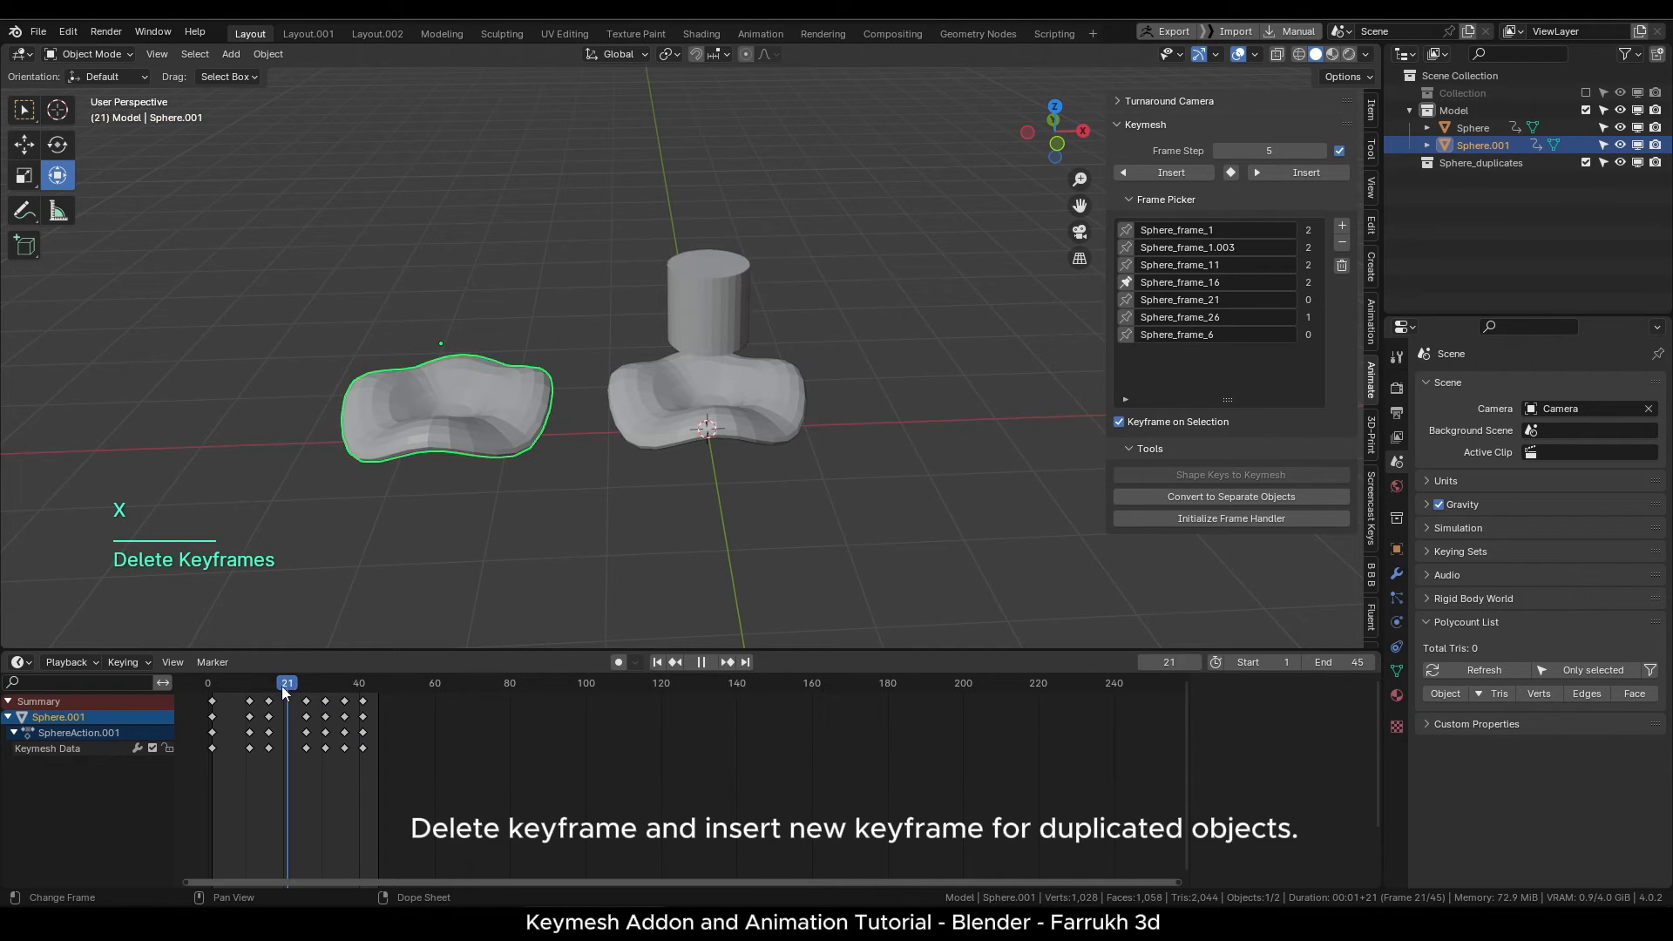
pyautogui.moveTo(287, 683); pyautogui.dragTo(343, 683)
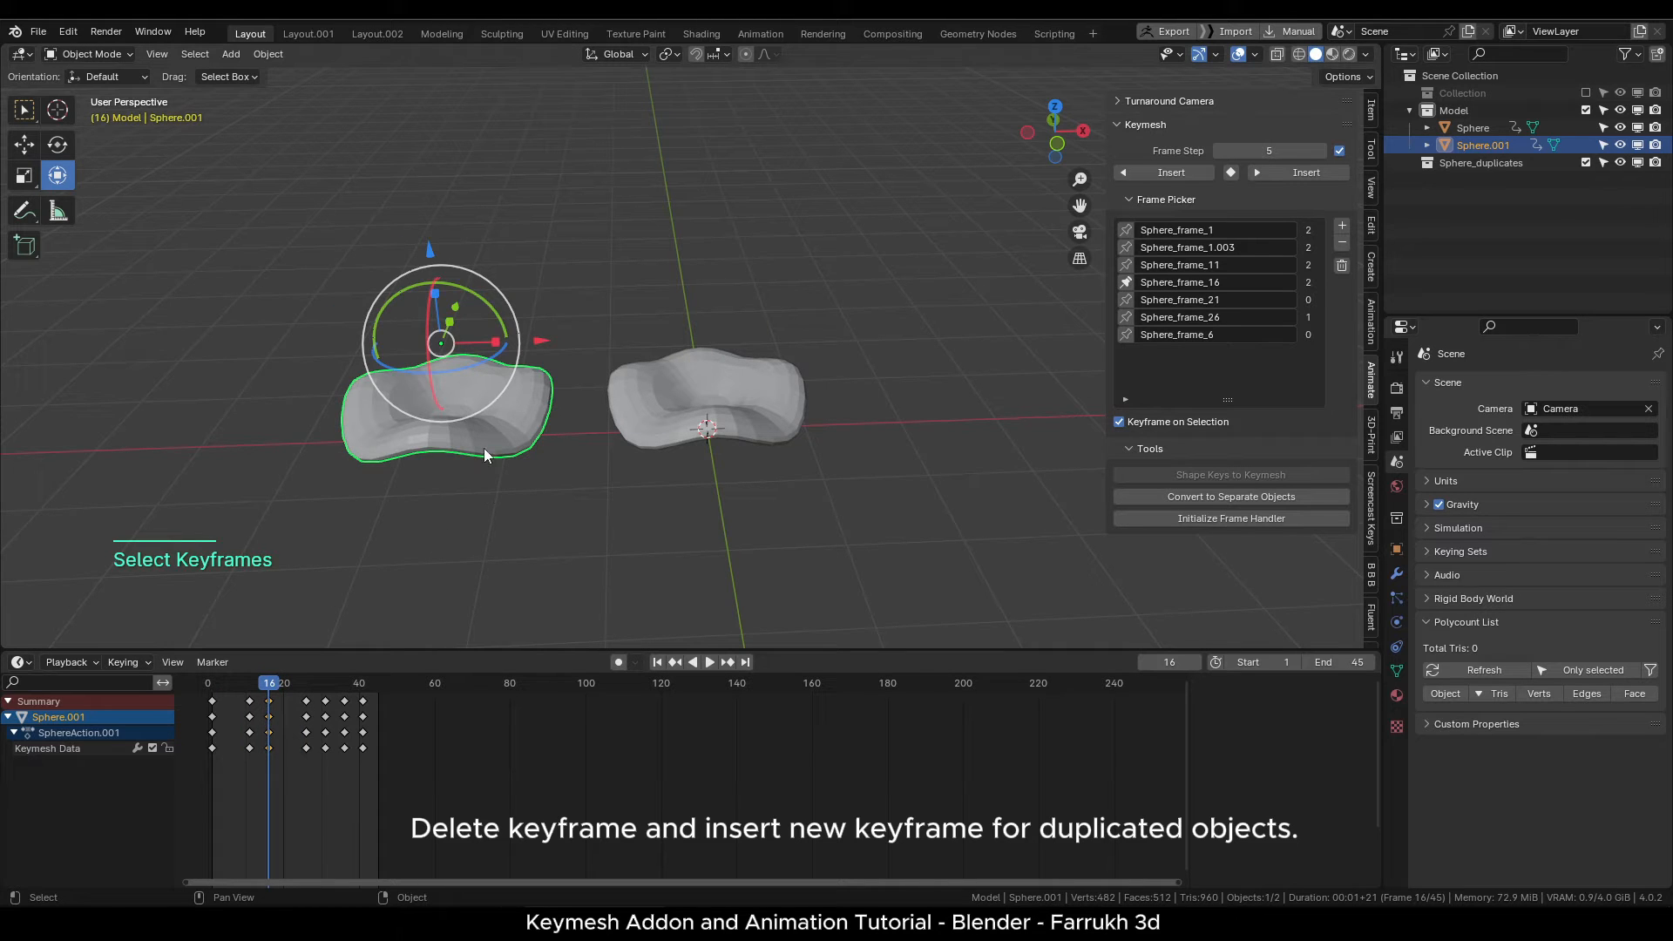
pyautogui.press('Tab')
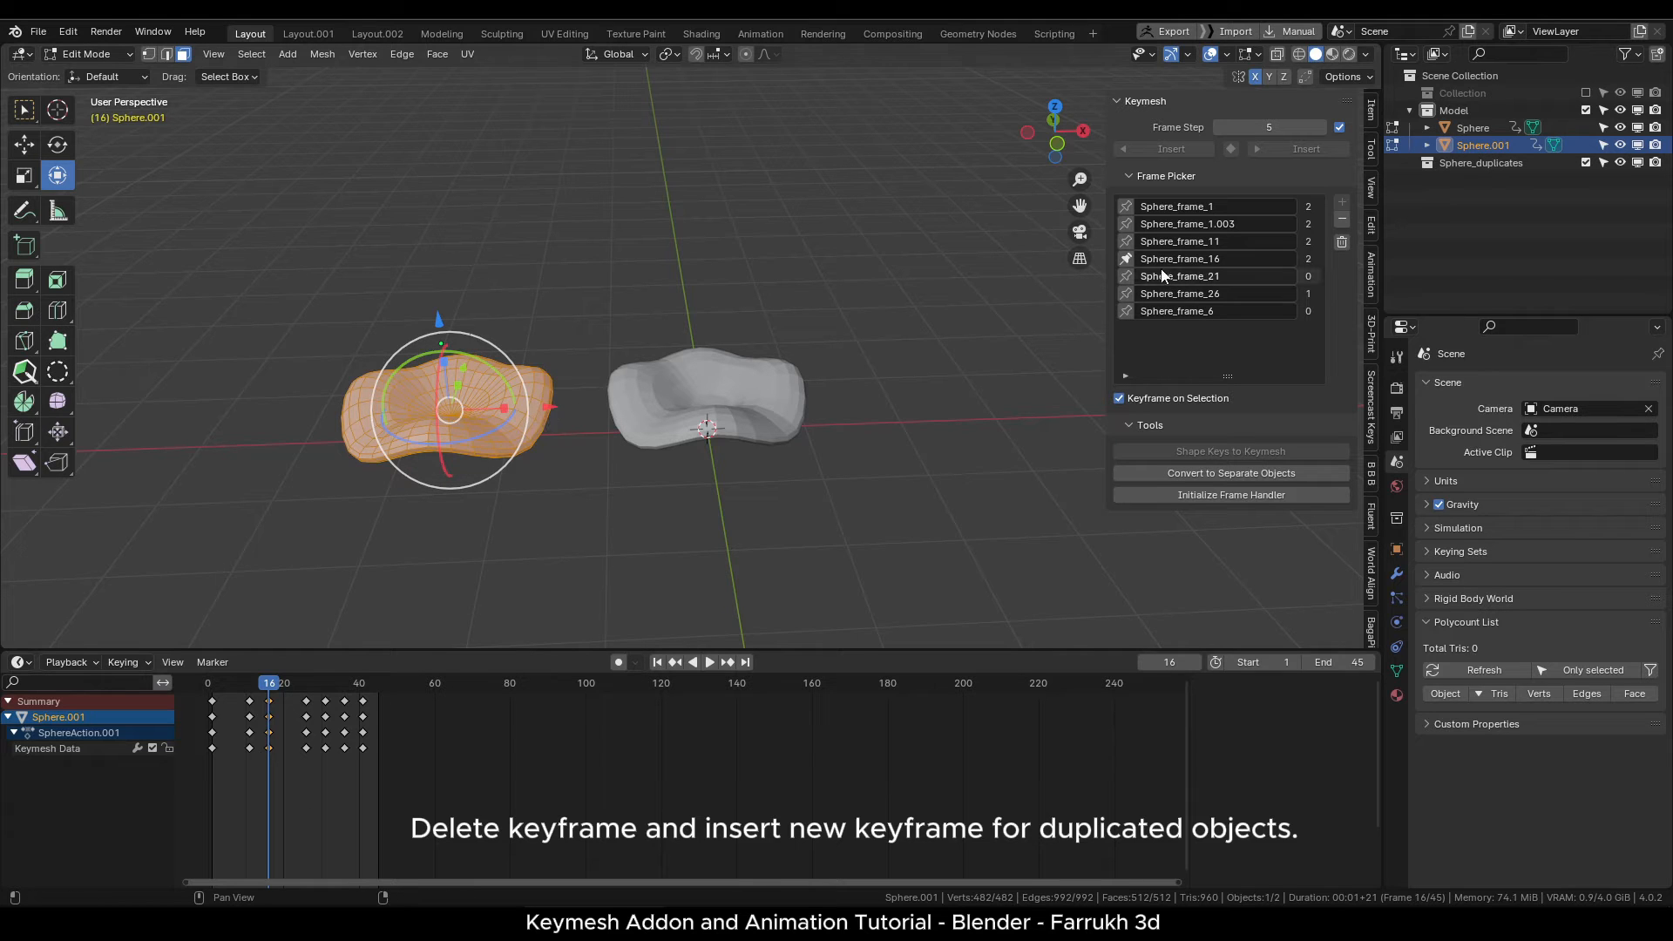
pyautogui.press('Tab')
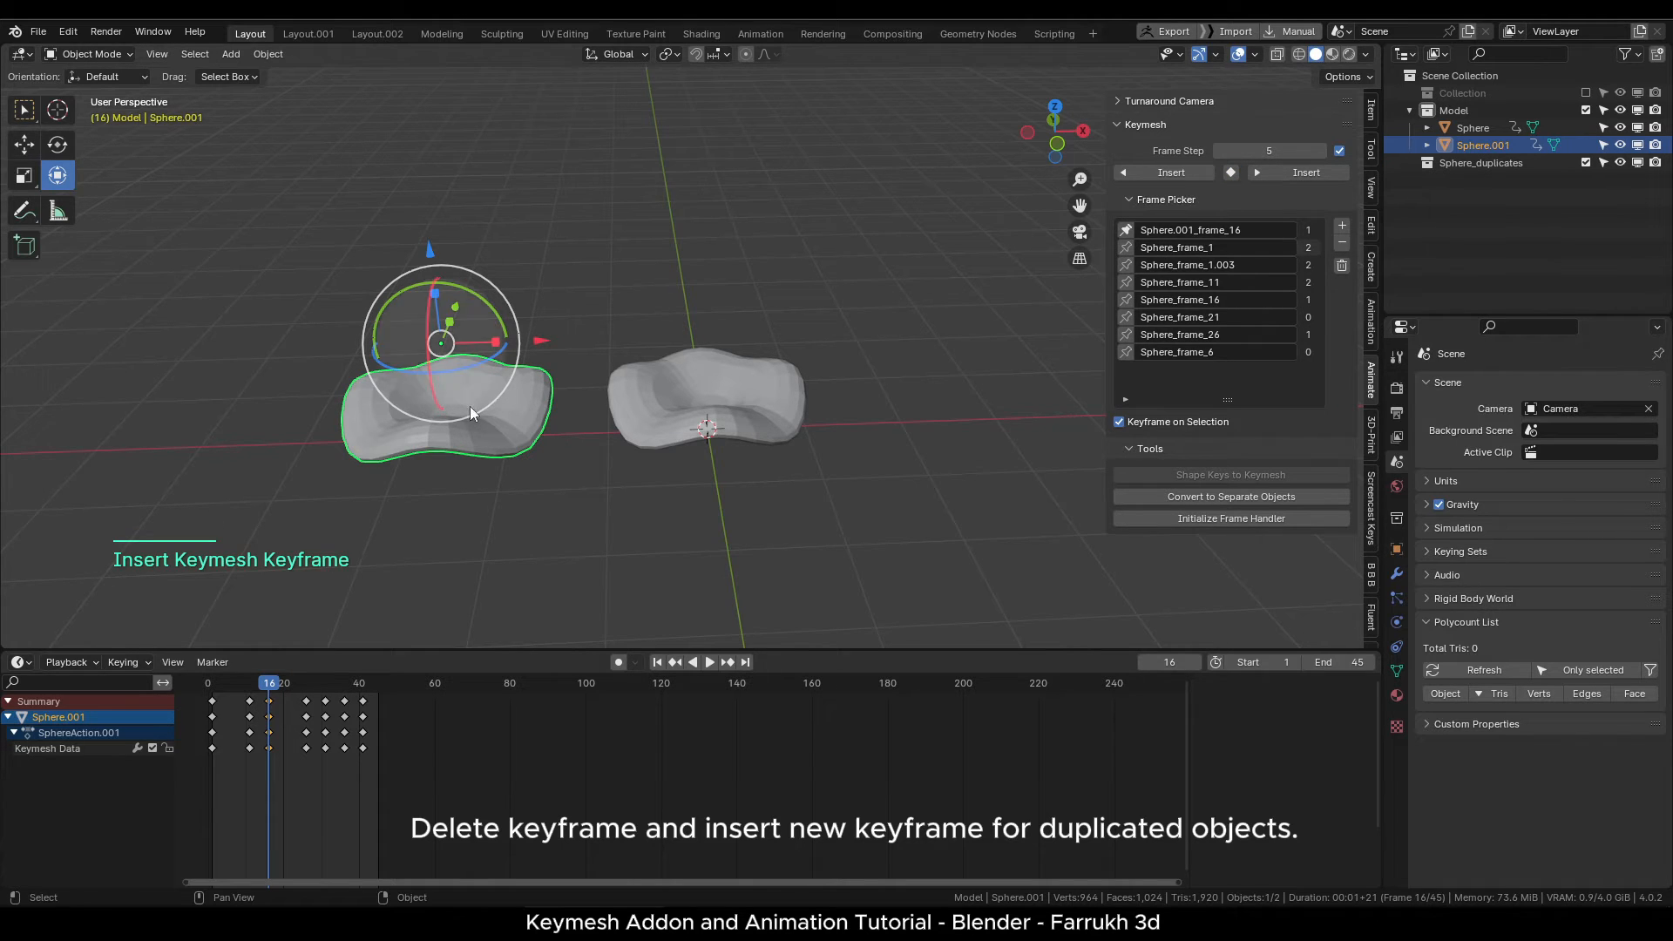
pyautogui.press('Tab')
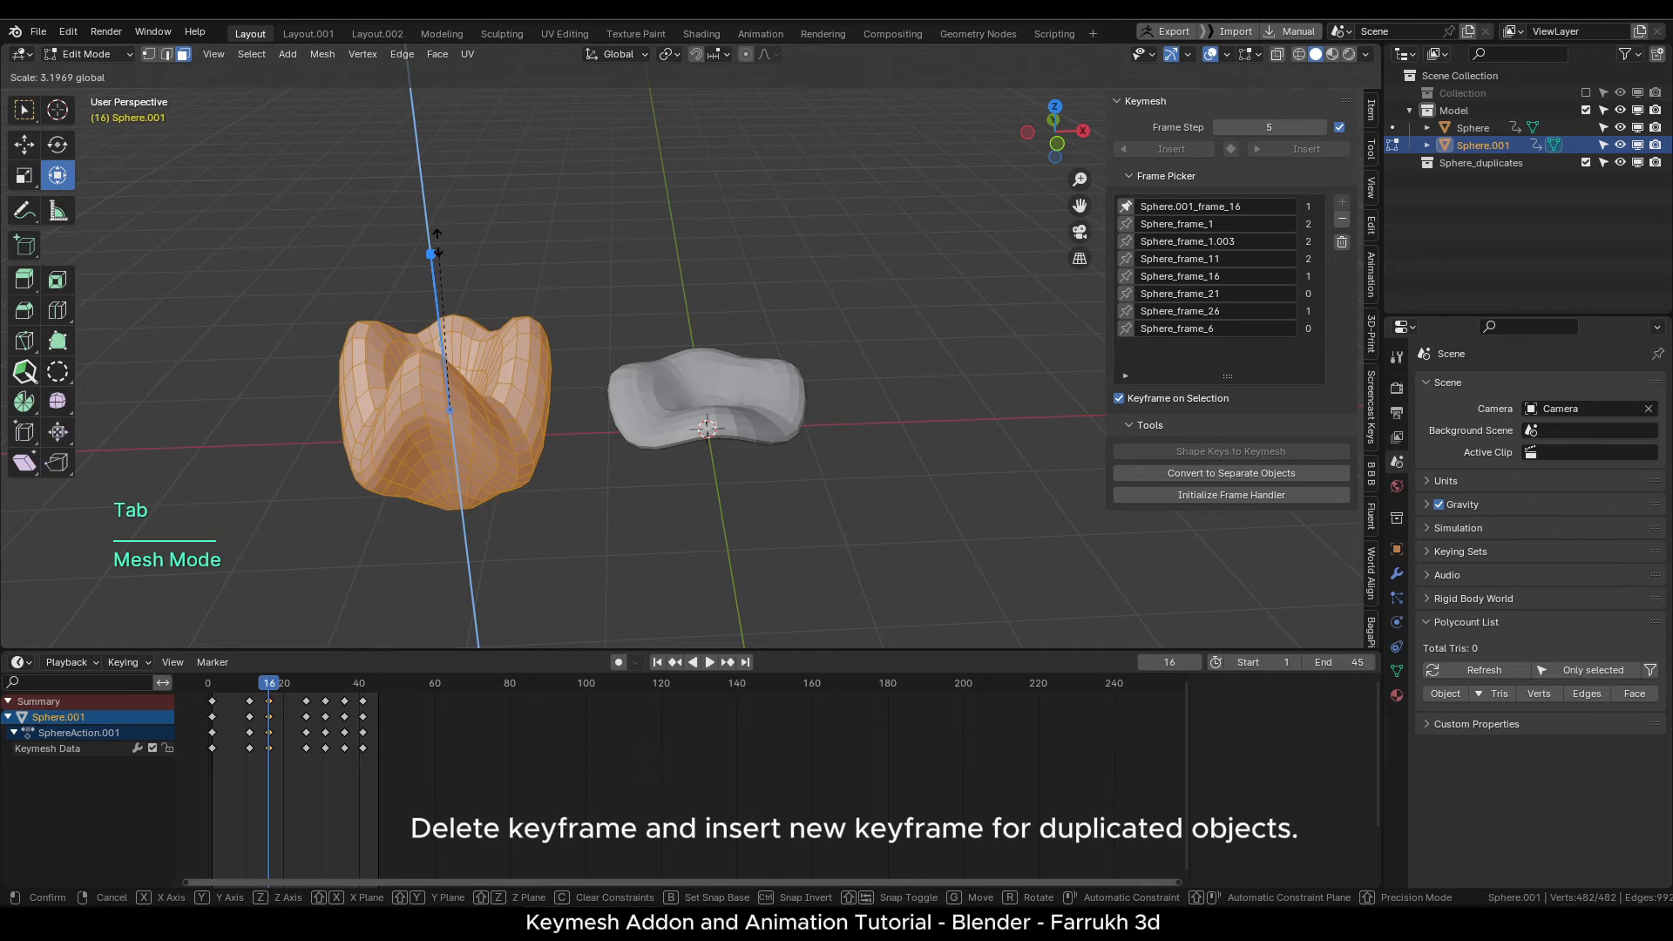
pyautogui.press('s')
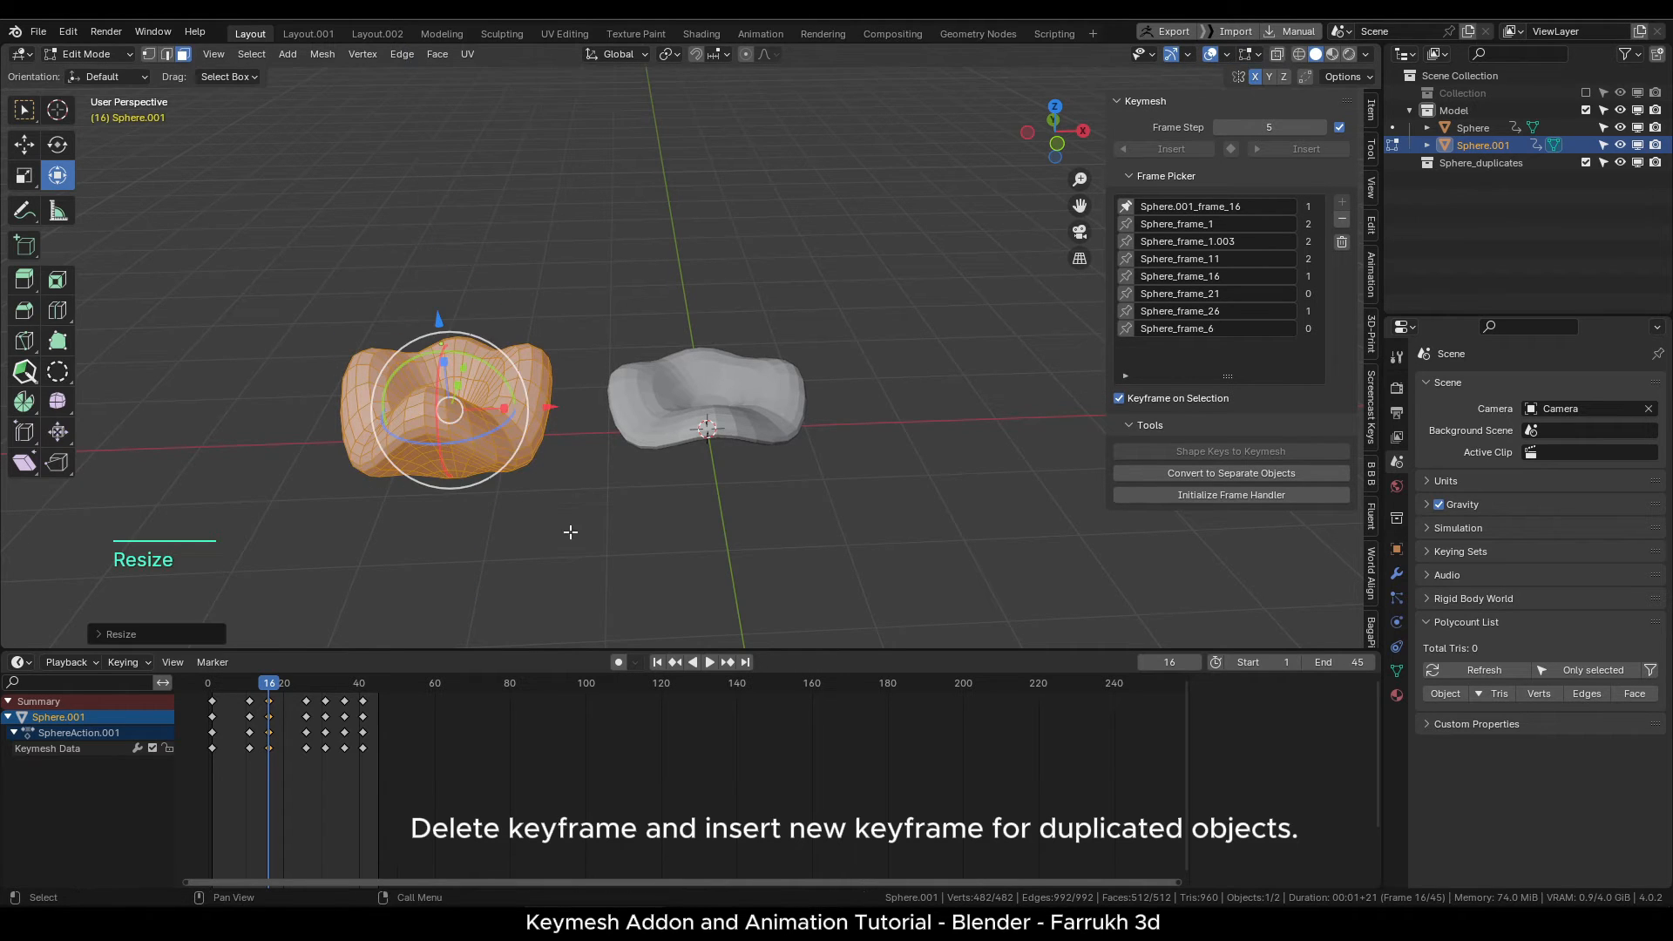
pyautogui.click(286, 53)
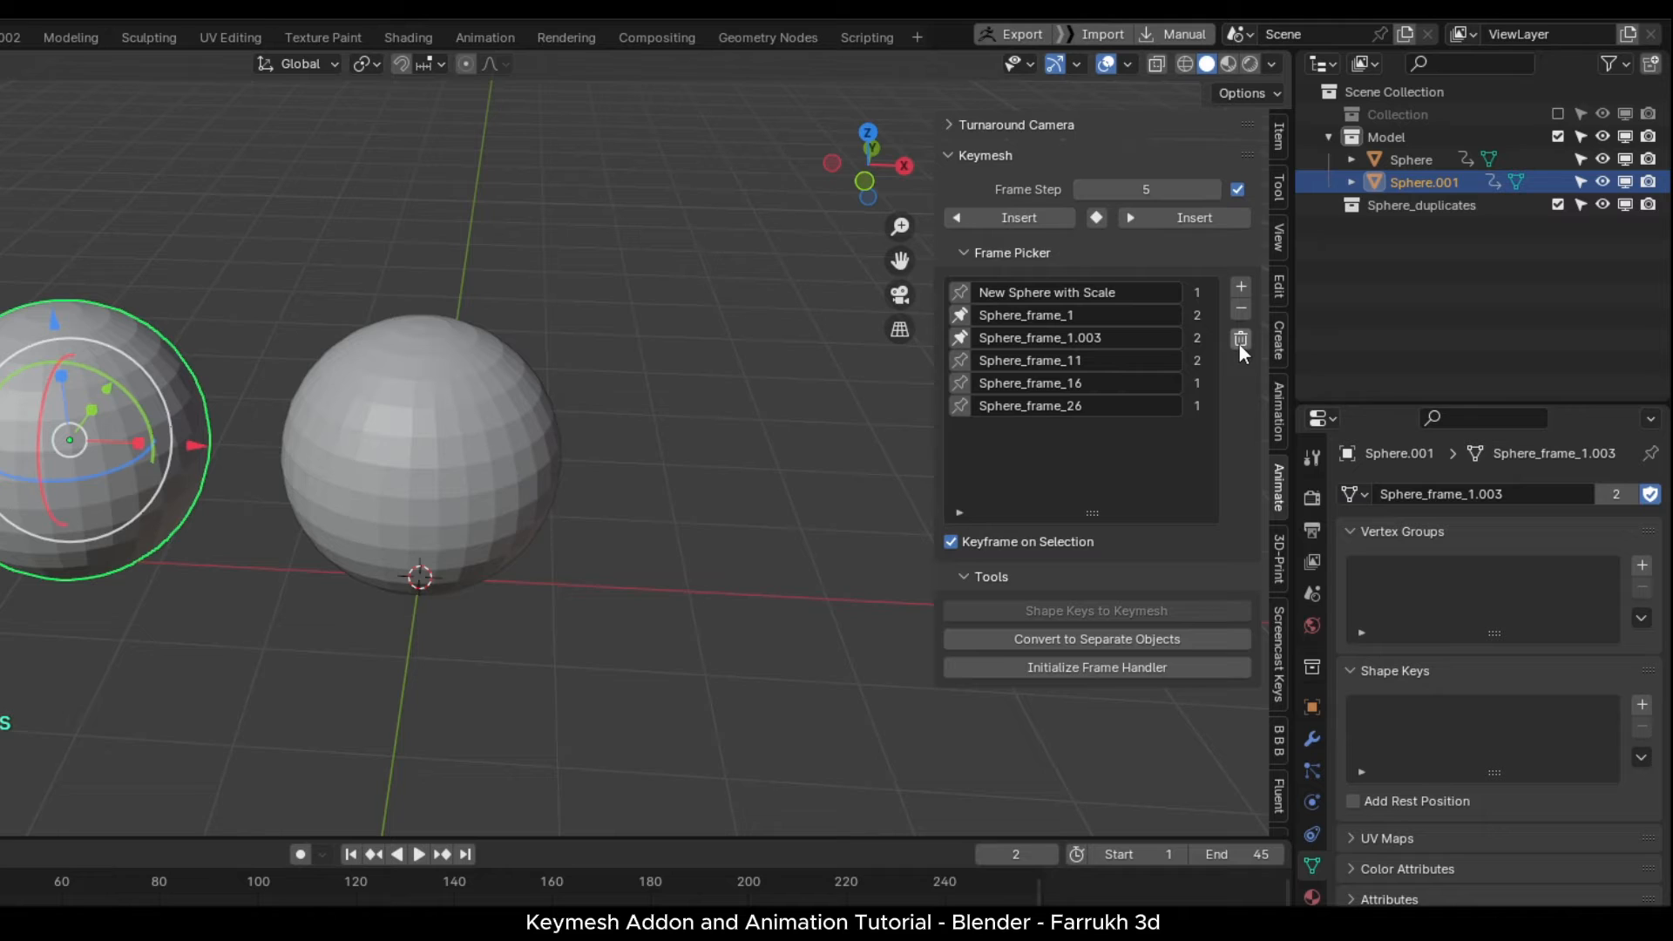
# Delete unused keymesh frames, purge the 13 orphaned data-blocks, and play back the animation.
pyautogui.click(1364, 63)
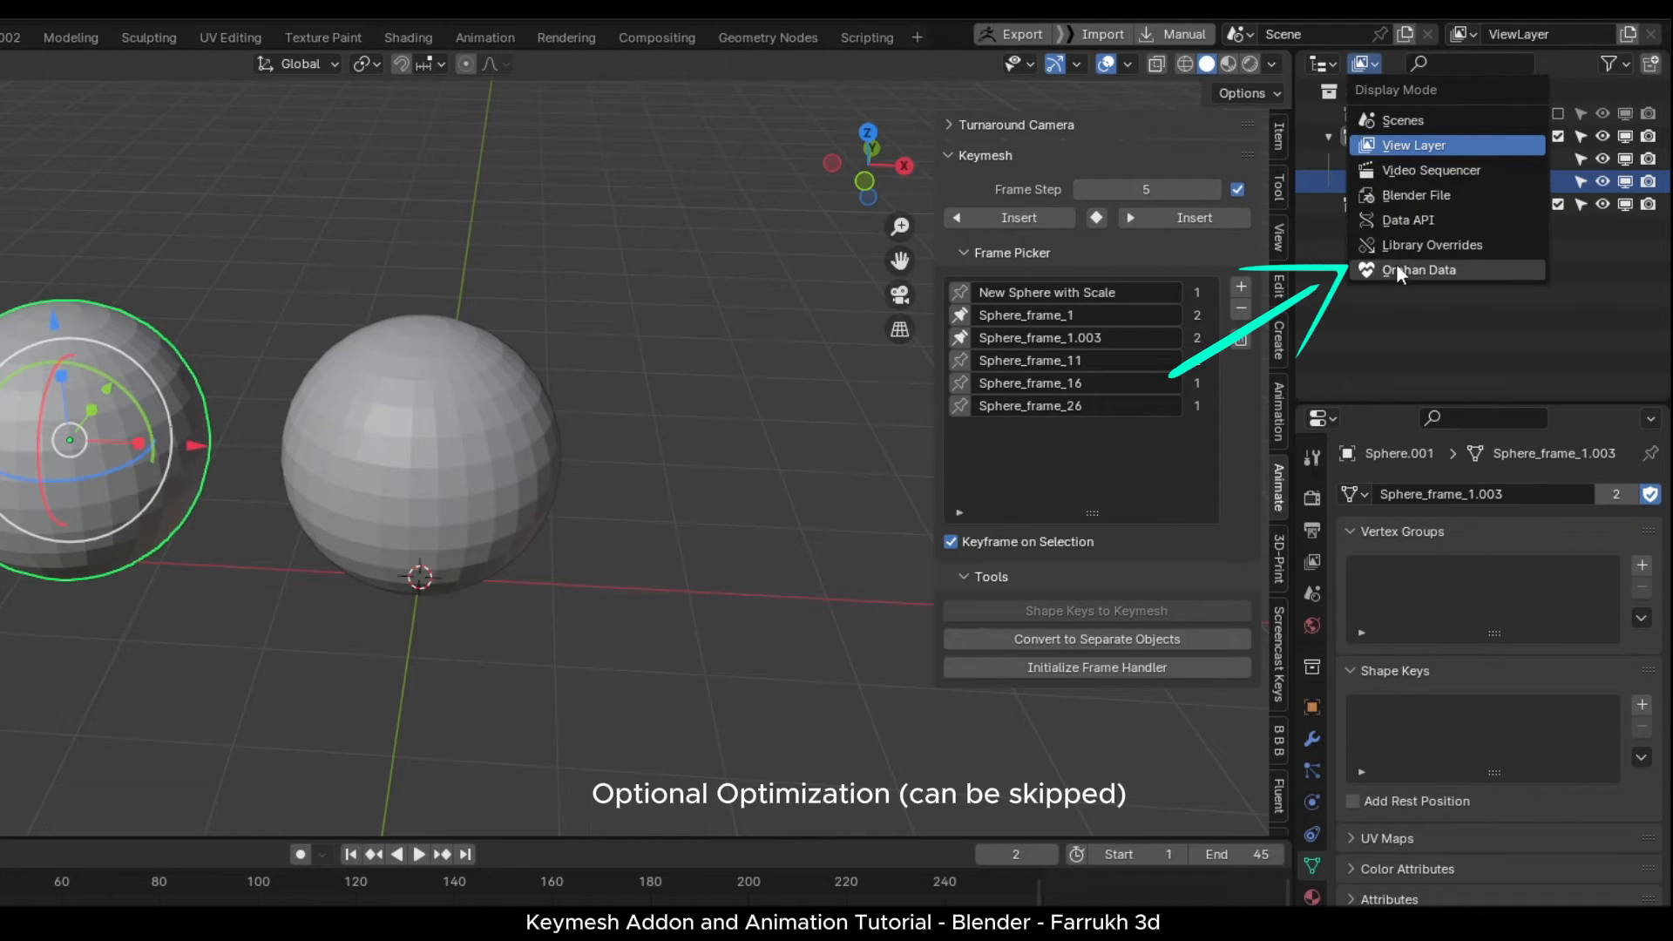
pyautogui.click(1417, 270)
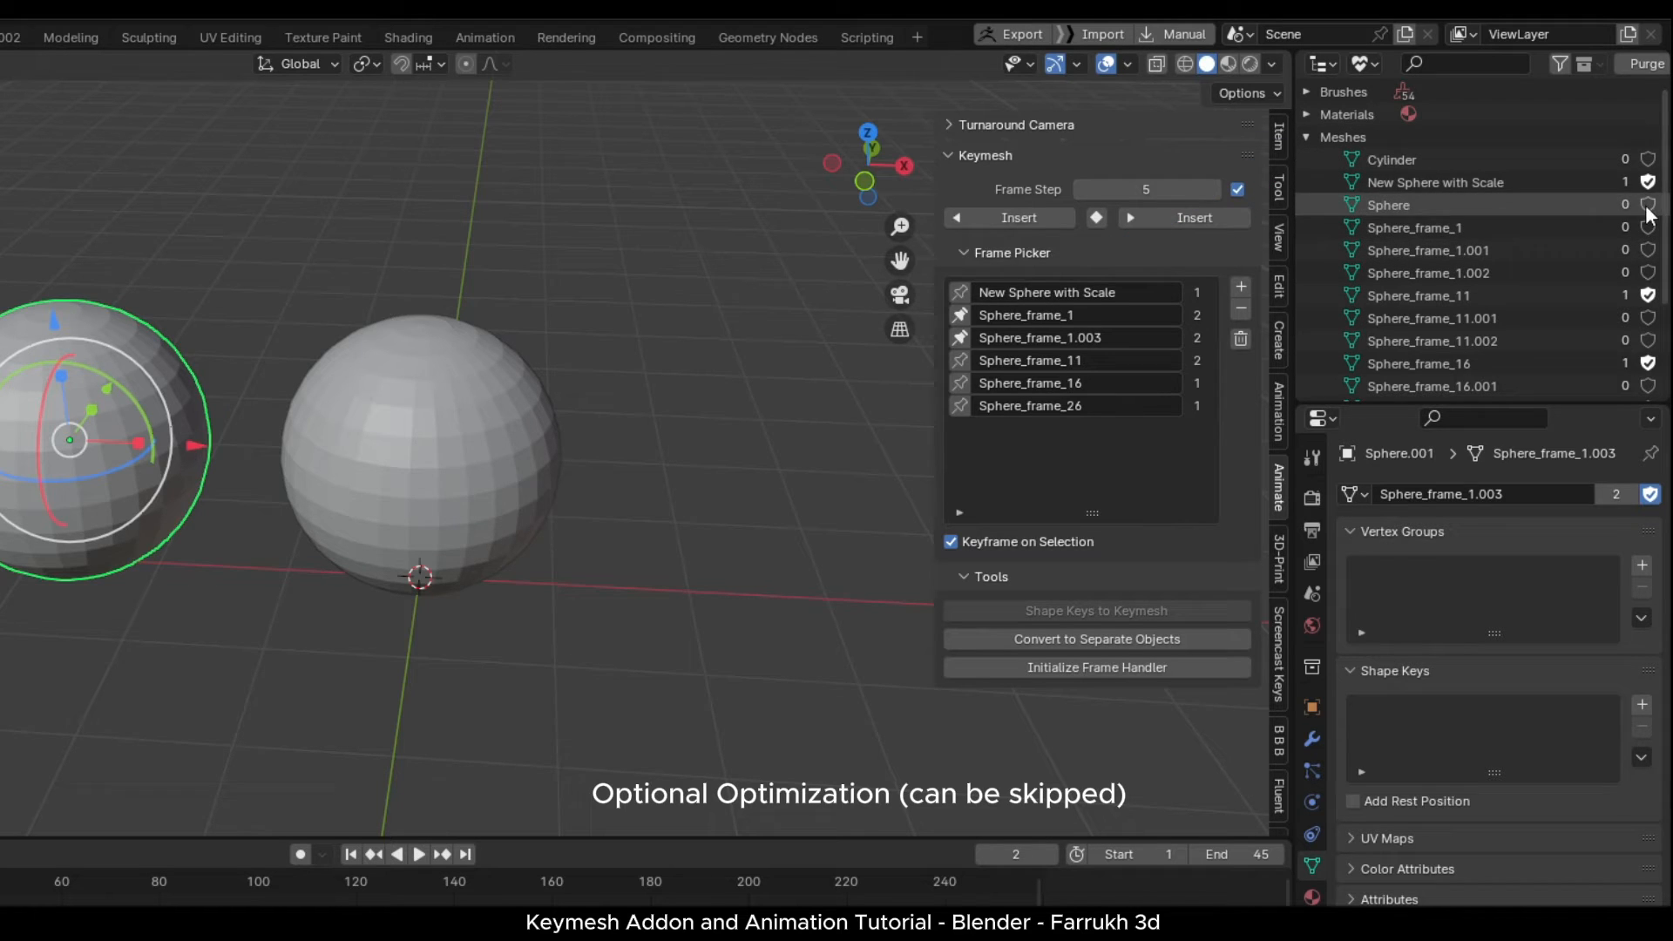
pyautogui.click(1430, 250)
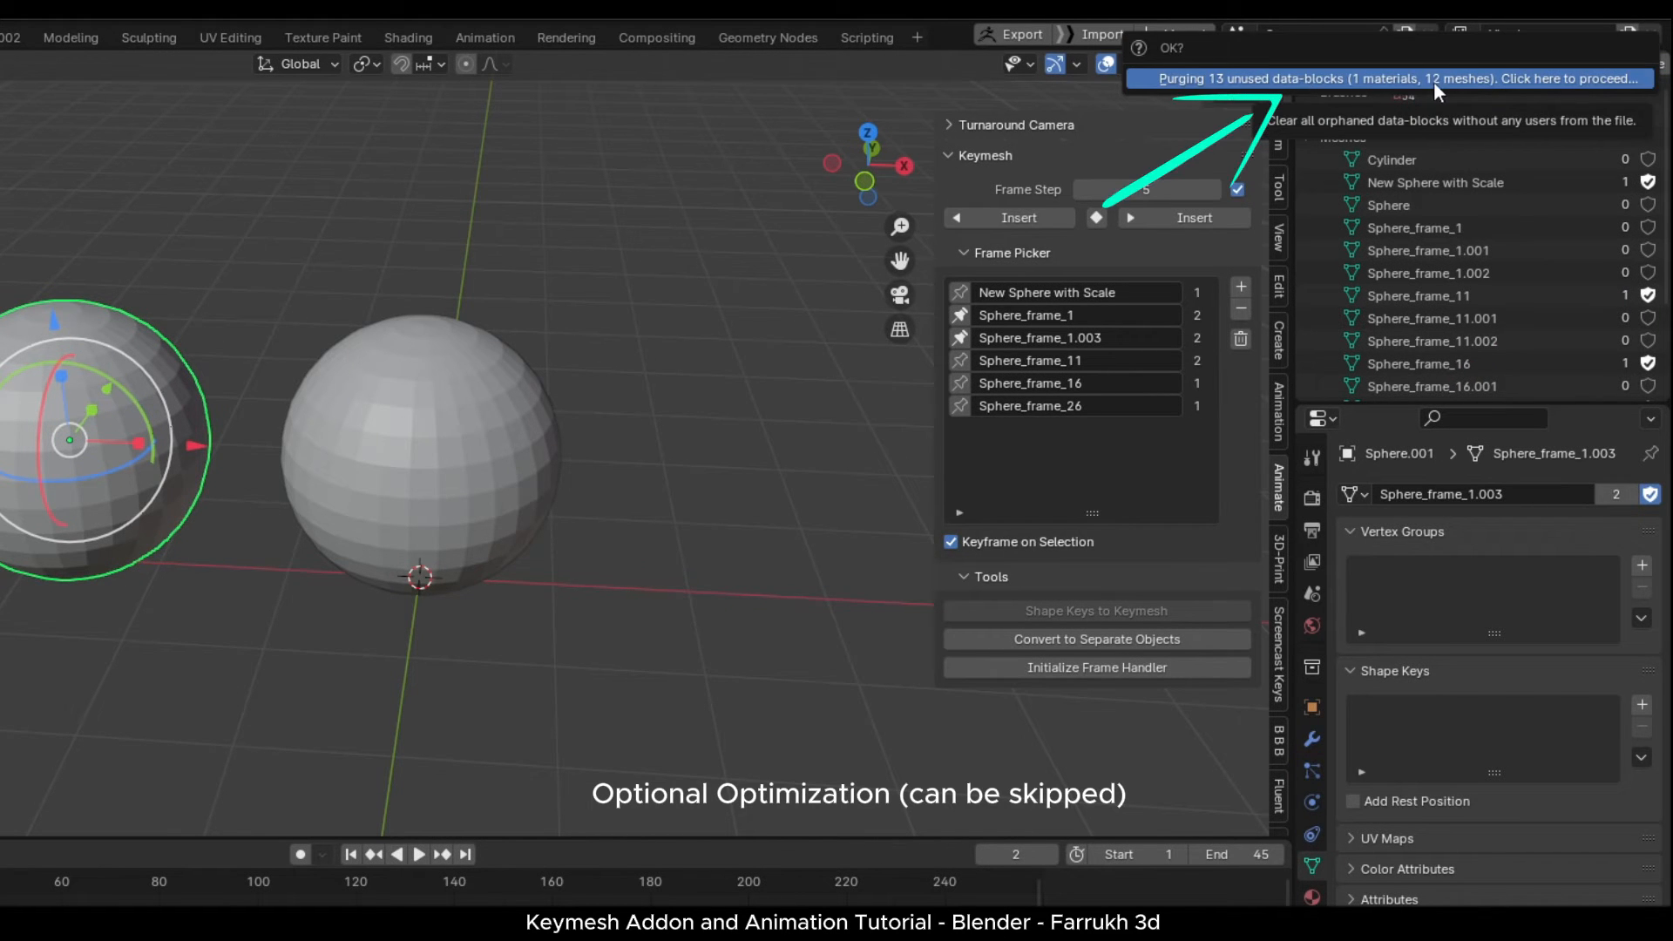
pyautogui.click(1386, 77)
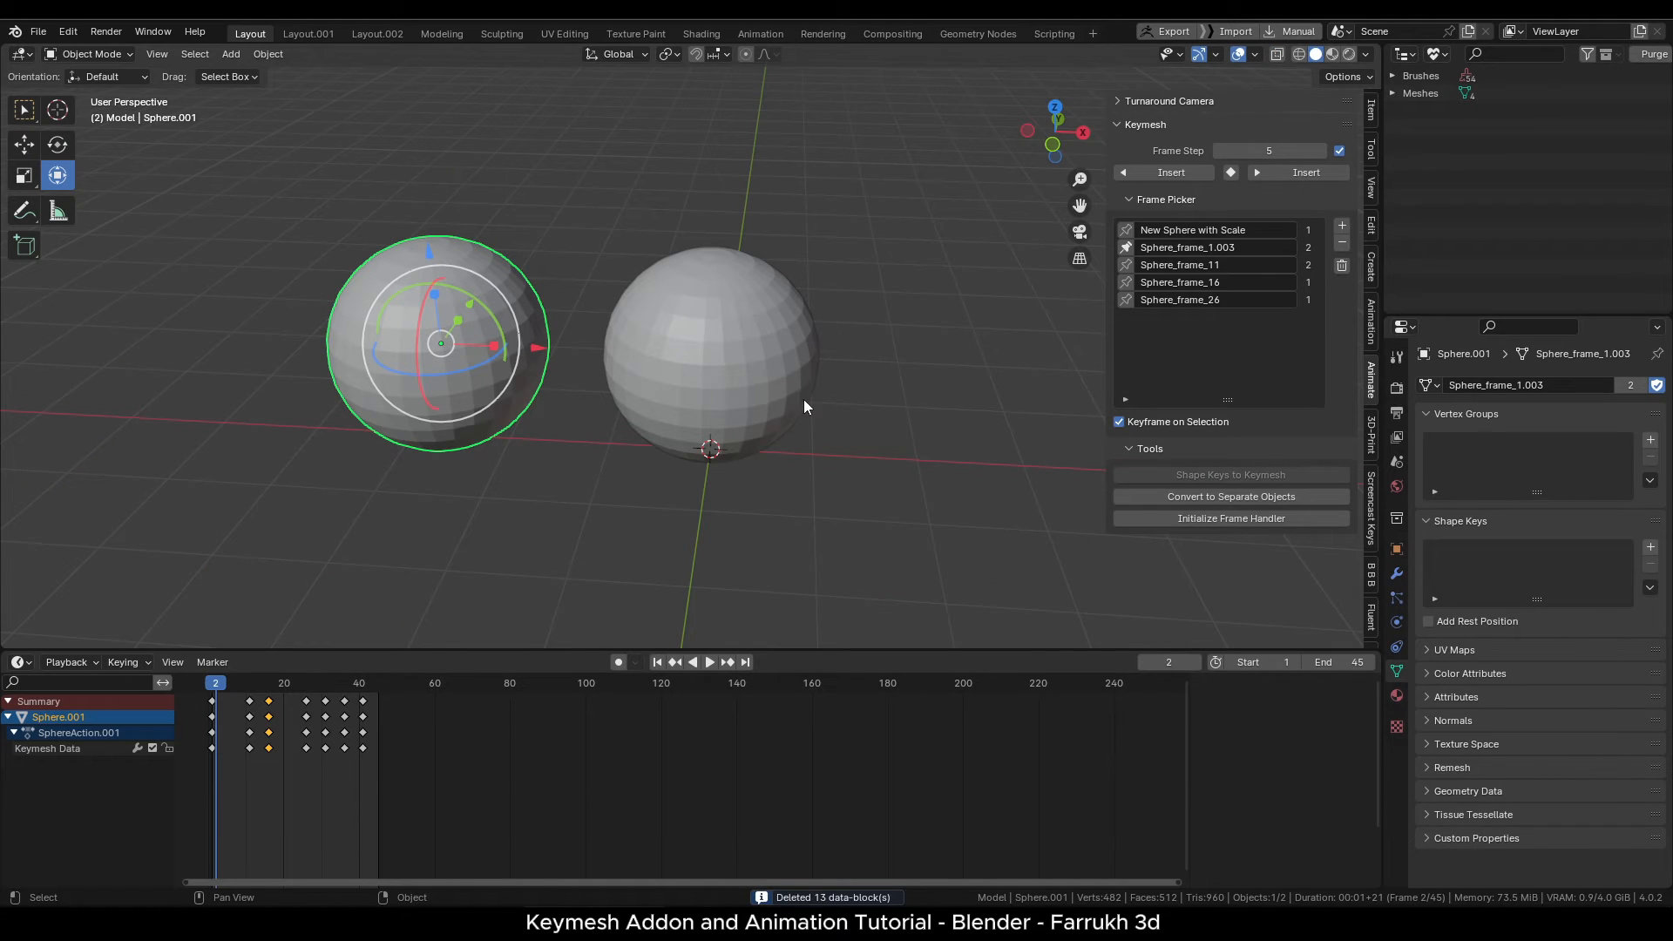
pyautogui.click(707, 662)
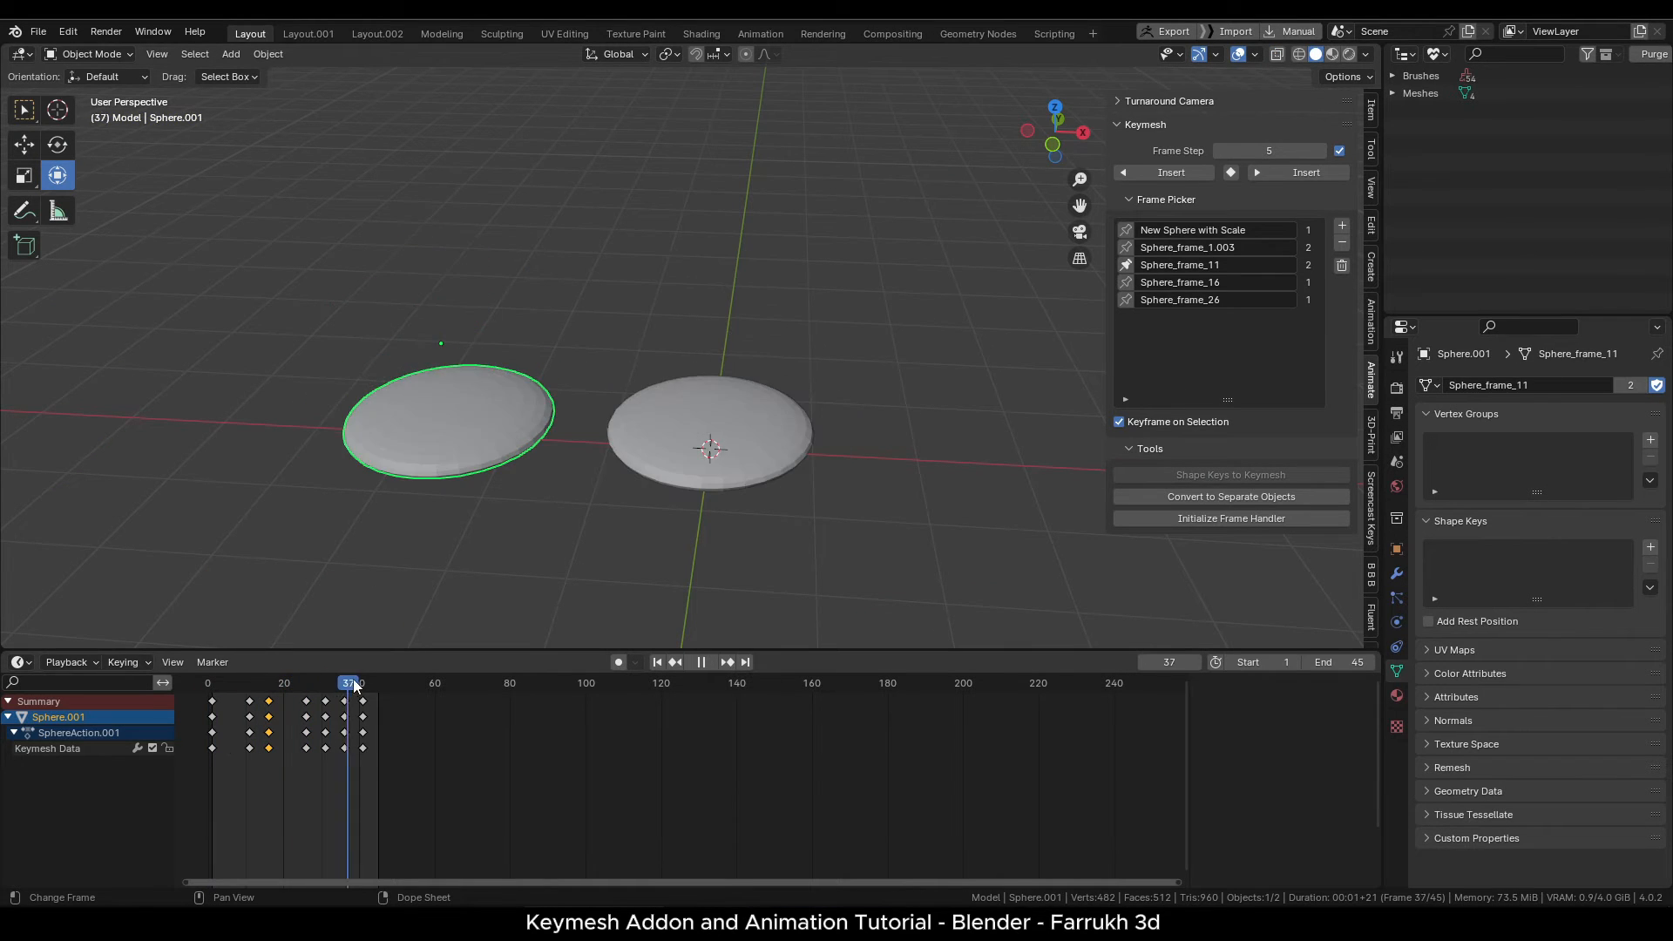
pyautogui.click(306, 683)
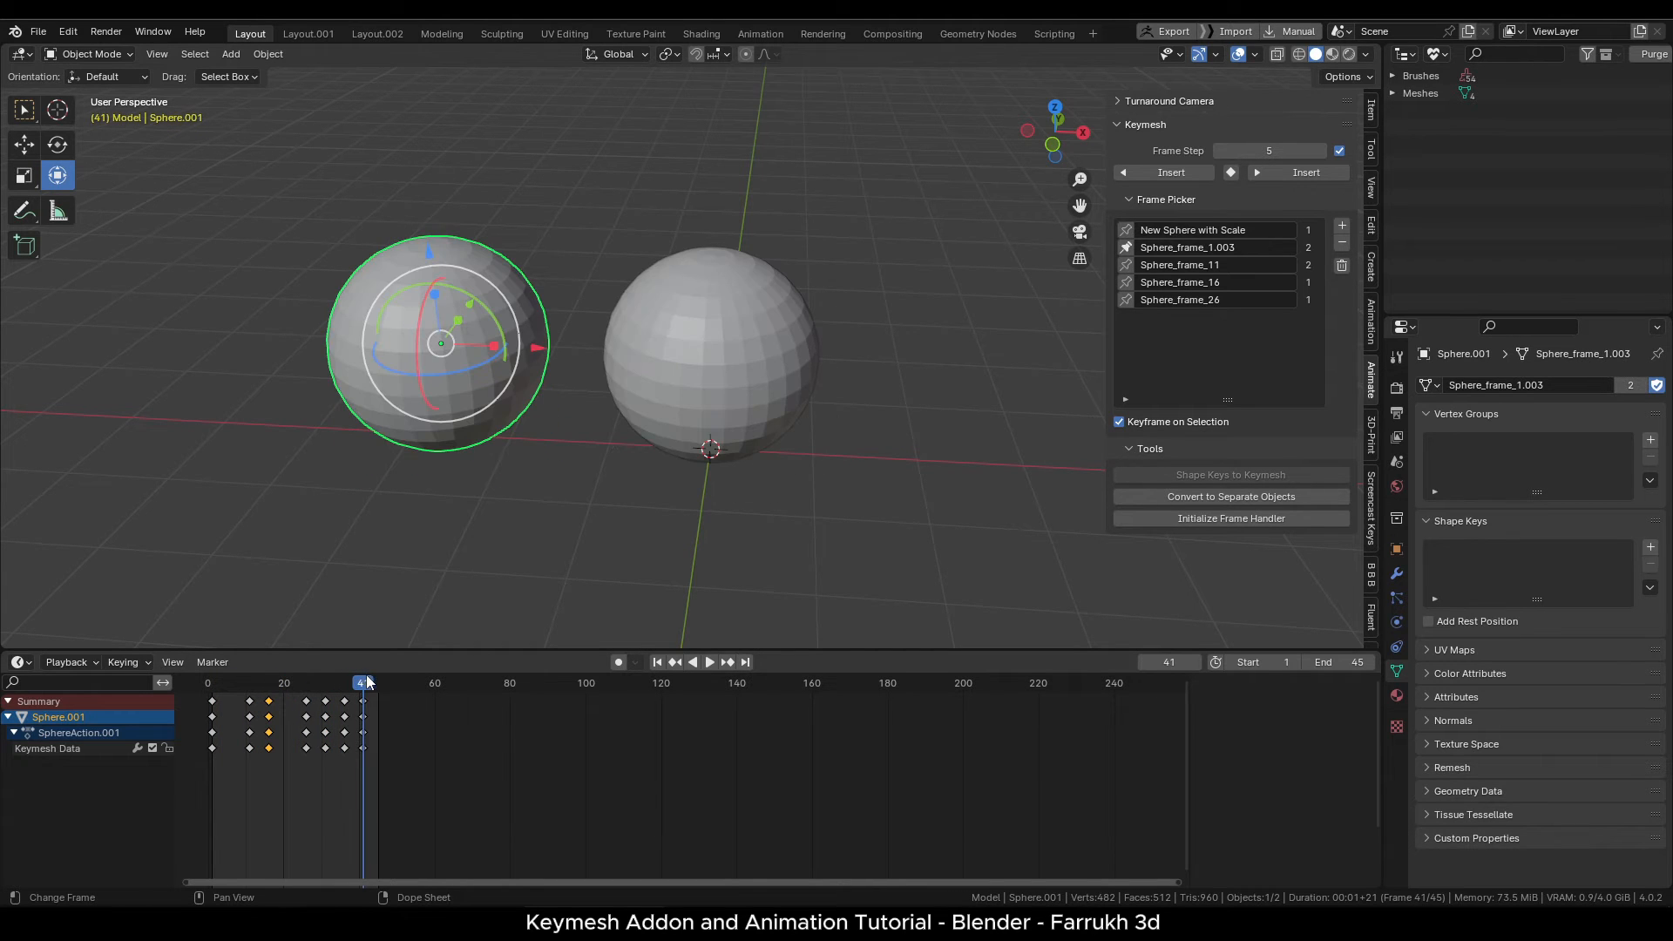
# Preview the flower animation and delete every object, leaving an empty scene at frame 1.
pyautogui.click(308, 33)
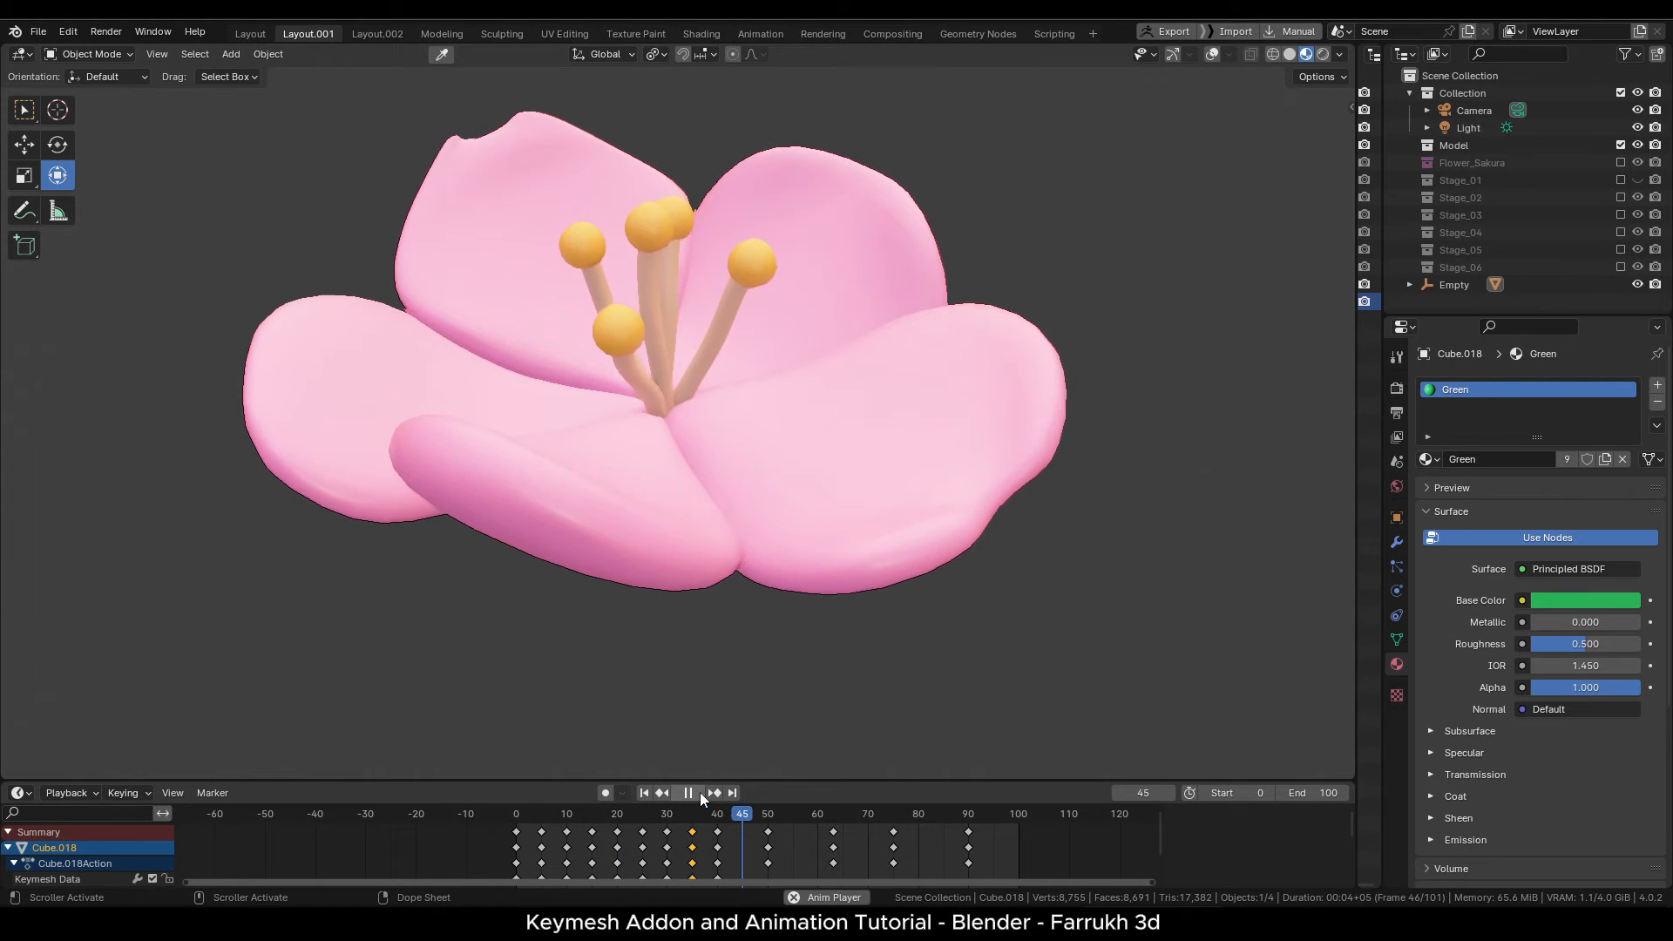
pyautogui.click(688, 792)
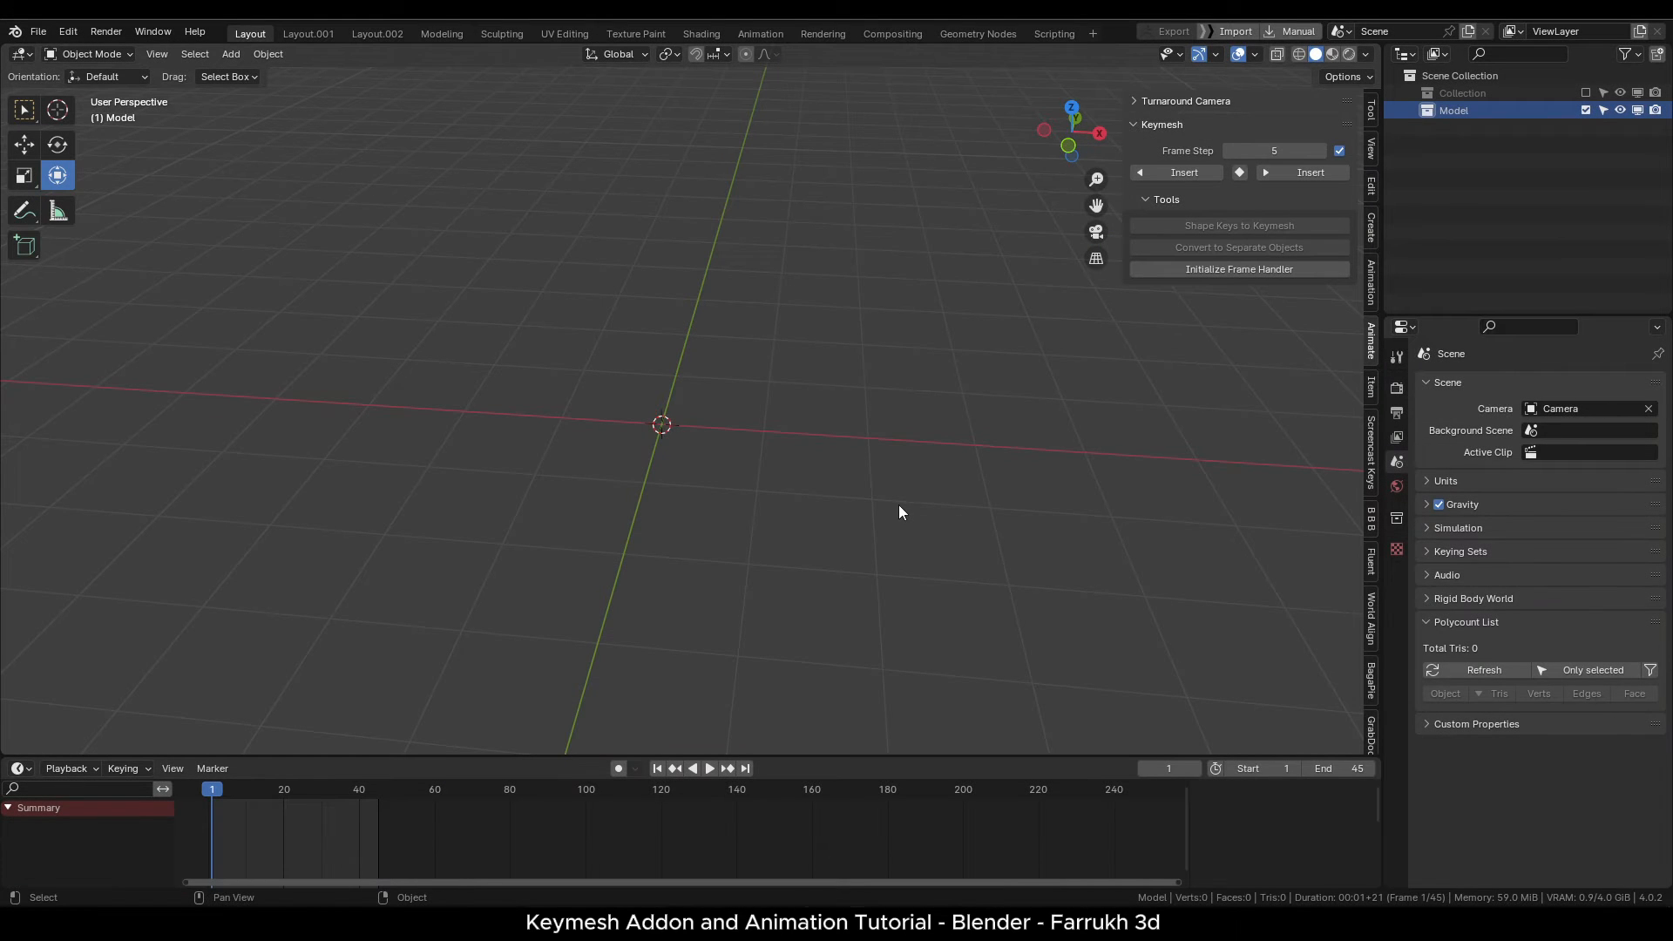
# Add a UV sphere with keymesh frames 1, 6 and 11, frame 11 stretched tall, in Sculpt Mode.
pyautogui.press('shift+a')
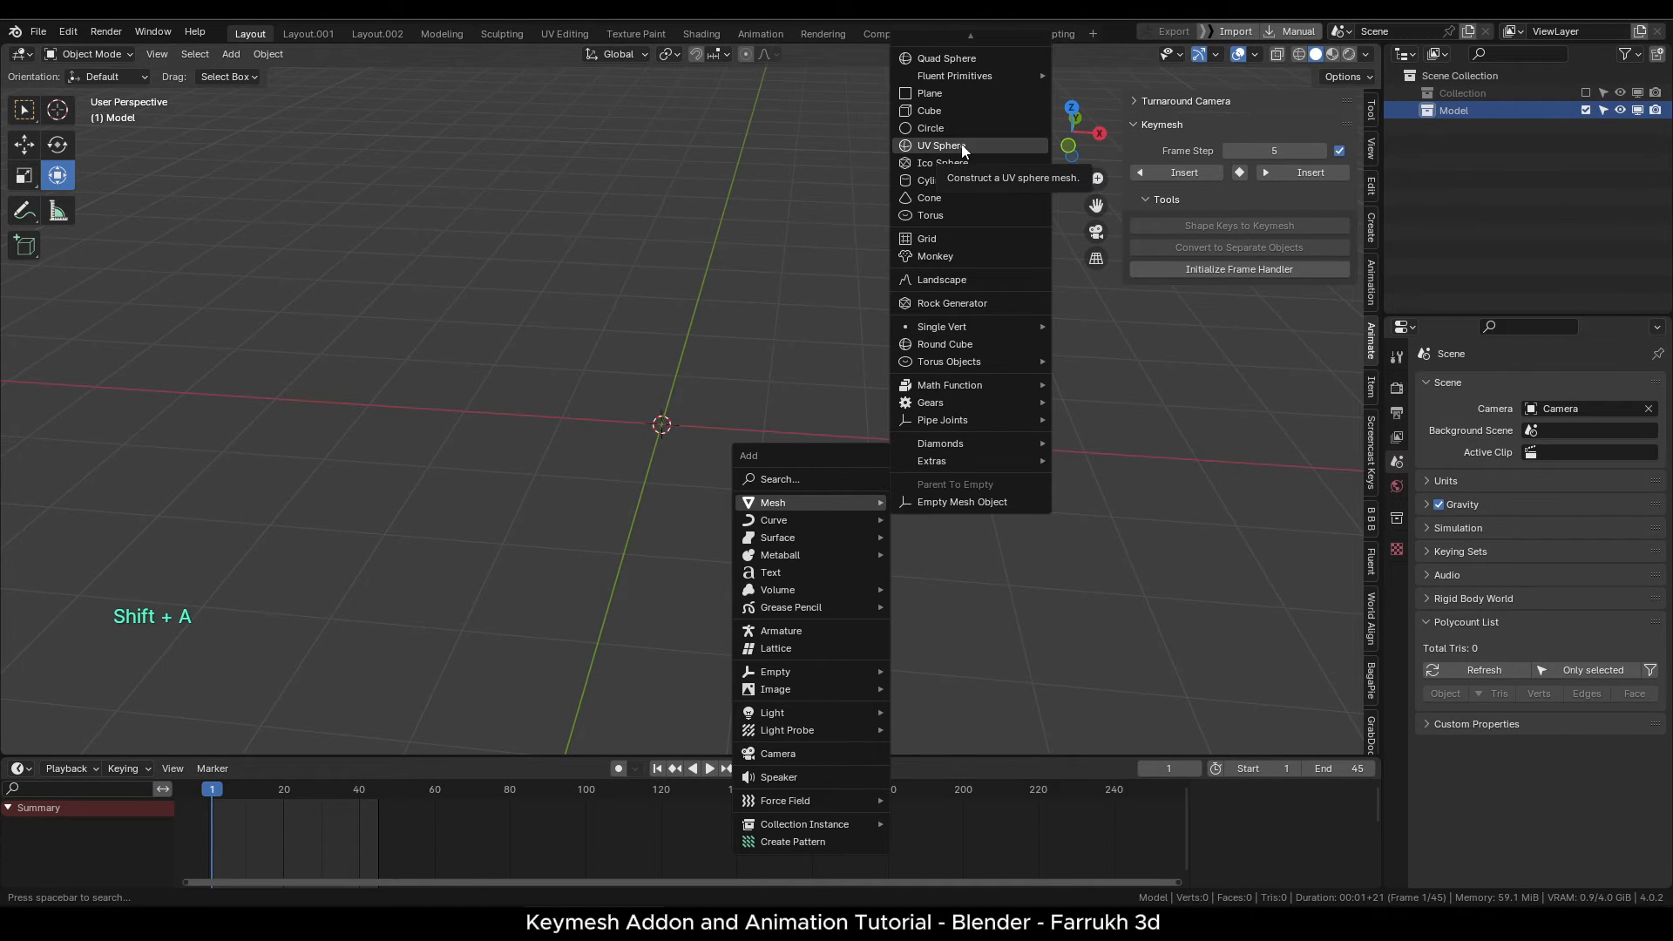
pyautogui.click(939, 145)
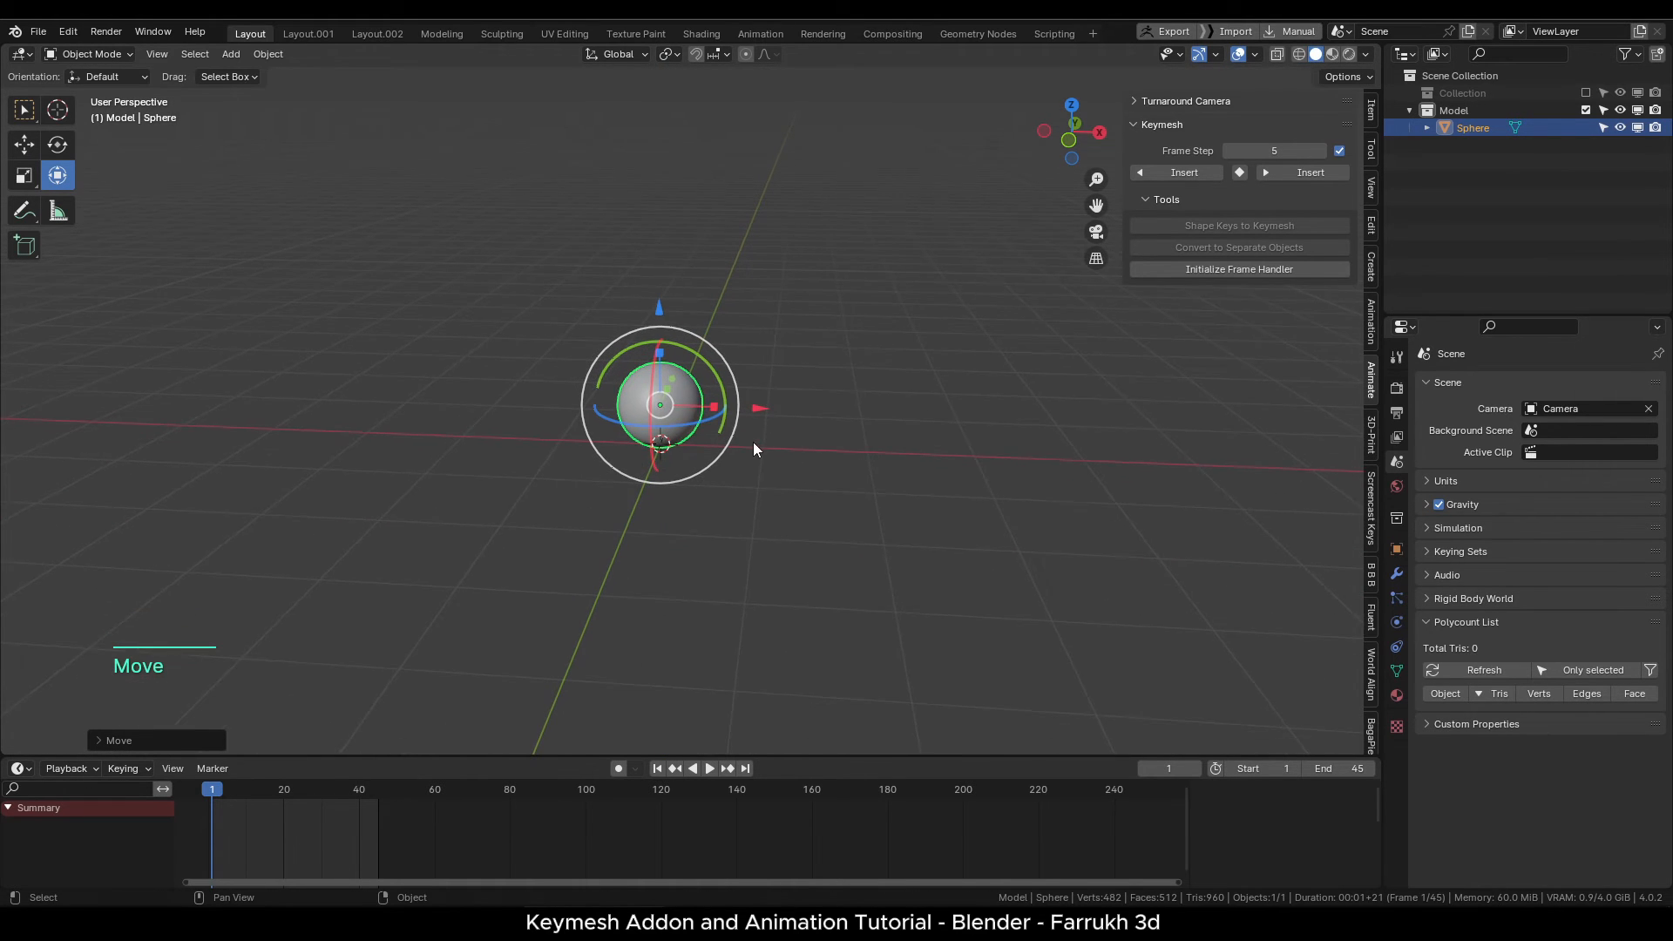
pyautogui.press('ctrl+a')
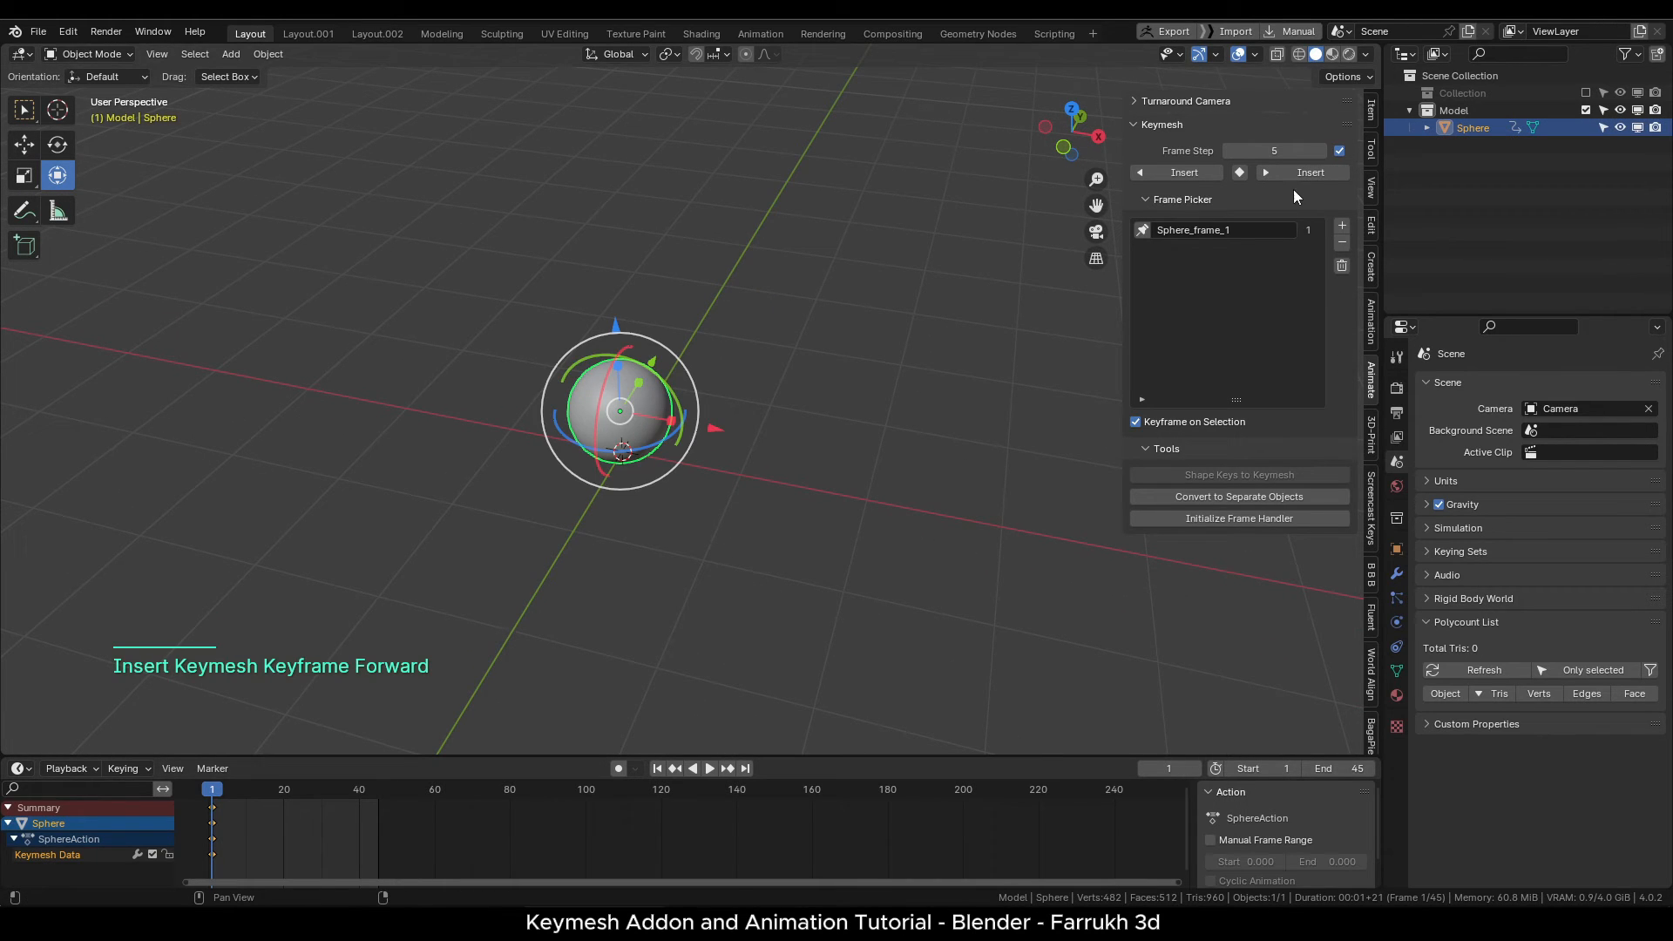
pyautogui.press('Tab')
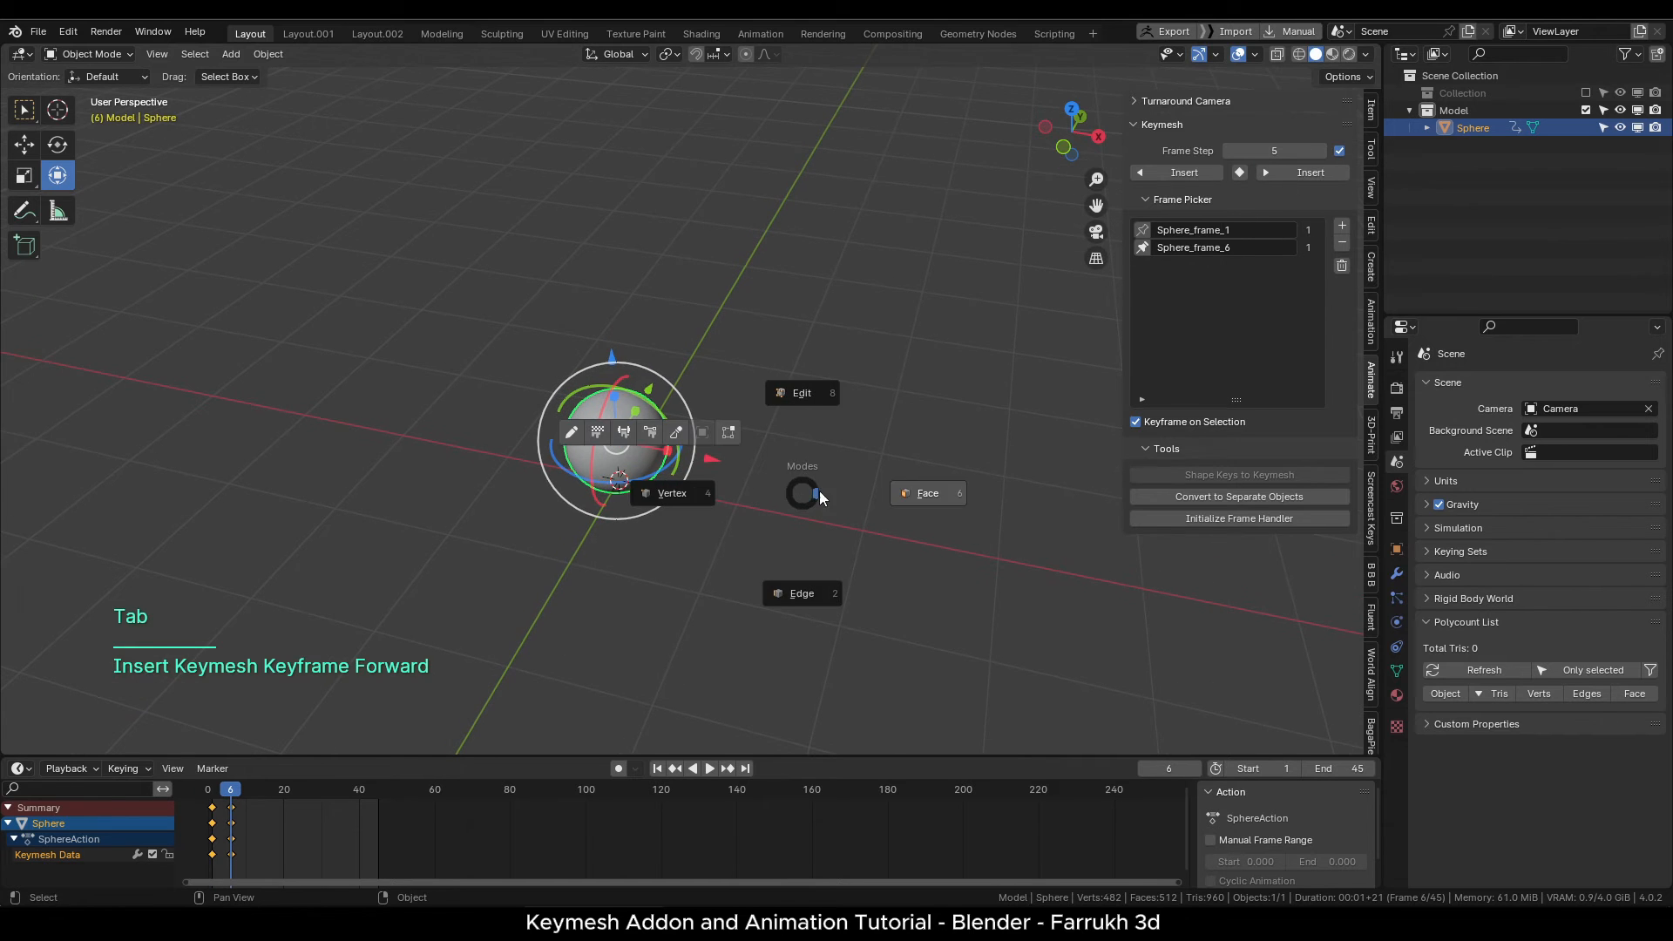
pyautogui.press('Tab')
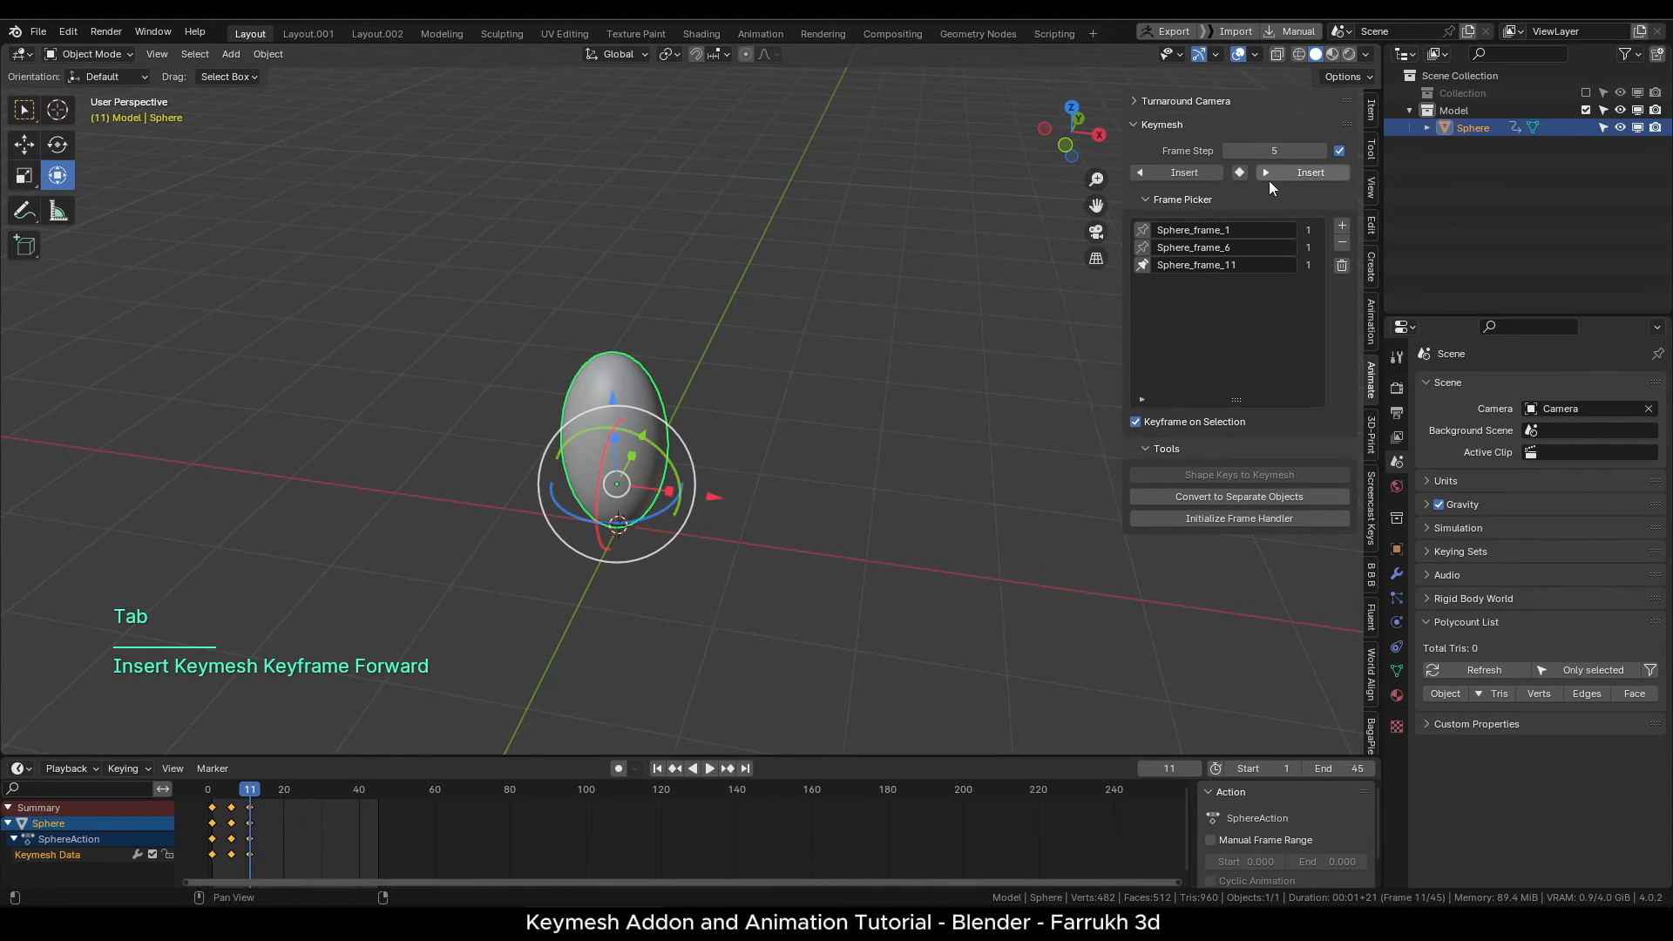
pyautogui.press('Tab')
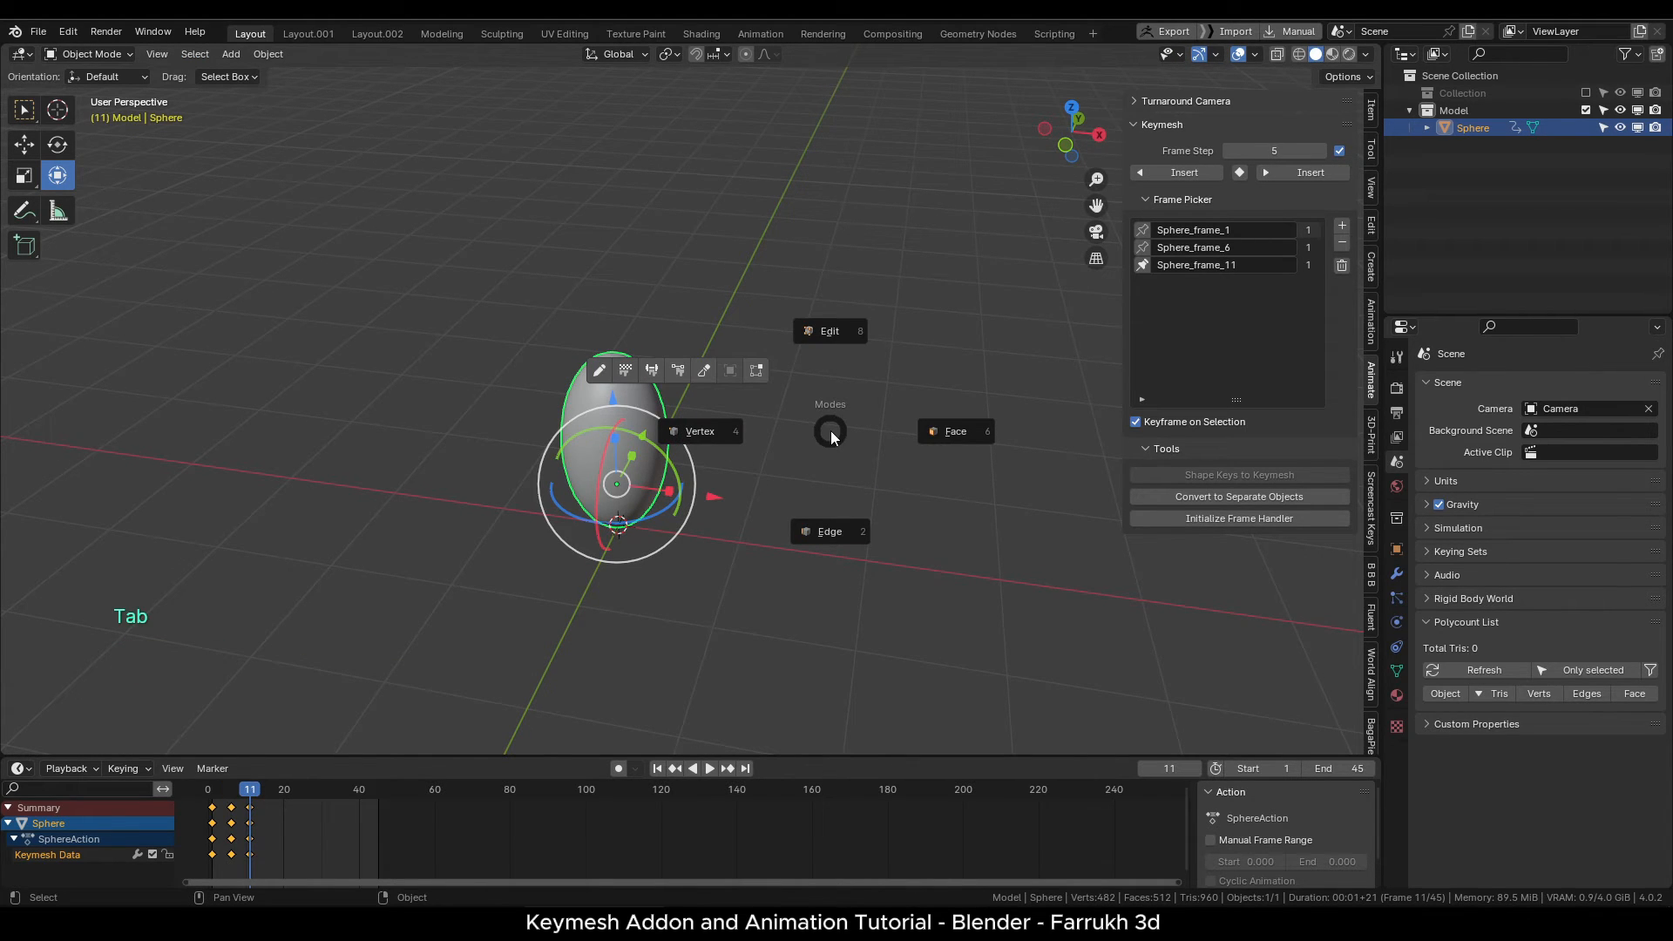
pyautogui.click(829, 429)
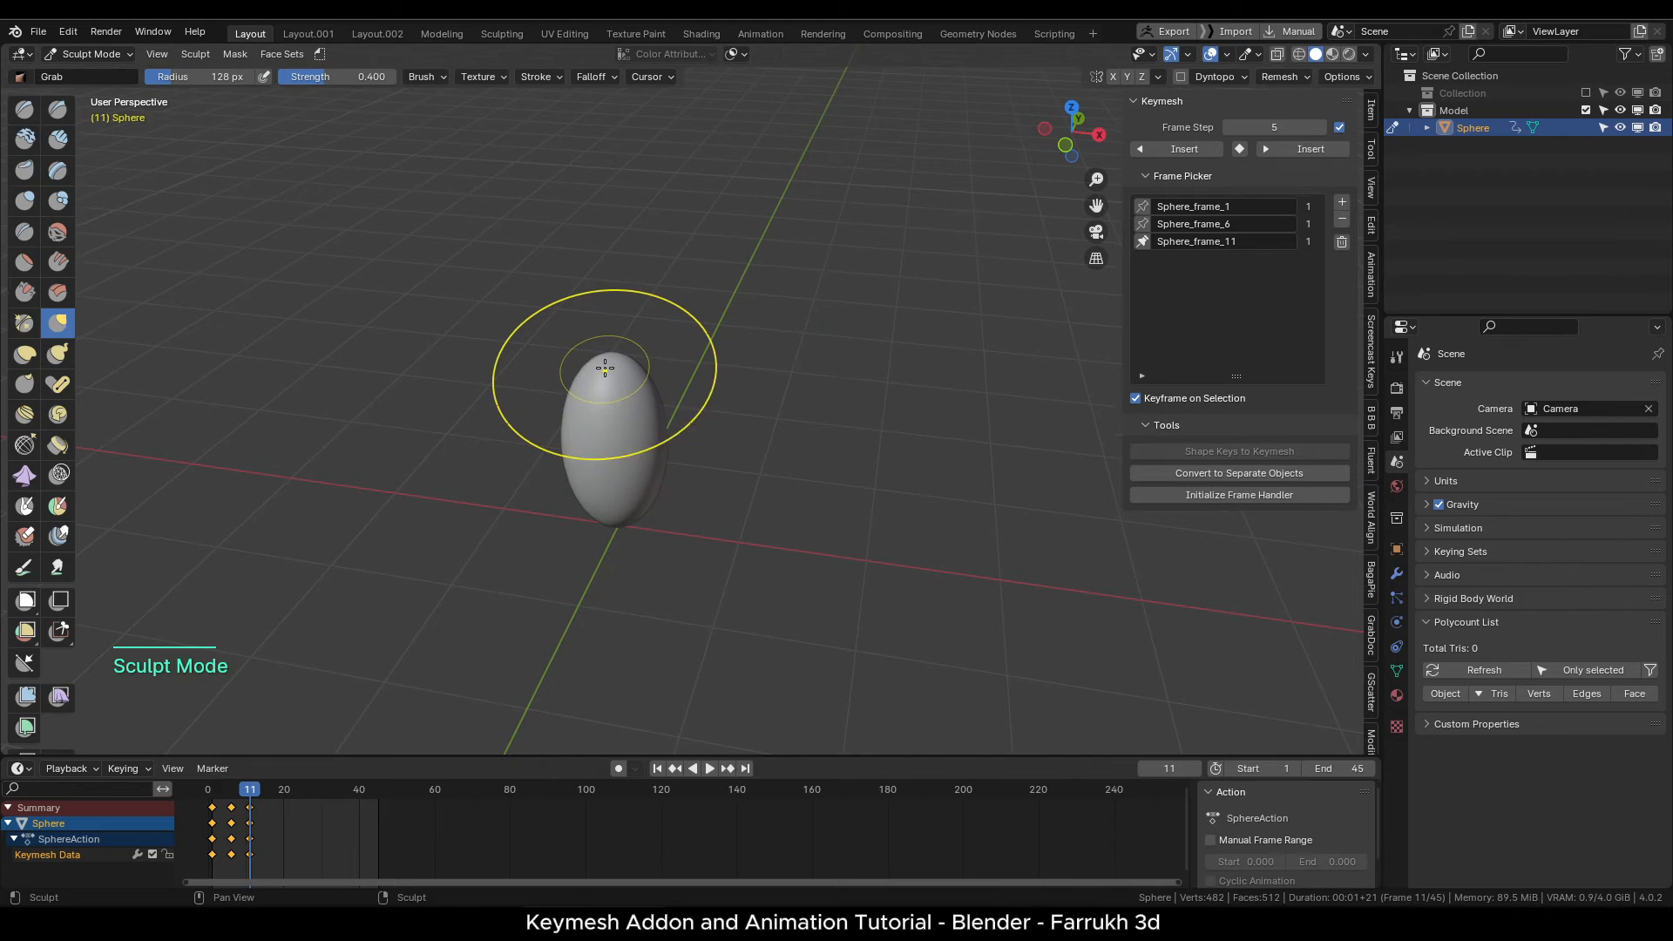
# Add keymesh frames 16 and 21, sculpting the sphere into a cupped bud shape.
pyautogui.press('g')
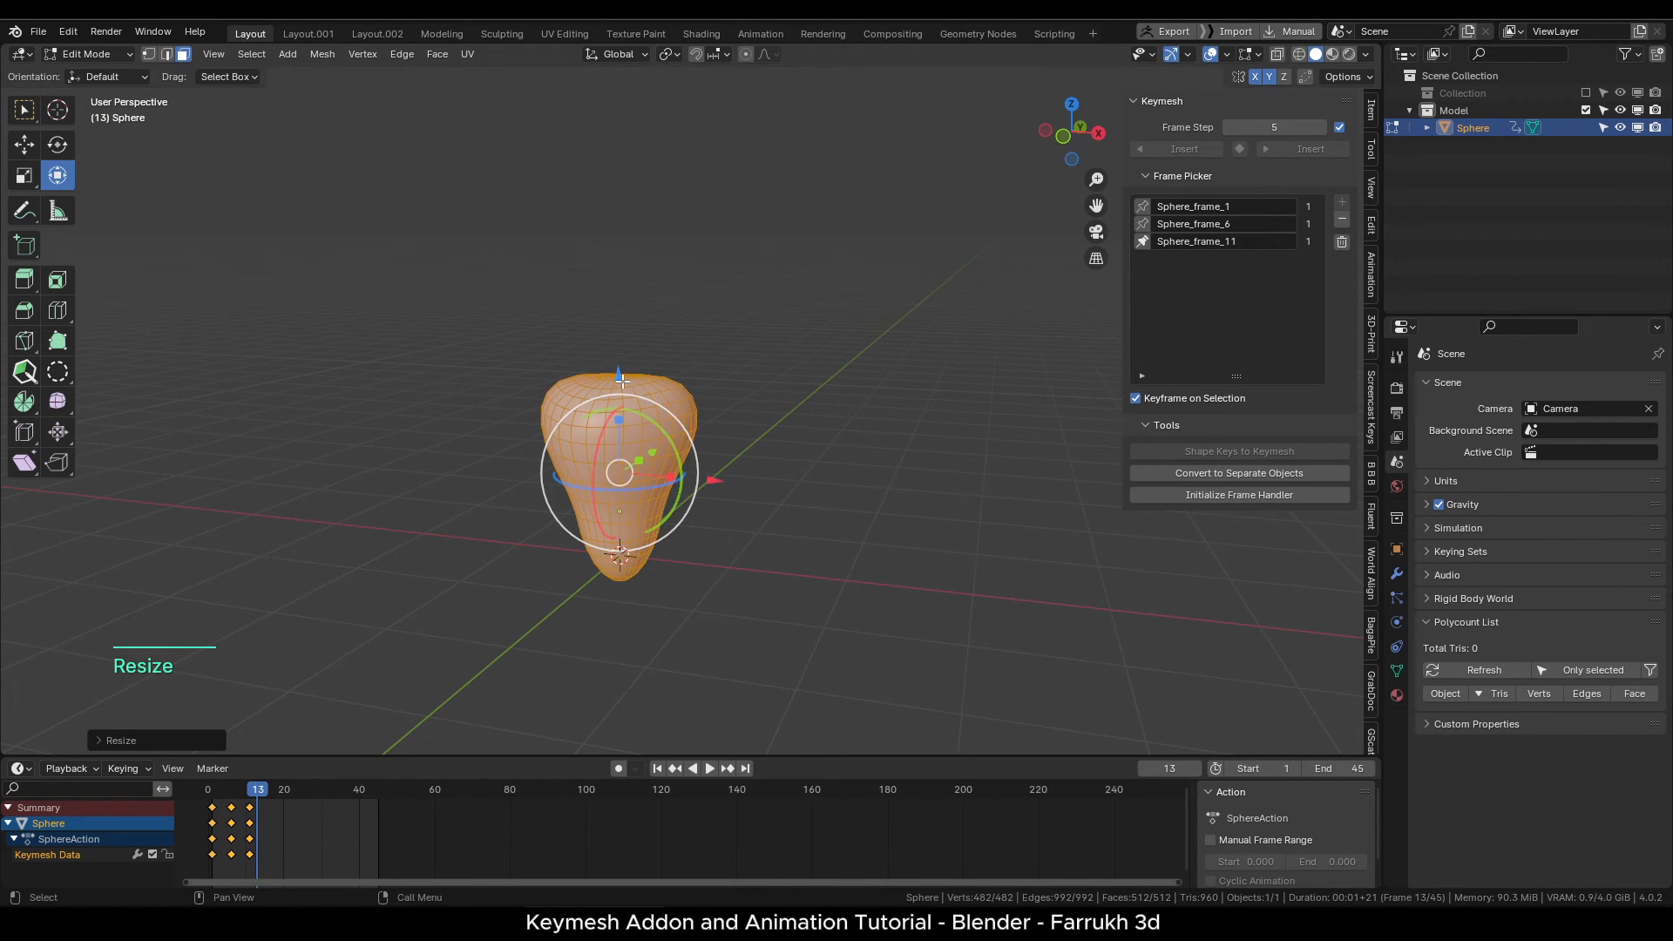
pyautogui.click(227, 789)
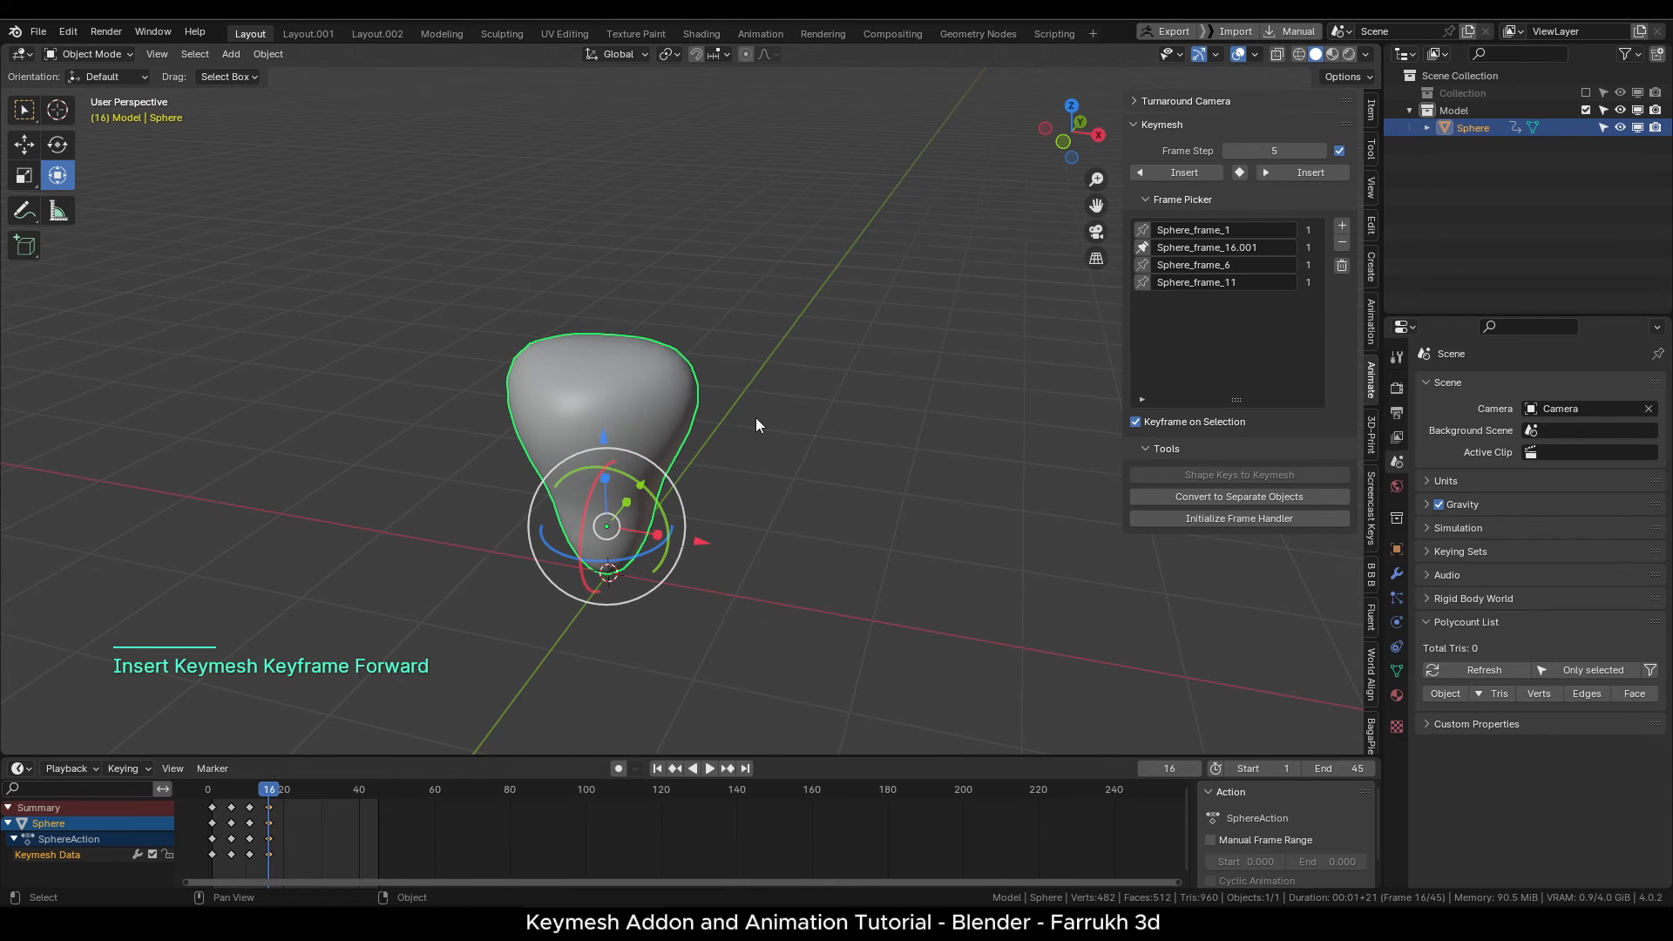
pyautogui.press('Tab')
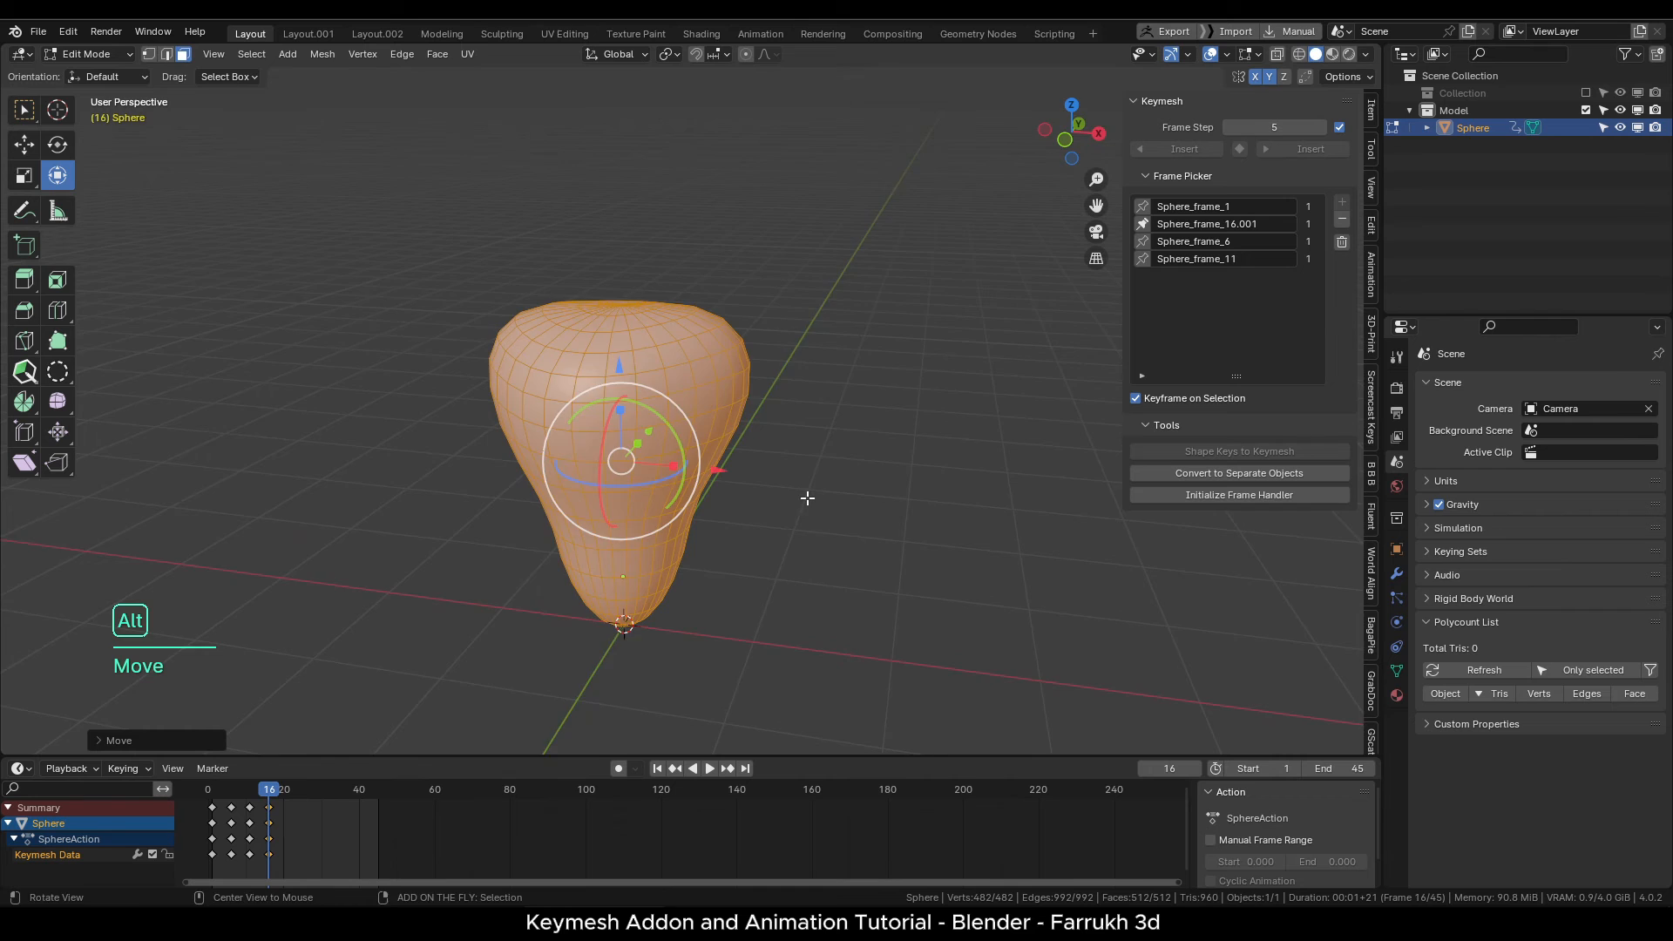
pyautogui.press('Tab')
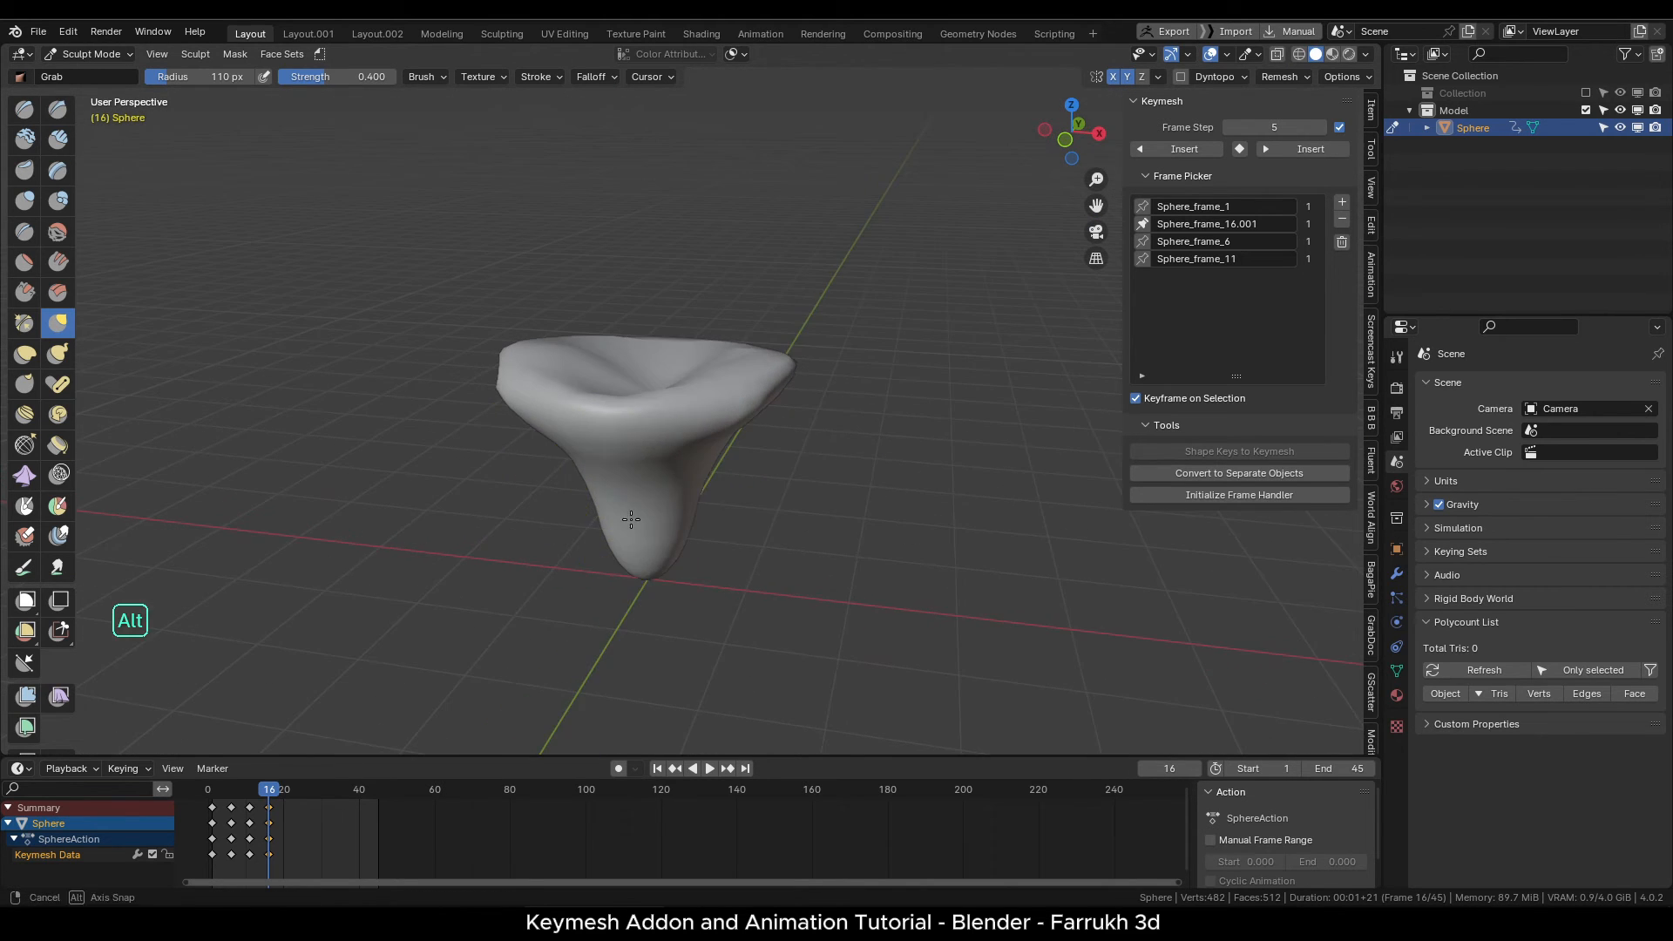
pyautogui.press('Tab')
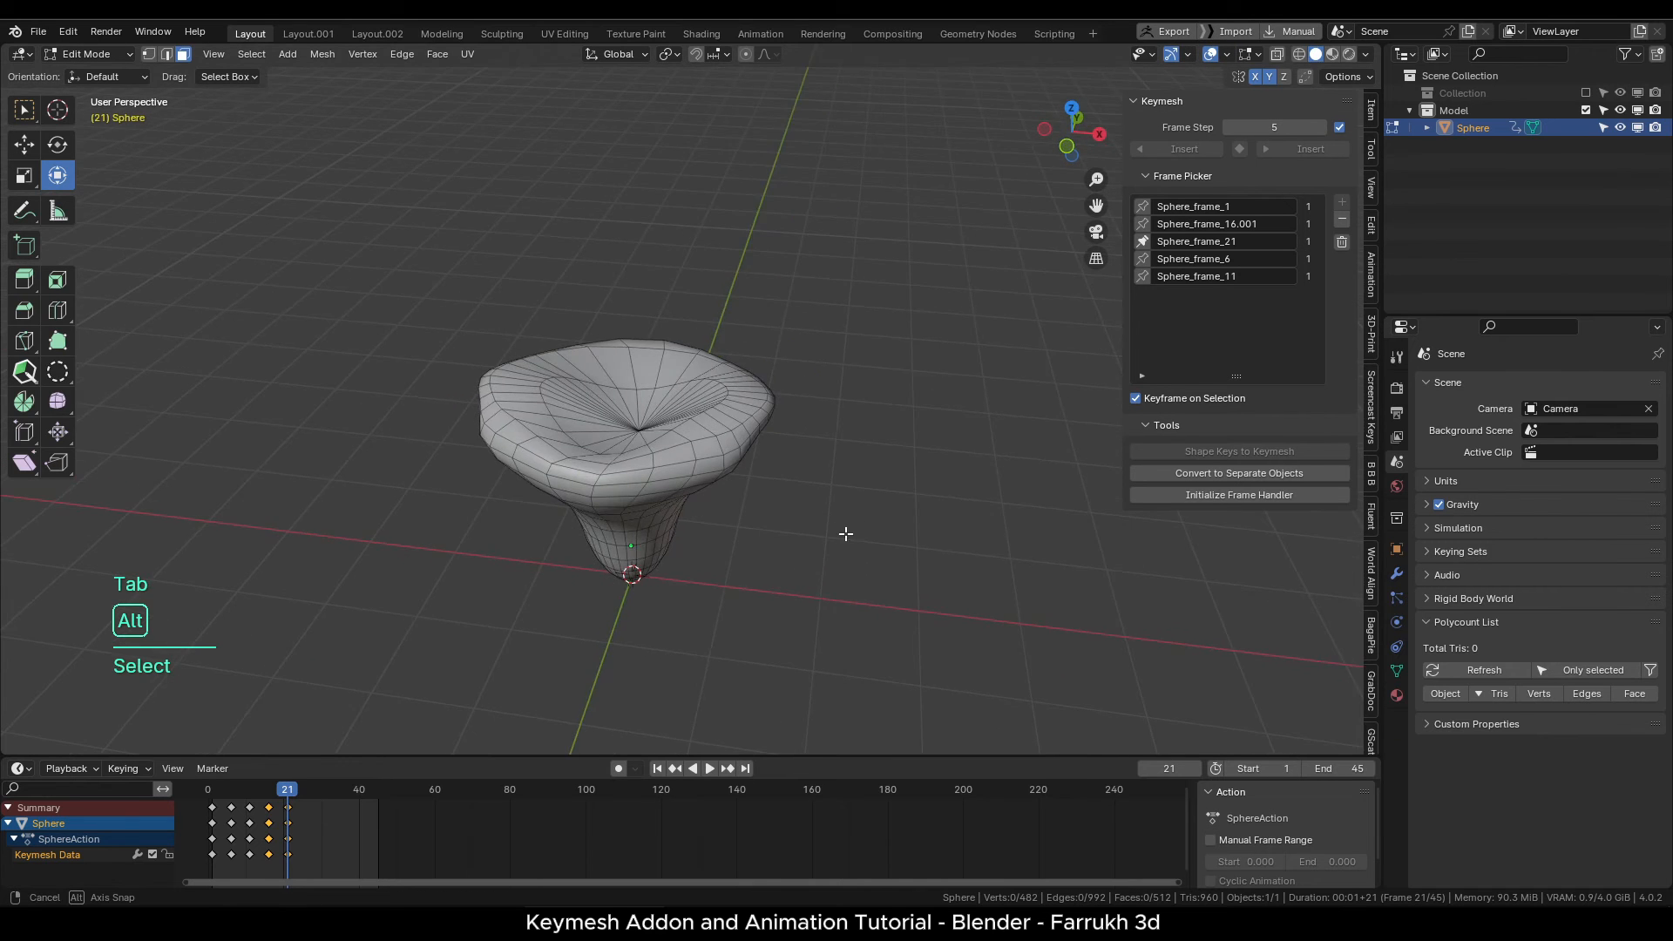
# Add a cylinder and scrub the timeline around frame 19 to check the shapes.
pyautogui.press('shift+a')
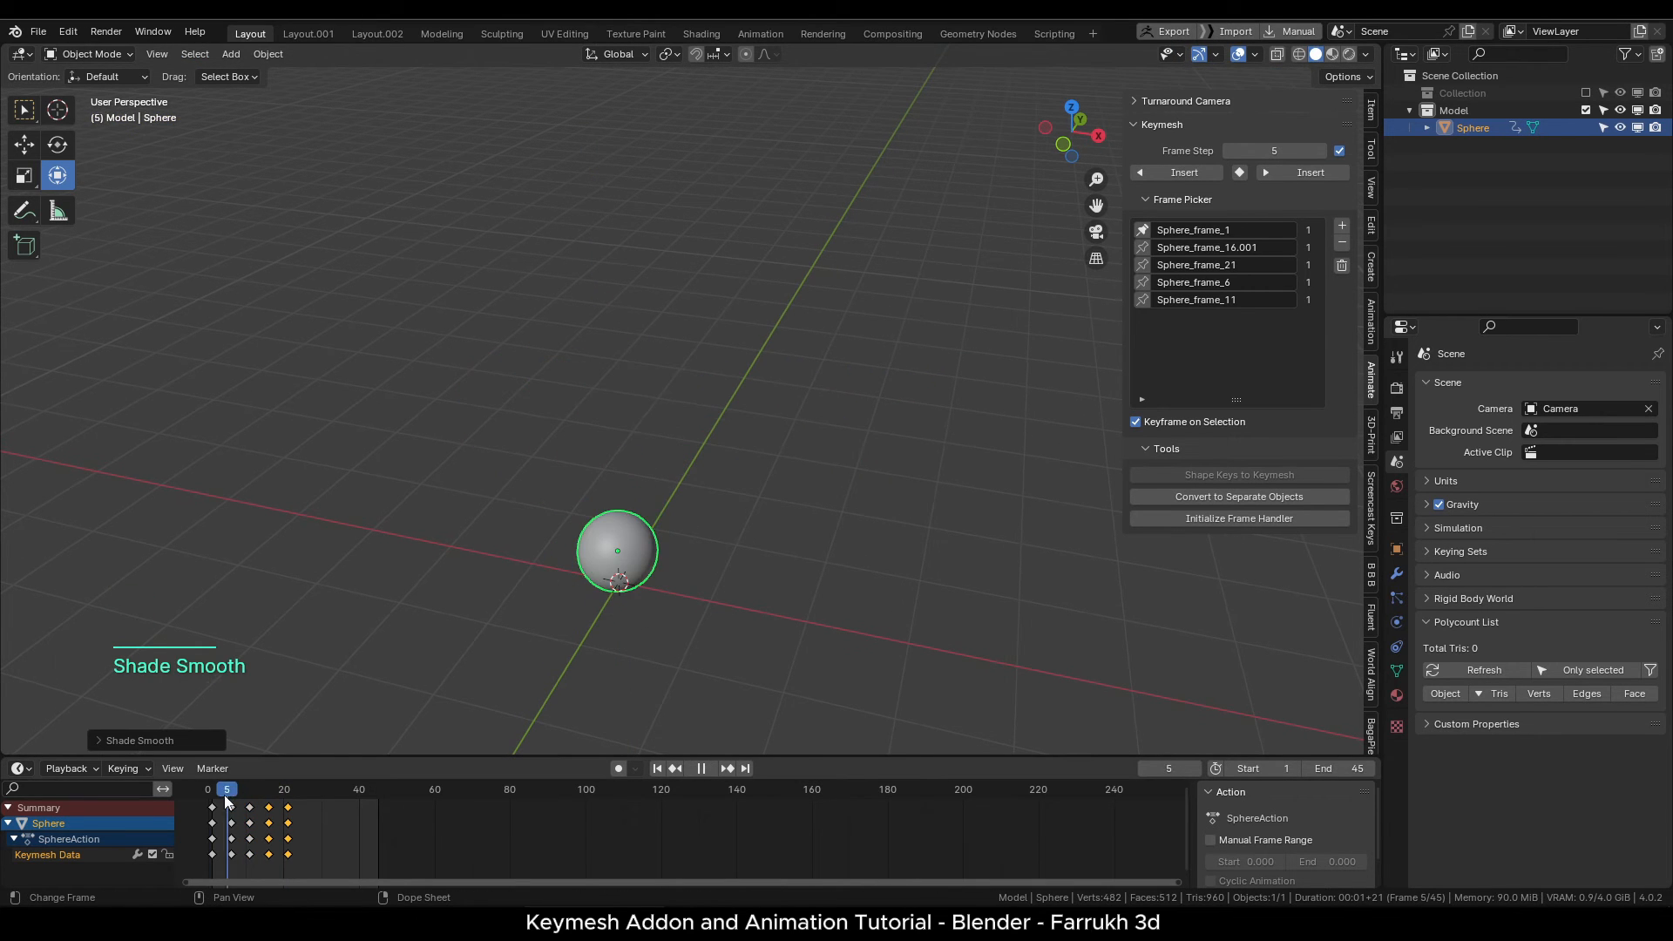
pyautogui.click(280, 788)
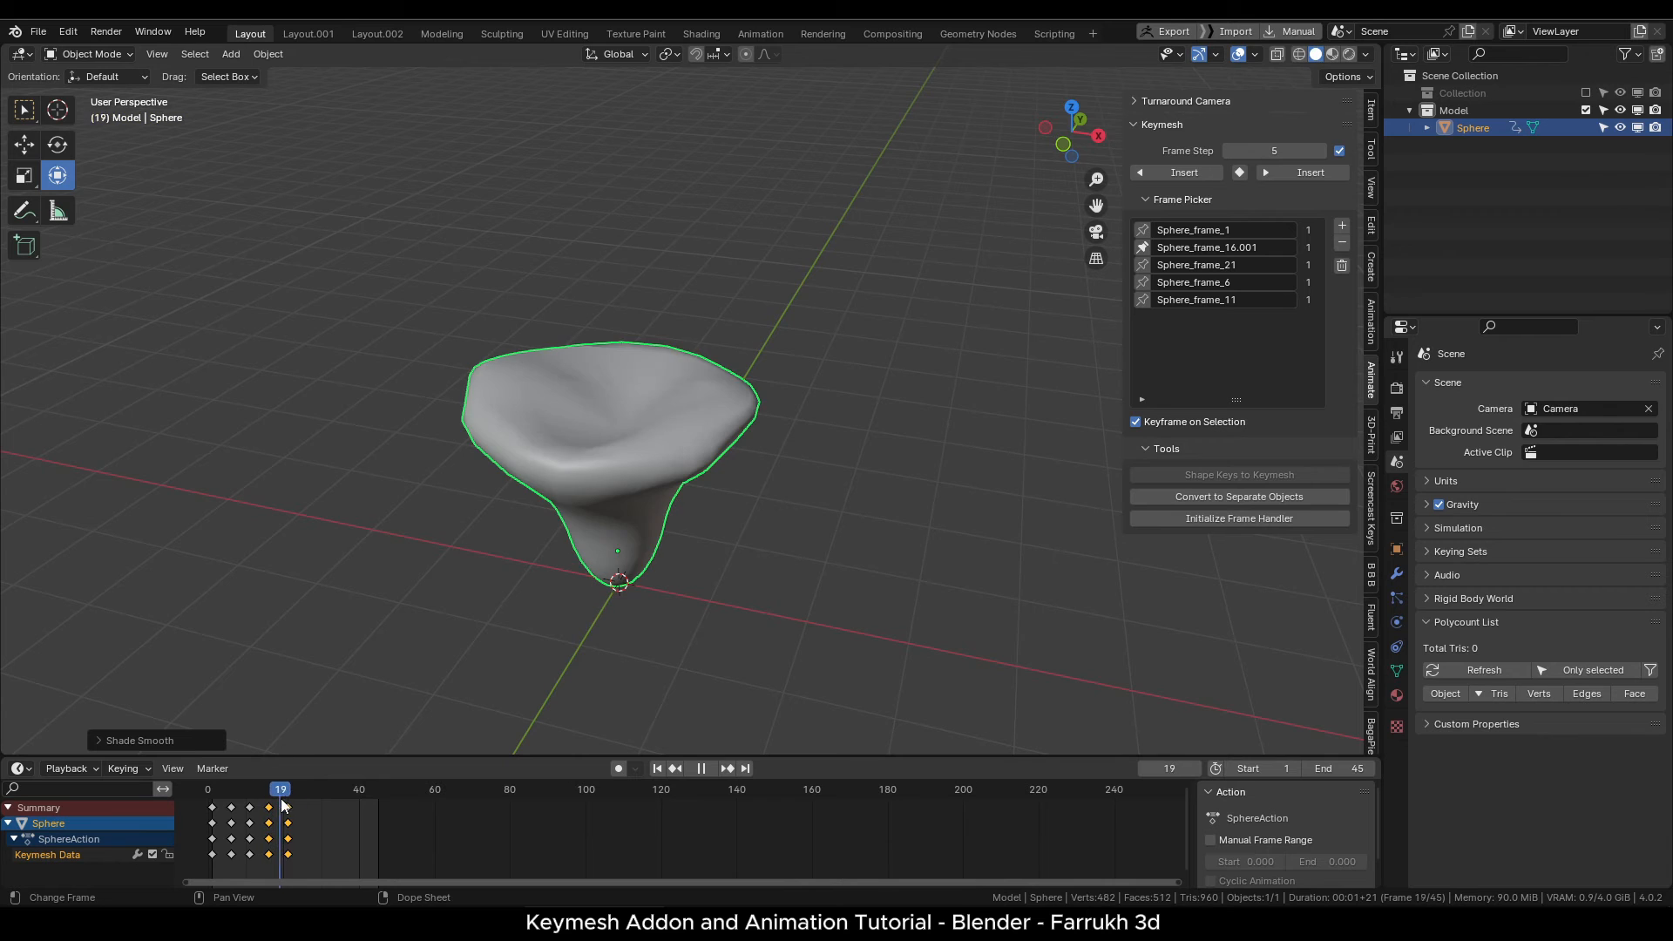
pyautogui.click(286, 788)
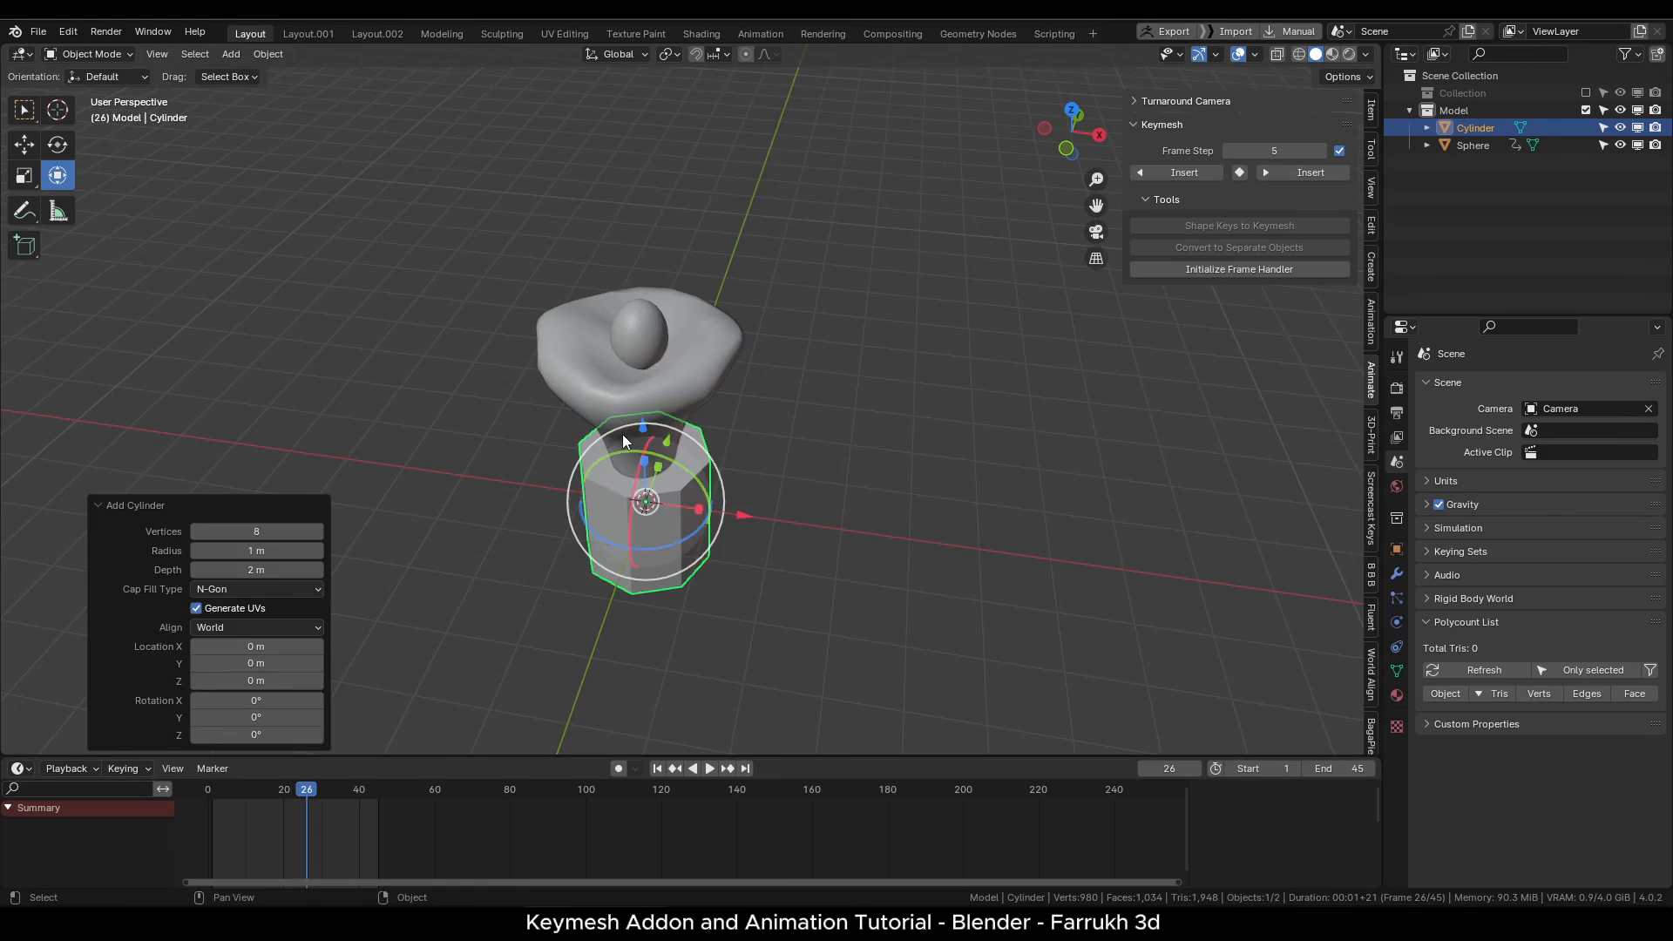
# Pull out four cross-shaped petals with the Grab brush across keymesh frames 26, 31 and 36.
pyautogui.press('Tab')
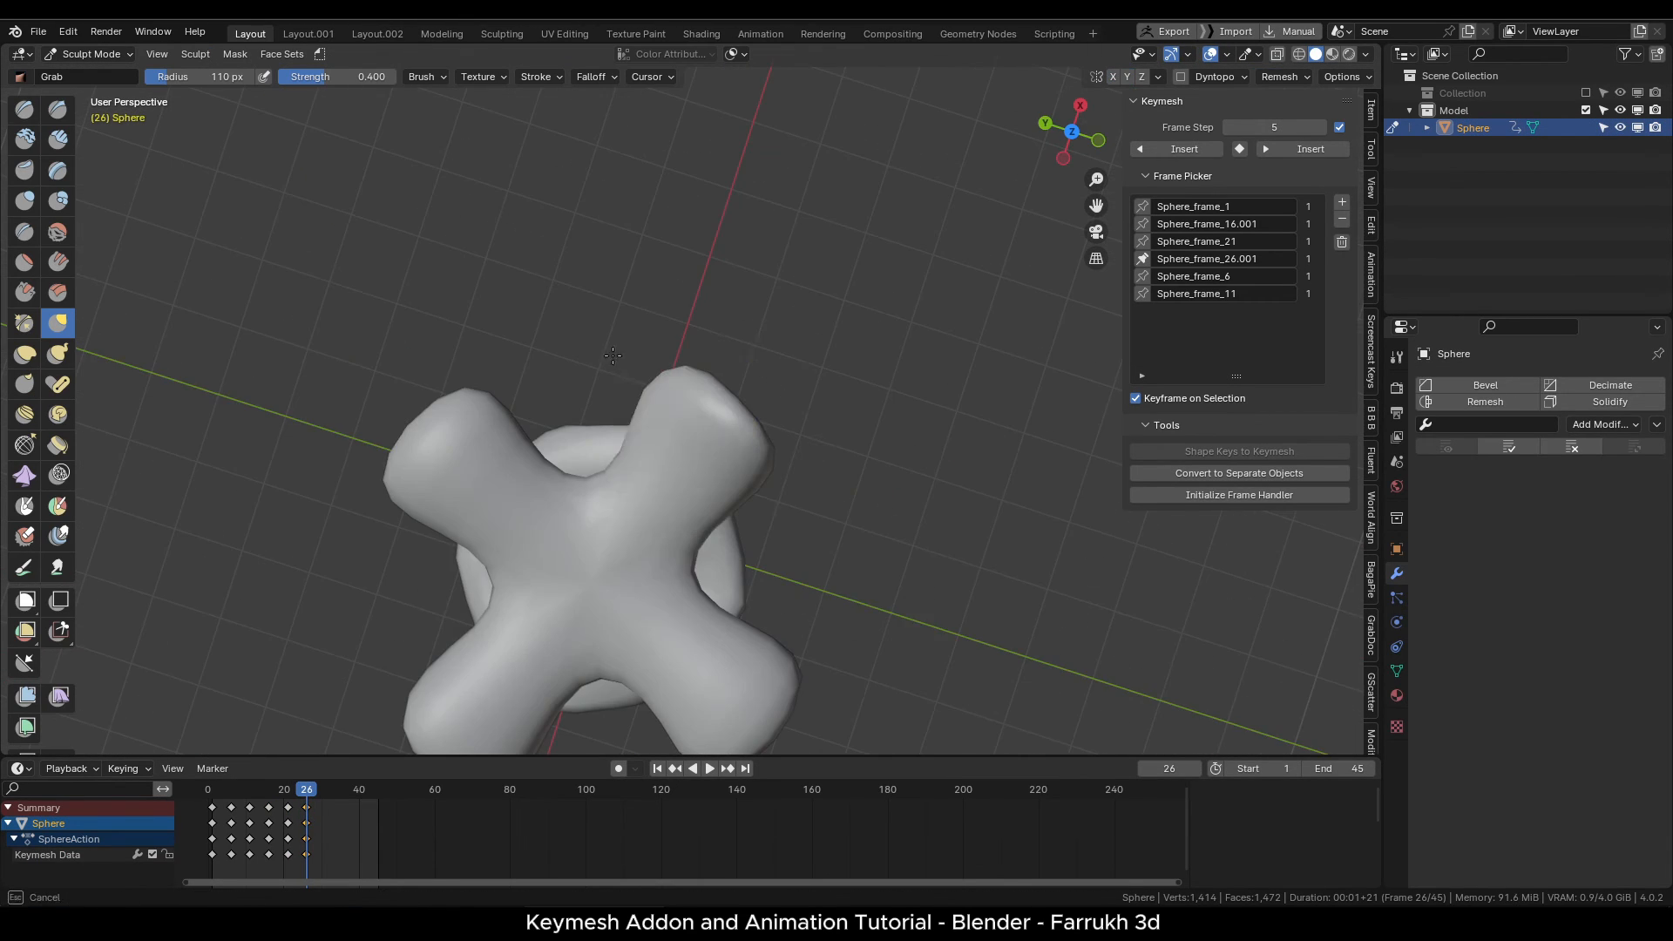
pyautogui.moveTo(613, 356); pyautogui.dragTo(651, 475)
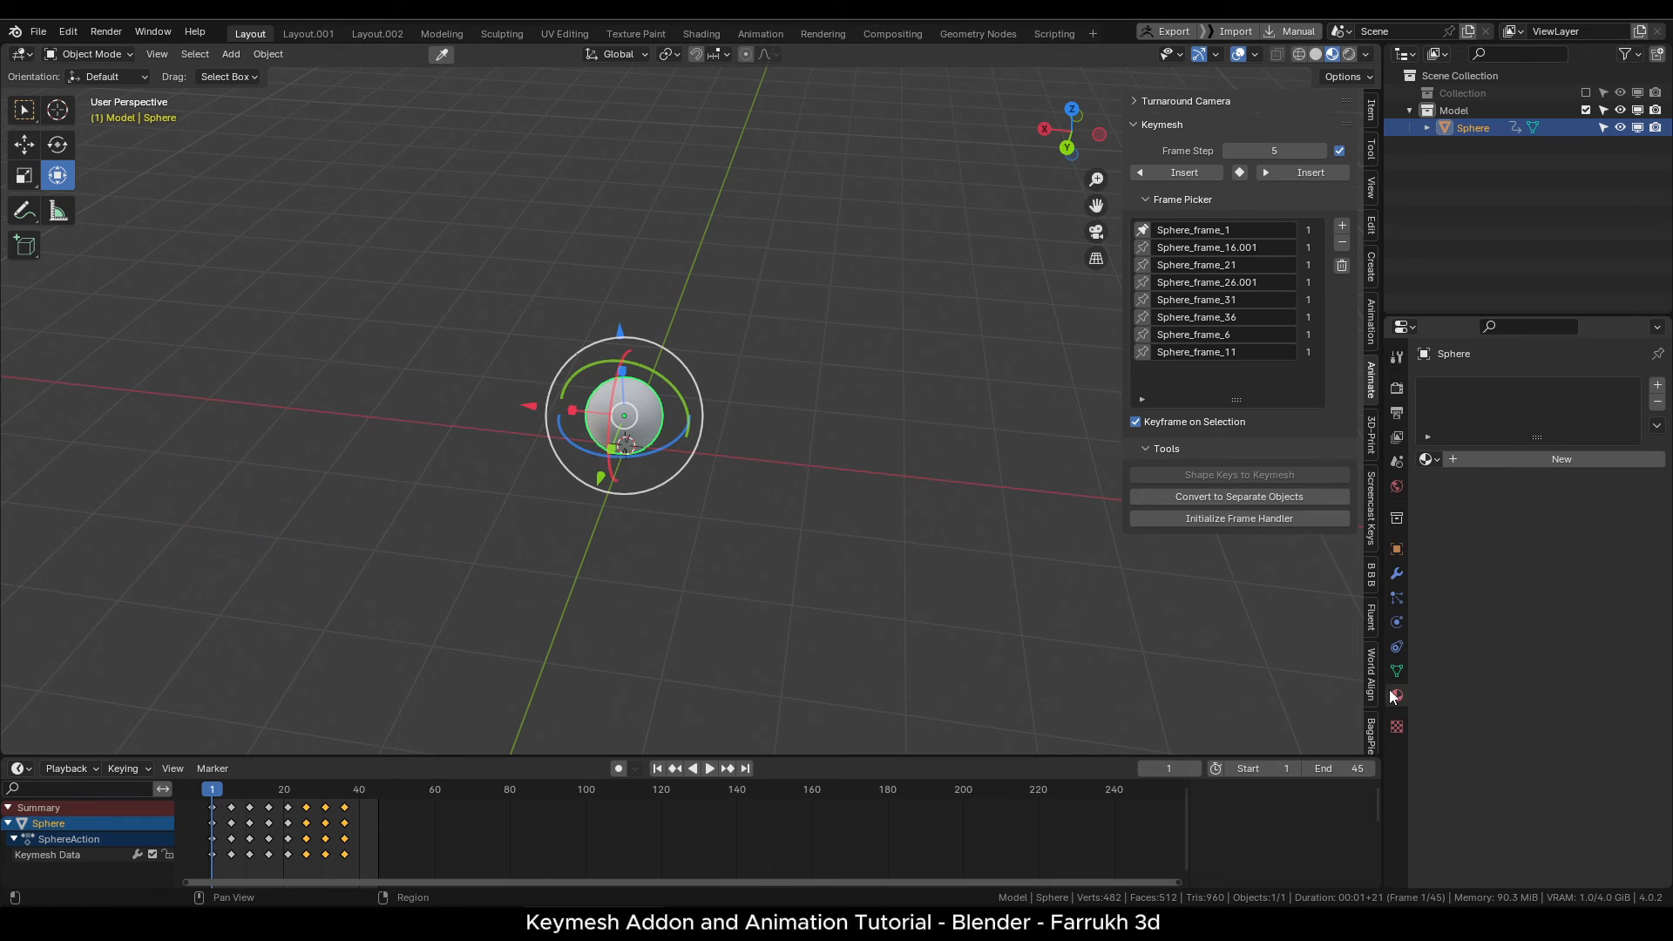
# Give the flower a green base material and assign a pink second material to frame 36's petals.
pyautogui.click(1584, 599)
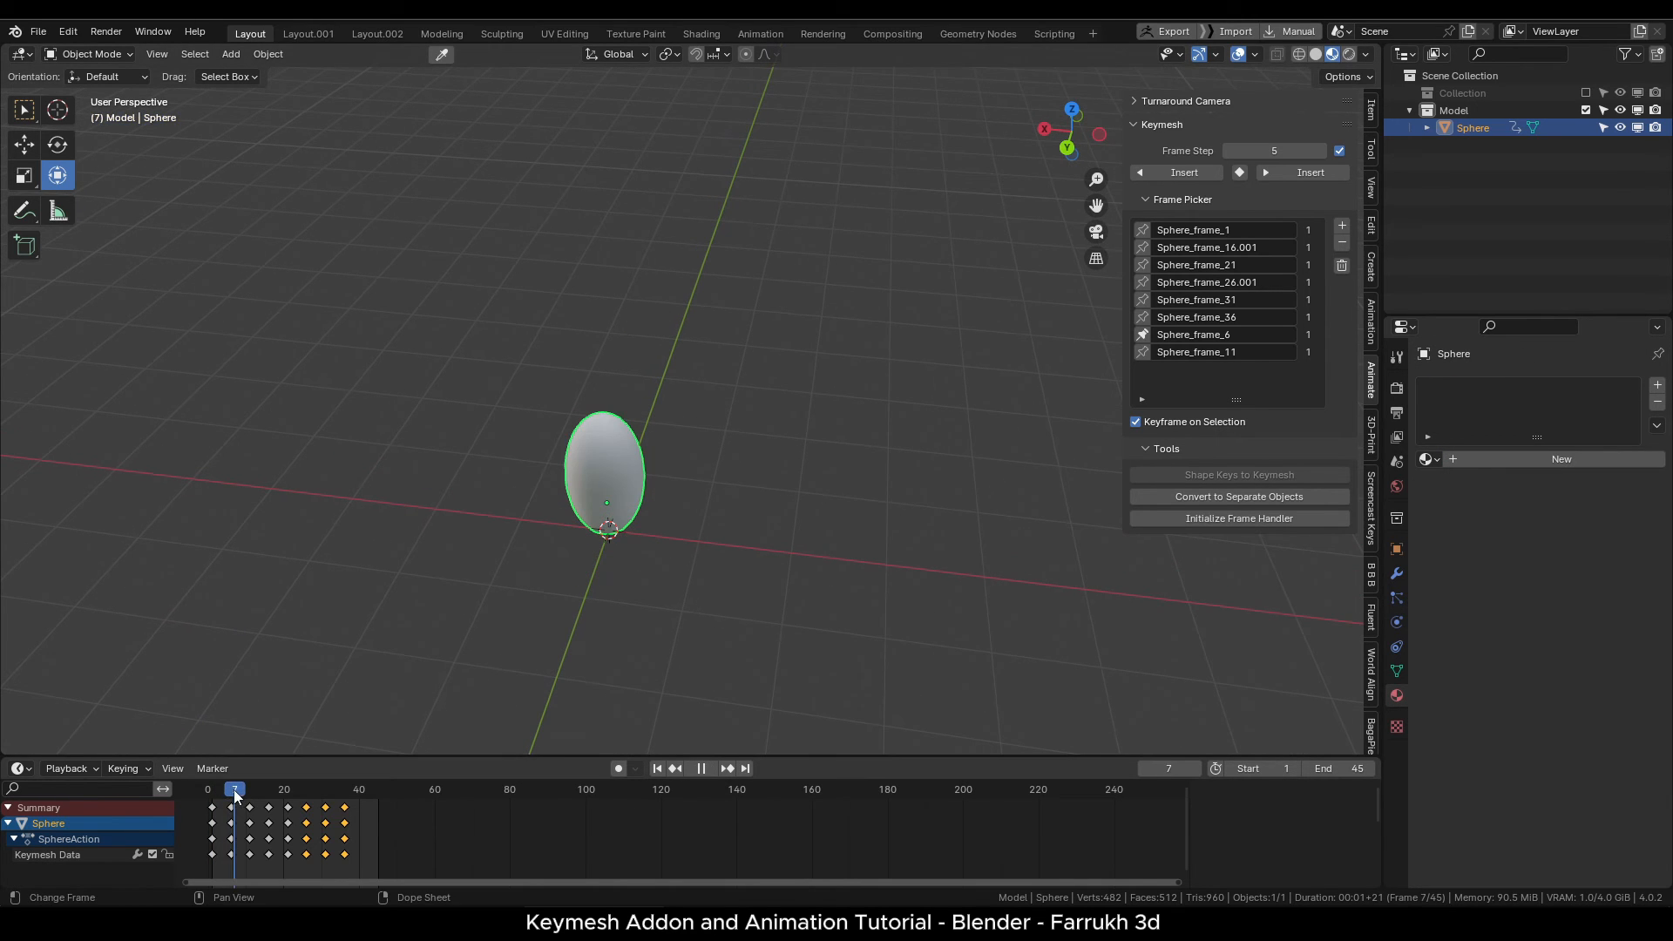
pyautogui.click(256, 789)
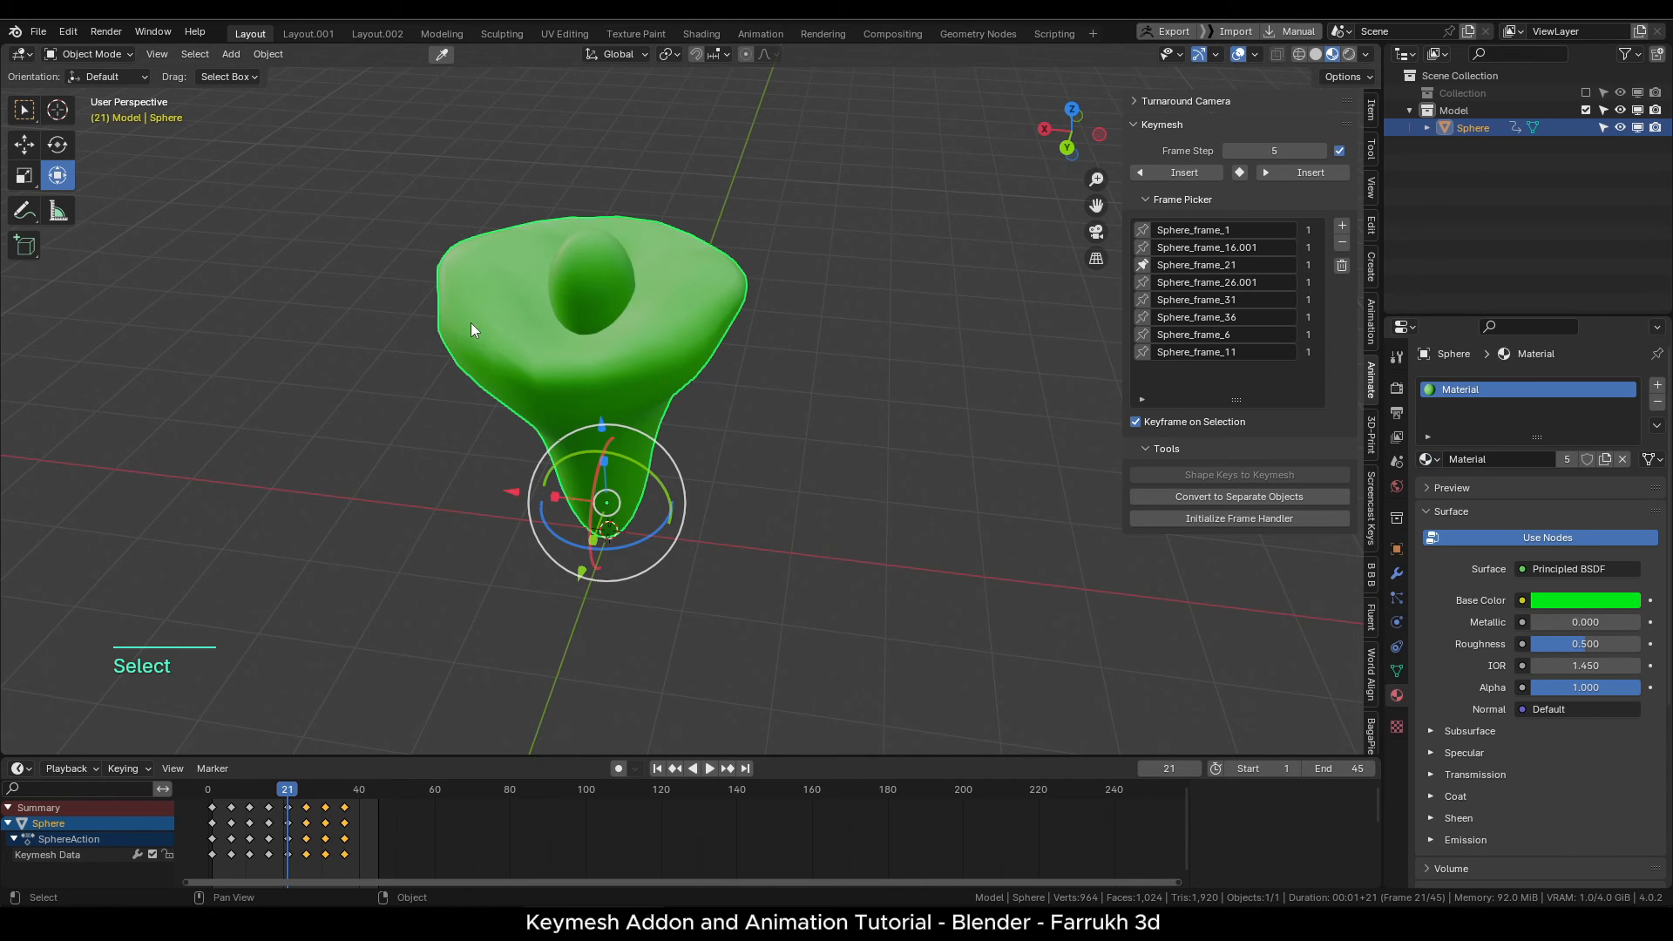
pyautogui.click(1585, 599)
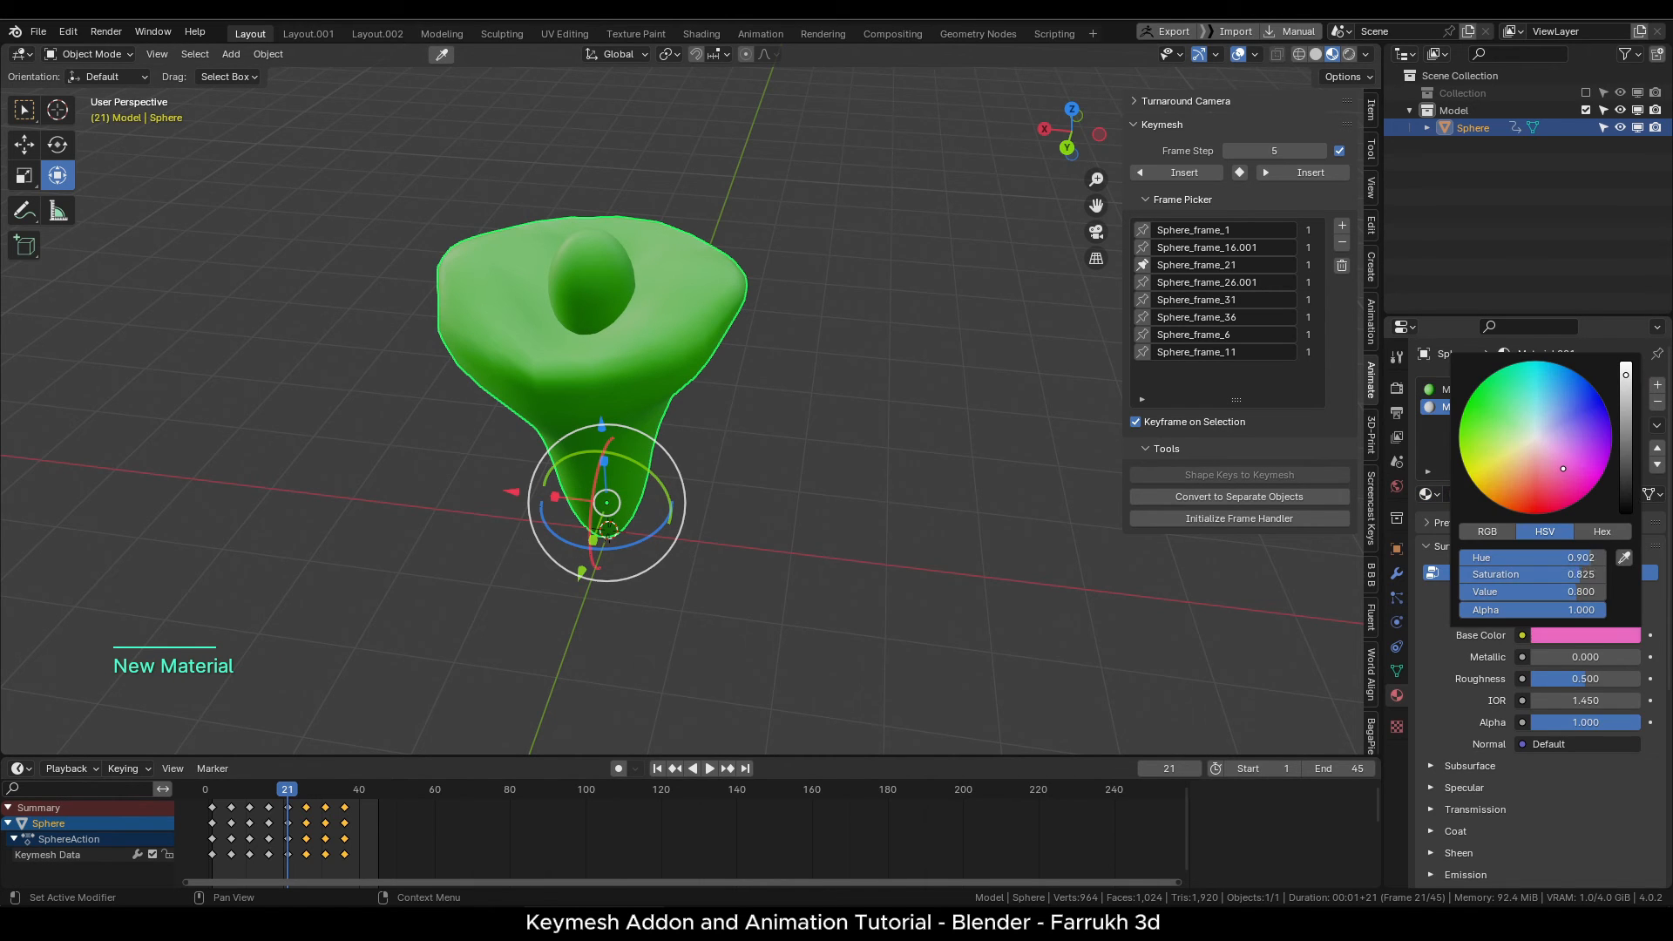
pyautogui.press('Tab')
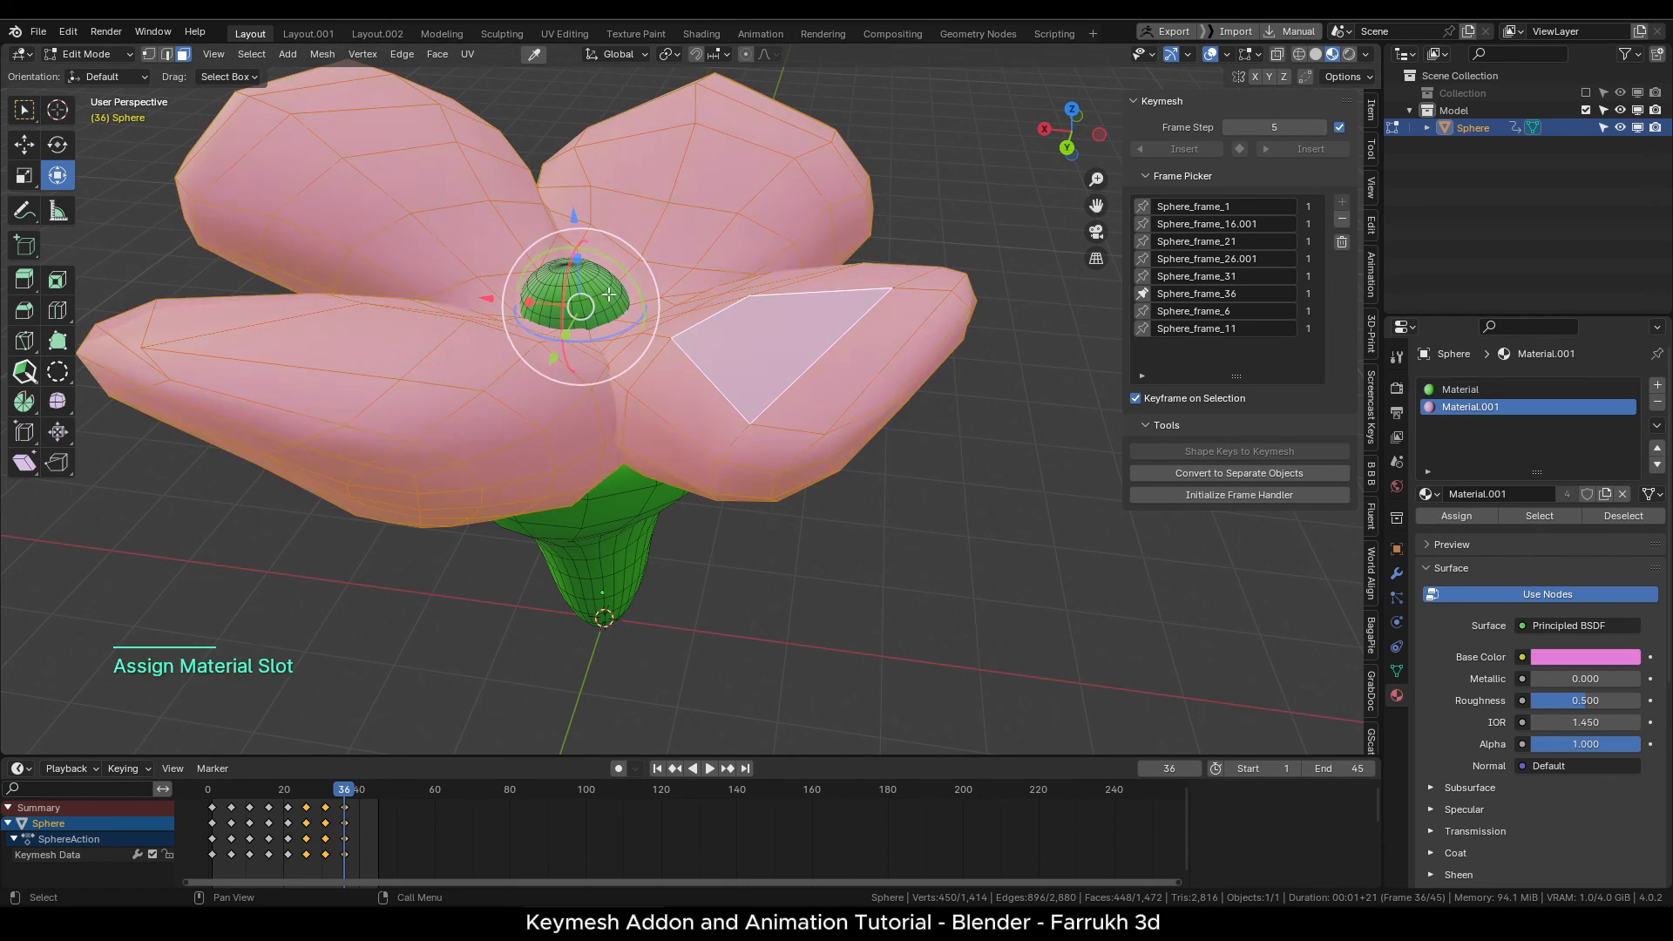
pyautogui.click(1365, 54)
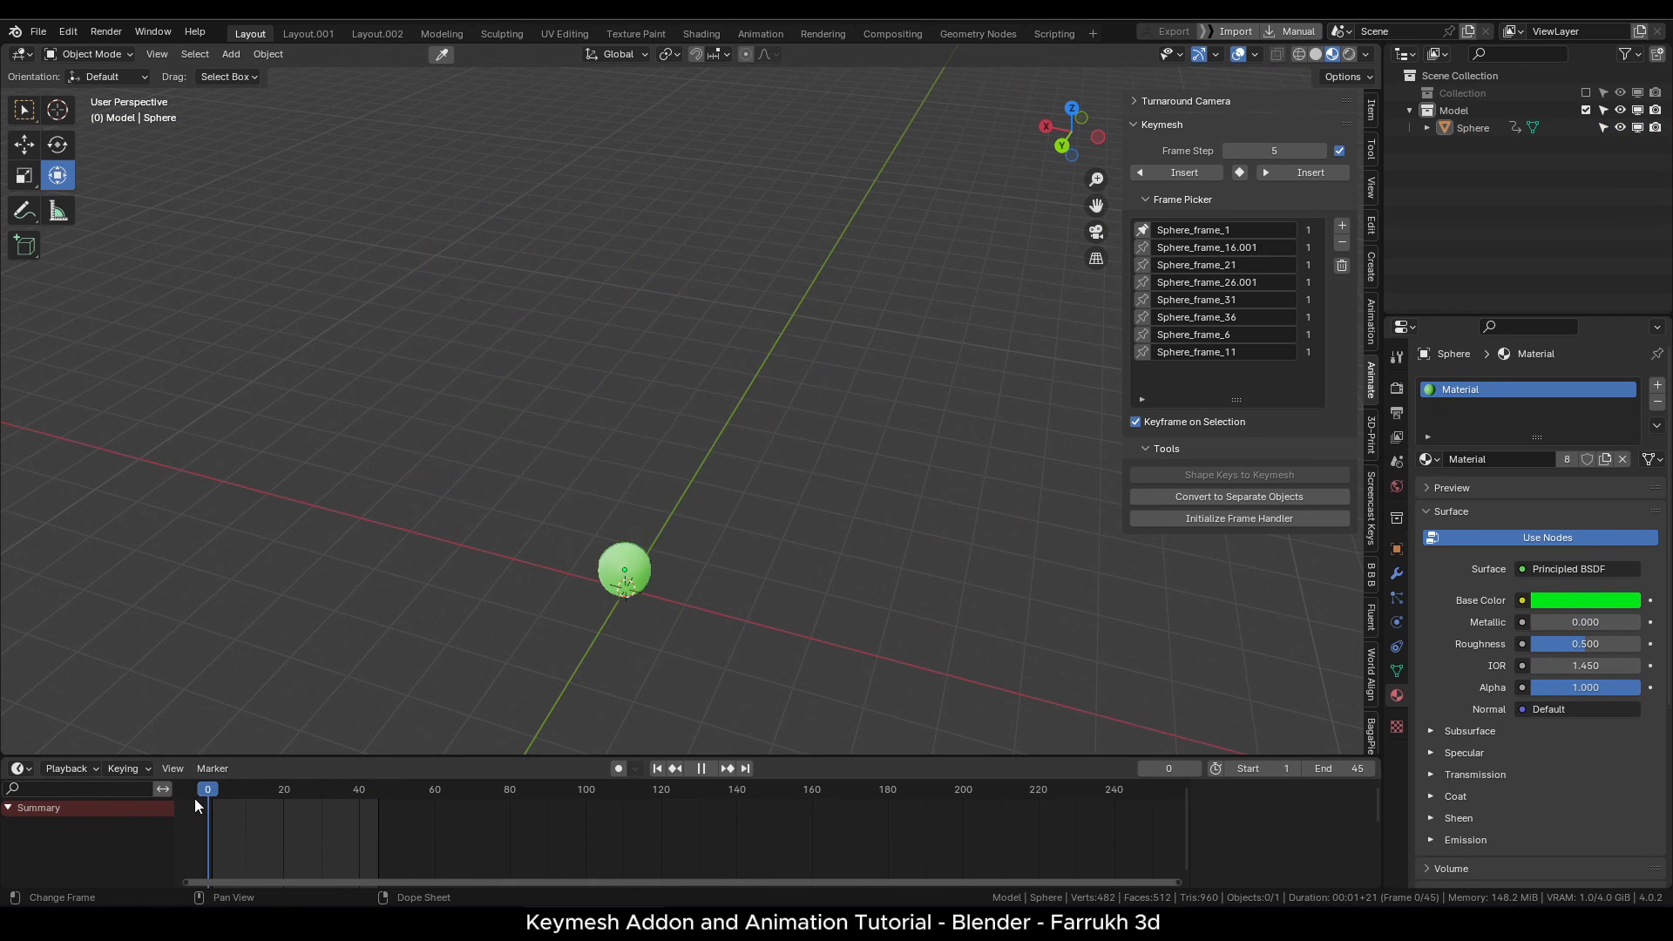
# Scrub through frames 36–42 to view the petals, then list the available modifiers.
pyautogui.click(700, 769)
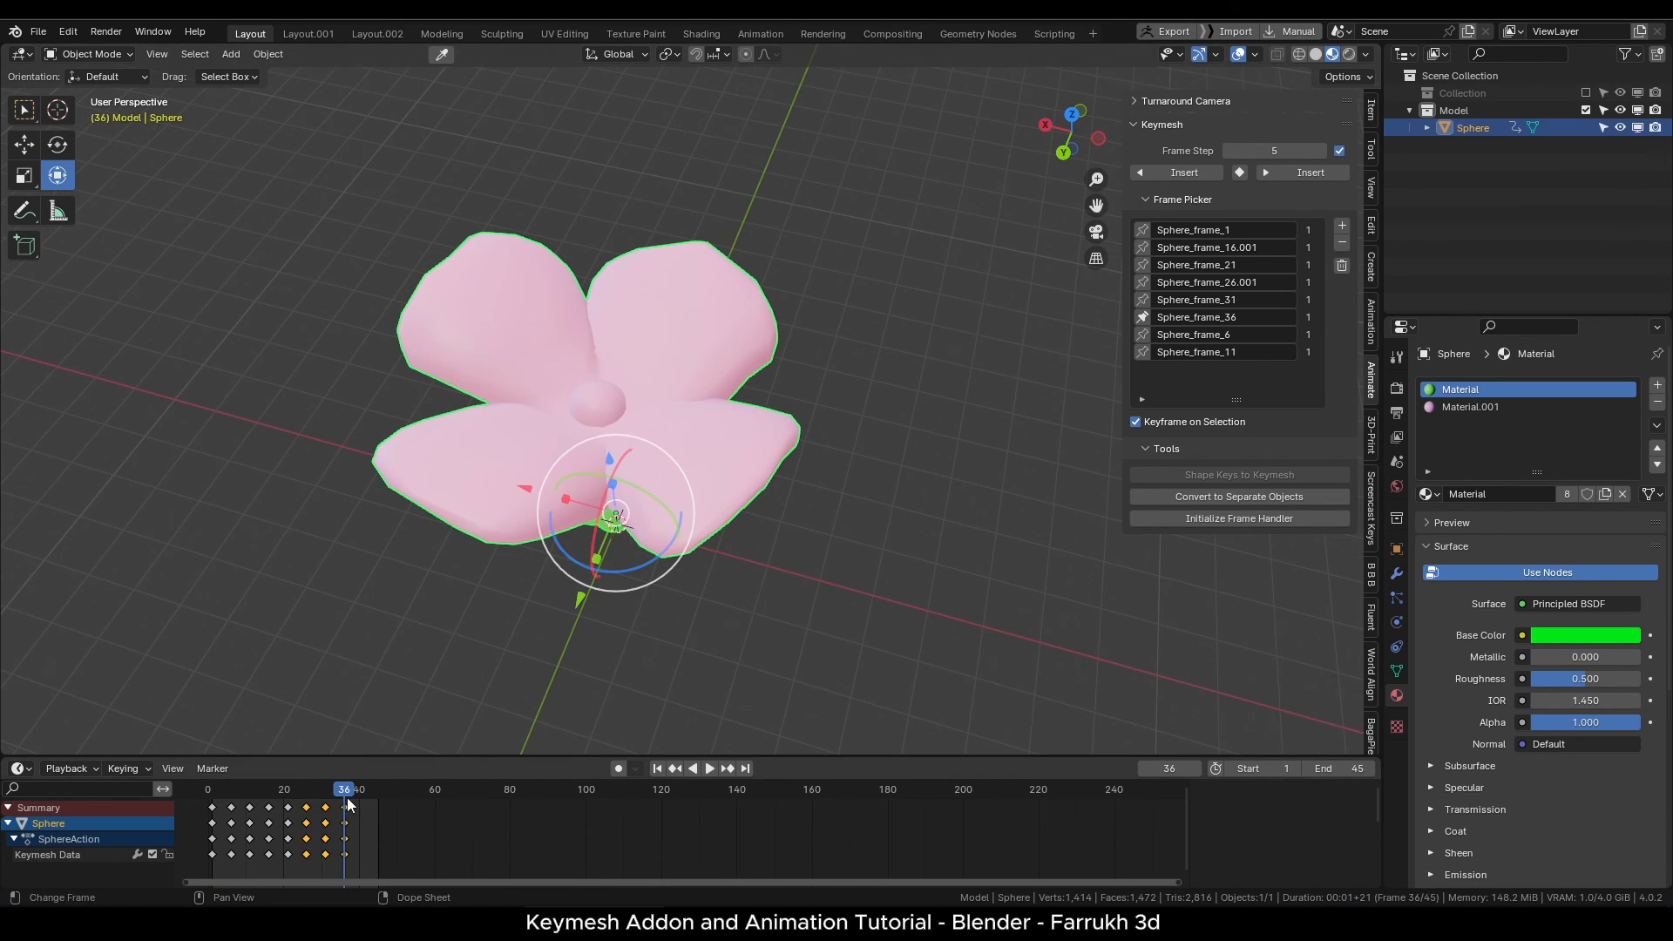
pyautogui.click(1586, 635)
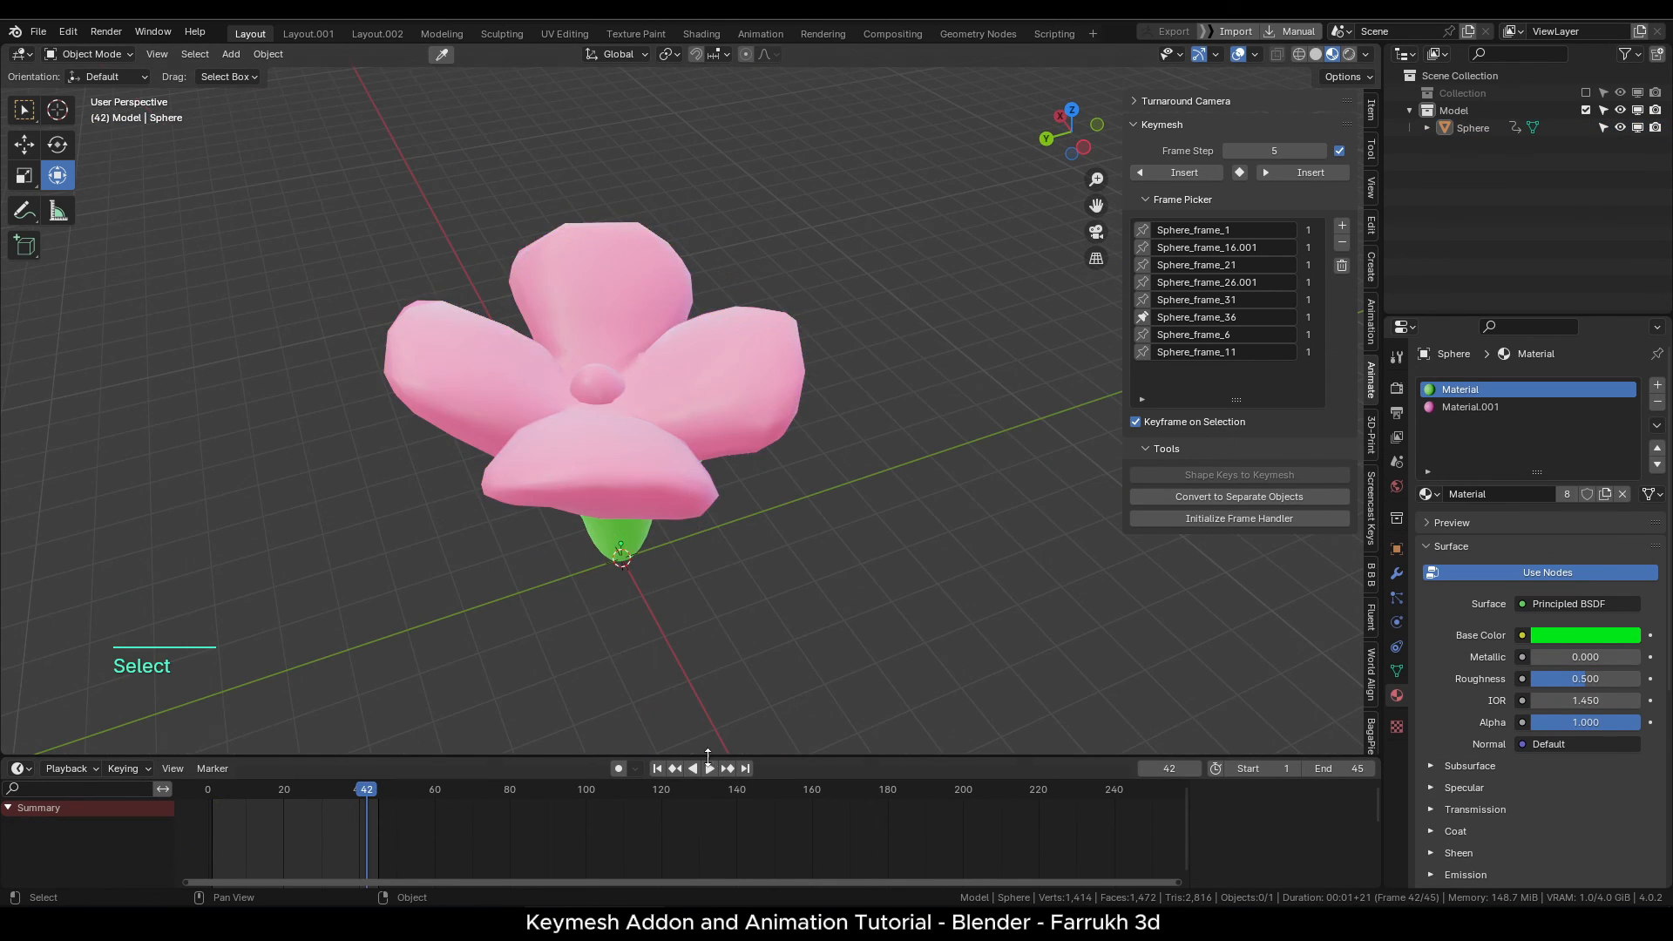
pyautogui.click(699, 768)
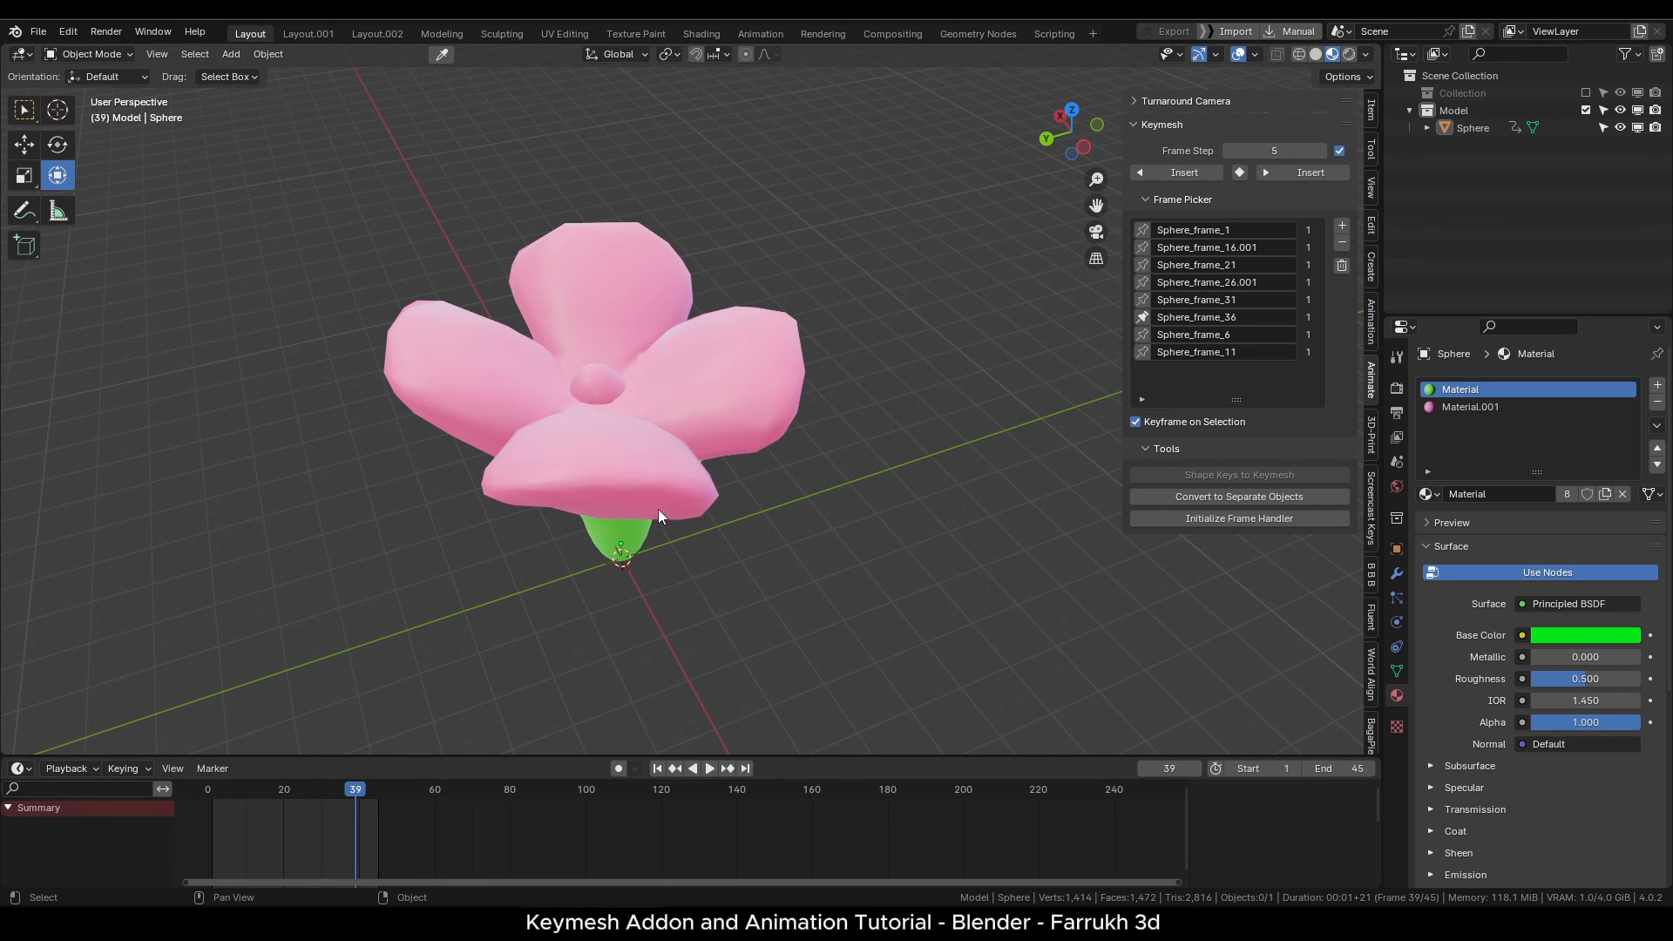
pyautogui.click(1600, 424)
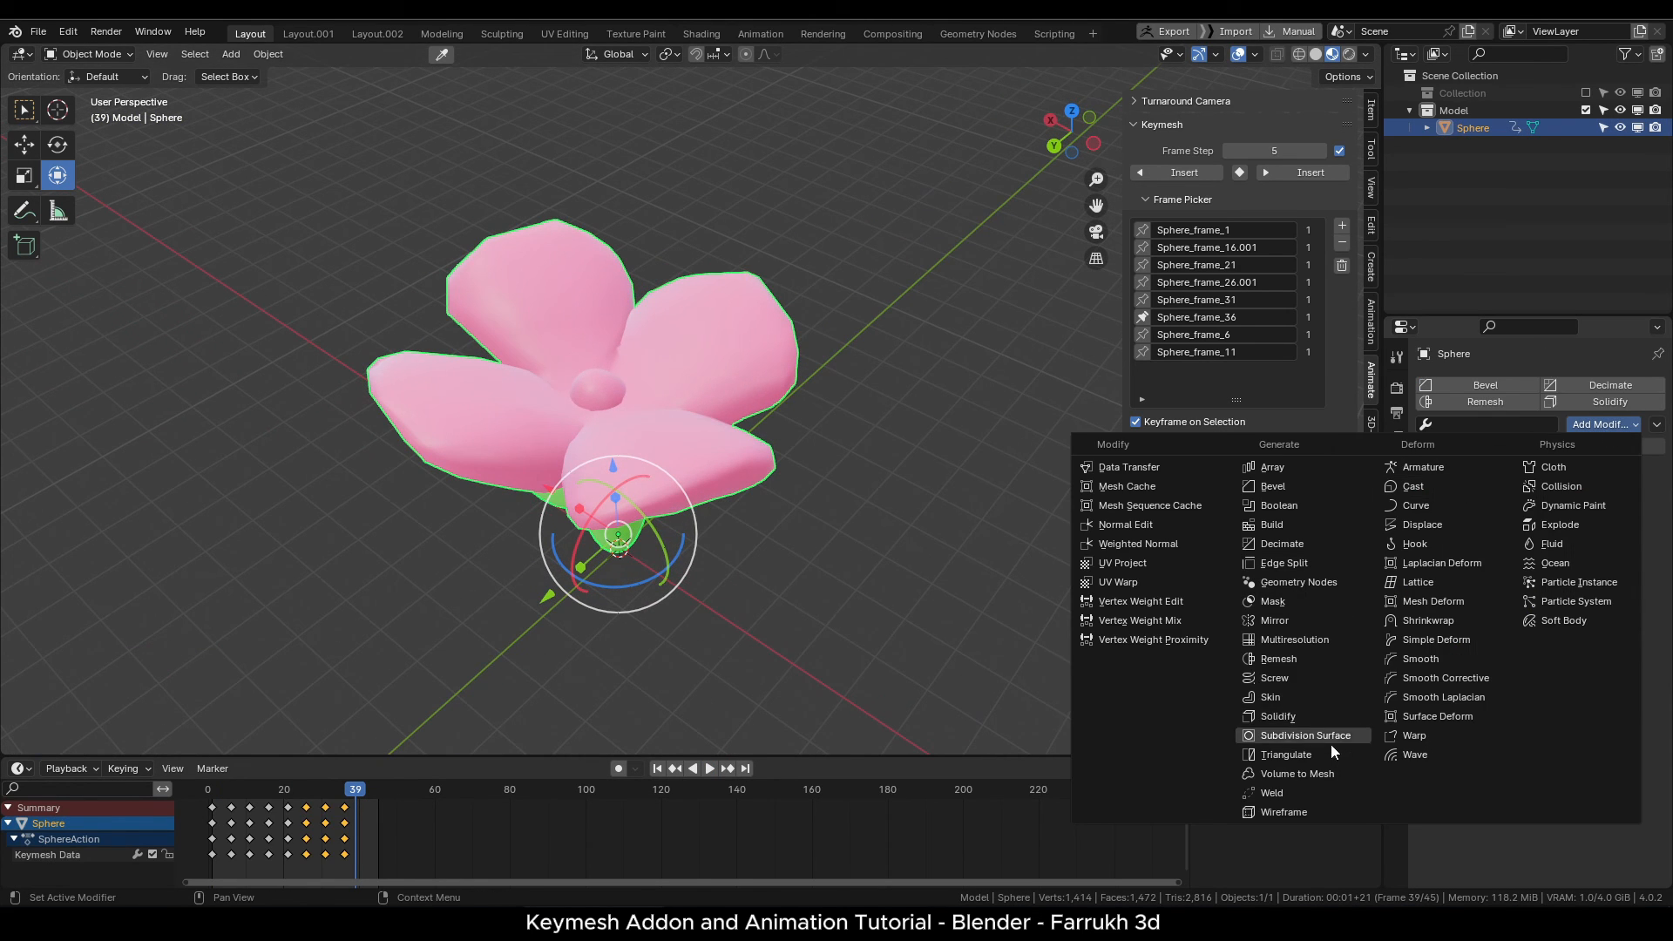
# Add Subdivision Surface smoothing and Grab-sculpt rounder petals into Keymesh frame 41.
pyautogui.click(1303, 735)
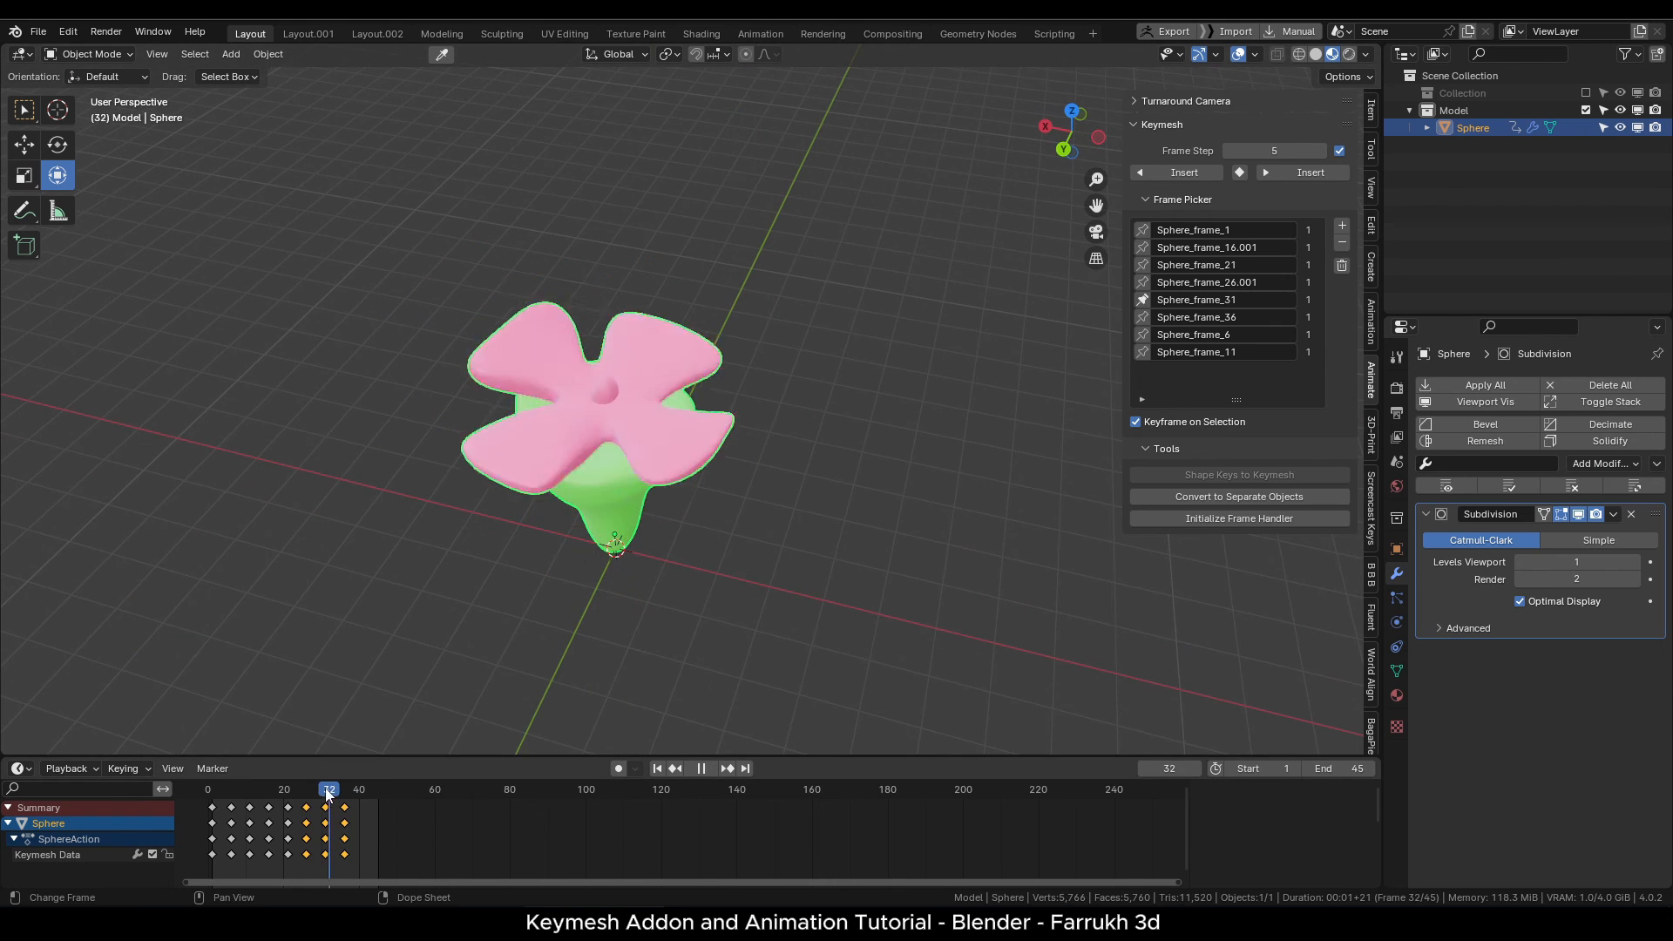
pyautogui.click(363, 789)
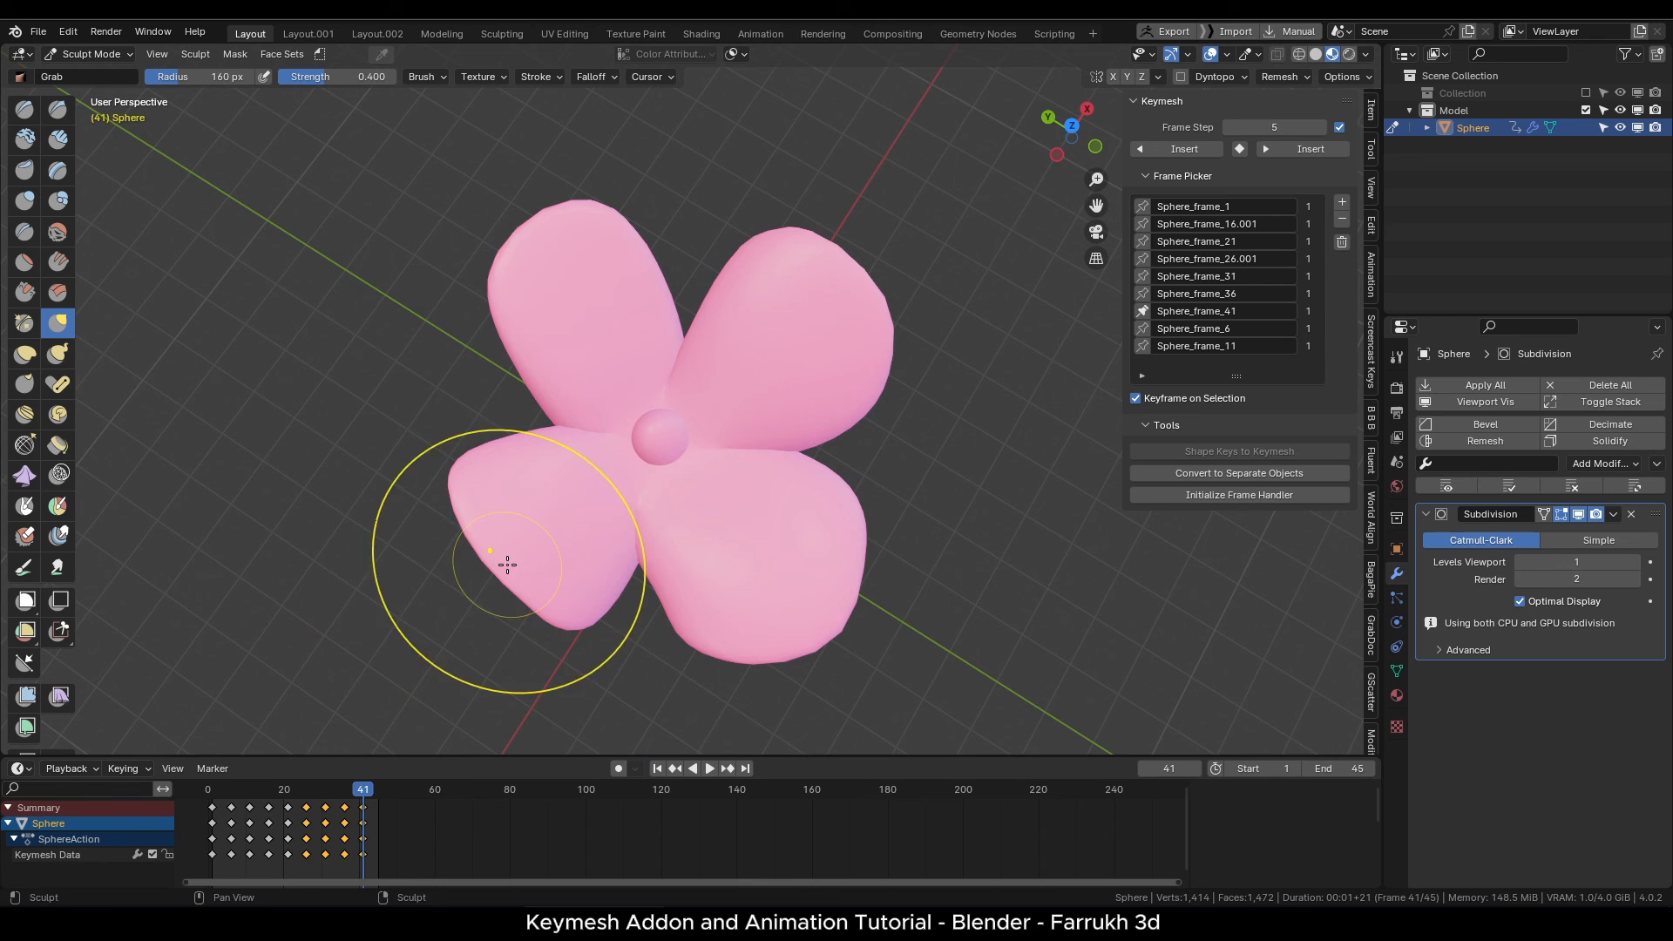
pyautogui.moveTo(507, 565); pyautogui.dragTo(494, 306)
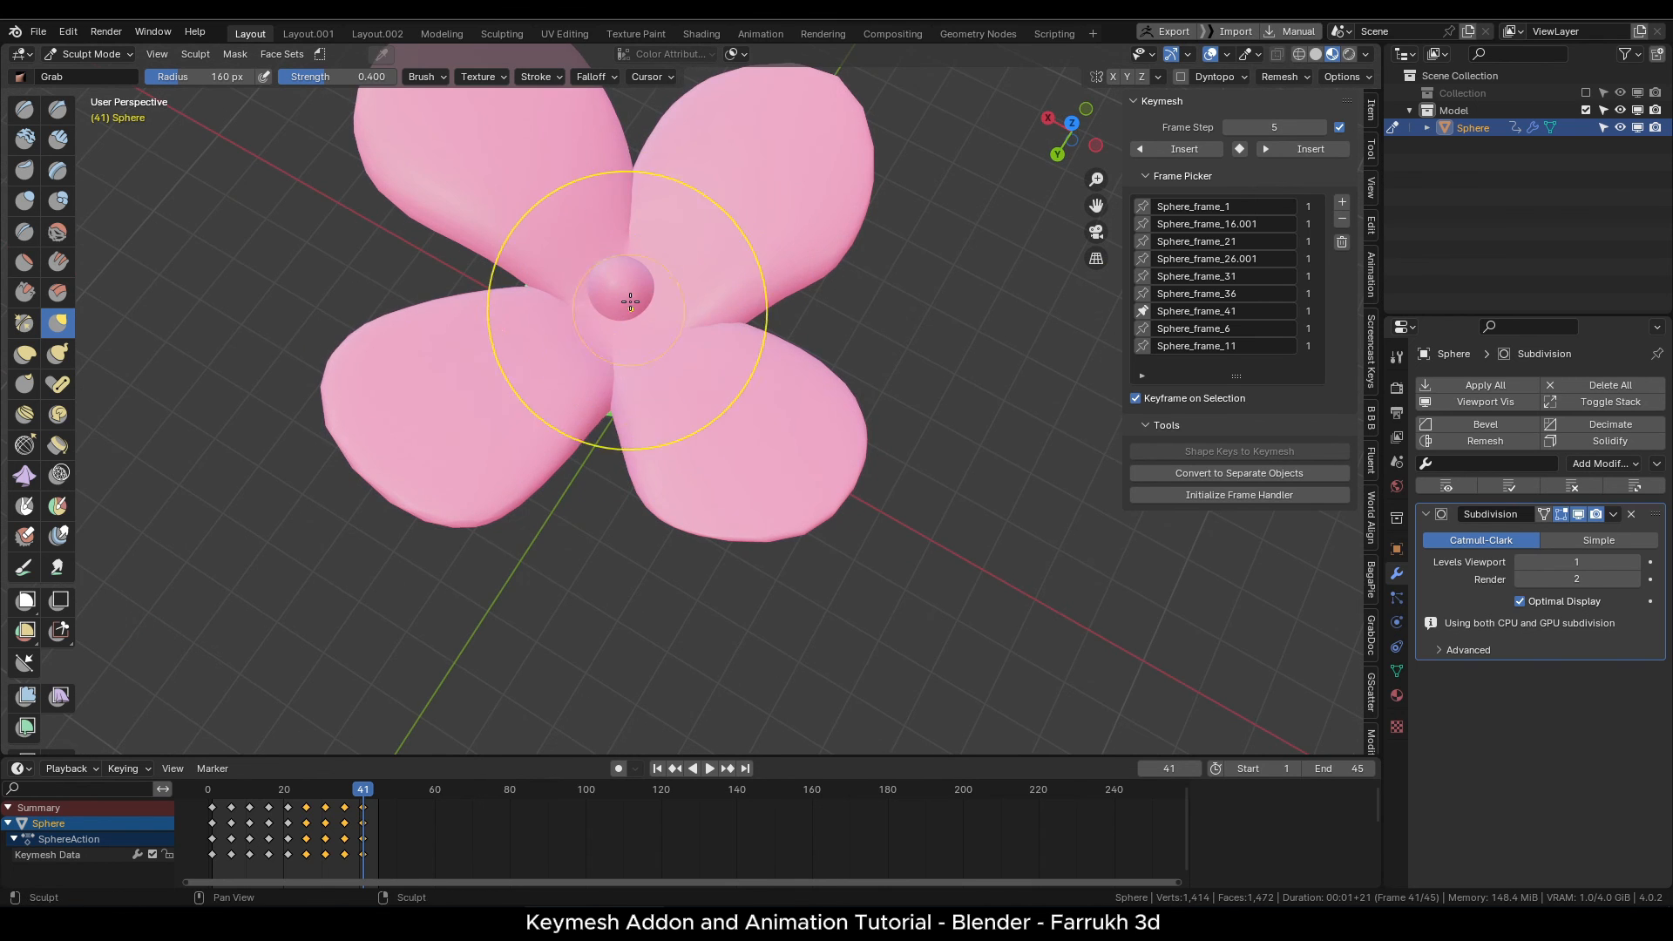
pyautogui.press('Tab')
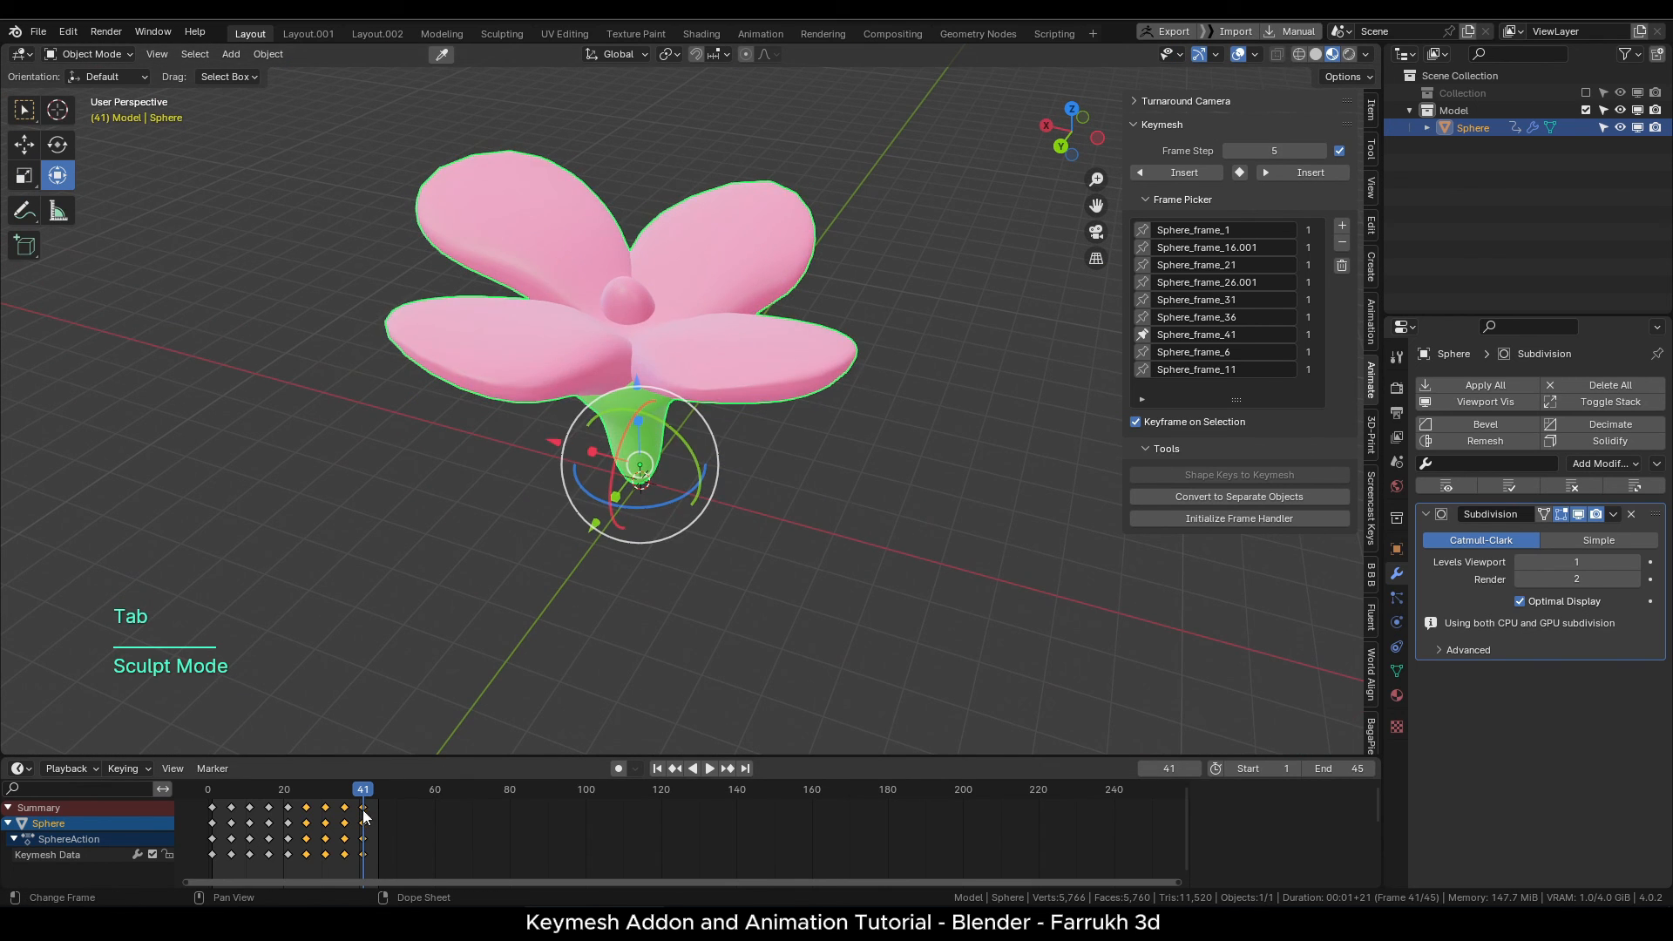
# Duplicate the flower into two smaller tilted copies and play all three flowers.
pyautogui.click(708, 767)
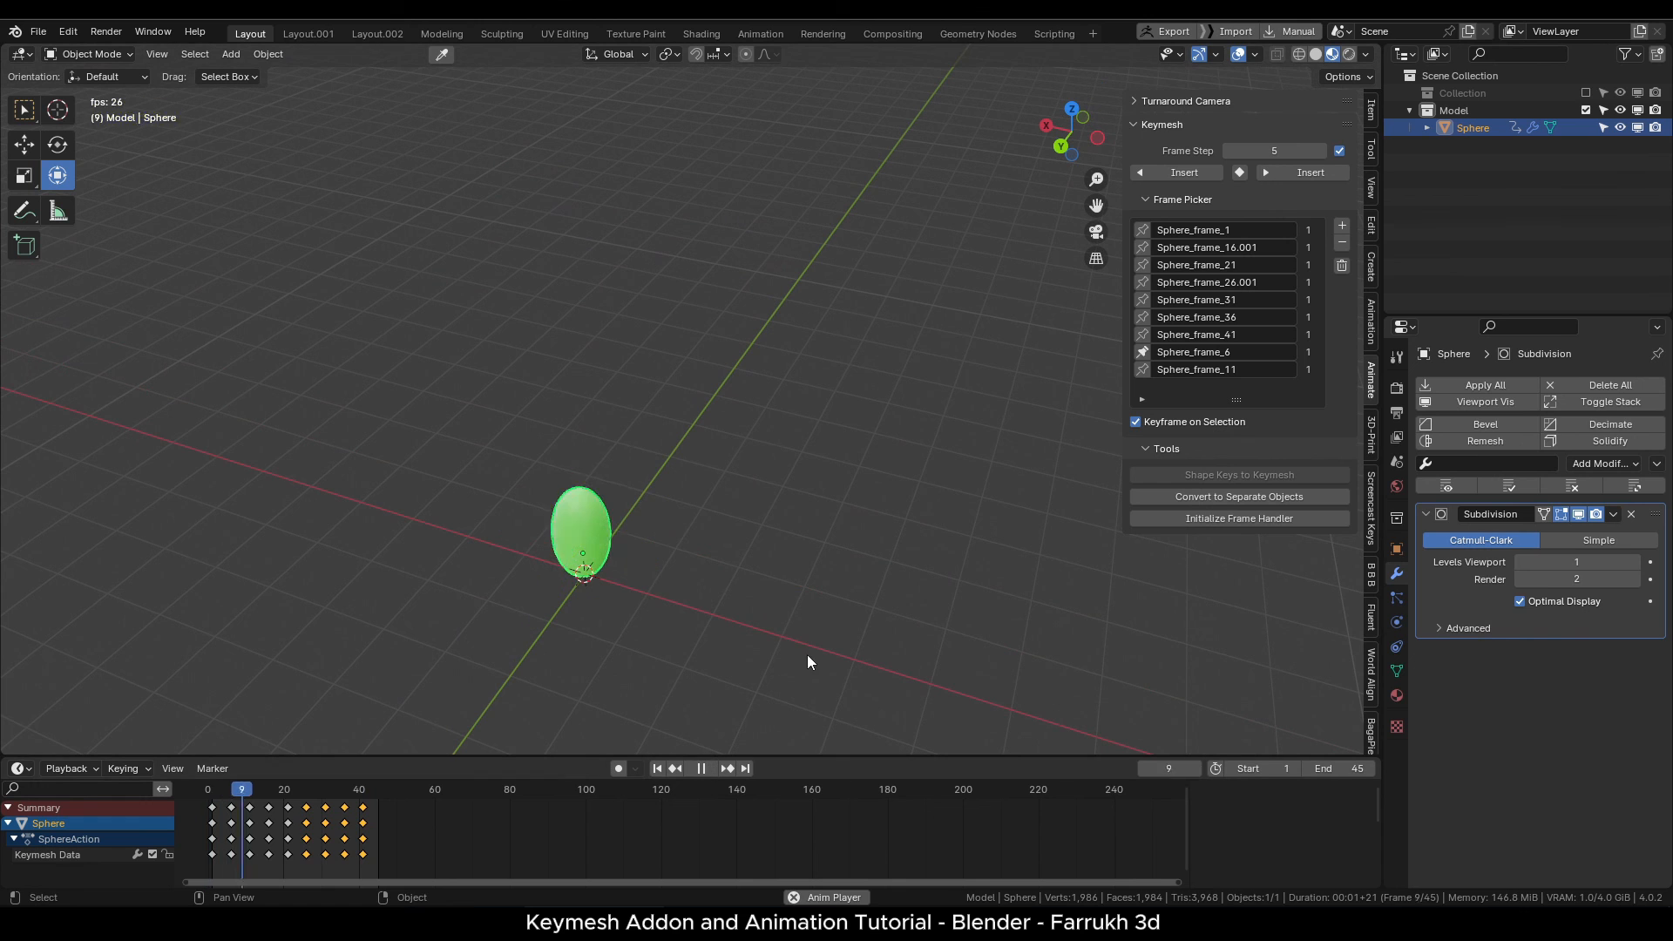
pyautogui.press('shift+d')
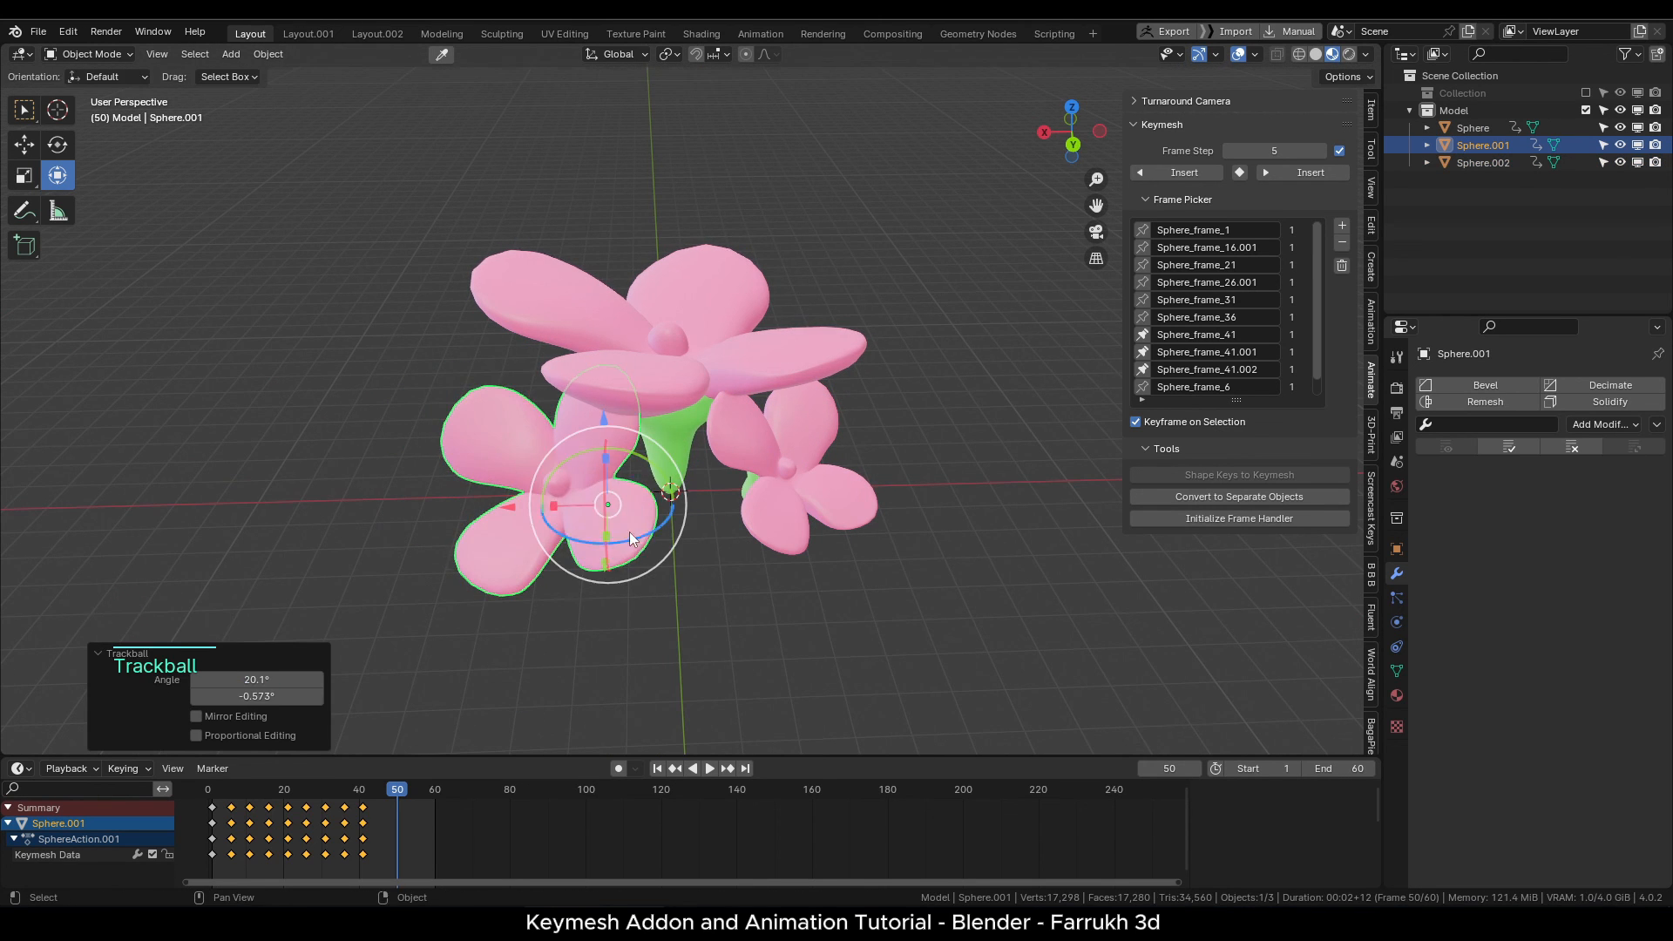
pyautogui.click(360, 788)
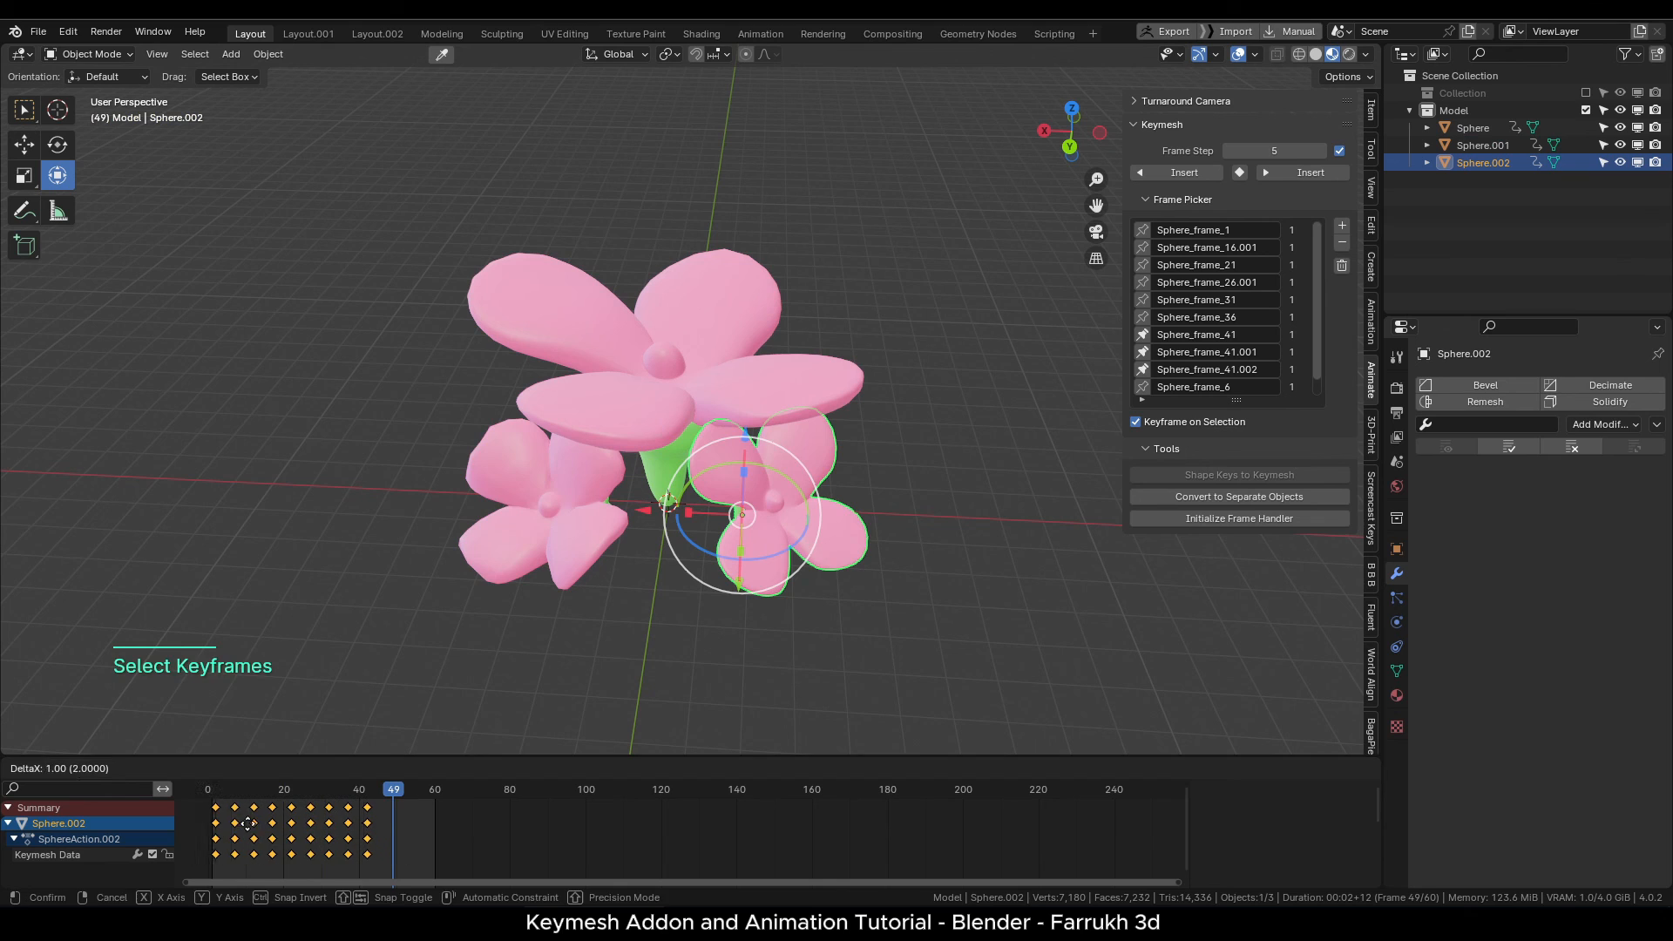
pyautogui.click(706, 767)
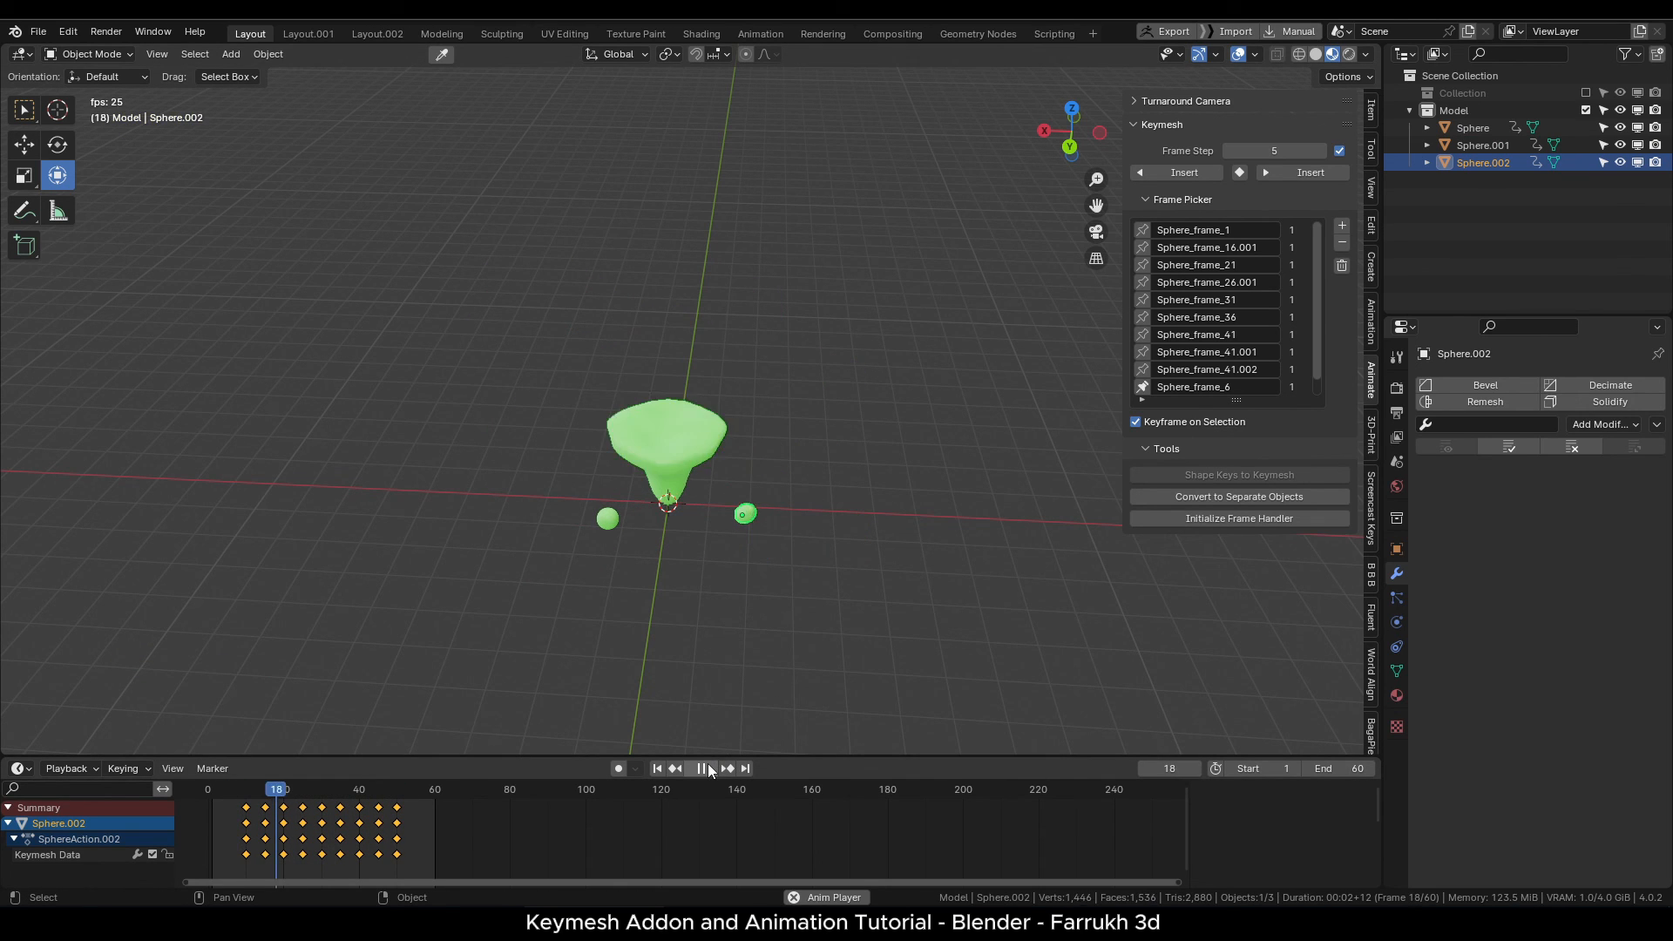